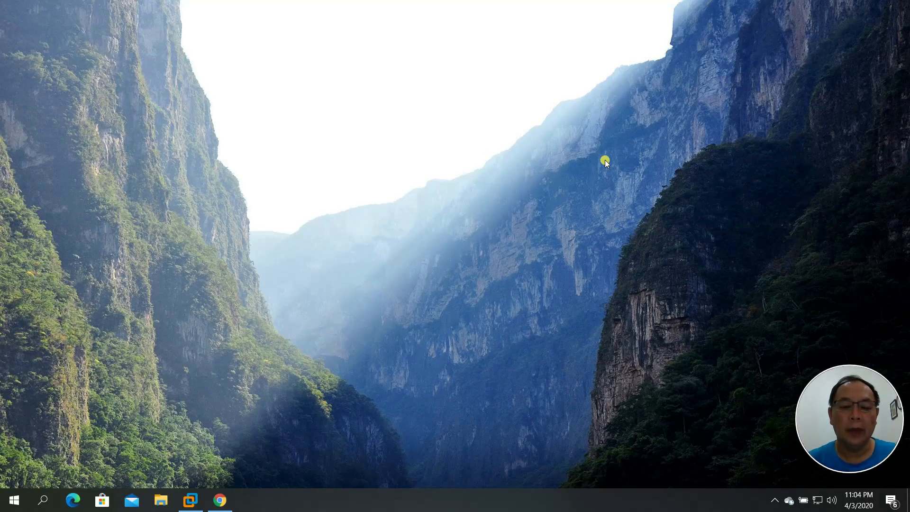
mouse_move(614, 350)
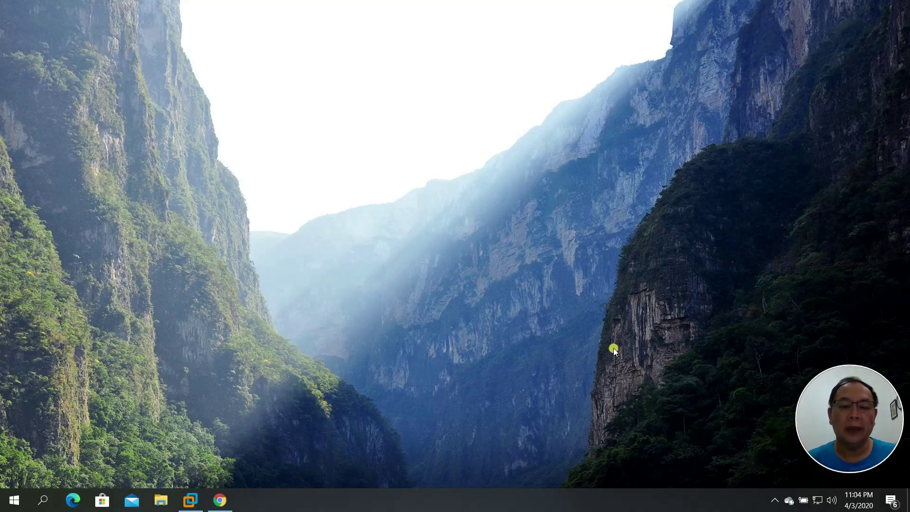
mouse_move(610, 354)
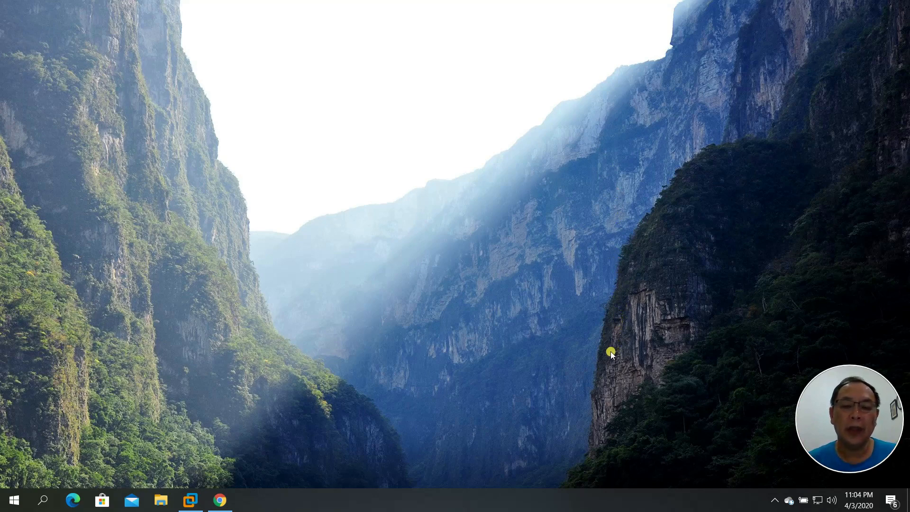
mouse_move(599, 351)
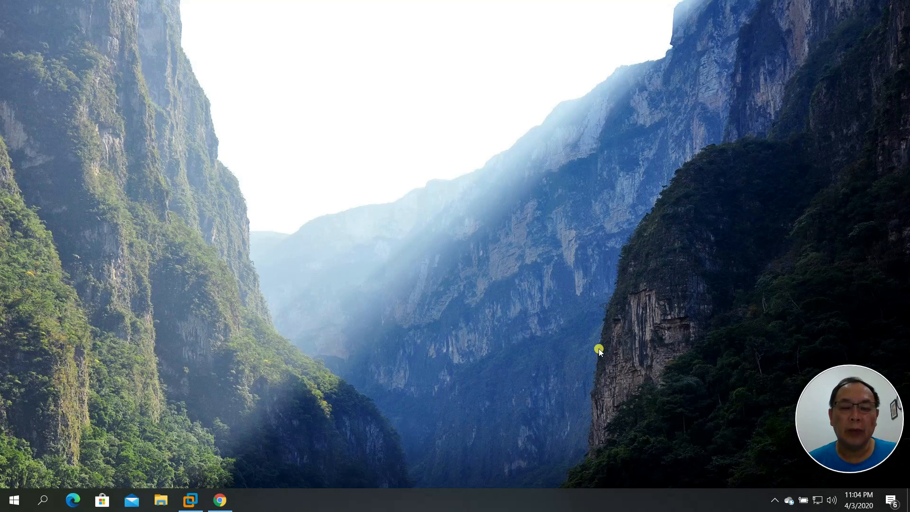
mouse_move(408, 506)
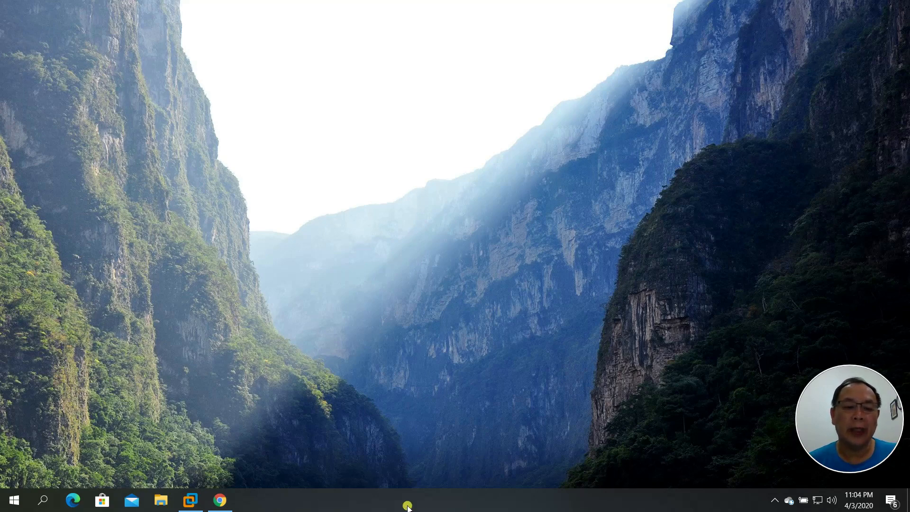
mouse_move(446, 447)
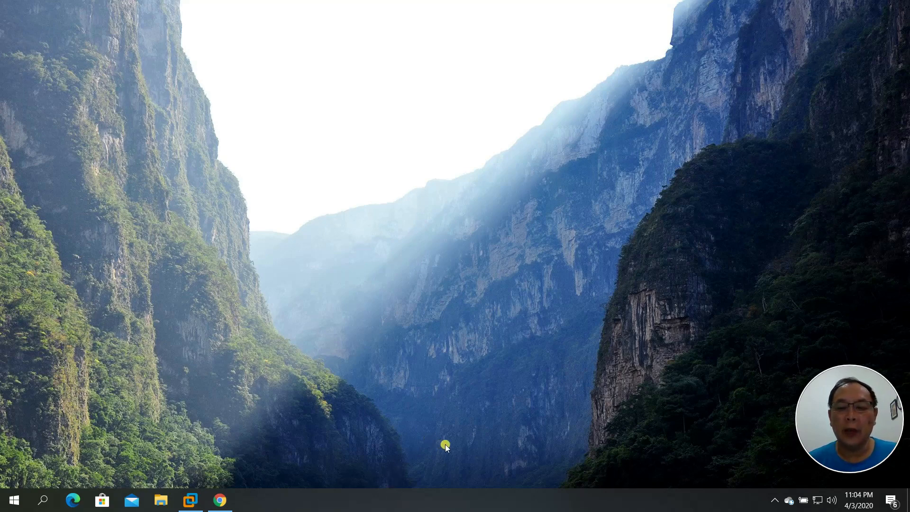
mouse_move(470, 437)
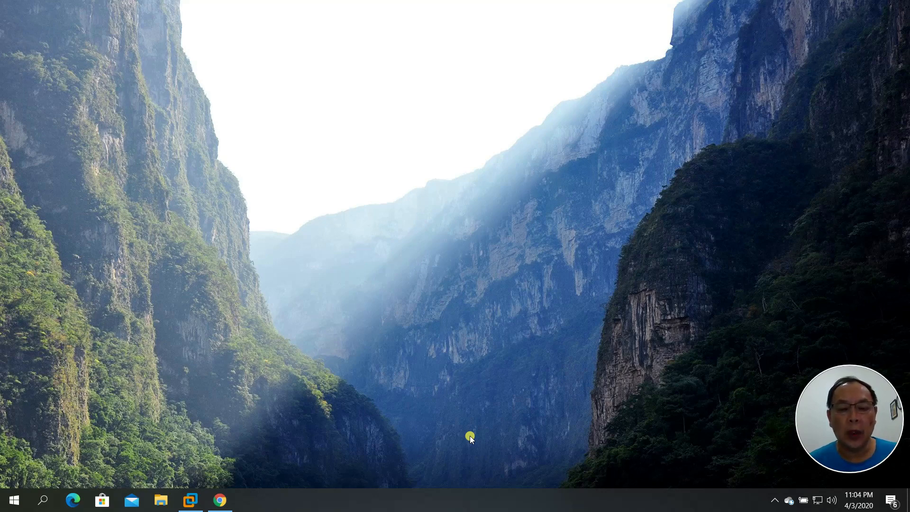
mouse_move(445, 437)
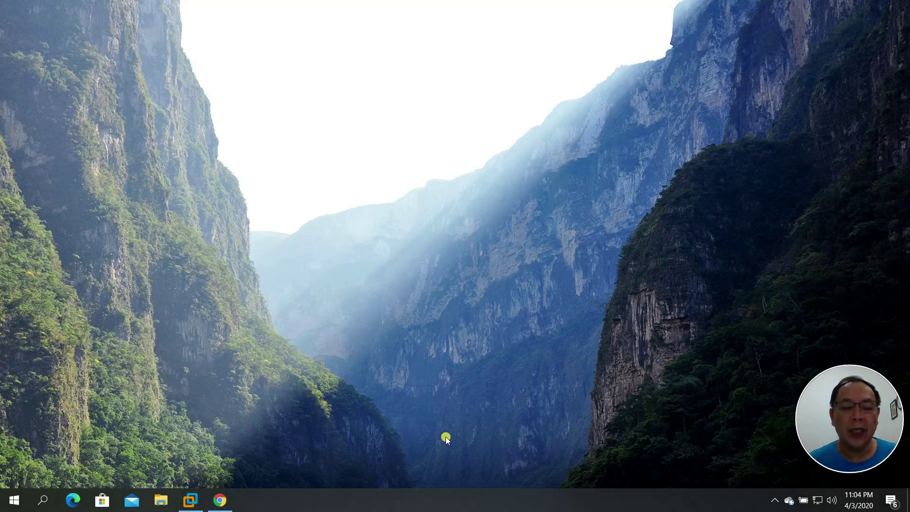
mouse_move(218, 499)
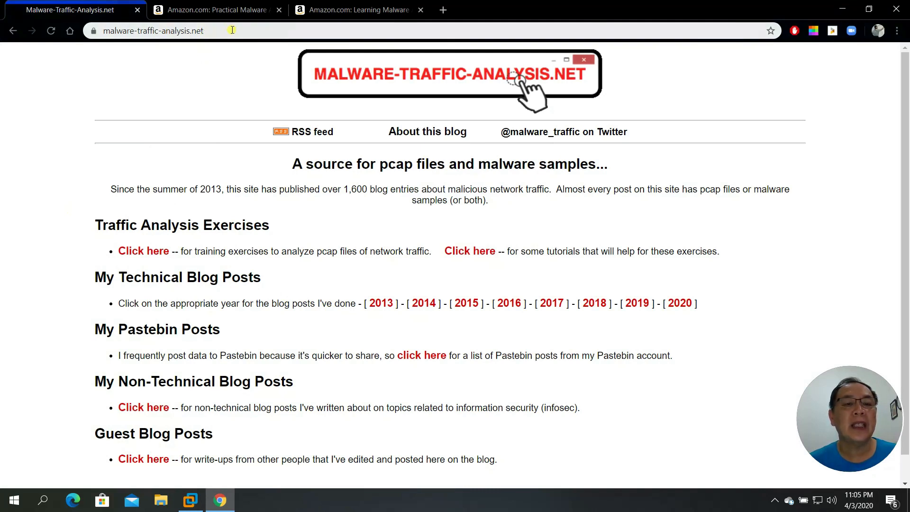
mouse_move(800, 276)
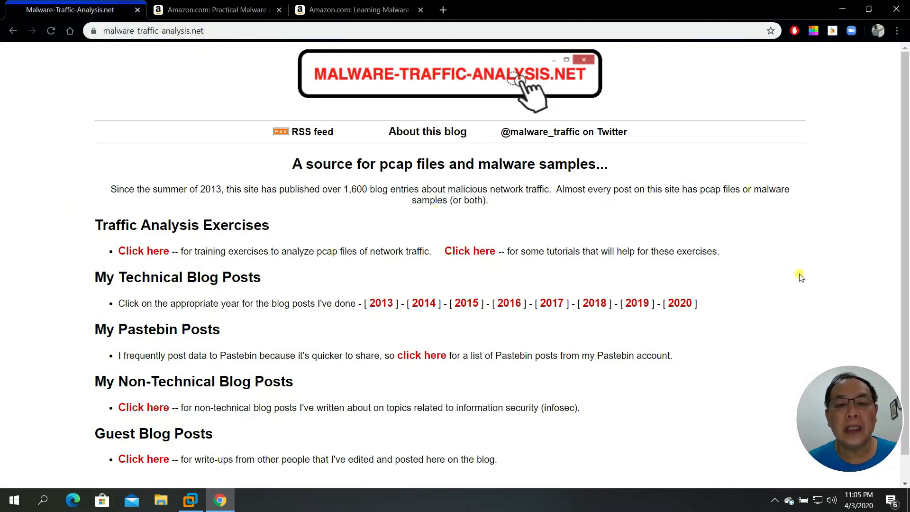
mouse_move(677, 280)
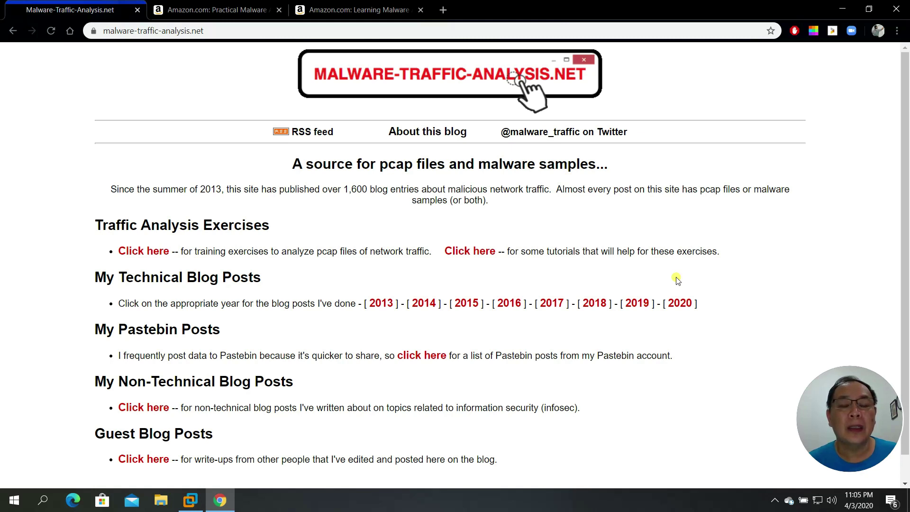
mouse_move(300, 162)
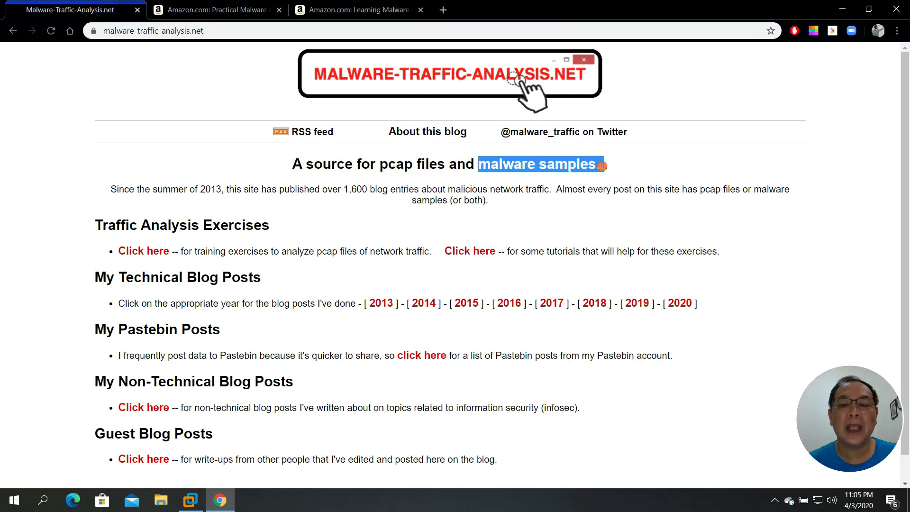
mouse_move(727, 150)
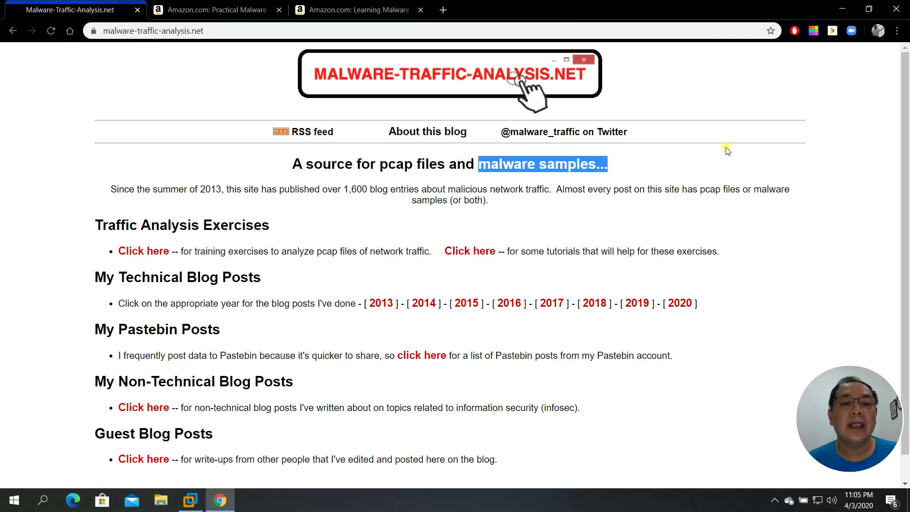
mouse_move(751, 106)
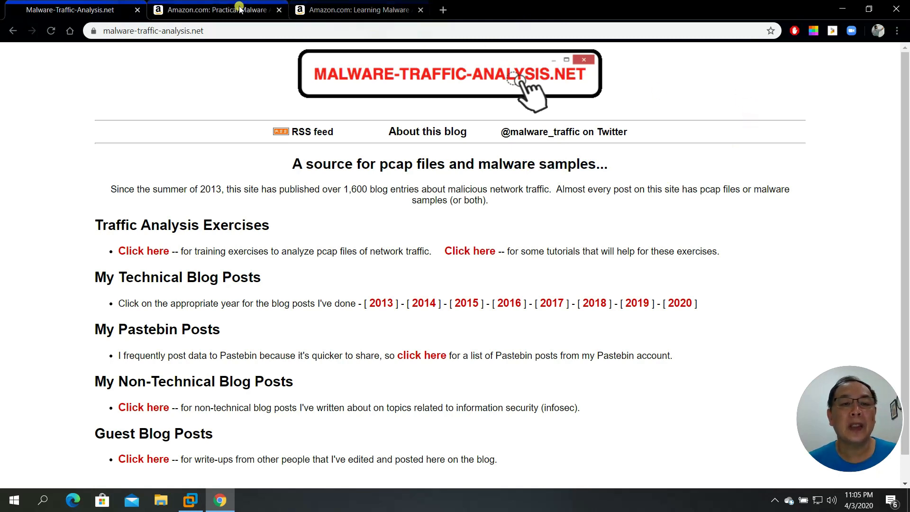
Step: Switch to the Amazon tab for Practical Malware Analysis and scroll the product page
left_click(217, 9)
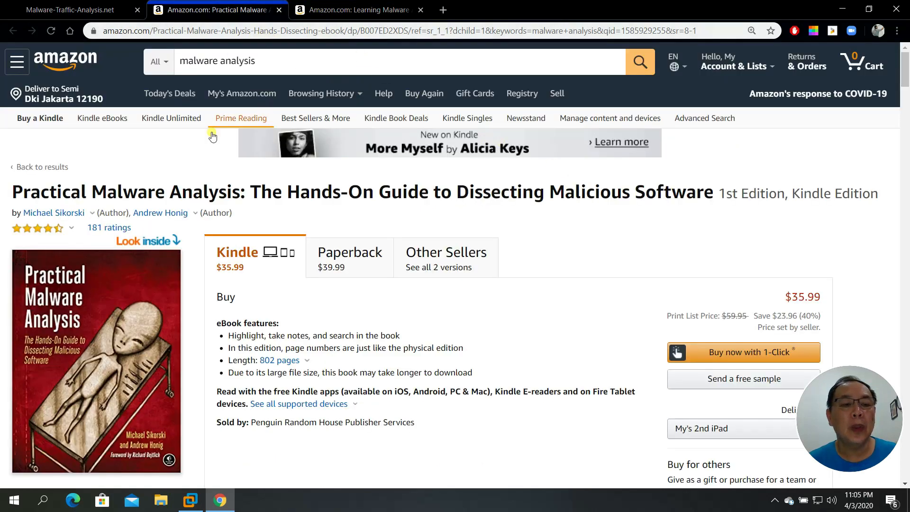
mouse_move(232, 196)
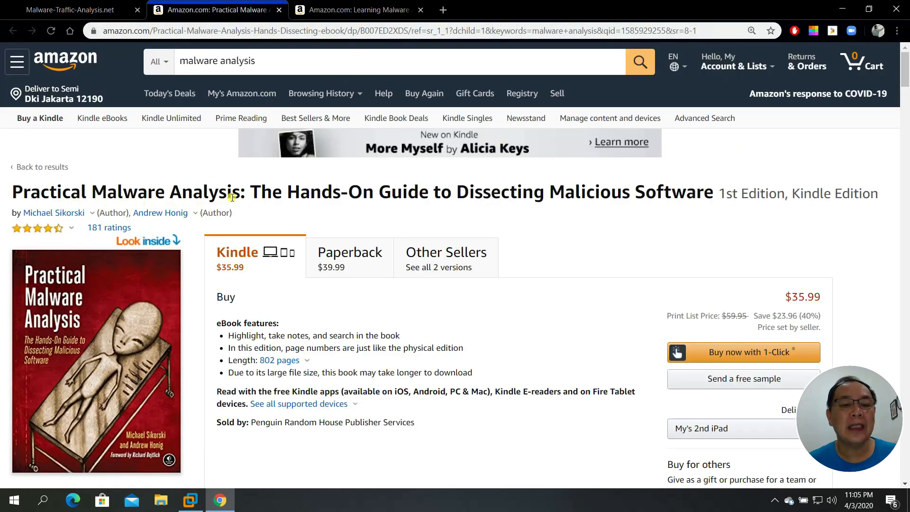
mouse_move(546, 237)
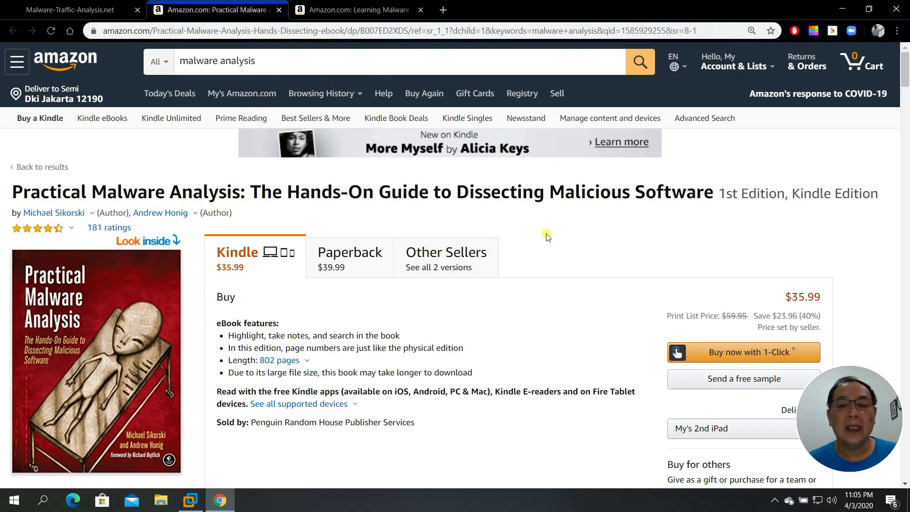
scroll("down", 3)
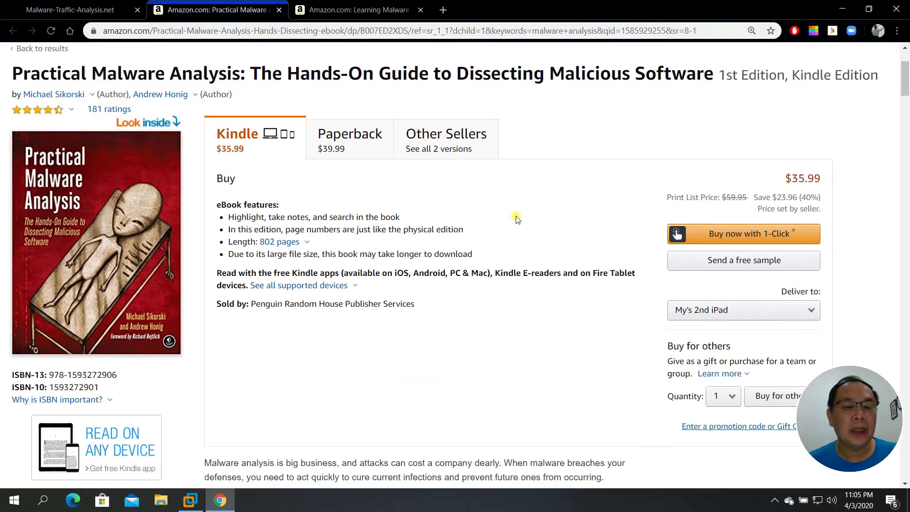
scroll("up", 3)
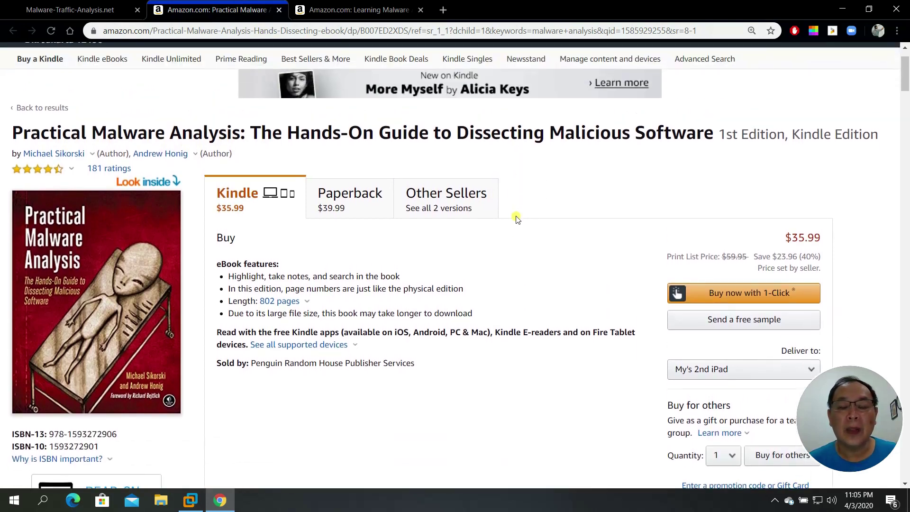
scroll("down", 3)
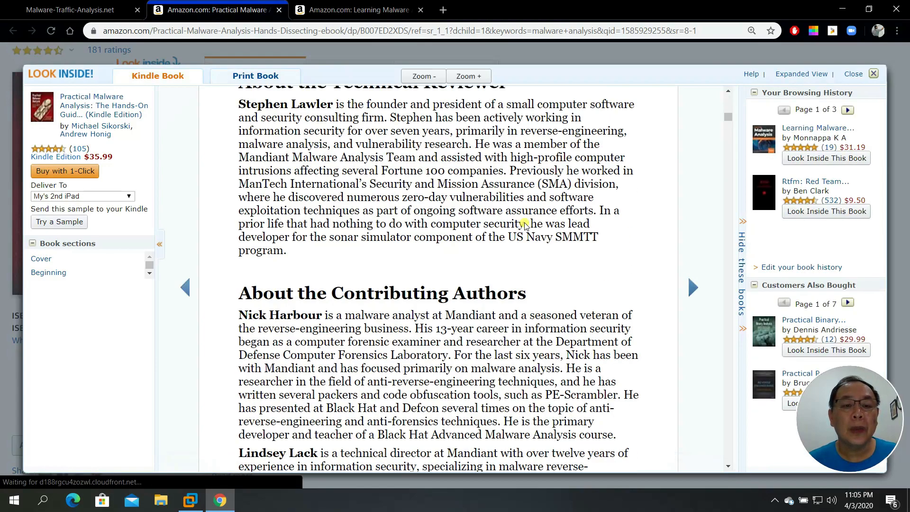
Step: Start the Look Inside preview from the book cover and page forward through it
scroll("up", 3)
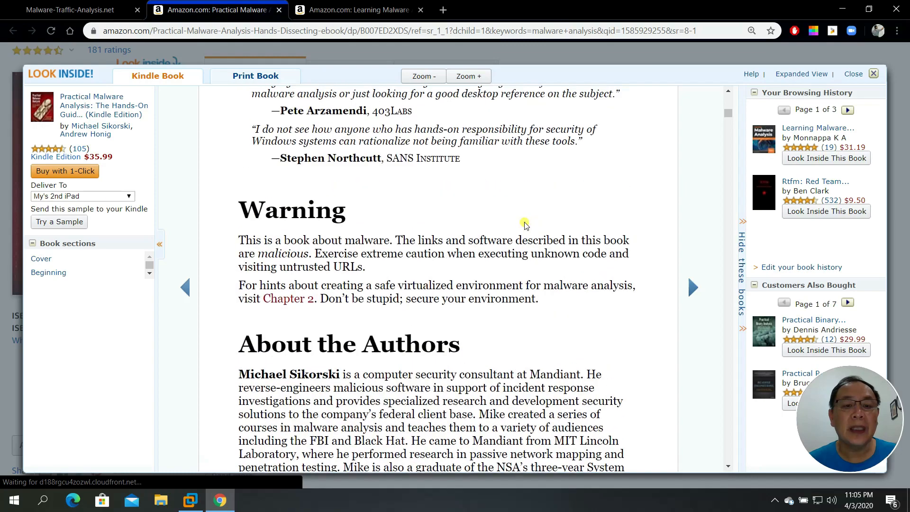
left_click(185, 287)
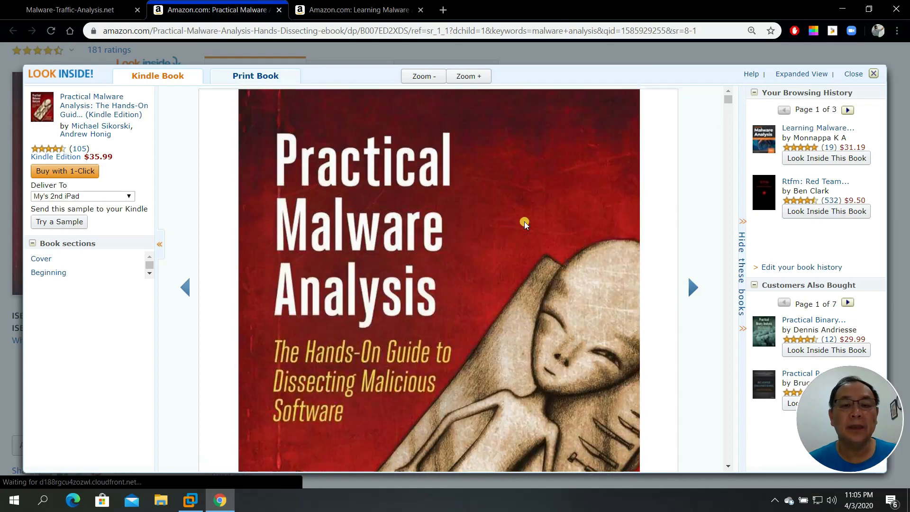
left_click(692, 287)
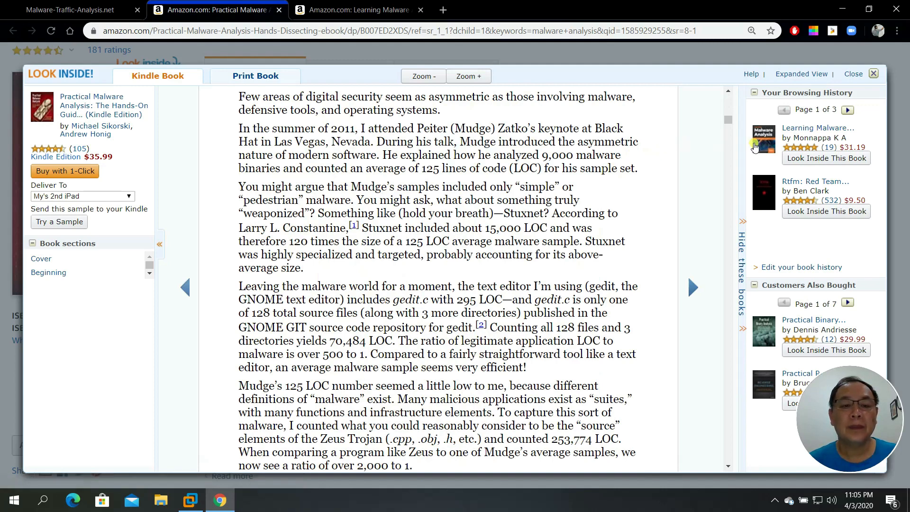
mouse_move(875, 76)
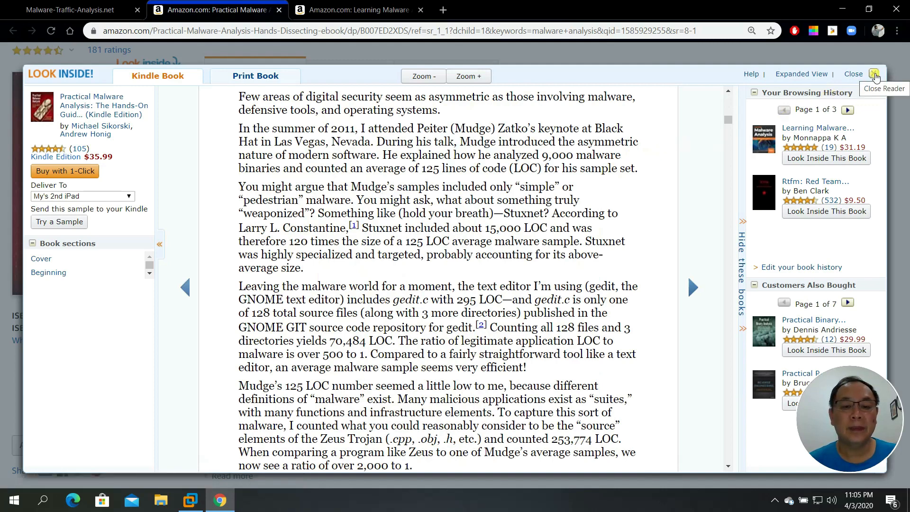
mouse_move(874, 76)
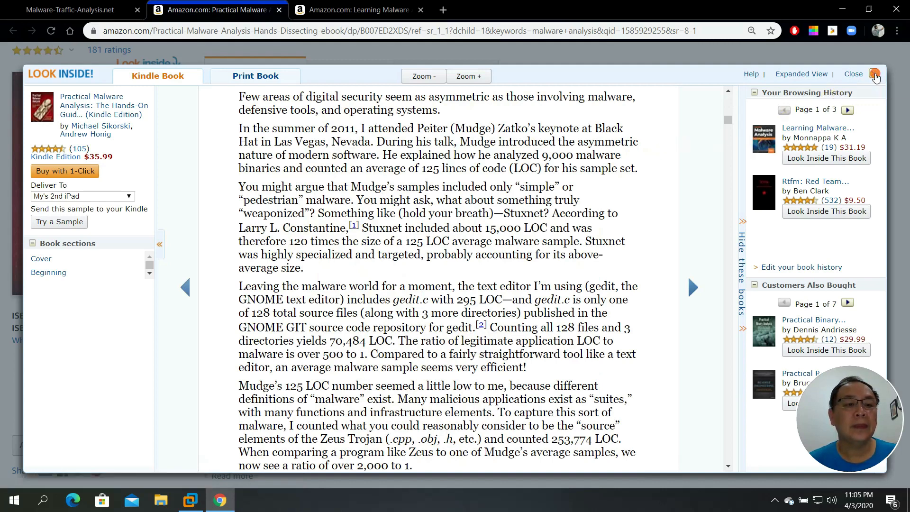
left_click(874, 76)
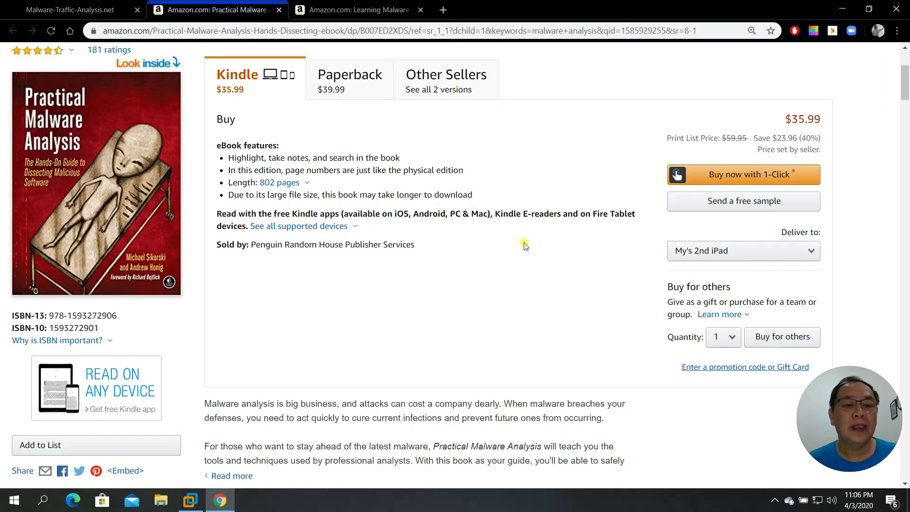
scroll("up", 3)
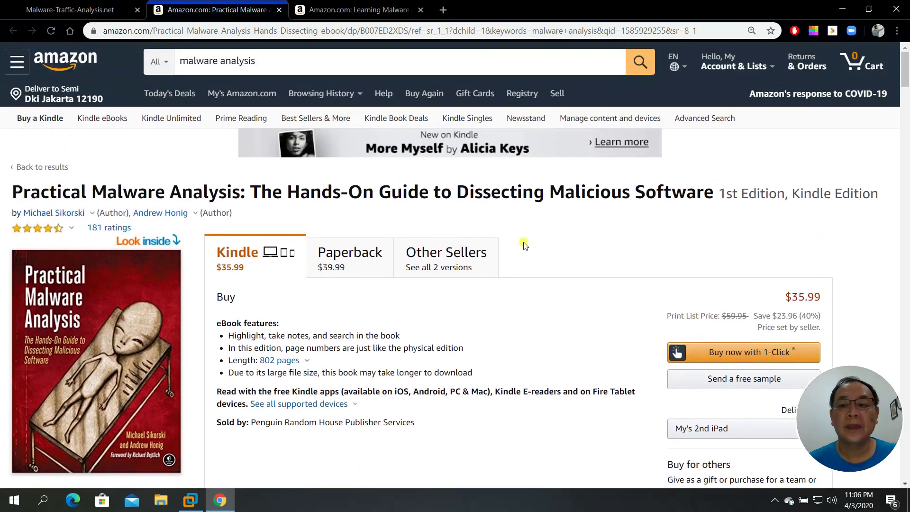
mouse_move(516, 233)
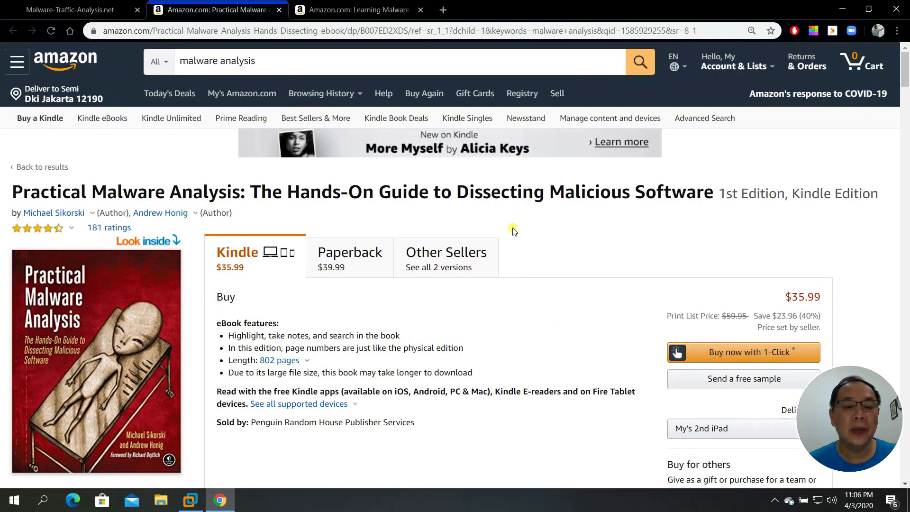
left_click(360, 9)
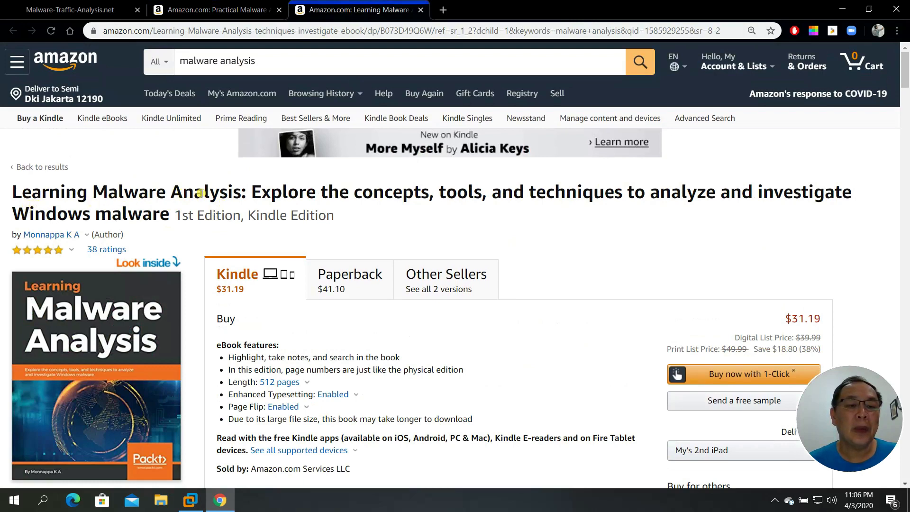
mouse_move(383, 201)
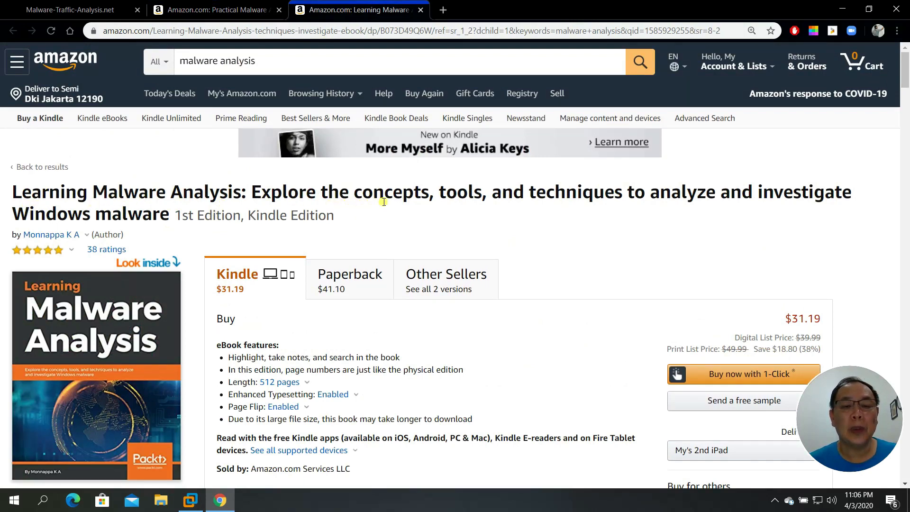
mouse_move(663, 210)
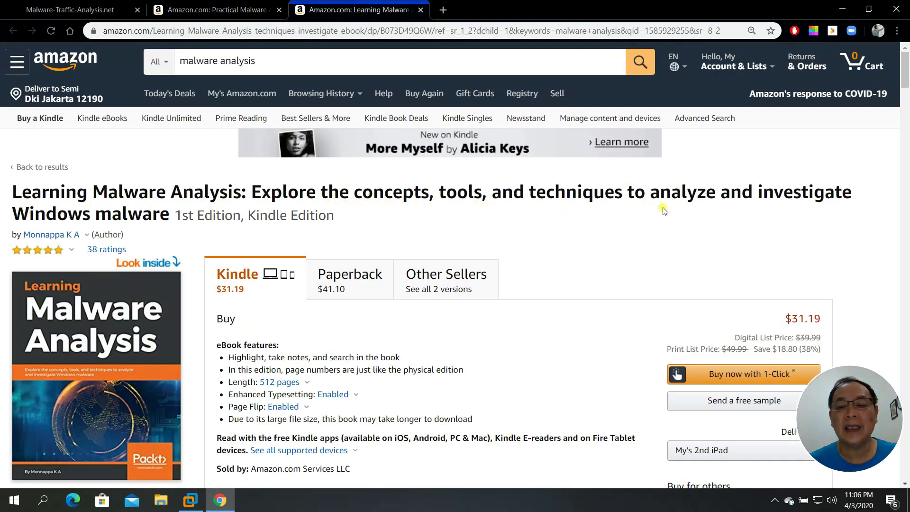
mouse_move(243, 227)
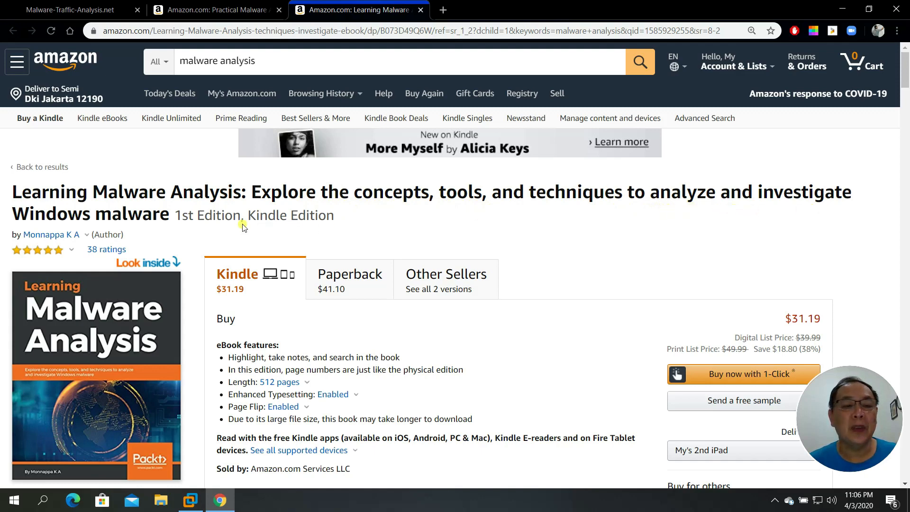
left_click(215, 9)
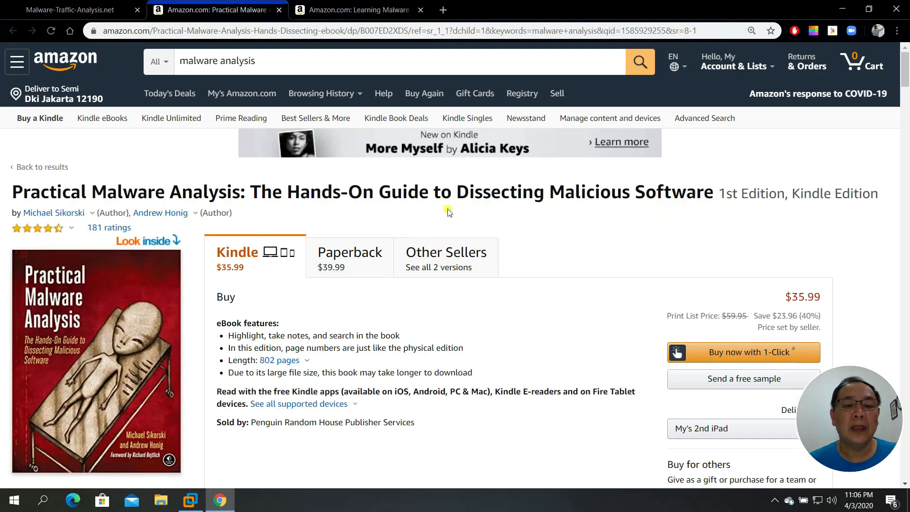
mouse_move(469, 206)
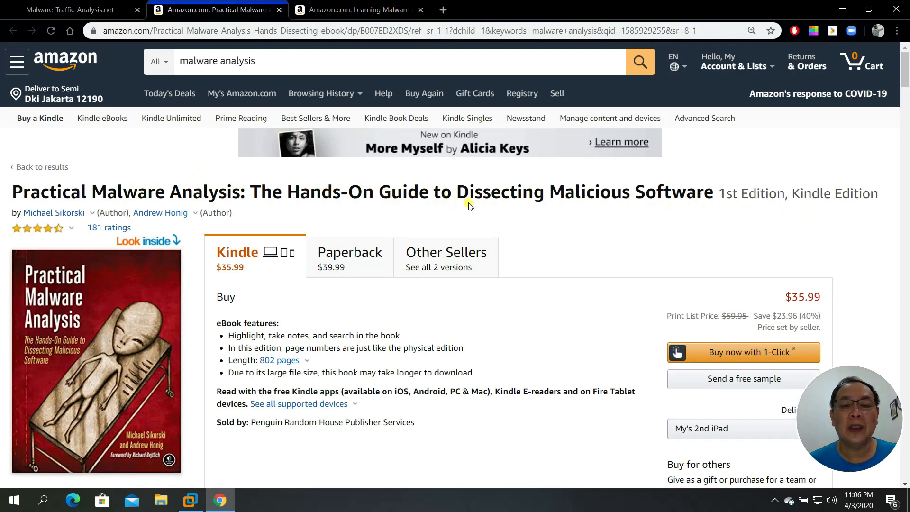
mouse_move(678, 219)
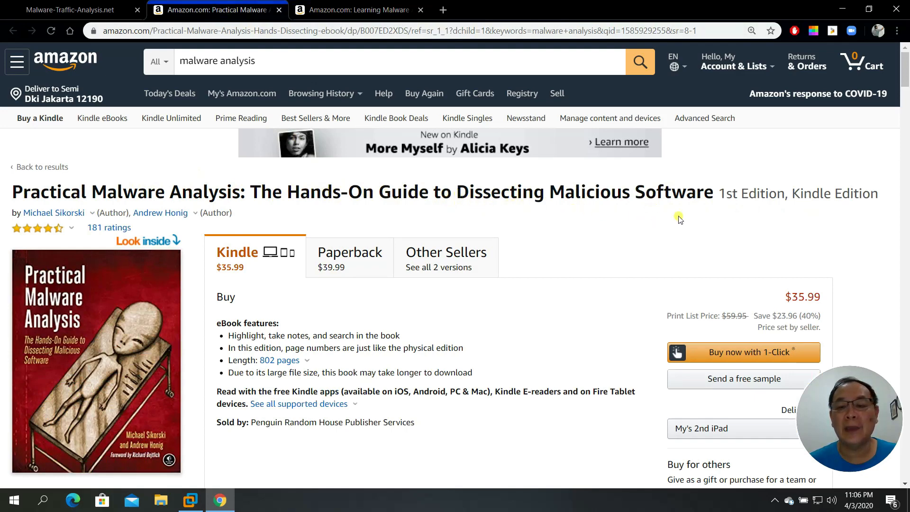
mouse_move(707, 217)
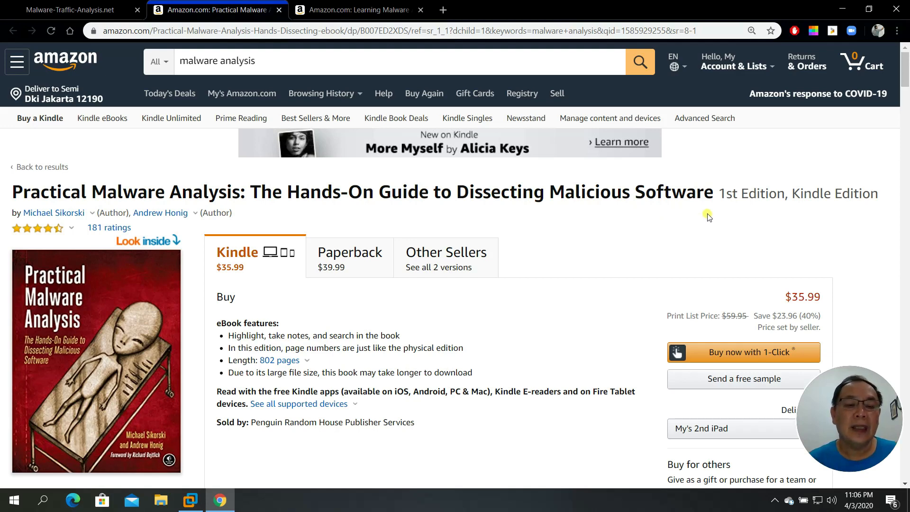
mouse_move(475, 226)
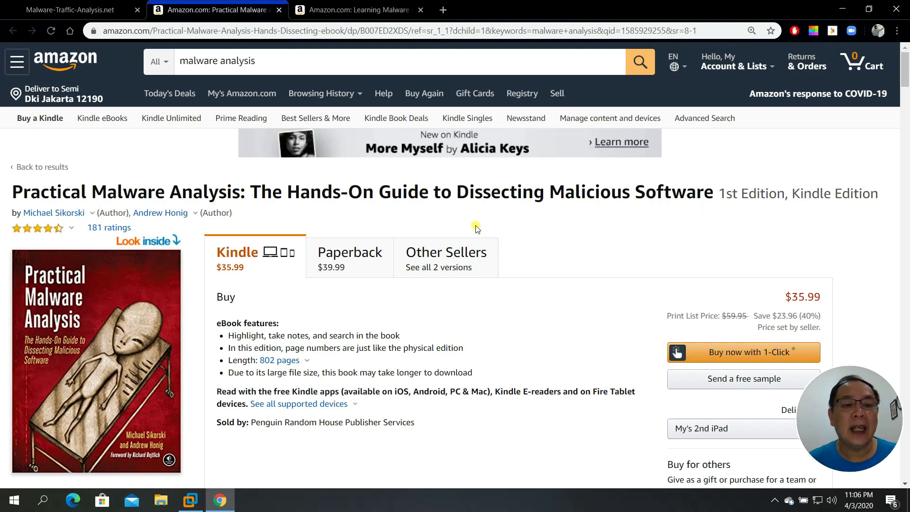
mouse_move(788, 199)
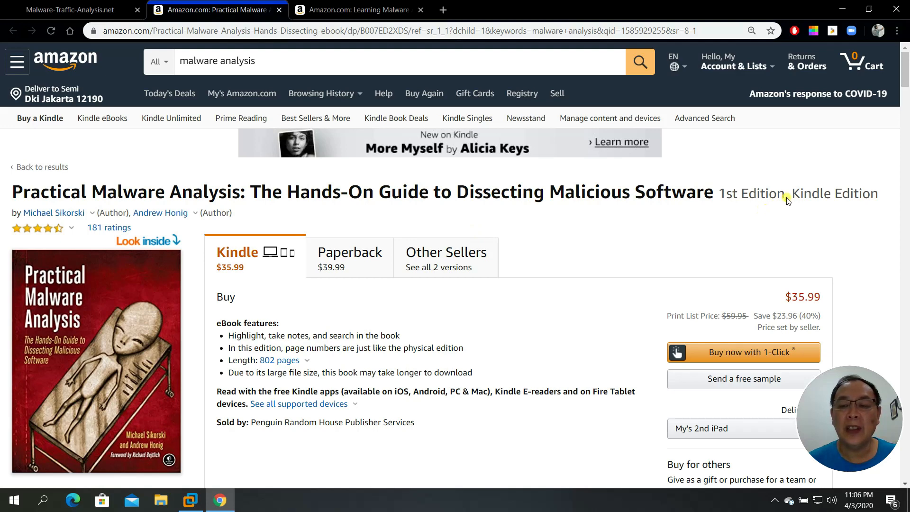
left_click(360, 10)
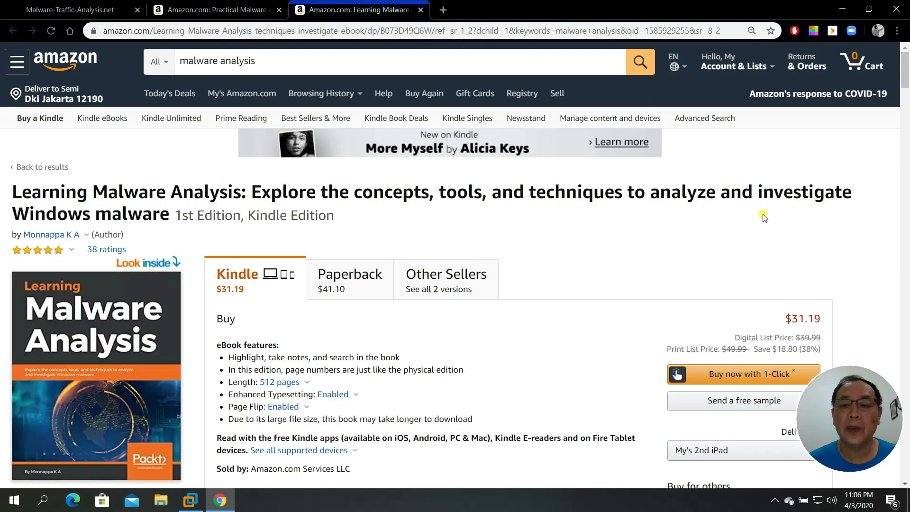
mouse_move(459, 227)
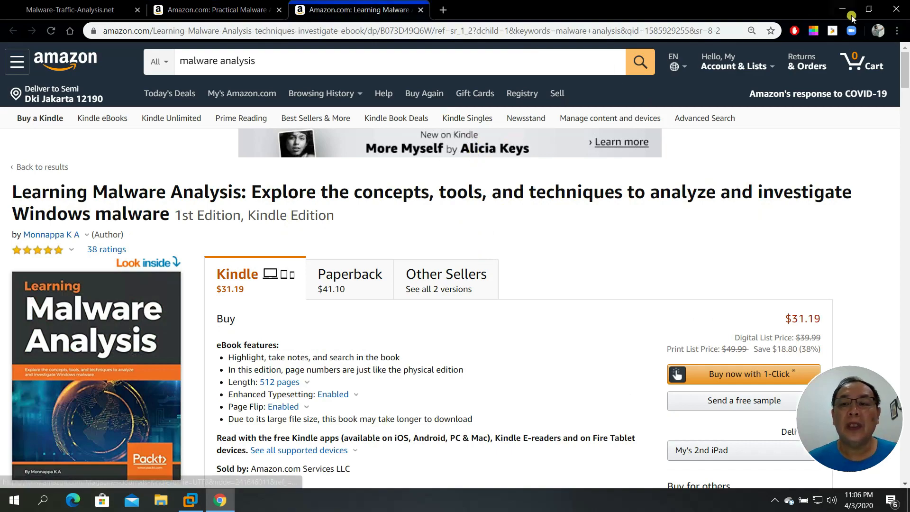
Step: Minimize Chrome and unlock the Kali Linux lock screen to reach the desktop
left_click(843, 10)
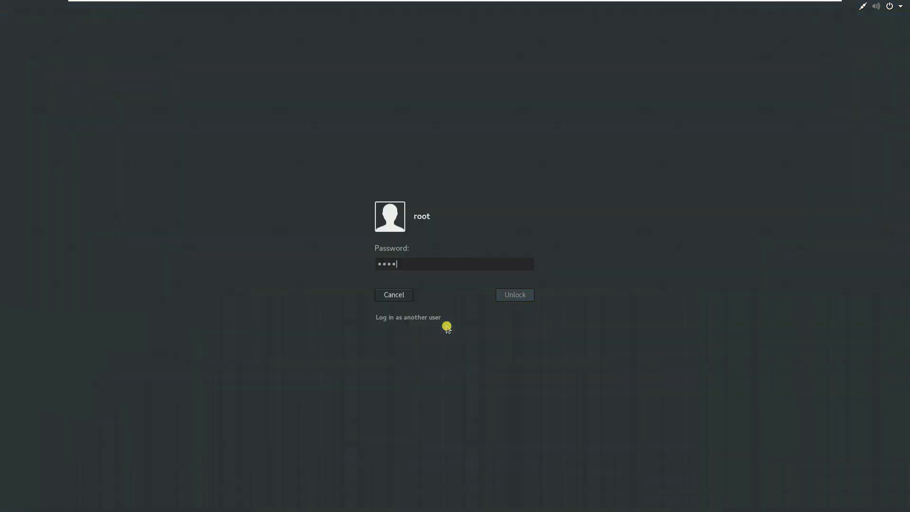
left_click(513, 294)
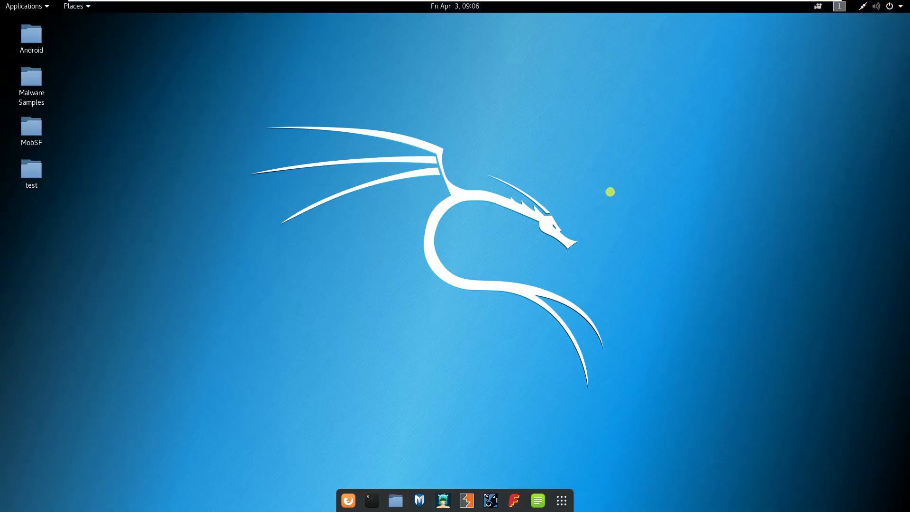
mouse_move(643, 71)
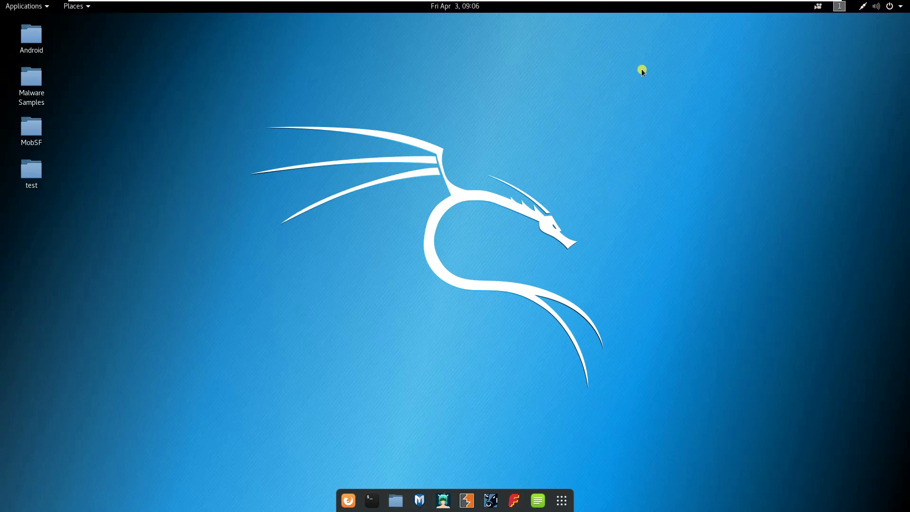
mouse_move(625, 76)
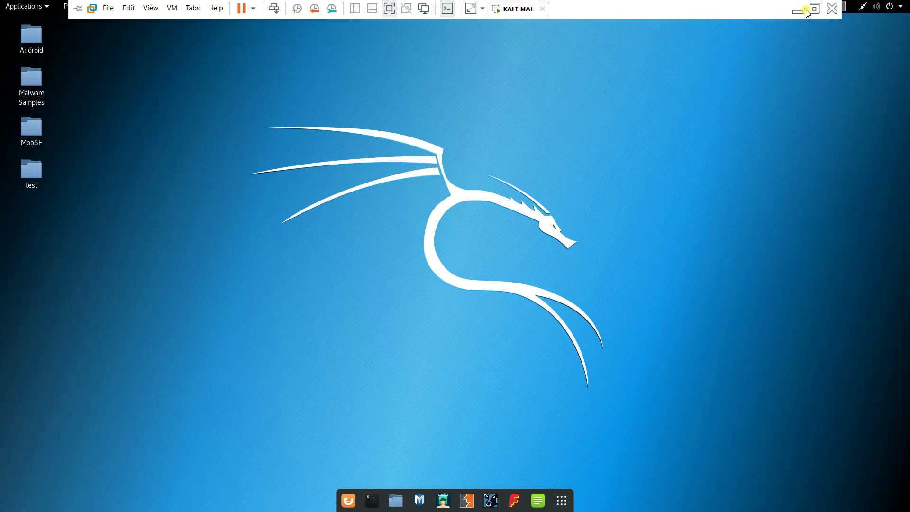
Step: Restore KALI-MAL from full screen and confirm Workstation 15 Pro in About VMware Workstation
left_click(815, 8)
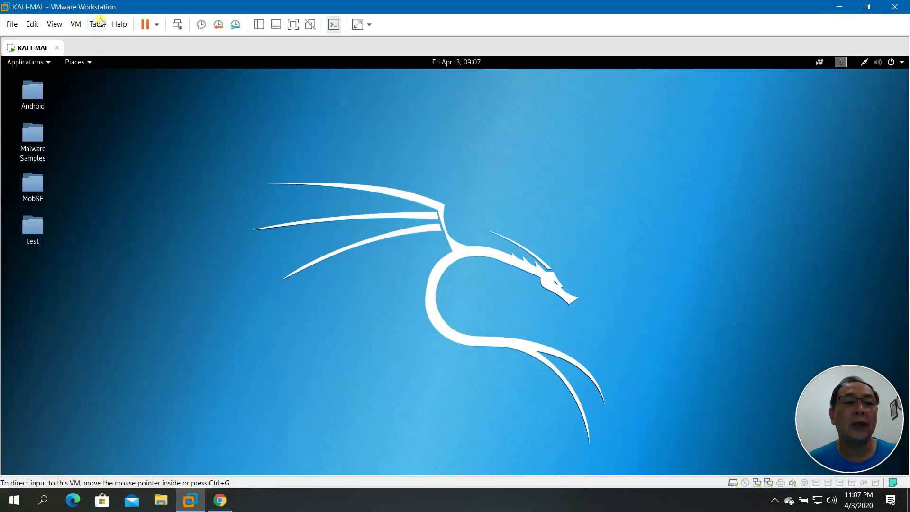
left_click(119, 24)
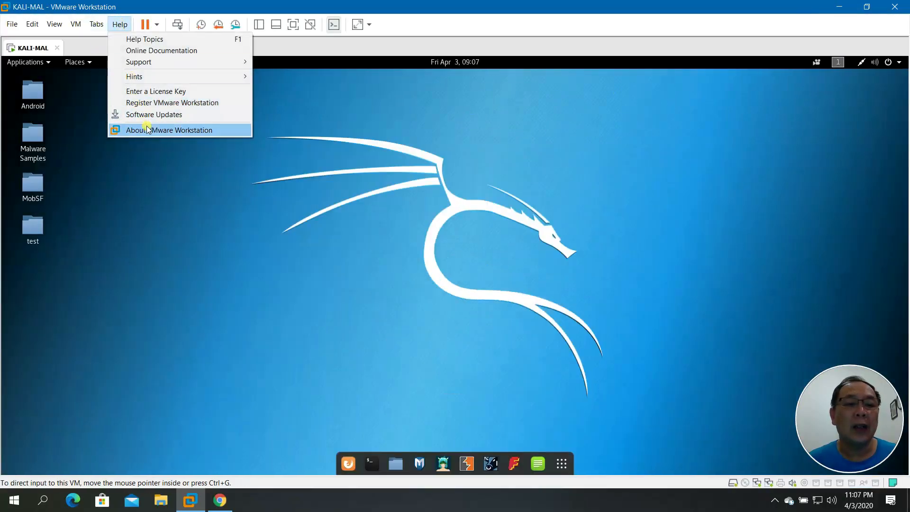
left_click(169, 130)
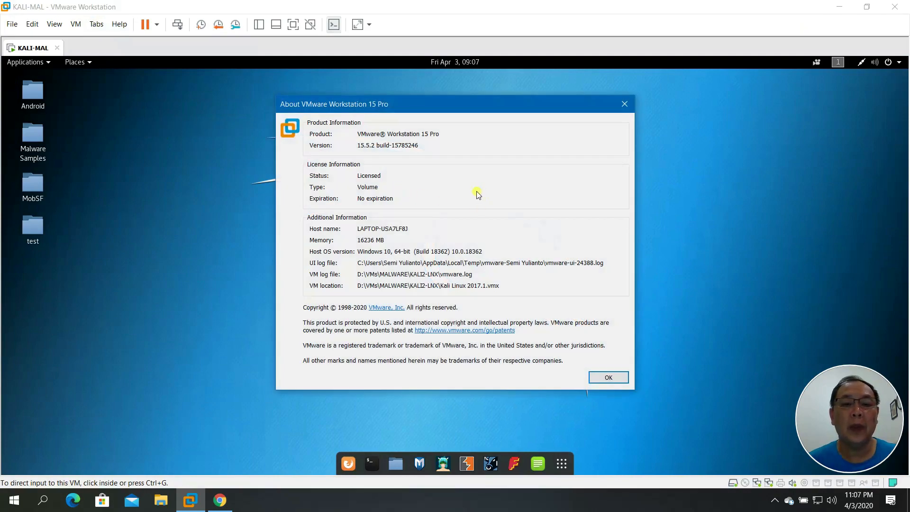
left_click(607, 377)
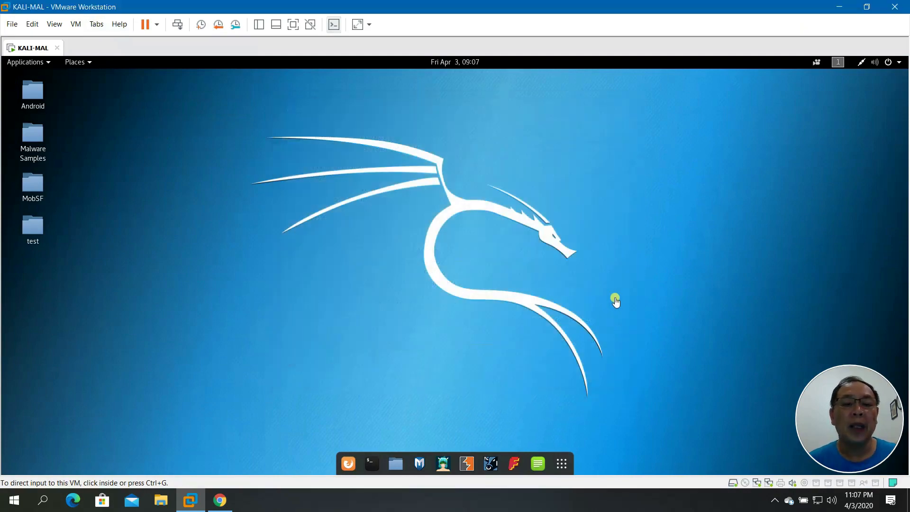
mouse_move(429, 191)
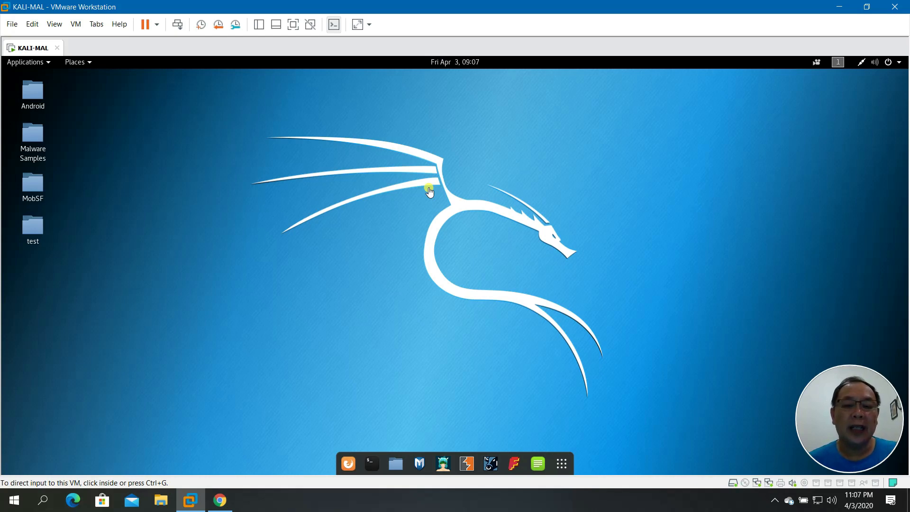
Step: Return KALI-MAL to full screen and review its 100 GB hard disk in Virtual Machine Settings
left_click(428, 190)
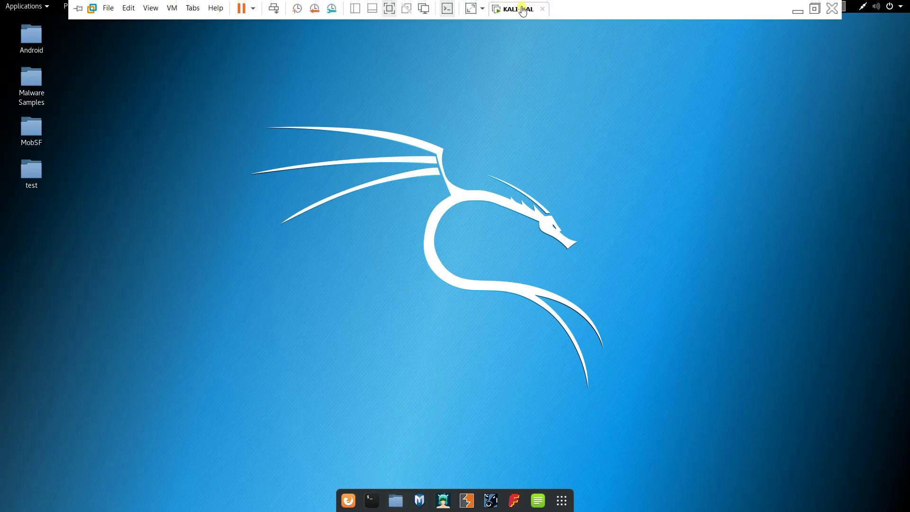
right_click(517, 9)
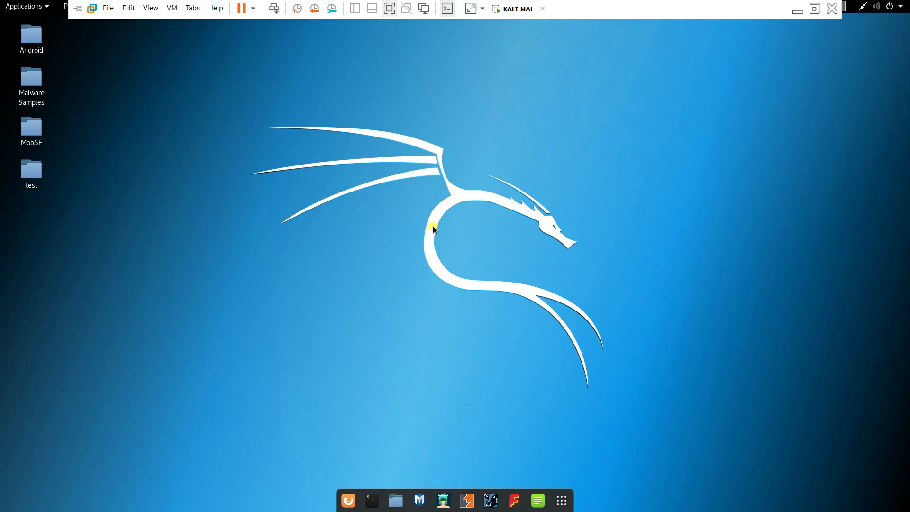
mouse_move(441, 203)
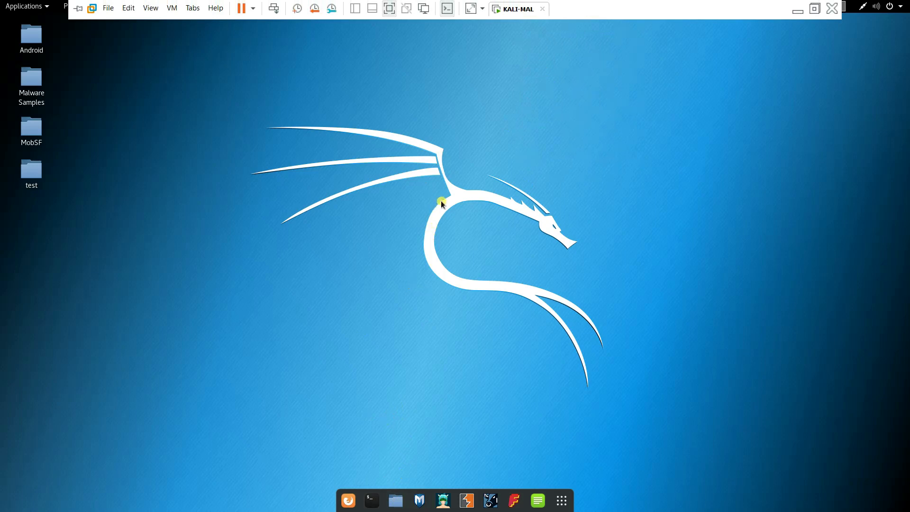
mouse_move(443, 169)
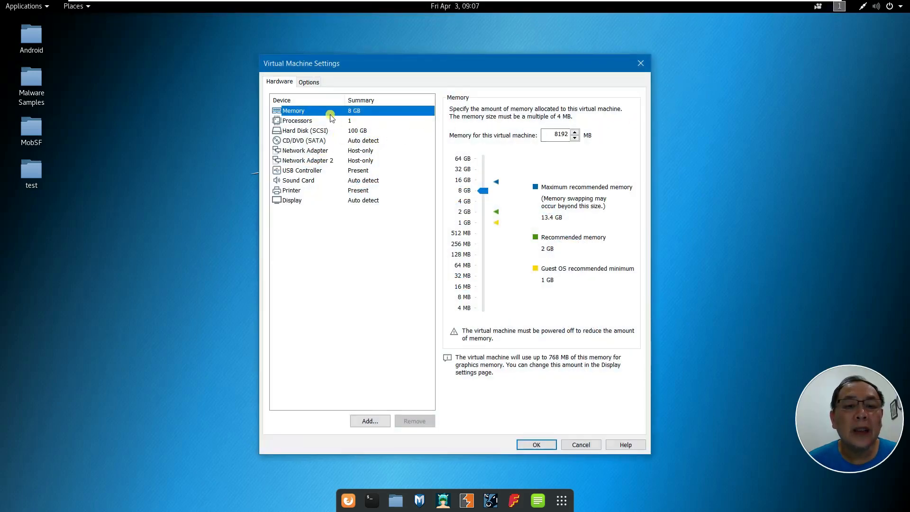
mouse_move(355, 119)
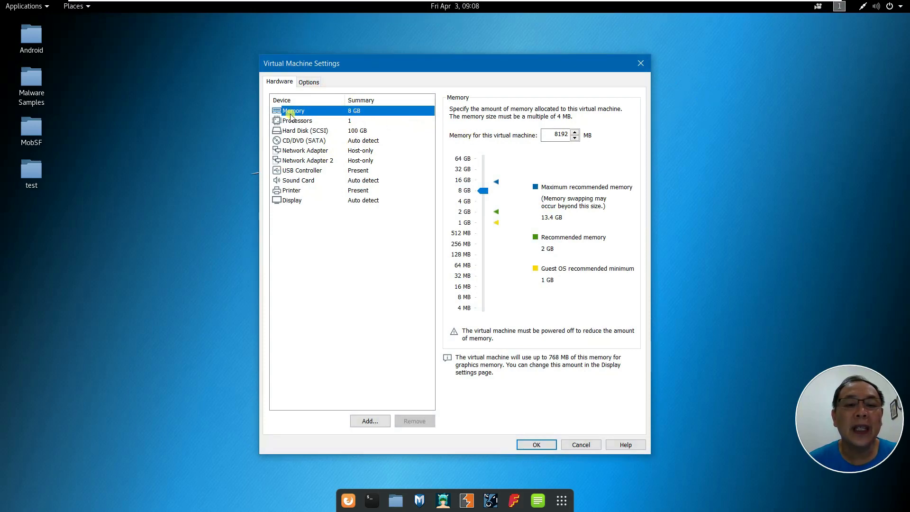
left_click(304, 130)
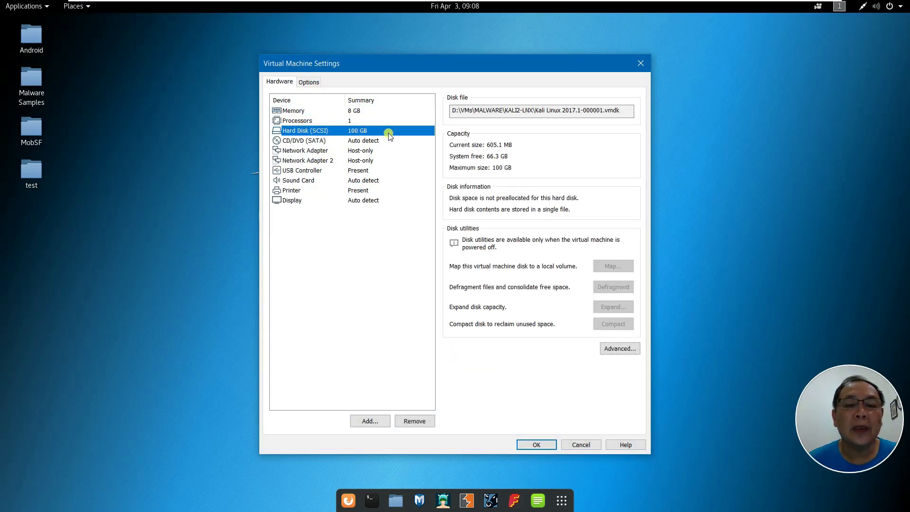
mouse_move(511, 239)
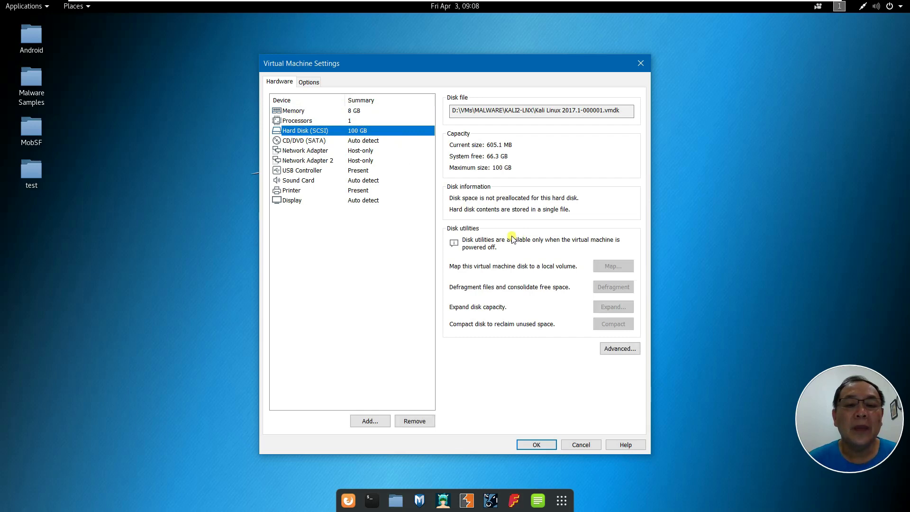
mouse_move(464, 222)
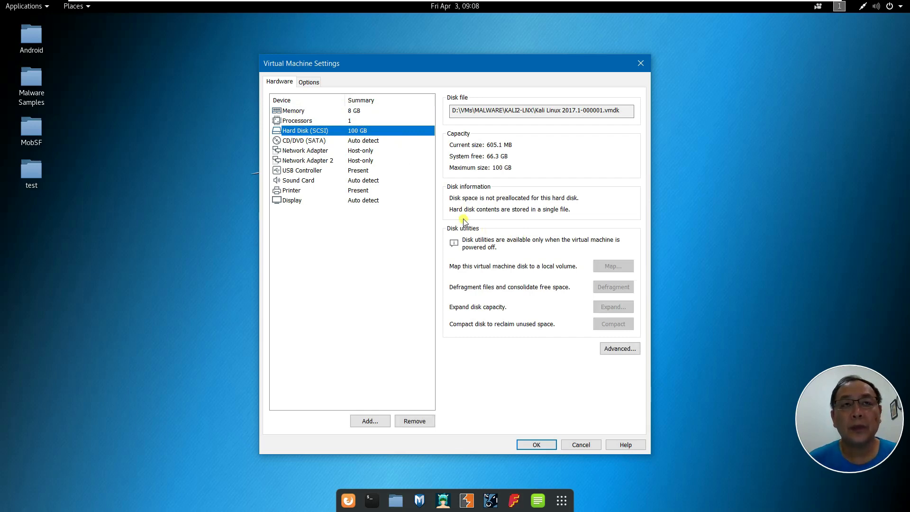
mouse_move(509, 277)
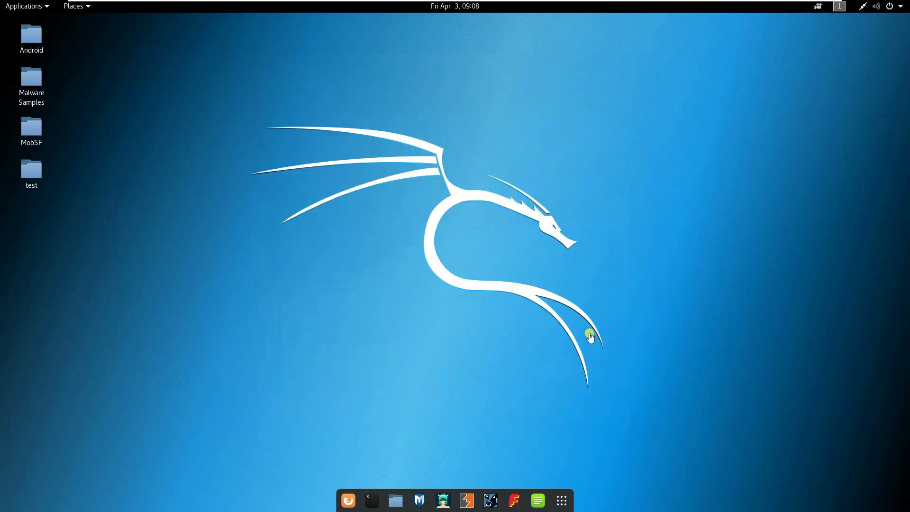
mouse_move(593, 334)
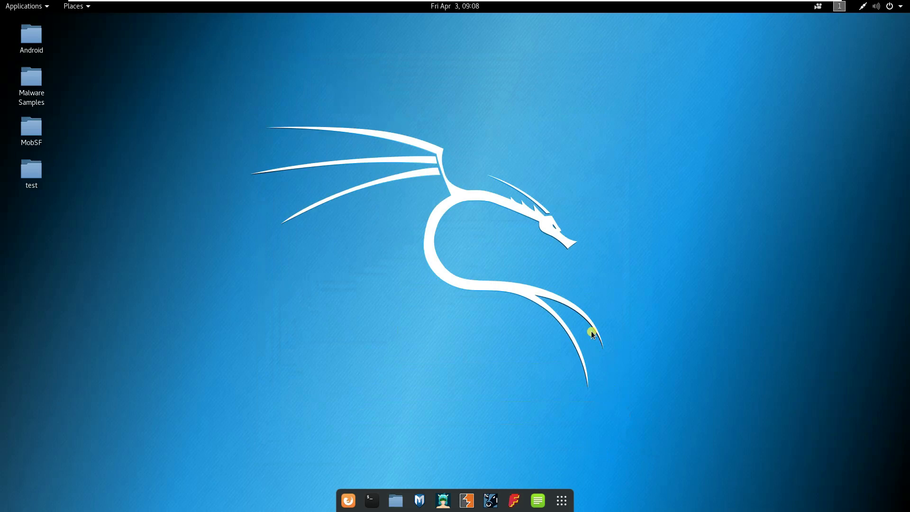
mouse_move(760, 4)
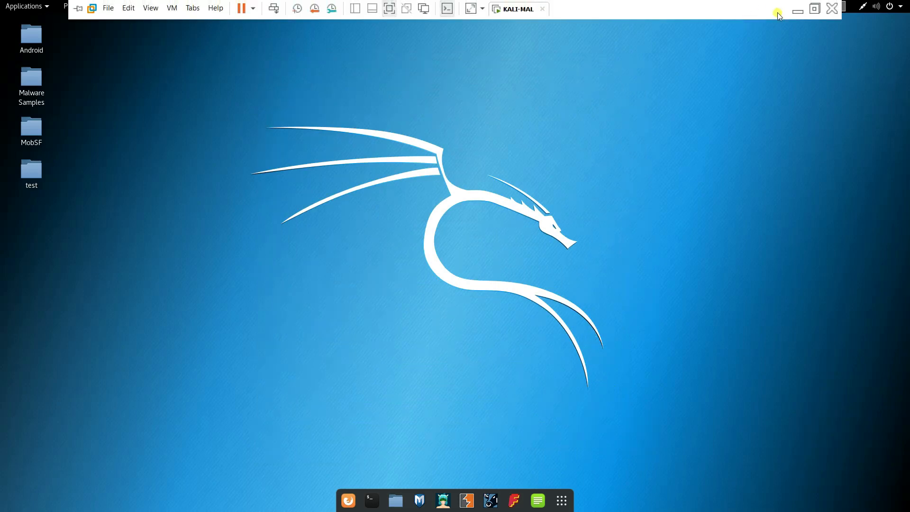
left_click(215, 8)
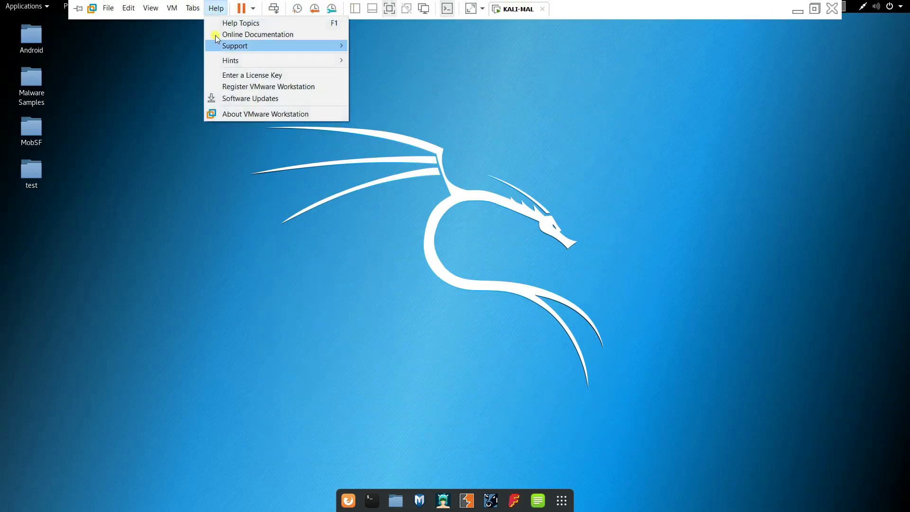
left_click(266, 114)
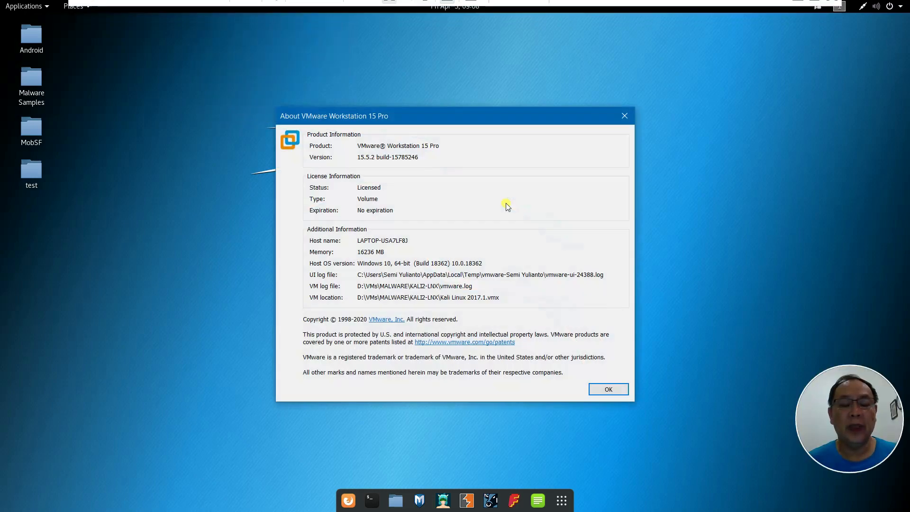
mouse_move(608, 388)
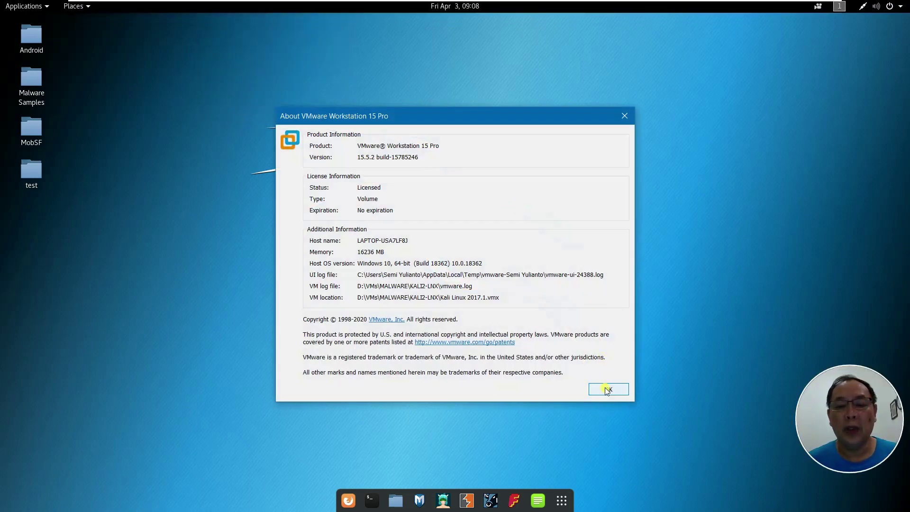
left_click(607, 389)
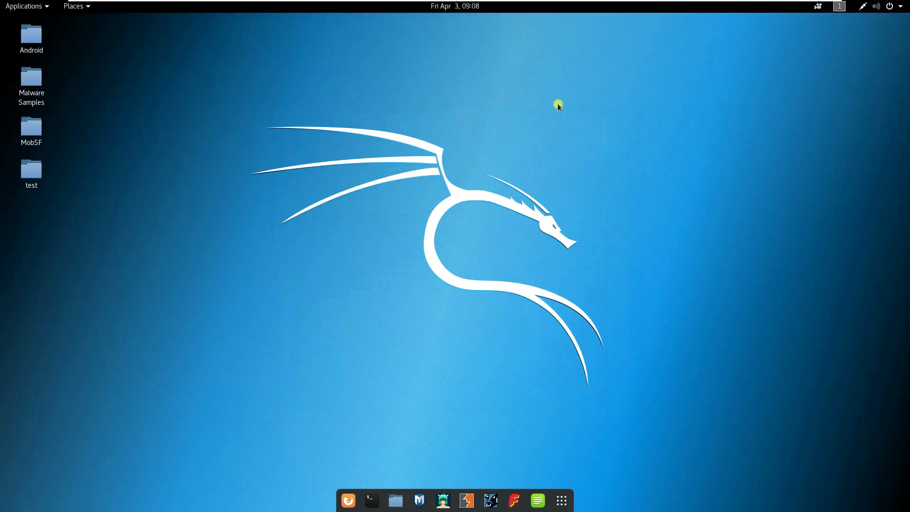
mouse_move(555, 113)
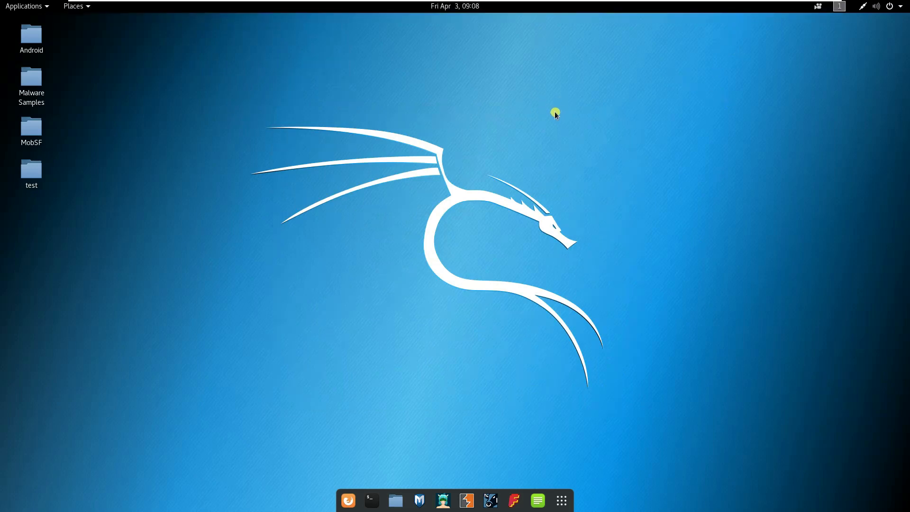
mouse_move(557, 113)
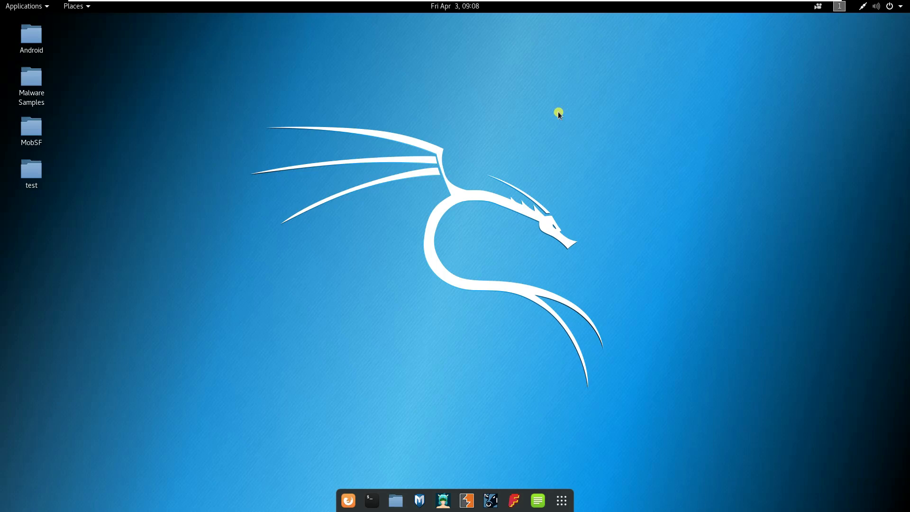
mouse_move(562, 118)
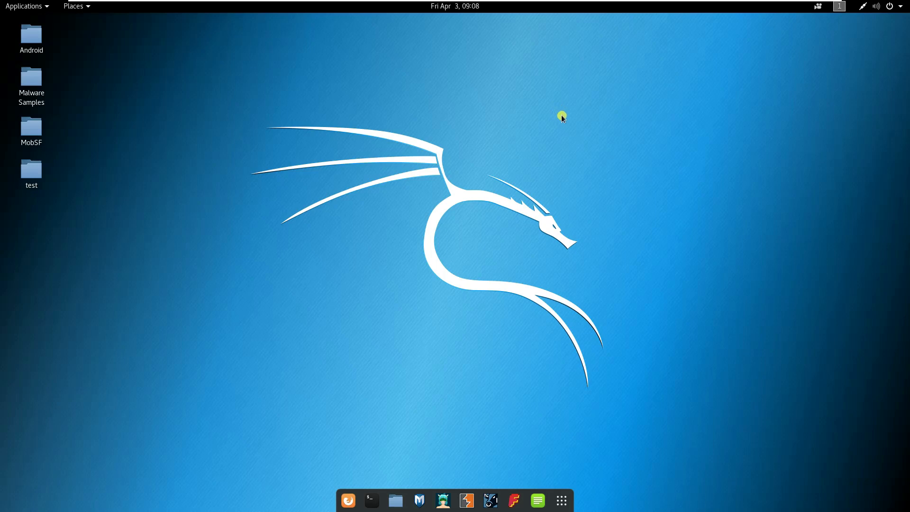
mouse_move(554, 126)
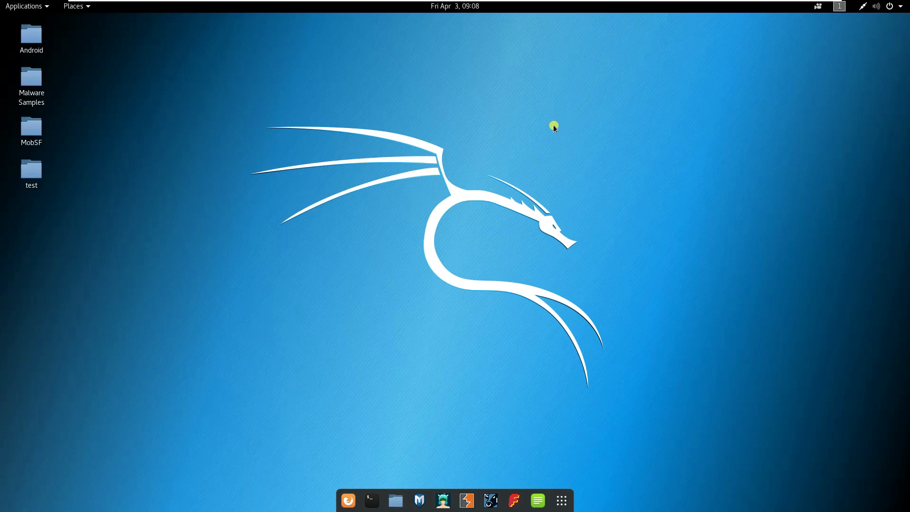
mouse_move(372, 501)
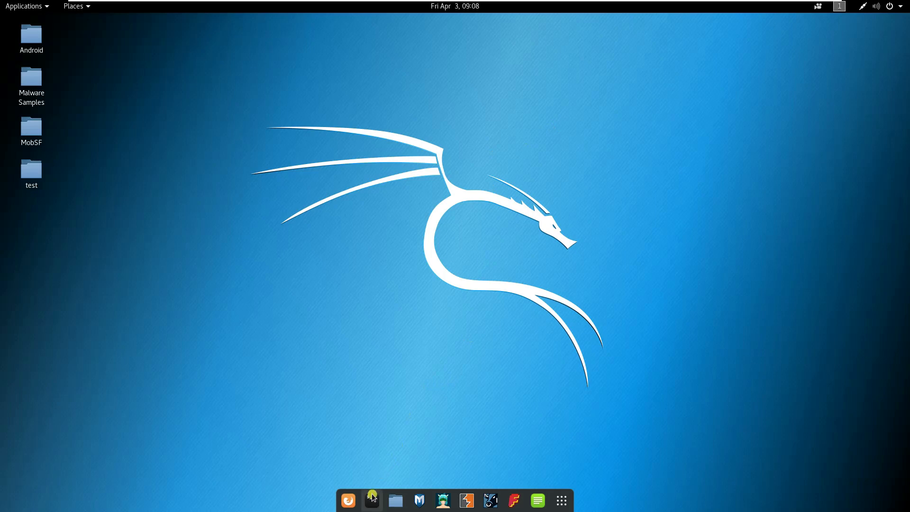
Step: In a root terminal run apt-get install virtualbox, then enter the virtualbox launch command
left_click(371, 501)
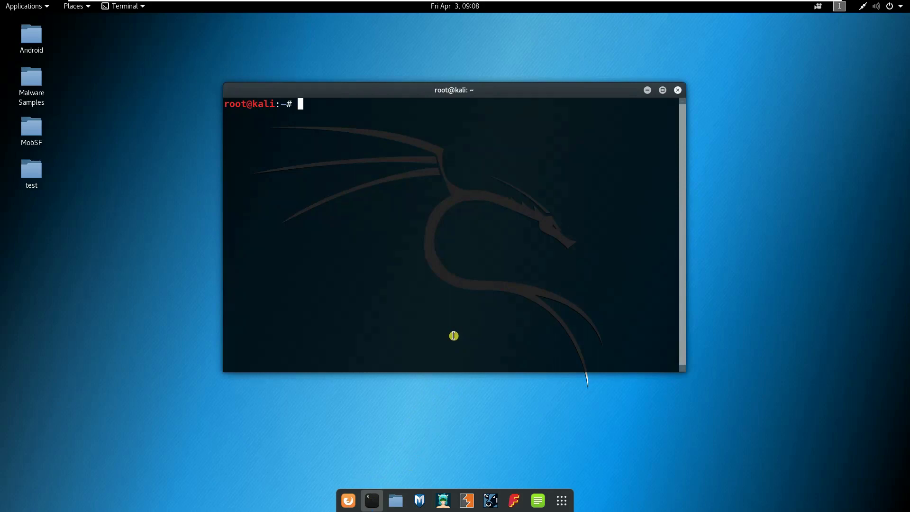
type("apt-get")
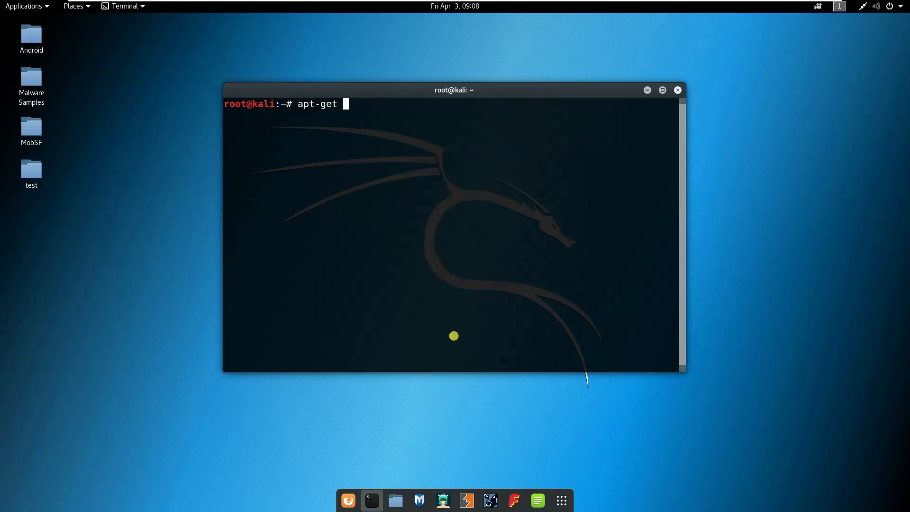
type("install vi")
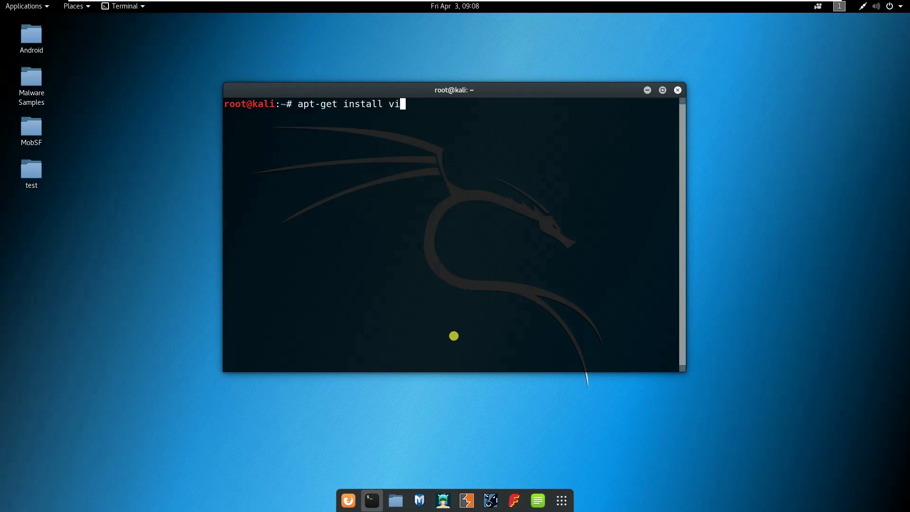
type("rtualbox")
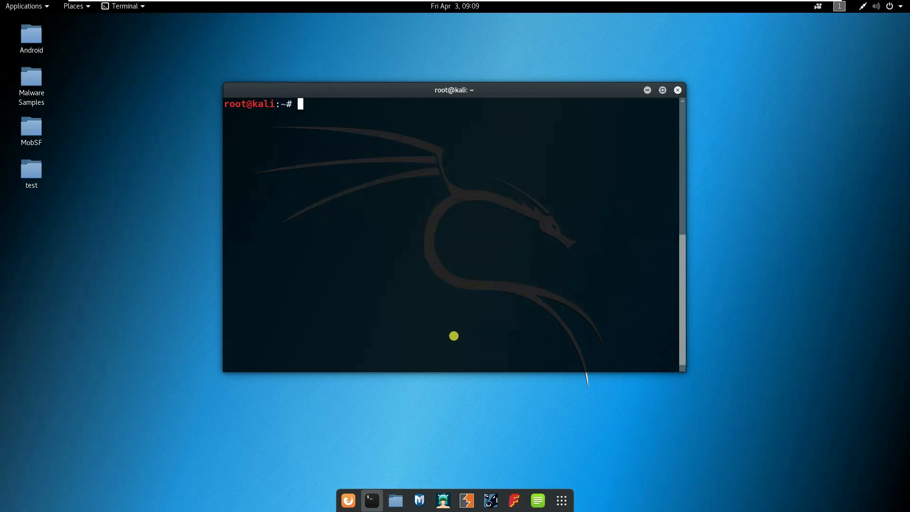
type("v")
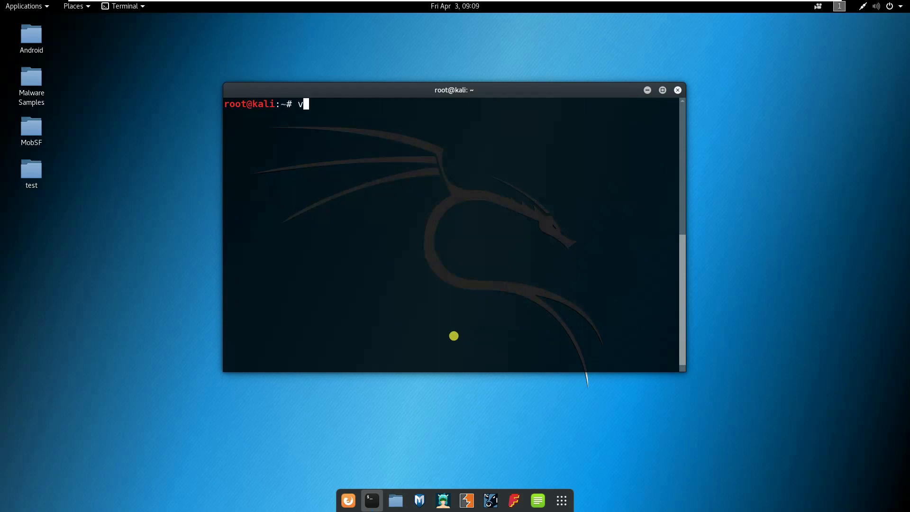
type("irtualbox")
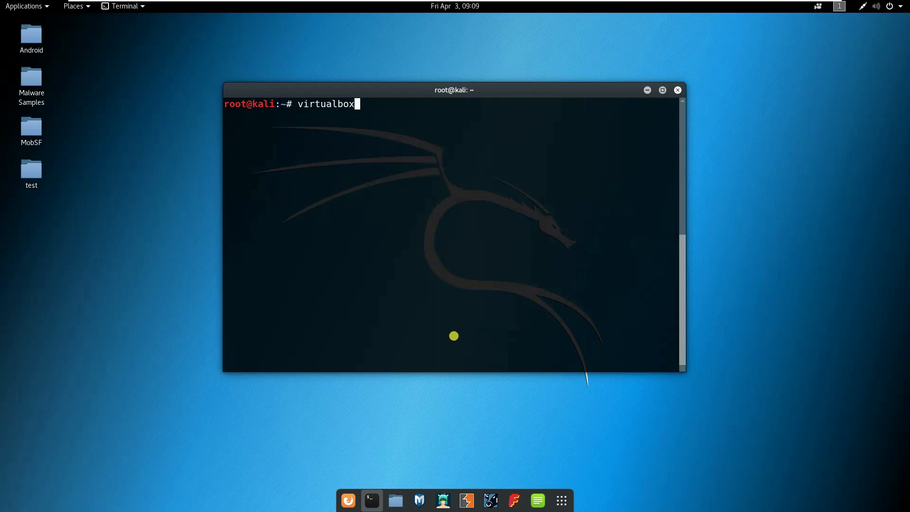
Step: Launch VirtualBox in the background and show version 5.2.18 via About VirtualBox
type("&")
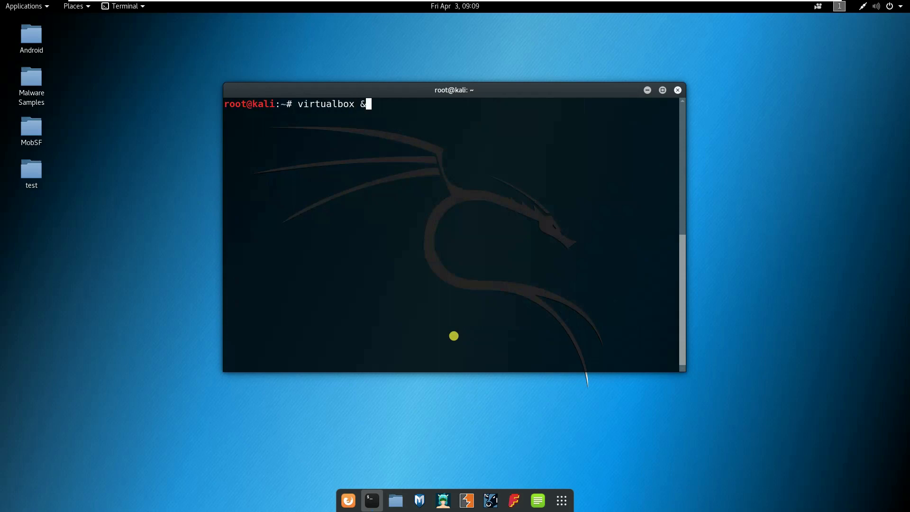
key("Return")
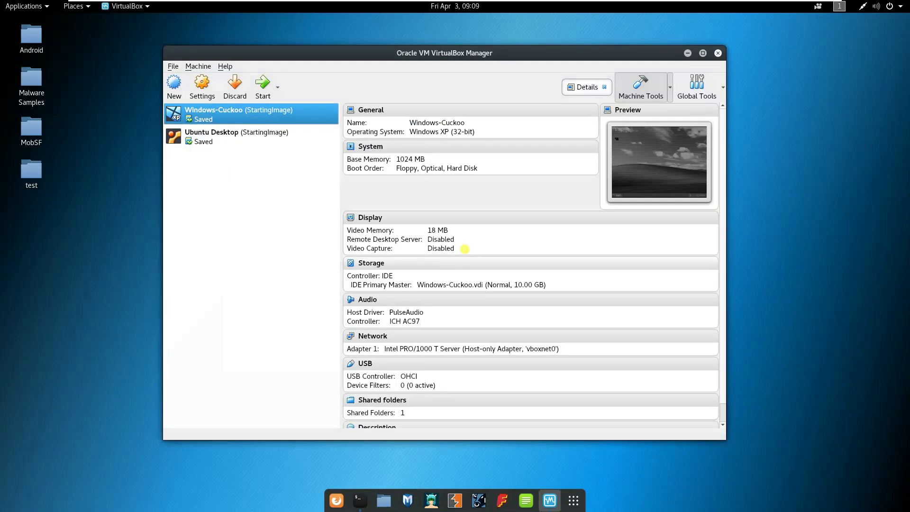
mouse_move(588, 234)
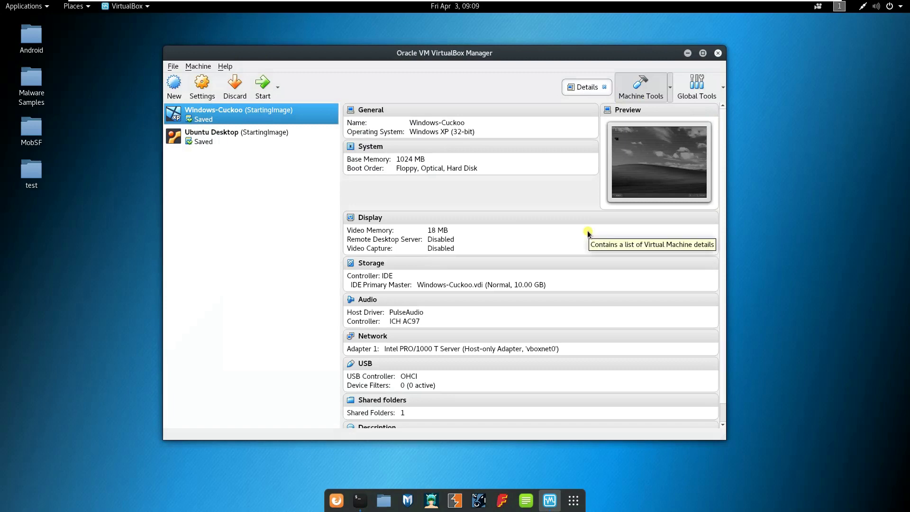
mouse_move(570, 249)
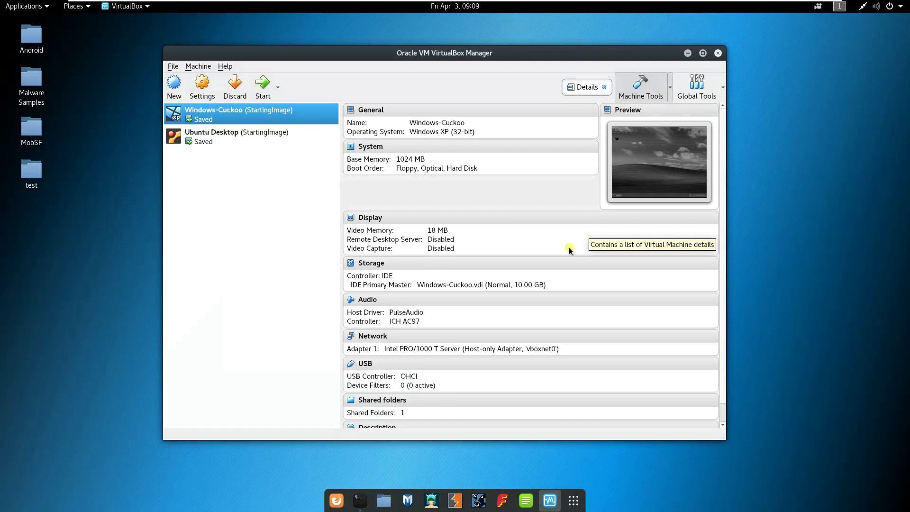
mouse_move(559, 210)
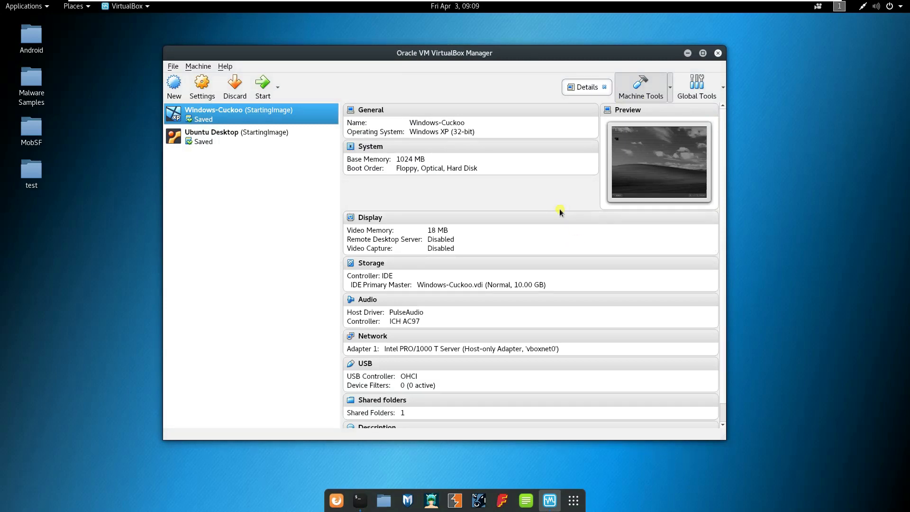
mouse_move(519, 190)
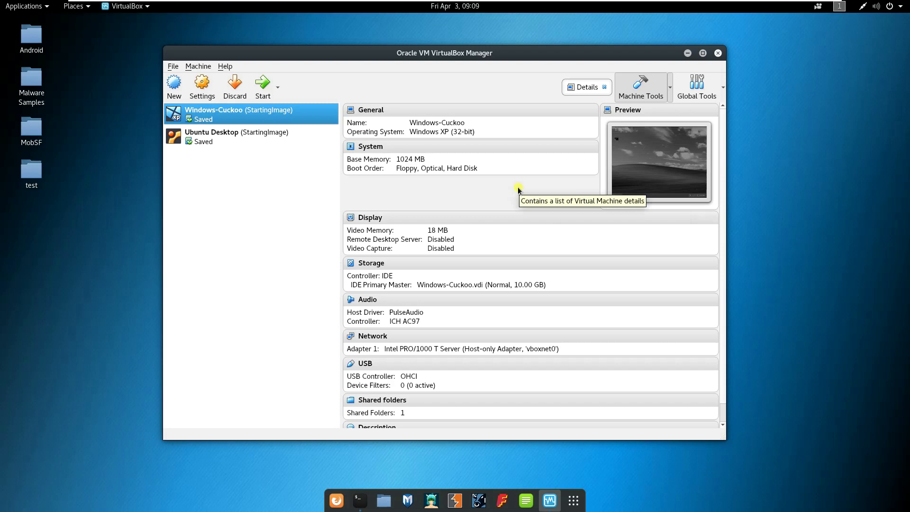
mouse_move(486, 189)
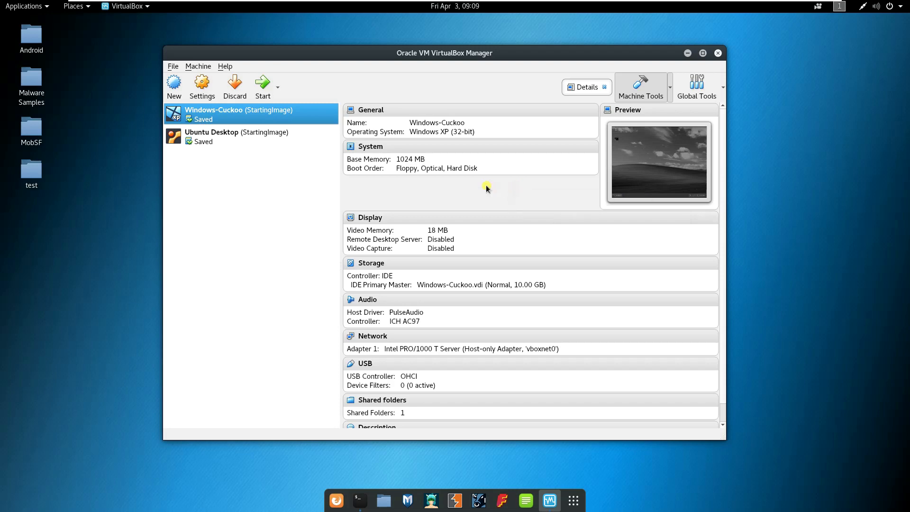
mouse_move(523, 176)
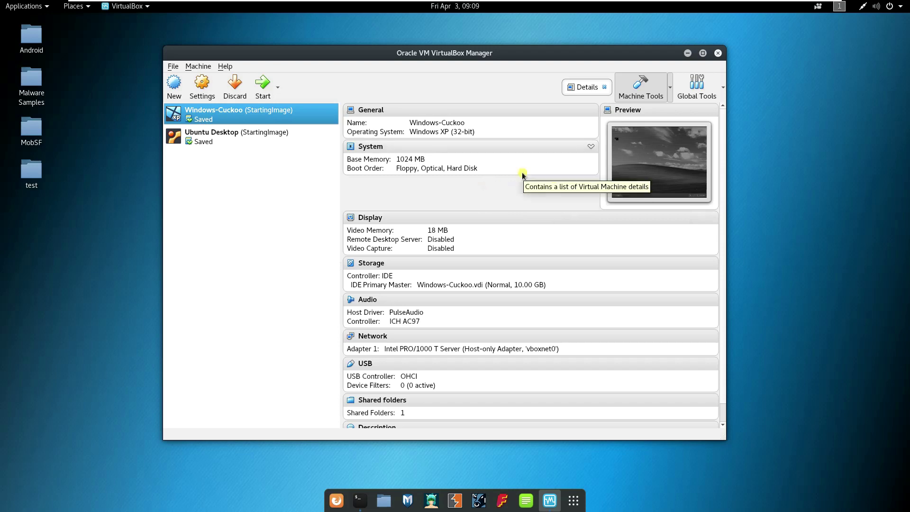
mouse_move(522, 176)
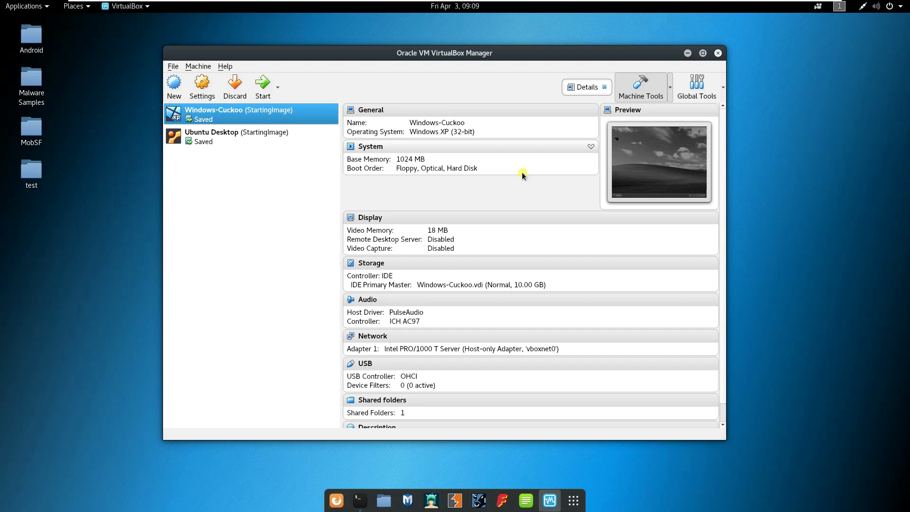
left_click(225, 66)
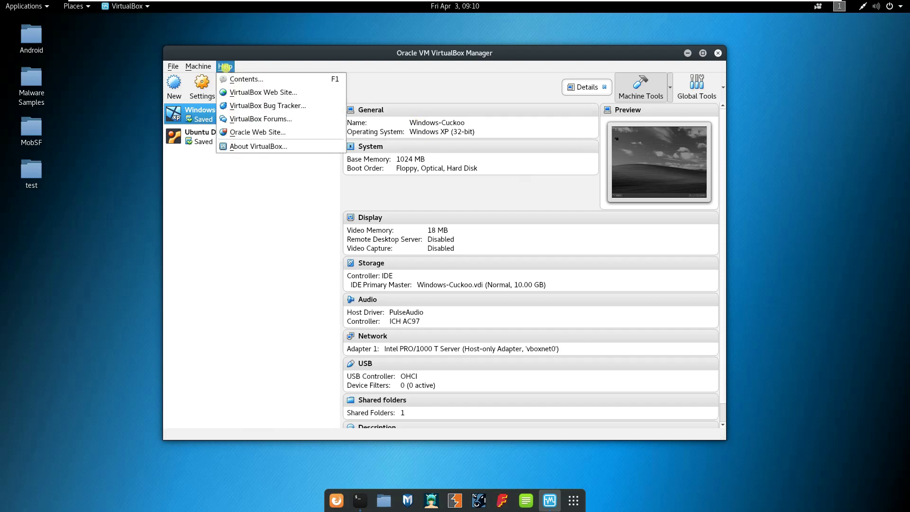
left_click(258, 146)
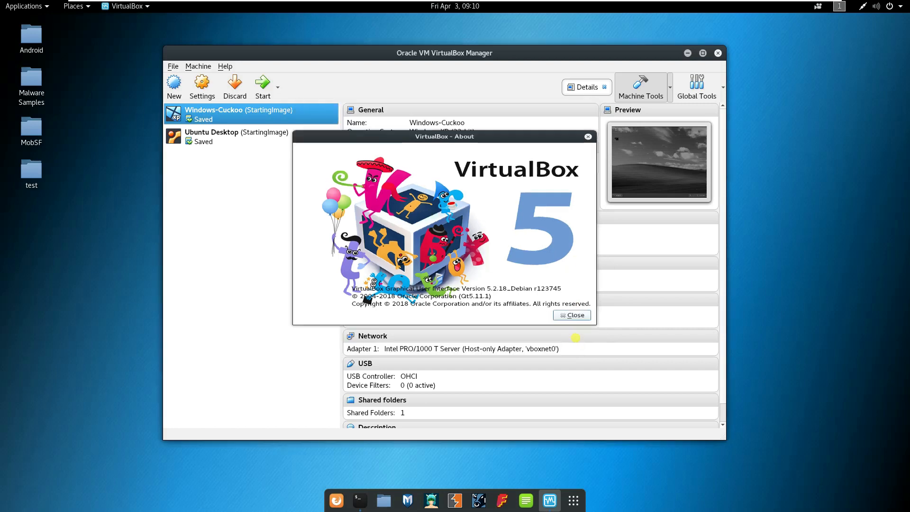
left_click(571, 314)
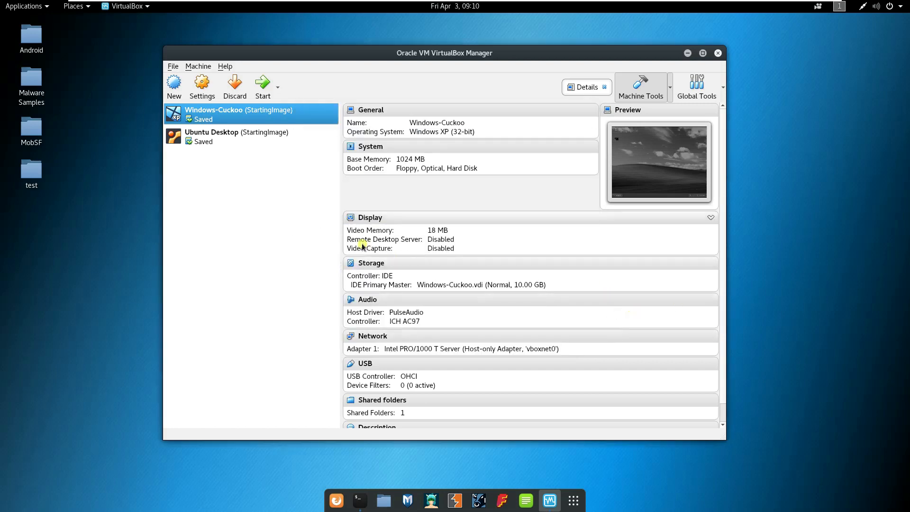
mouse_move(259, 206)
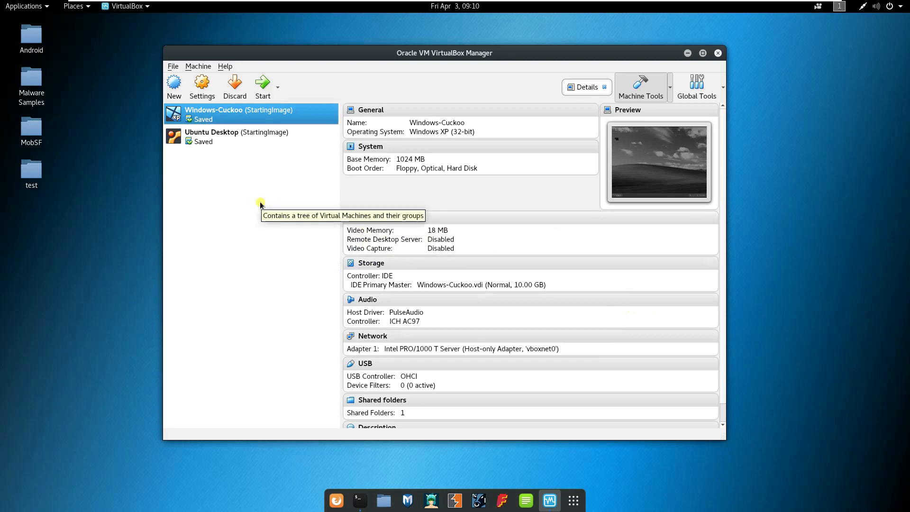
mouse_move(252, 128)
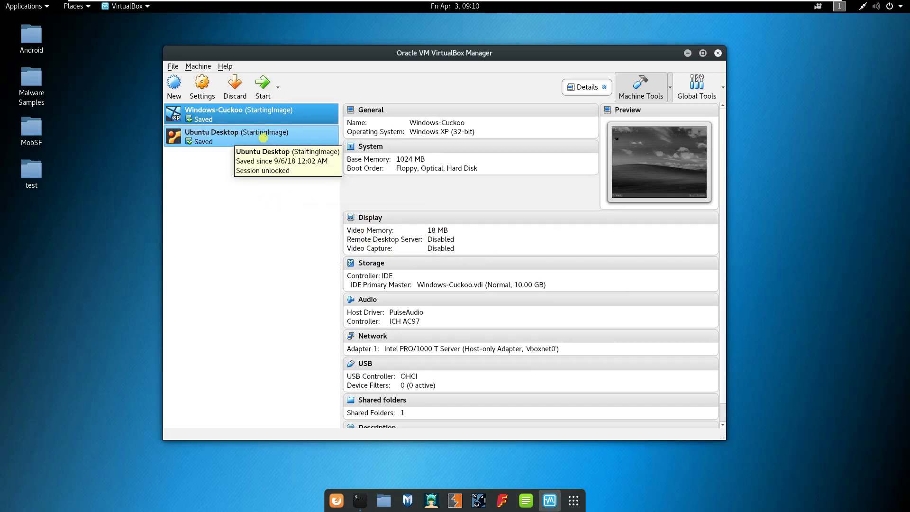
mouse_move(226, 119)
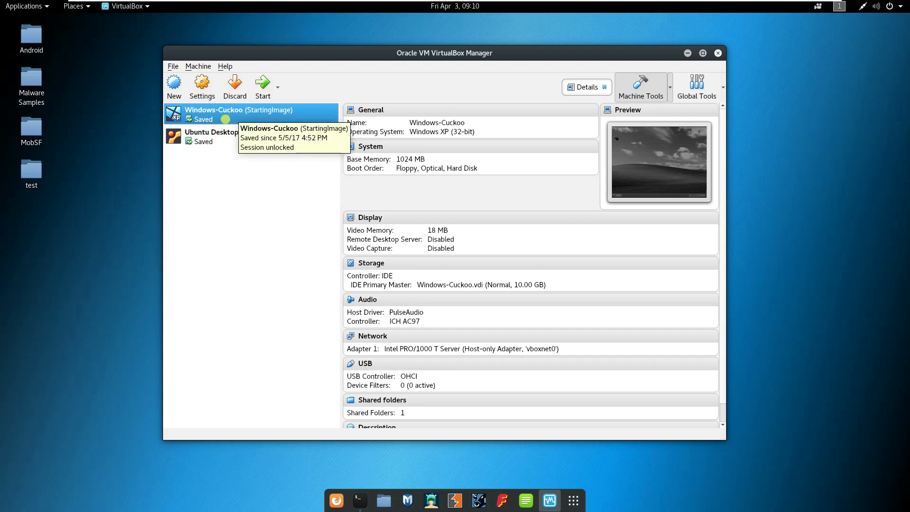
mouse_move(307, 166)
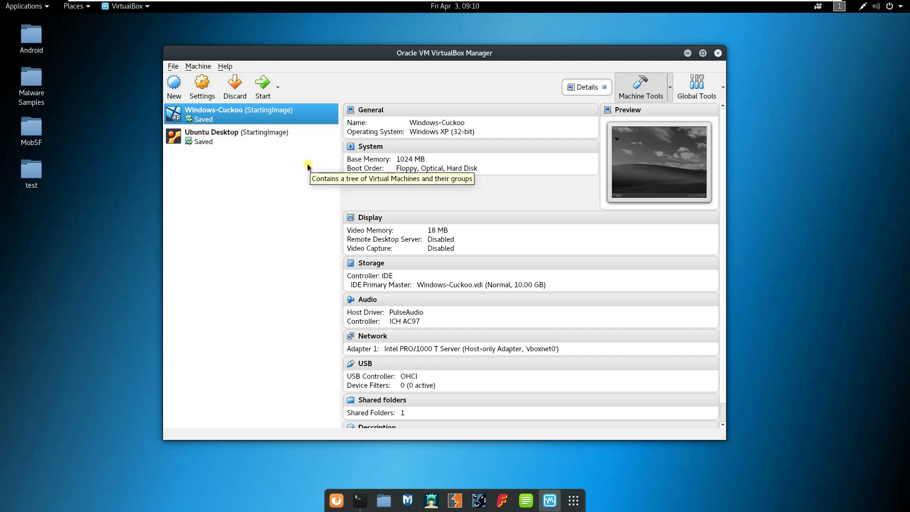
mouse_move(240, 142)
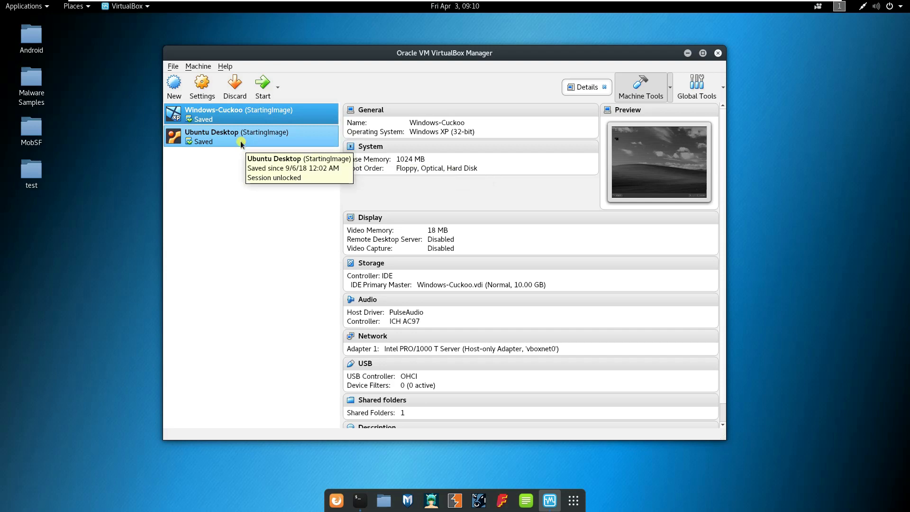
mouse_move(312, 146)
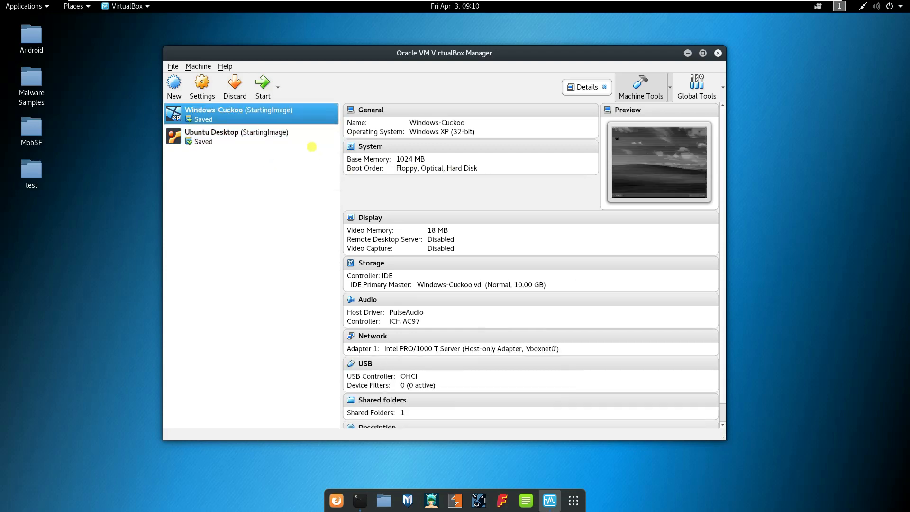
Step: In Windows-Cuckoo's settings view the Advanced tab, then its Adapter 1 host-only vboxnet0 network
right_click(237, 114)
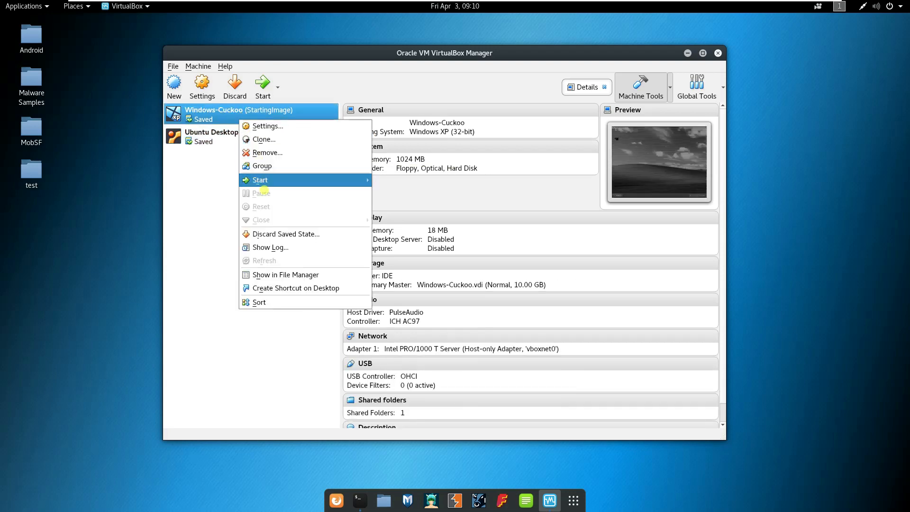
mouse_move(263, 139)
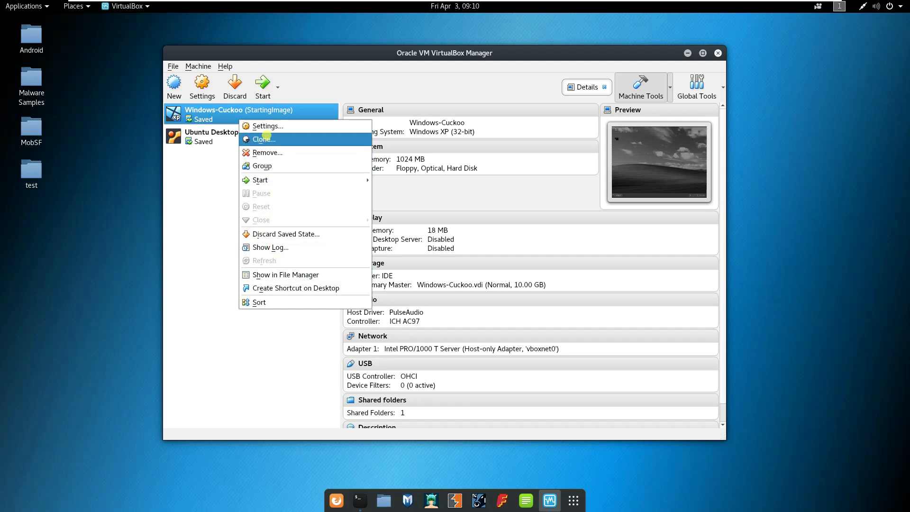
left_click(267, 126)
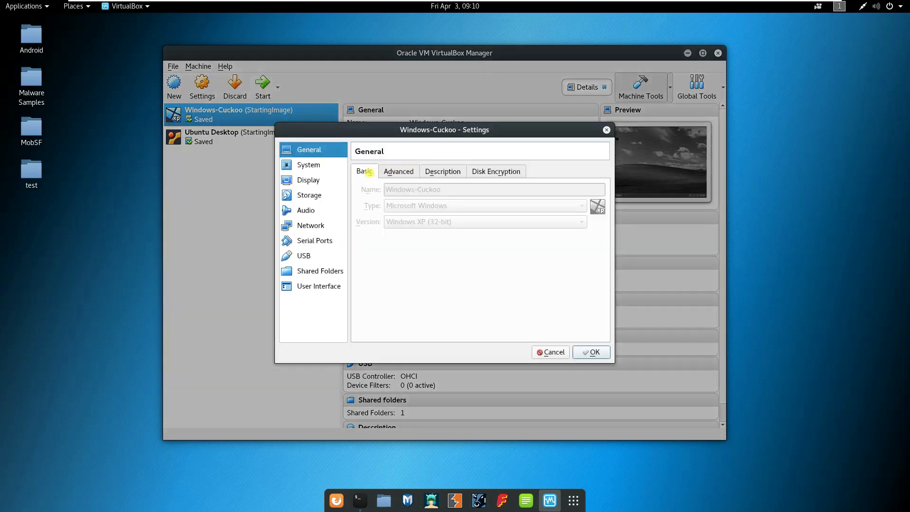
mouse_move(399, 171)
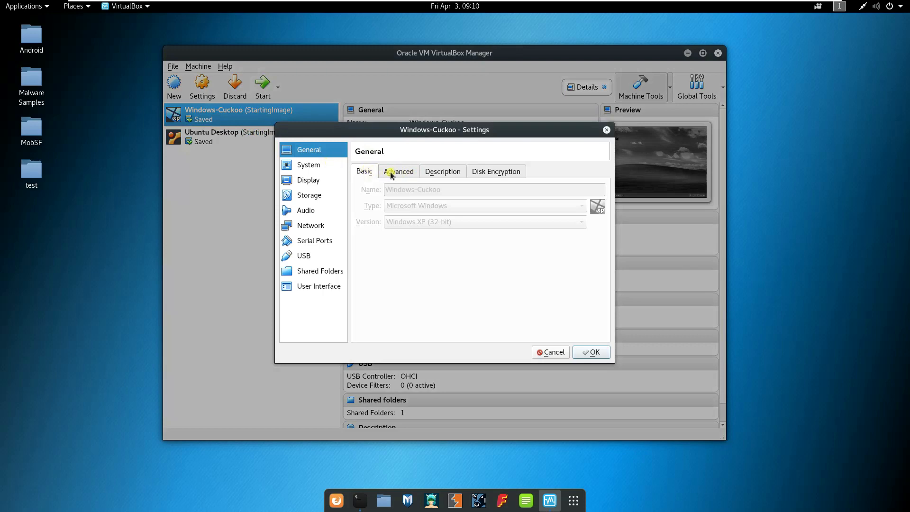
left_click(399, 171)
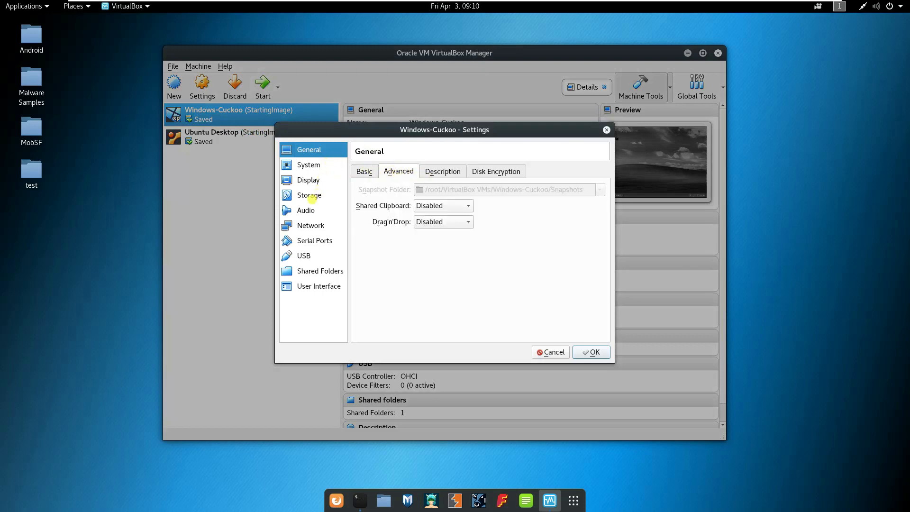
left_click(310, 226)
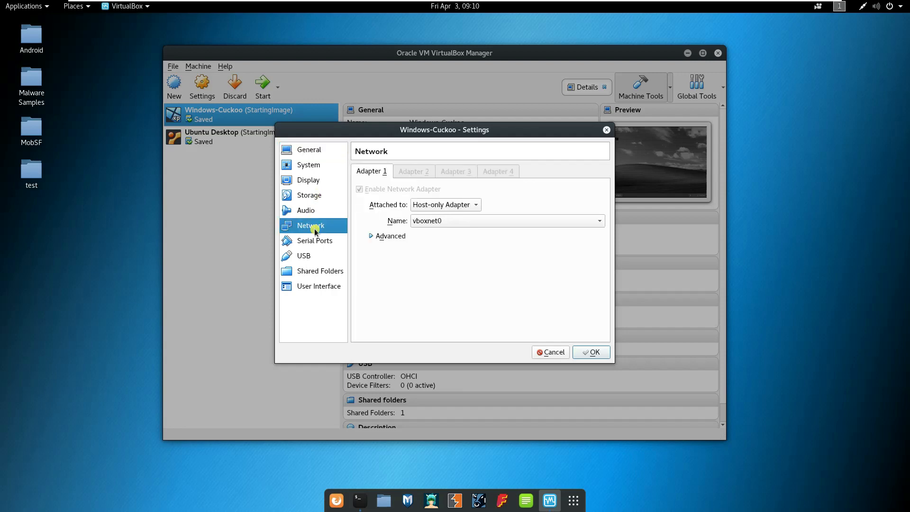
mouse_move(467, 208)
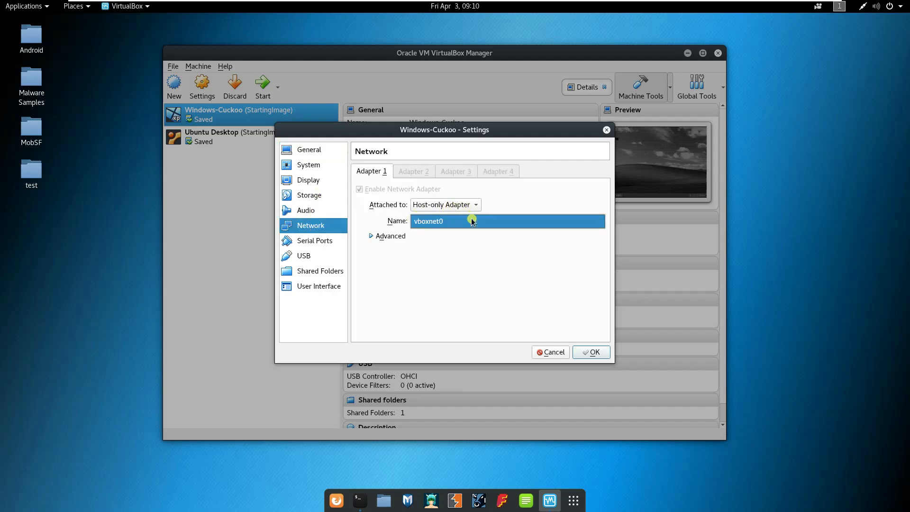
mouse_move(549, 257)
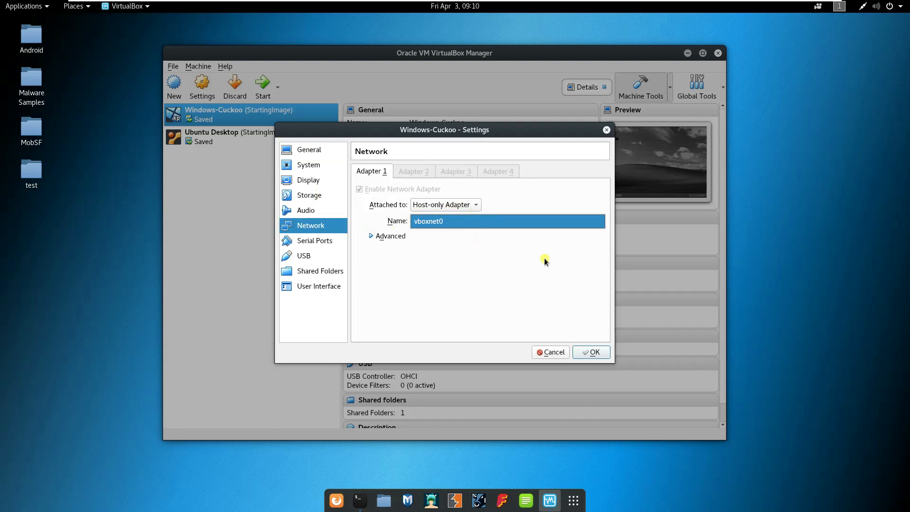
mouse_move(557, 282)
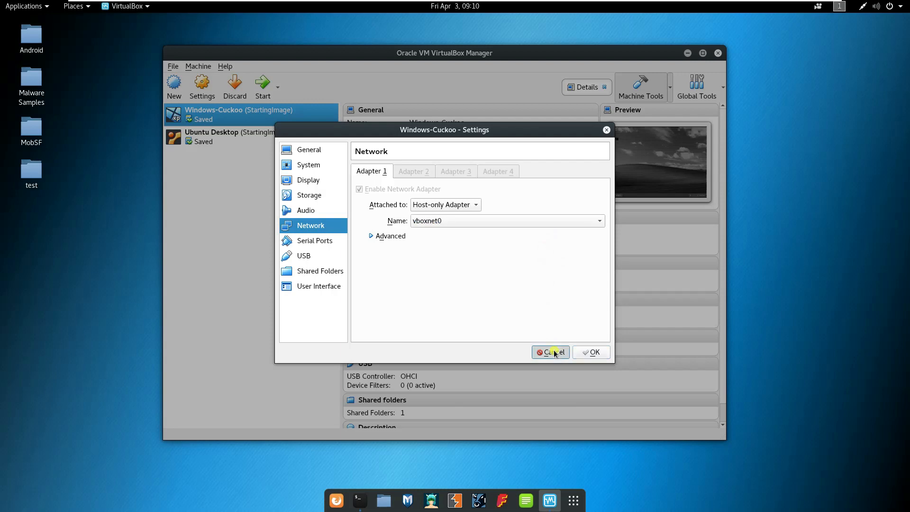
Step: Cancel those settings, then check Ubuntu Desktop's host-only vboxnet0 adapter and close its settings
left_click(550, 353)
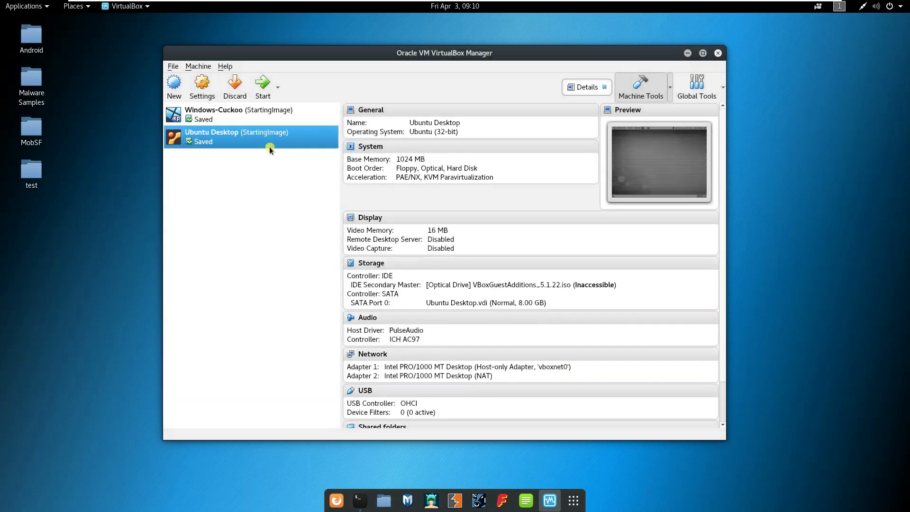
right_click(236, 136)
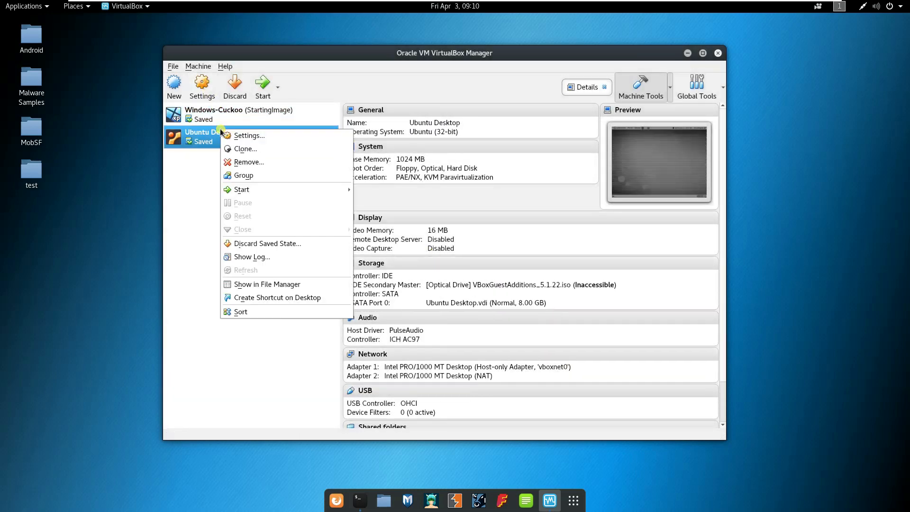
left_click(249, 136)
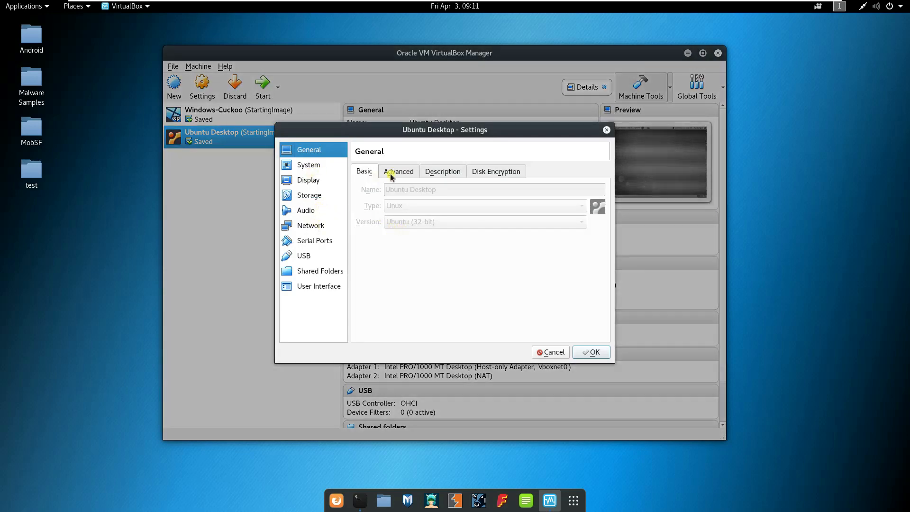
left_click(310, 226)
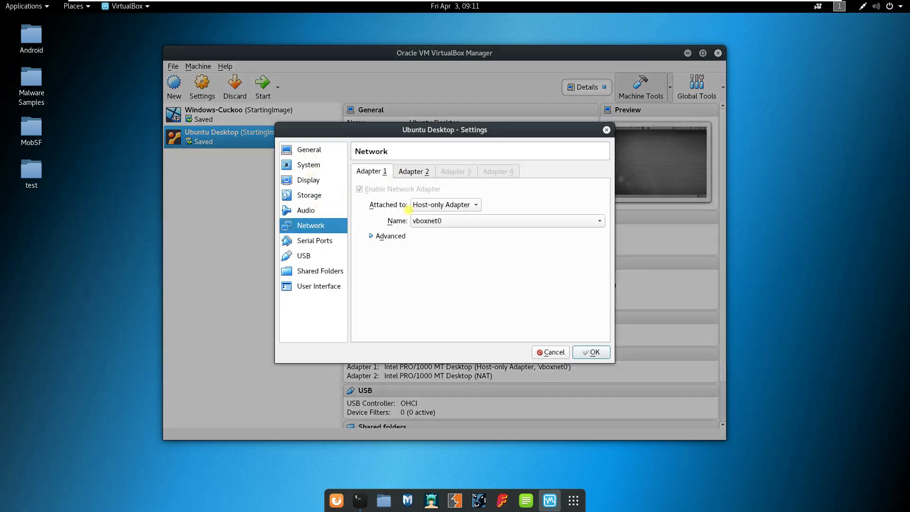
mouse_move(440, 204)
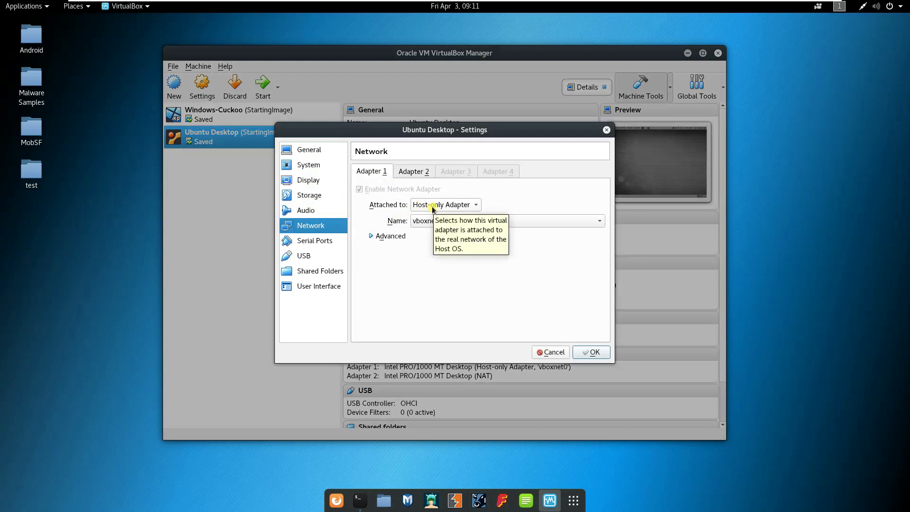
mouse_move(596, 324)
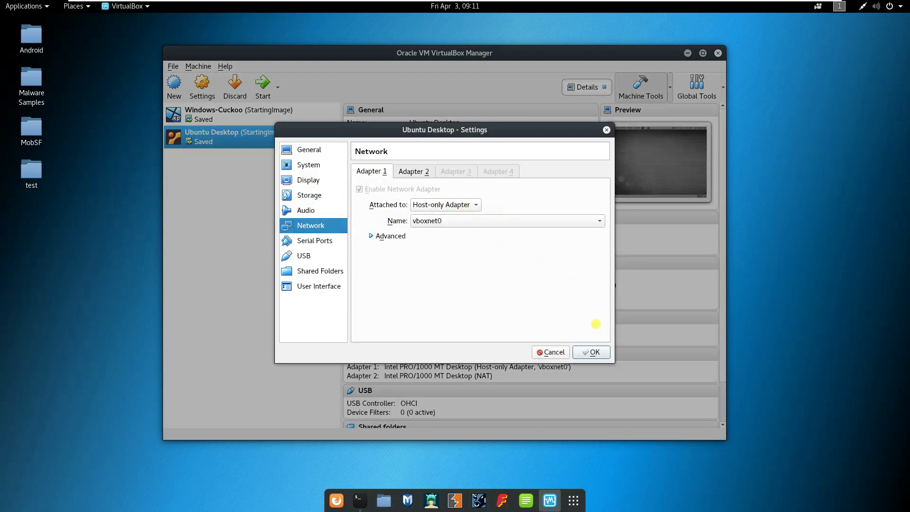
left_click(590, 353)
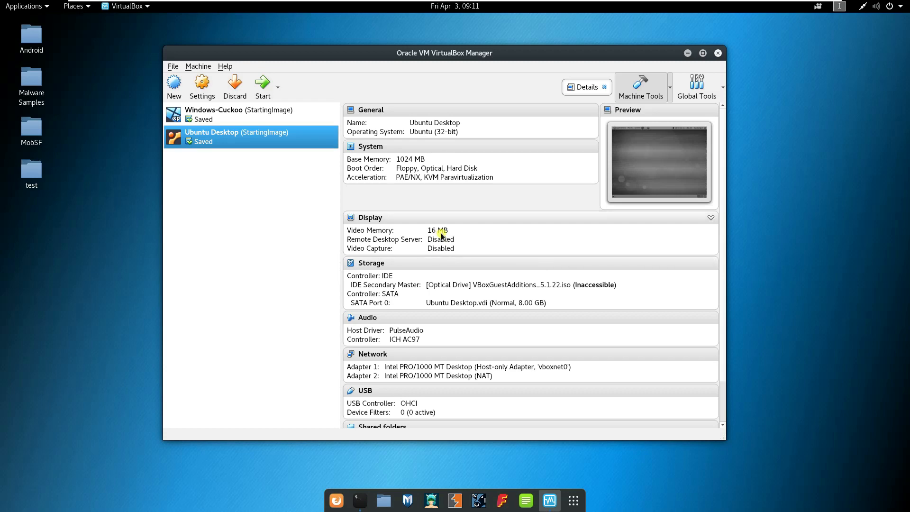
Step: Recheck Windows-Cuckoo's host-only vboxnet0 adapter in its settings and confirm with OK
right_click(238, 112)
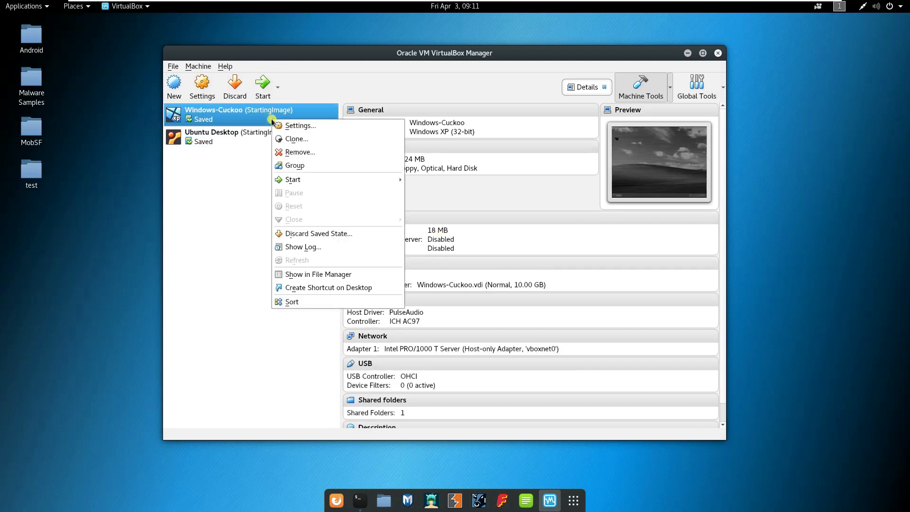
left_click(300, 125)
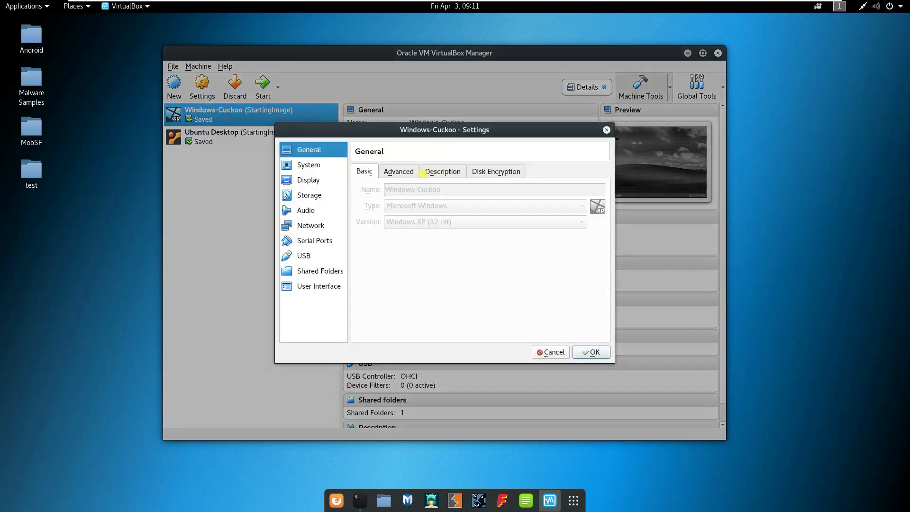
left_click(311, 226)
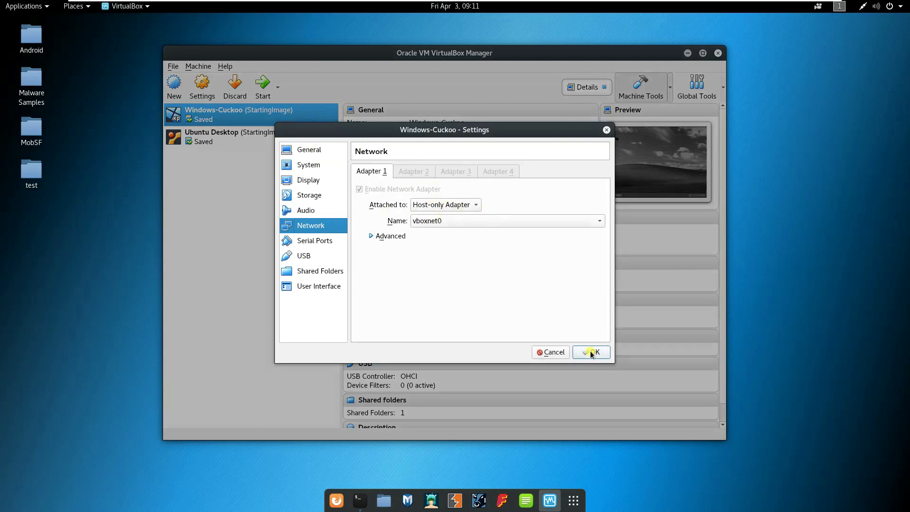
left_click(590, 353)
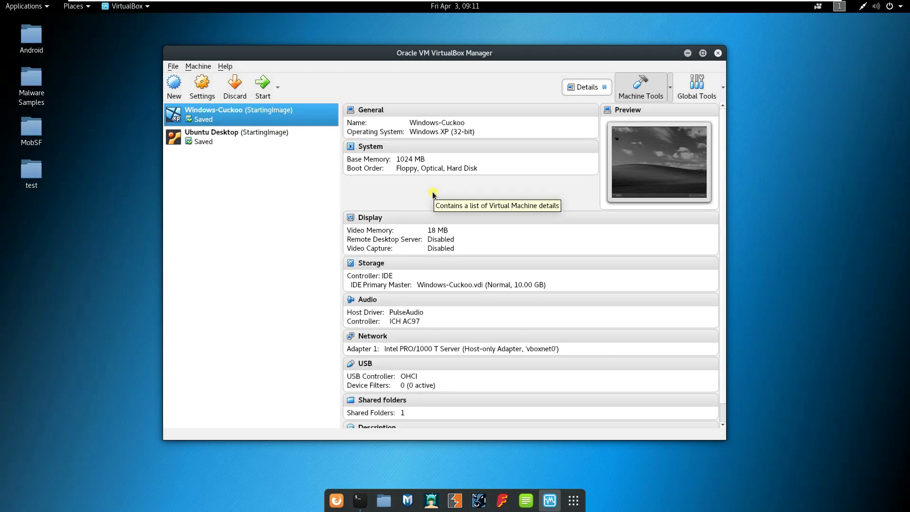
mouse_move(393, 191)
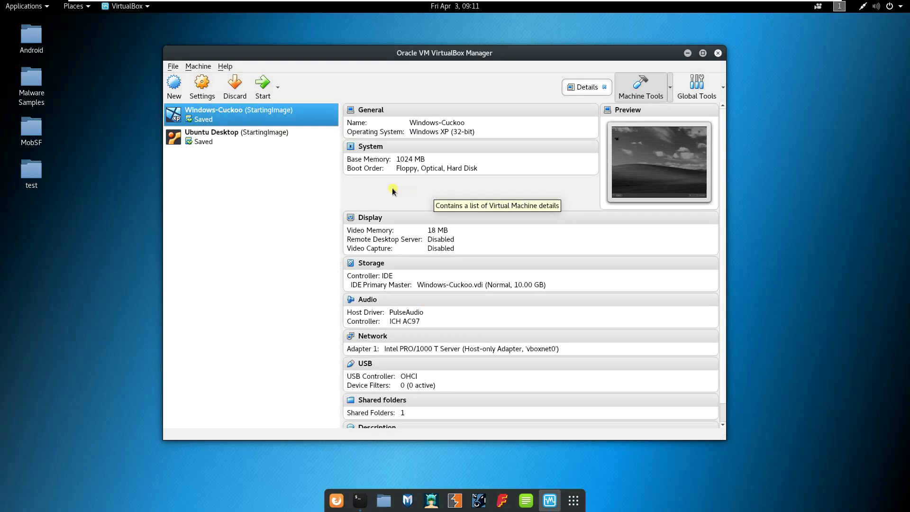
mouse_move(367, 187)
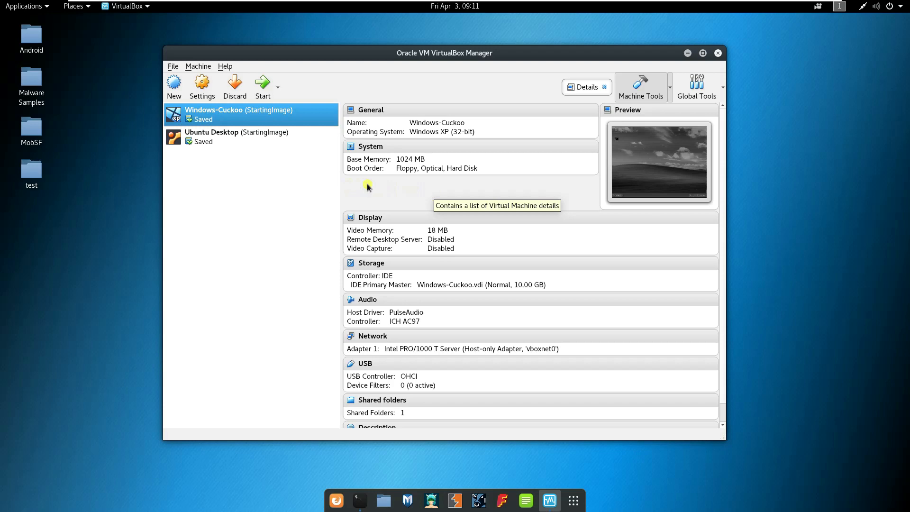
mouse_move(428, 152)
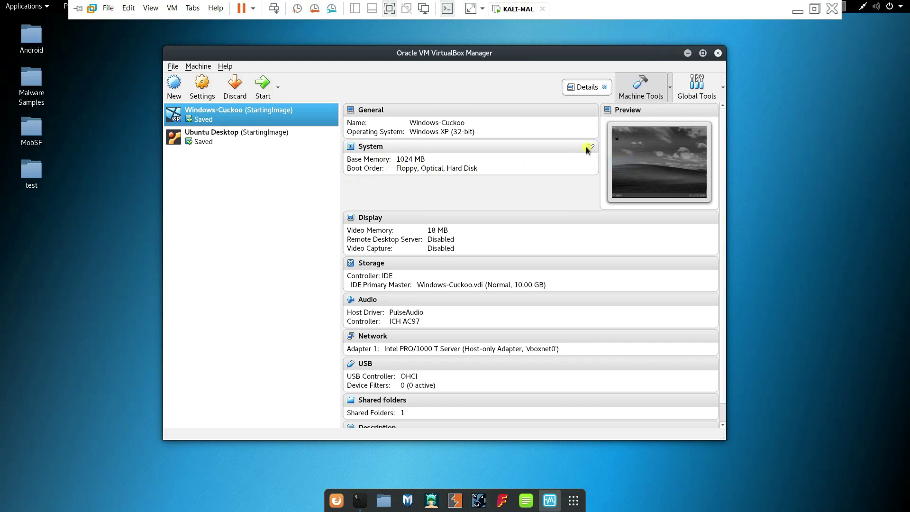
mouse_move(588, 148)
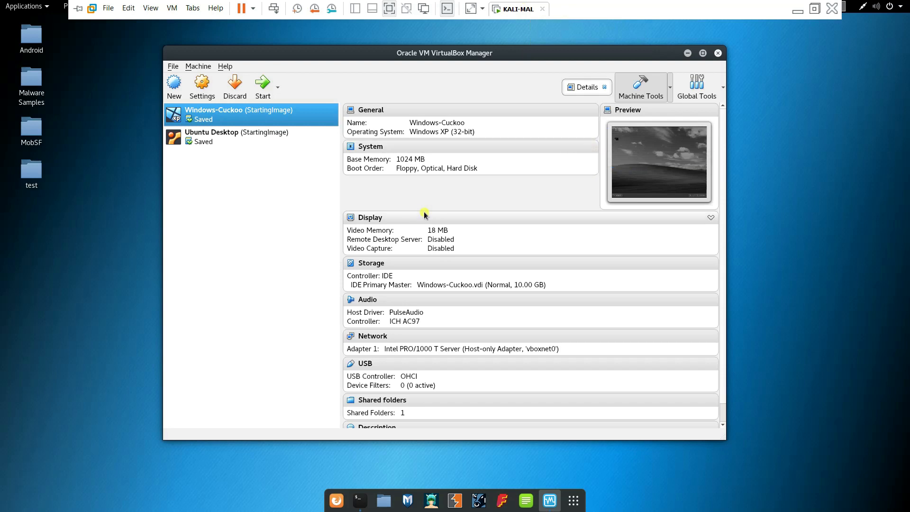
left_click(201, 86)
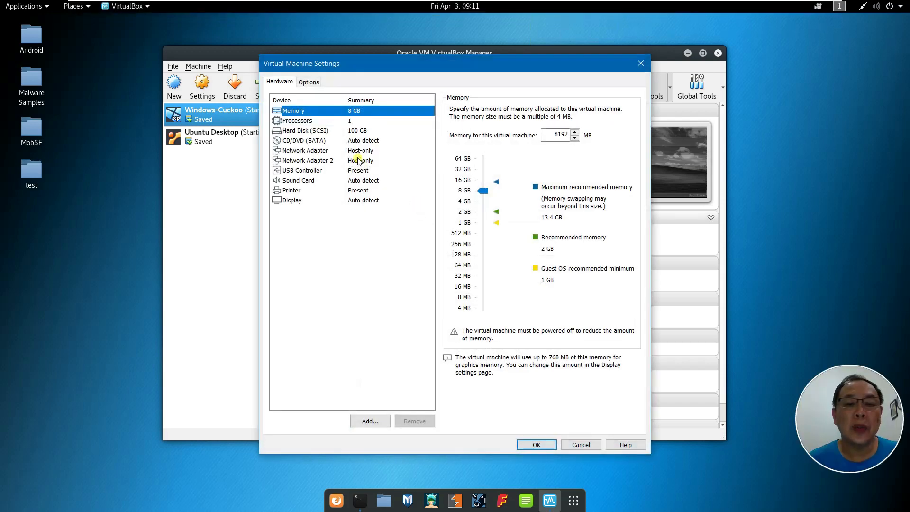
left_click(307, 160)
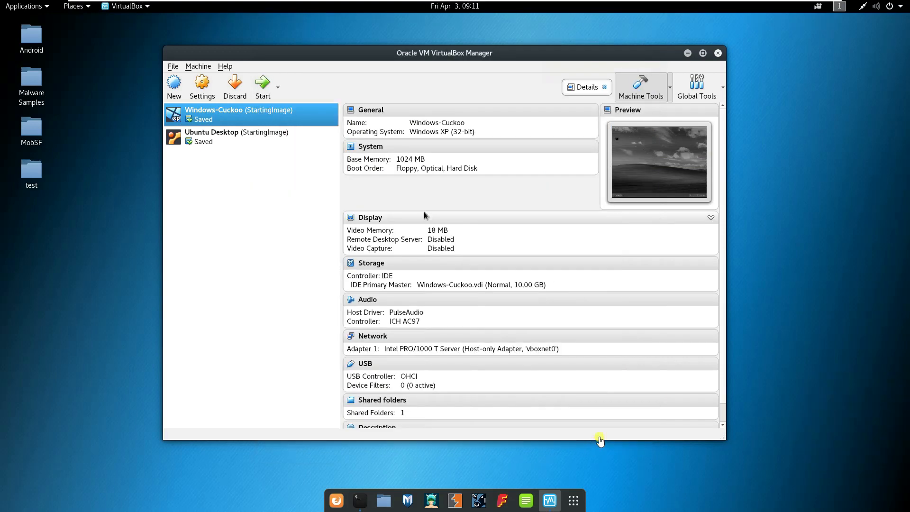
mouse_move(667, 361)
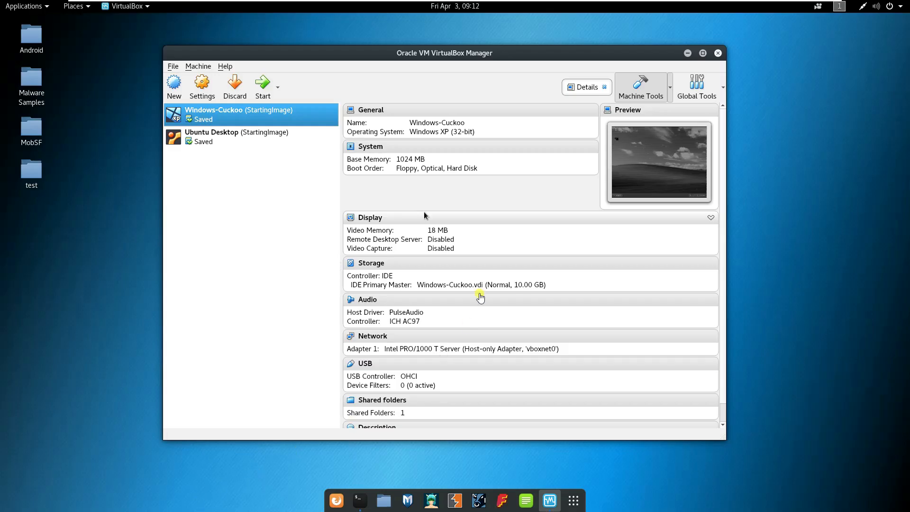
mouse_move(226, 211)
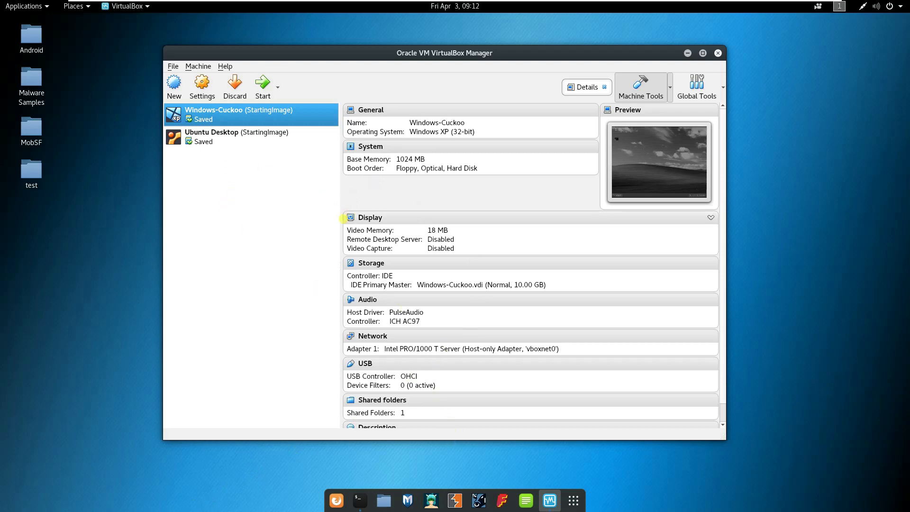
mouse_move(288, 177)
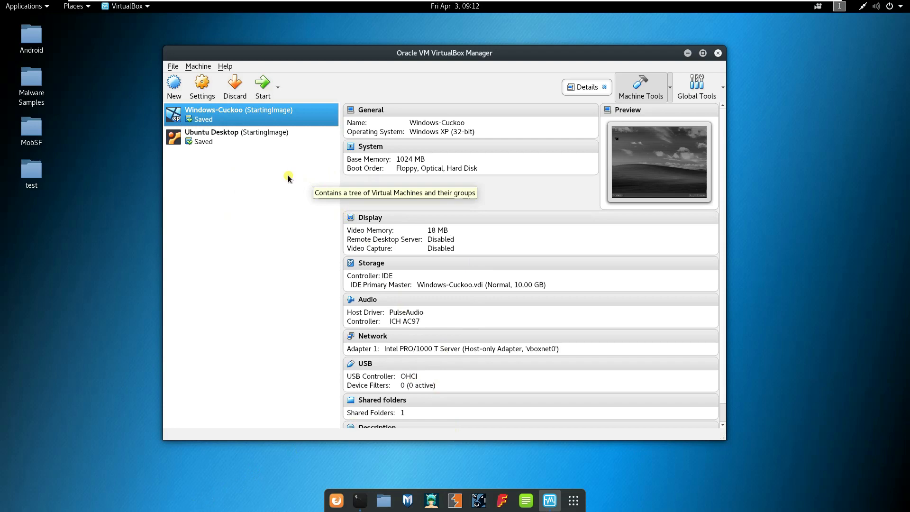
mouse_move(254, 110)
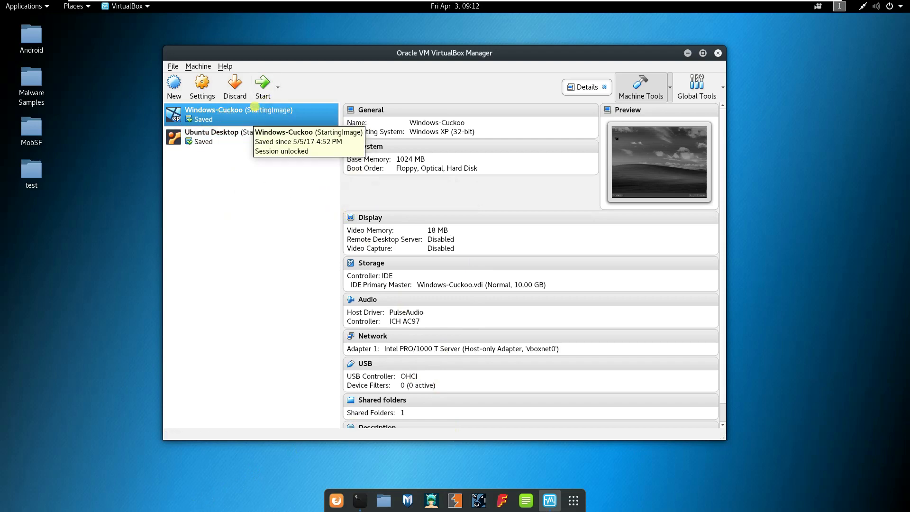
Step: Attempt to start Windows-Cuckoo from its saved state, review the session error details and dismiss it
left_click(263, 87)
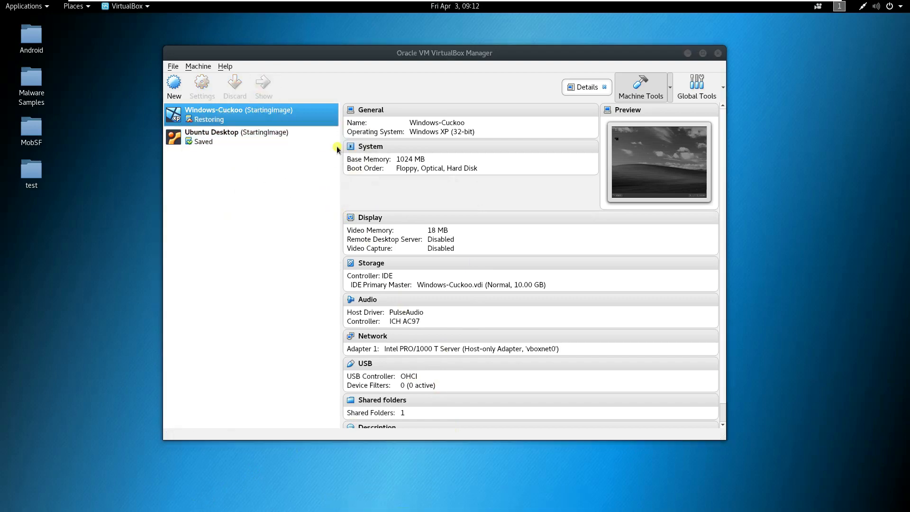
left_click(262, 87)
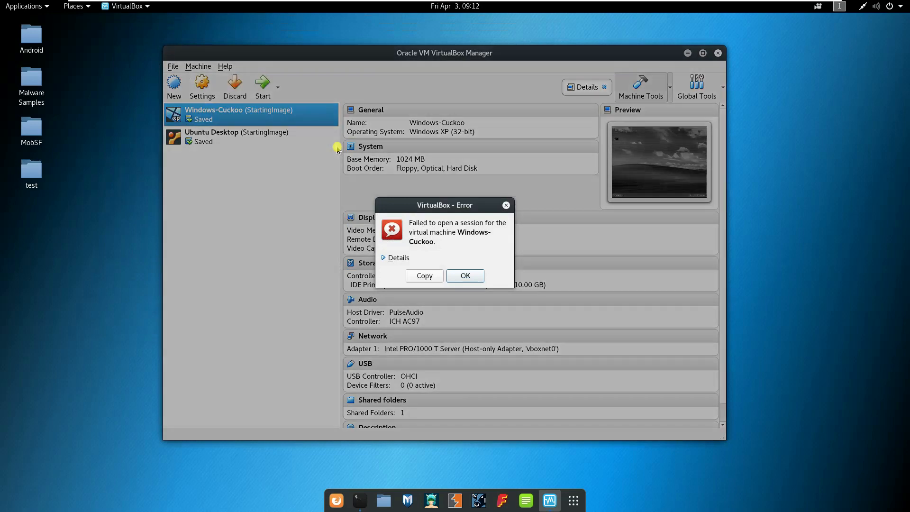
mouse_move(465, 276)
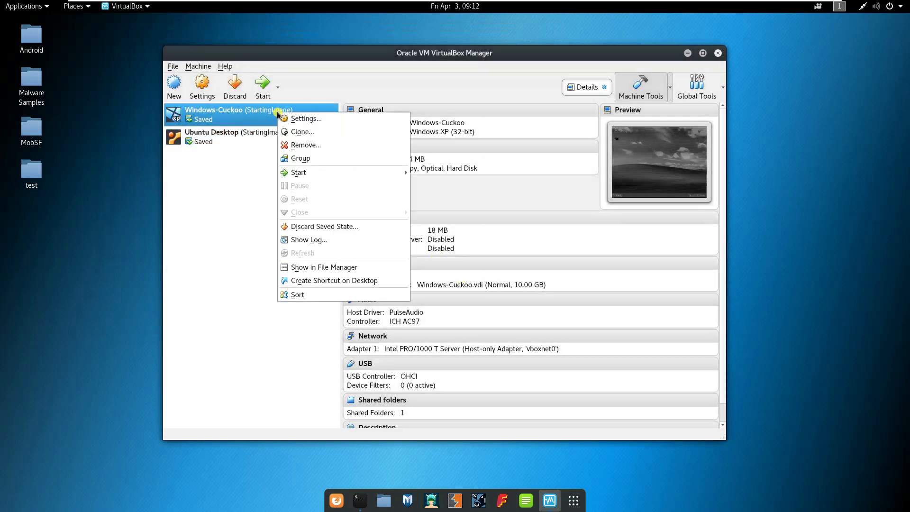
mouse_move(301, 131)
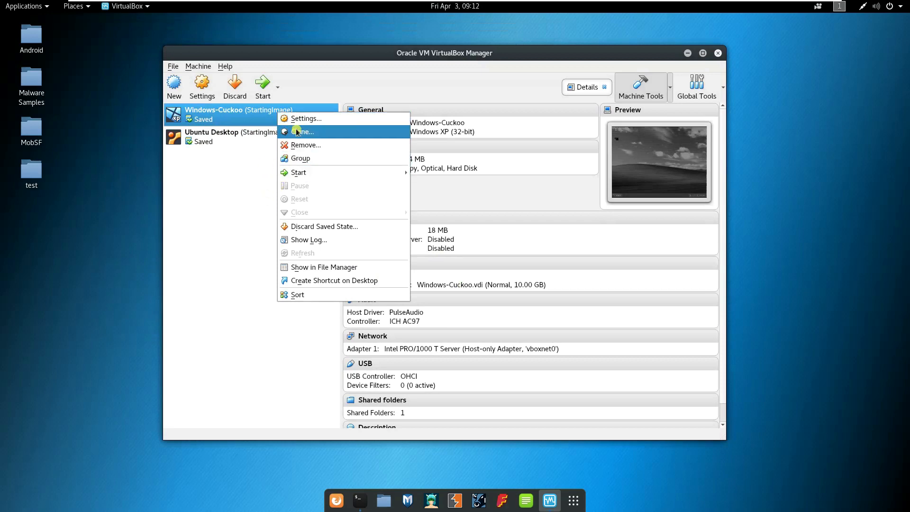
mouse_move(302, 131)
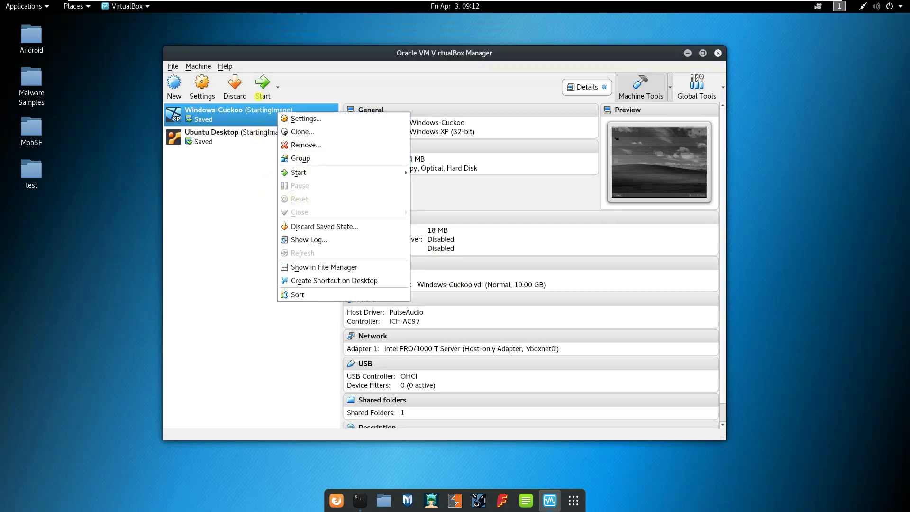
left_click(299, 173)
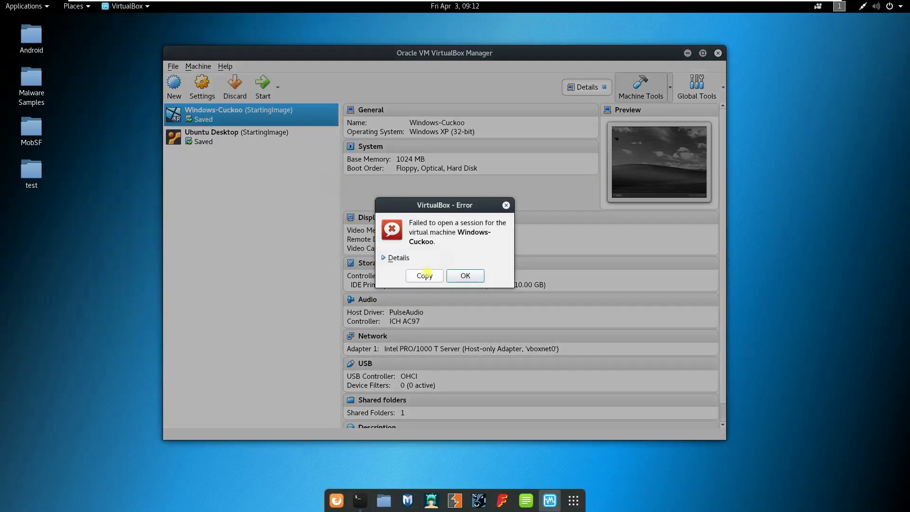
left_click(398, 257)
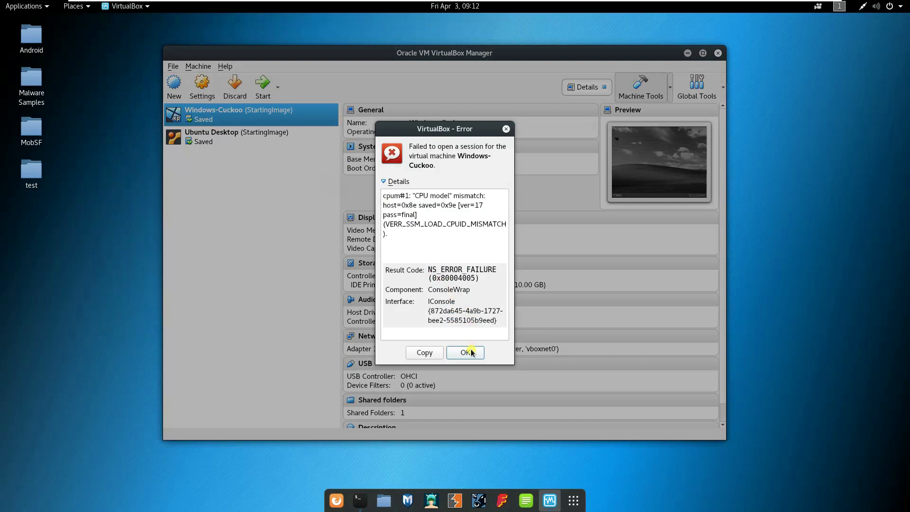
left_click(465, 352)
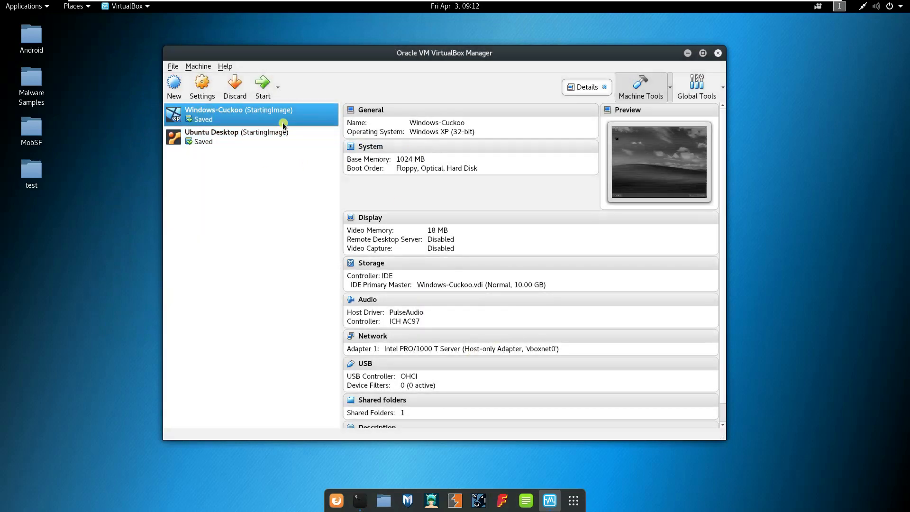
Step: Retry Windows-Cuckoo with a Normal Start, then select the Ubuntu Desktop machine
right_click(238, 115)
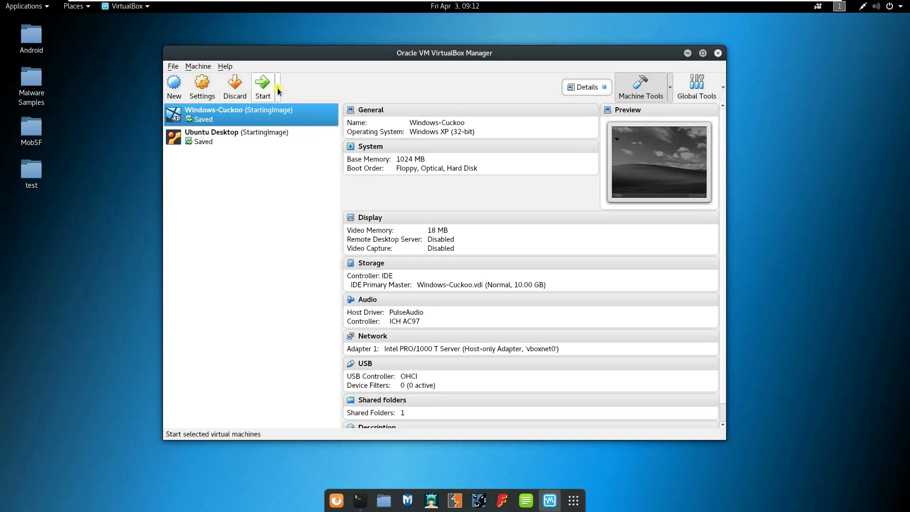
left_click(278, 87)
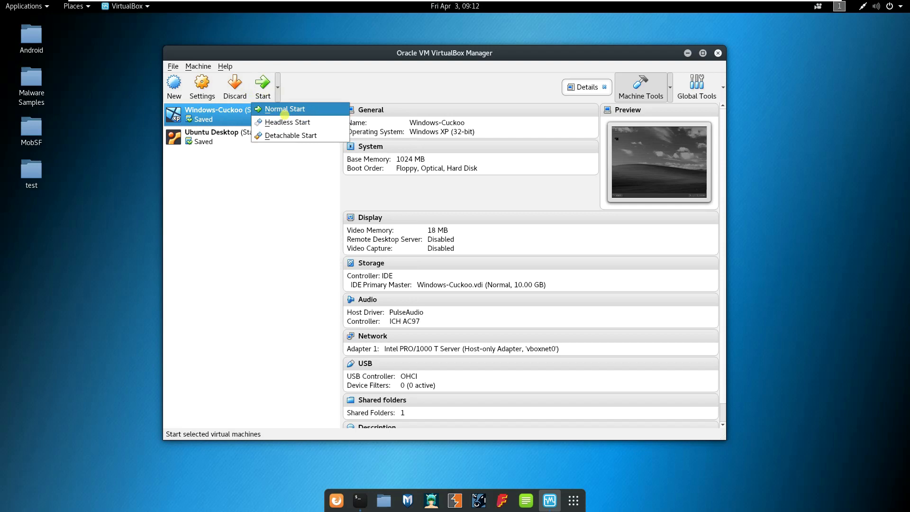
left_click(285, 109)
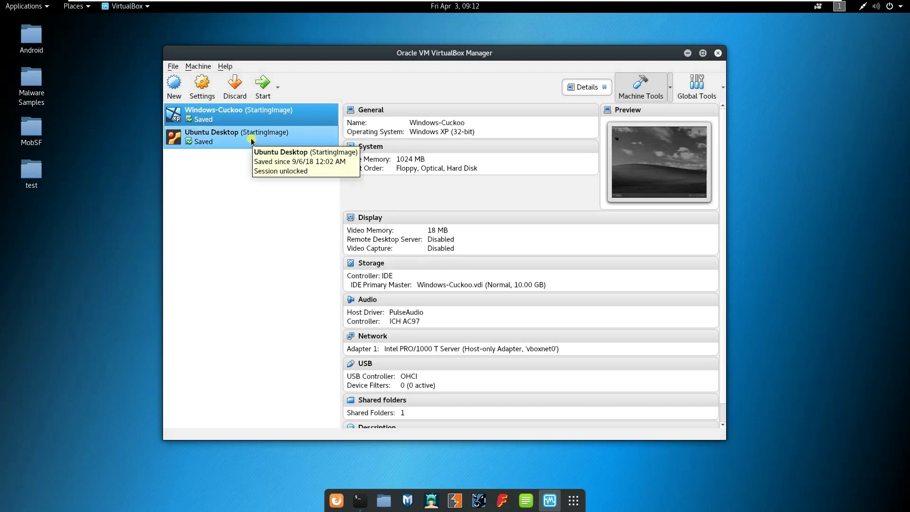
left_click(236, 136)
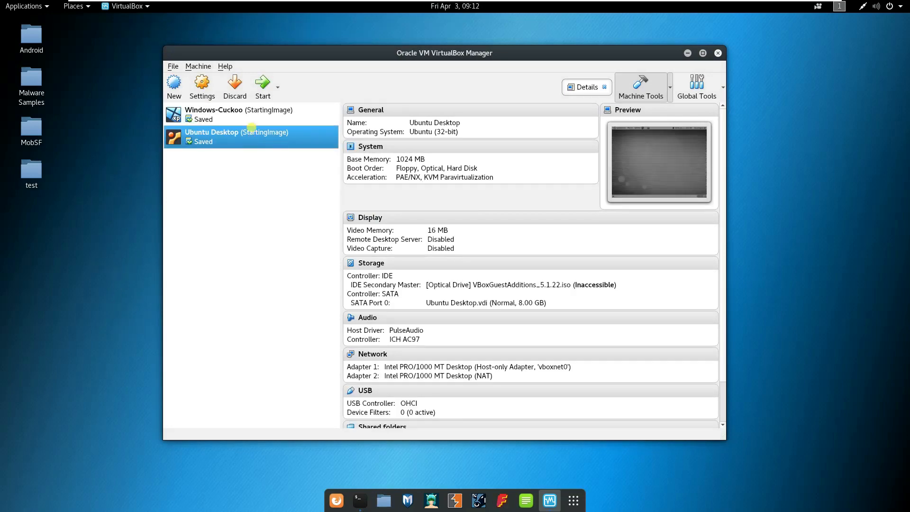
right_click(250, 137)
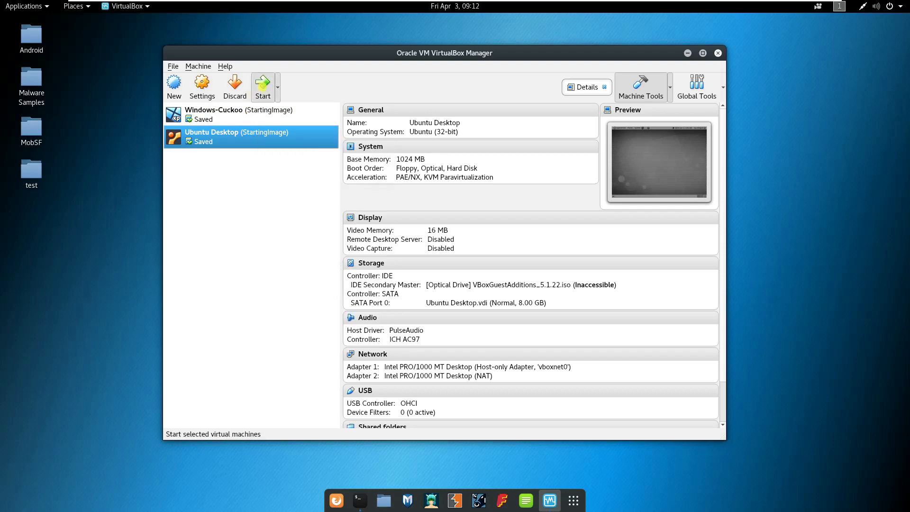
Step: Remove Ubuntu Desktop from the machine list, keeping its files
left_click(261, 83)
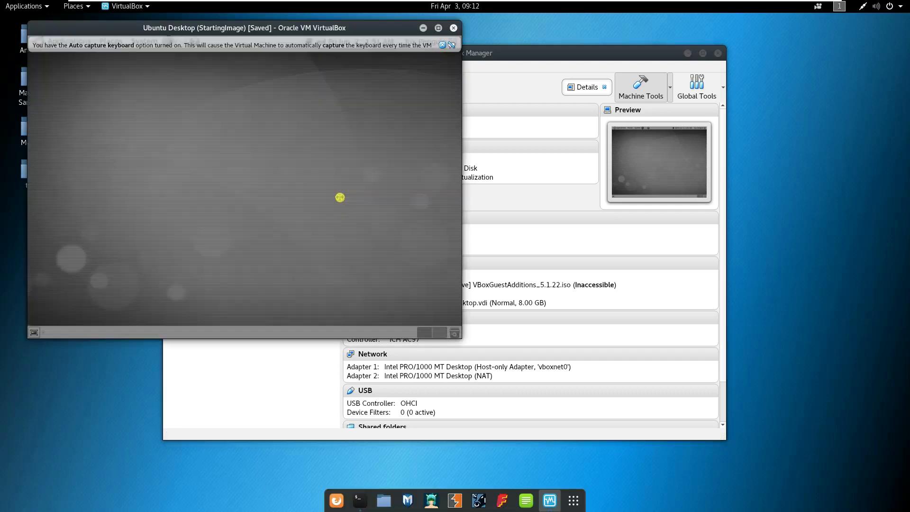
left_click(453, 27)
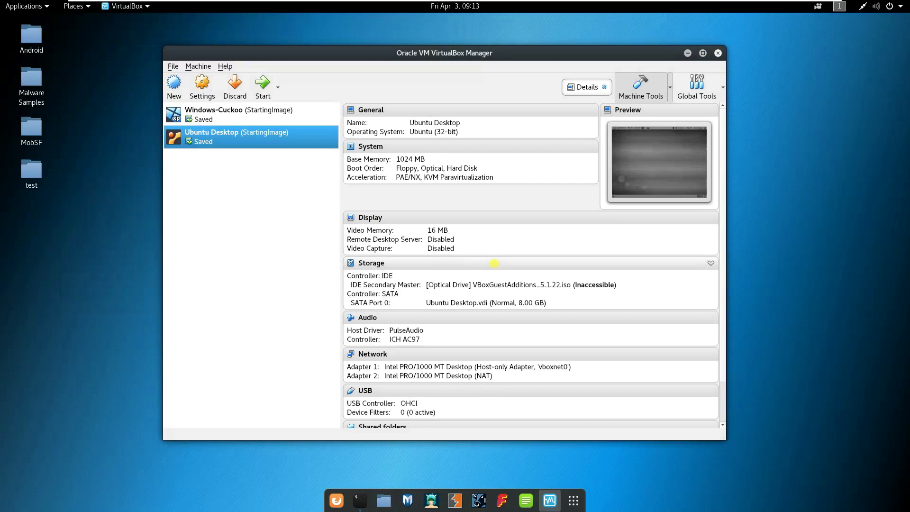
right_click(252, 137)
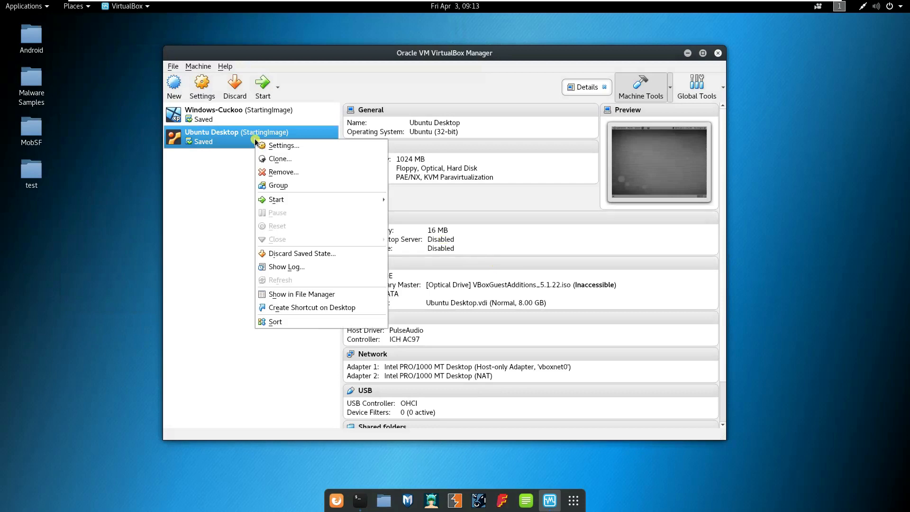
left_click(283, 172)
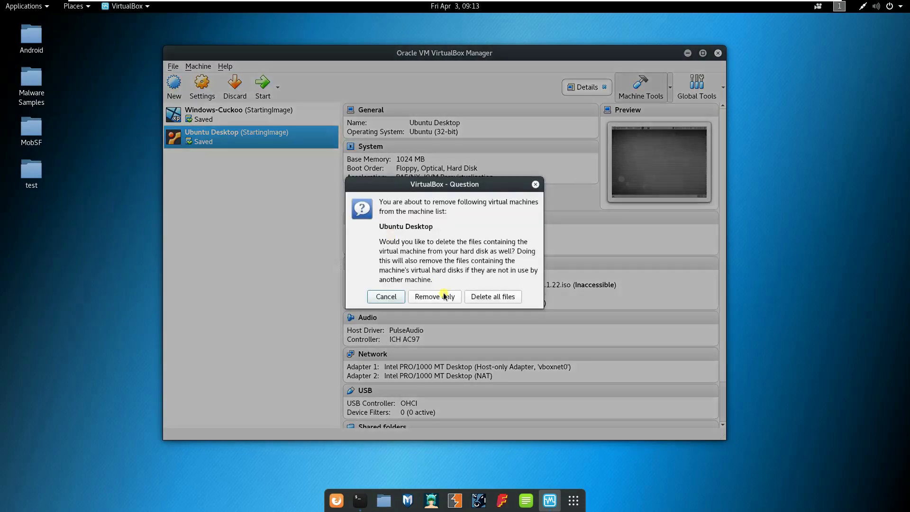
left_click(434, 297)
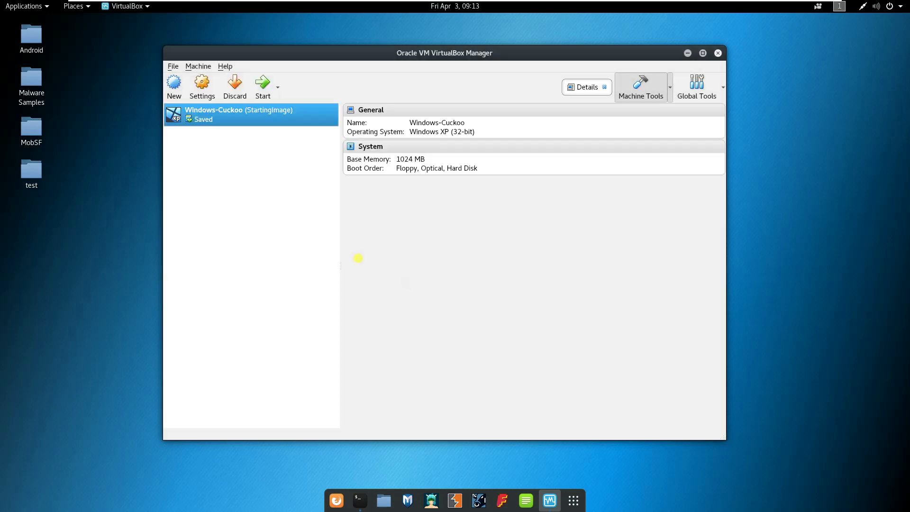
Step: Remove Windows-Cuckoo from the machine list, keeping its files
right_click(249, 113)
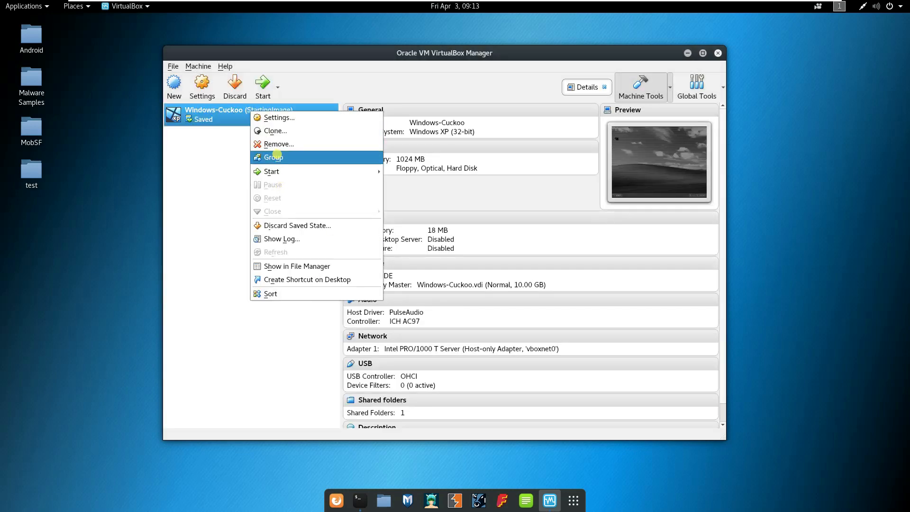
left_click(278, 144)
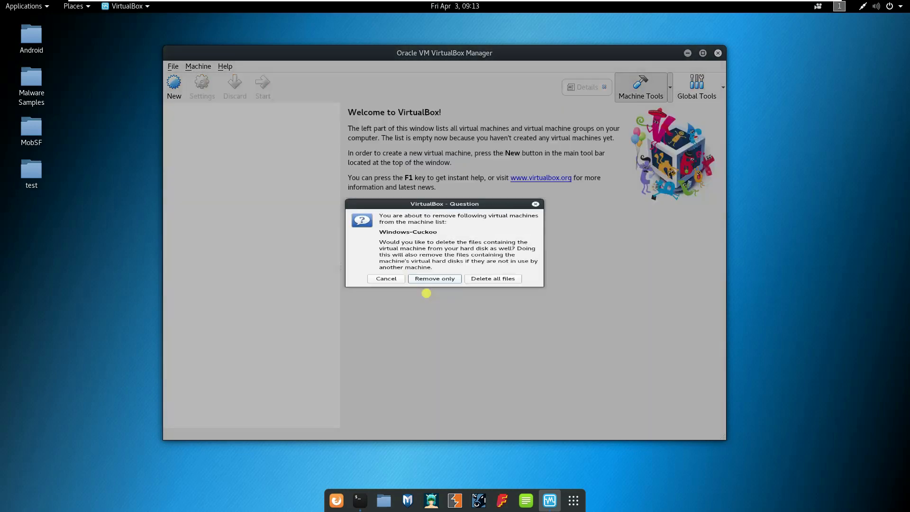
left_click(433, 279)
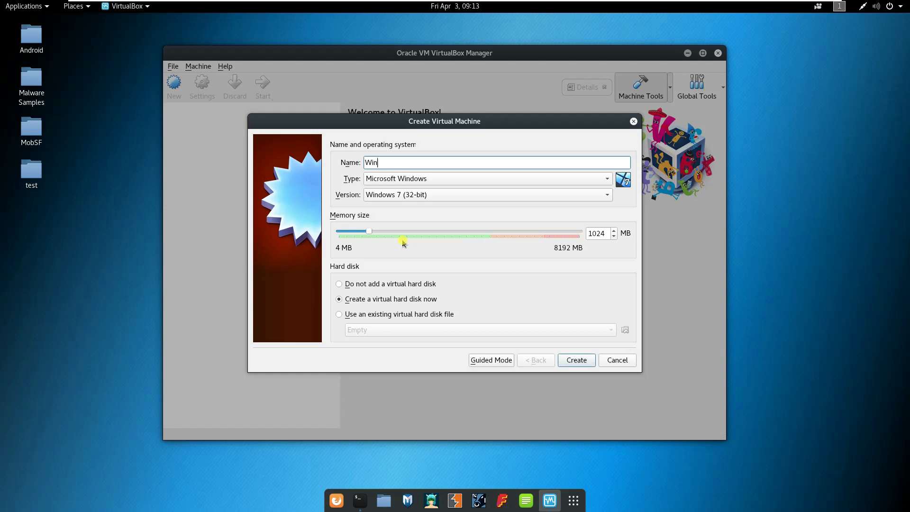
Step: Name the new machine Windows XP with 1024 MB memory and choose to use an existing hard disk
type("dows")
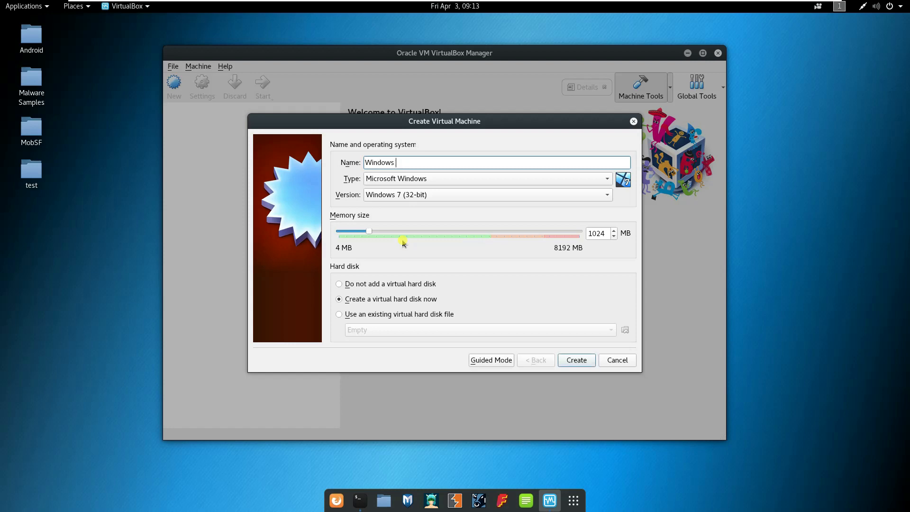
type("XP")
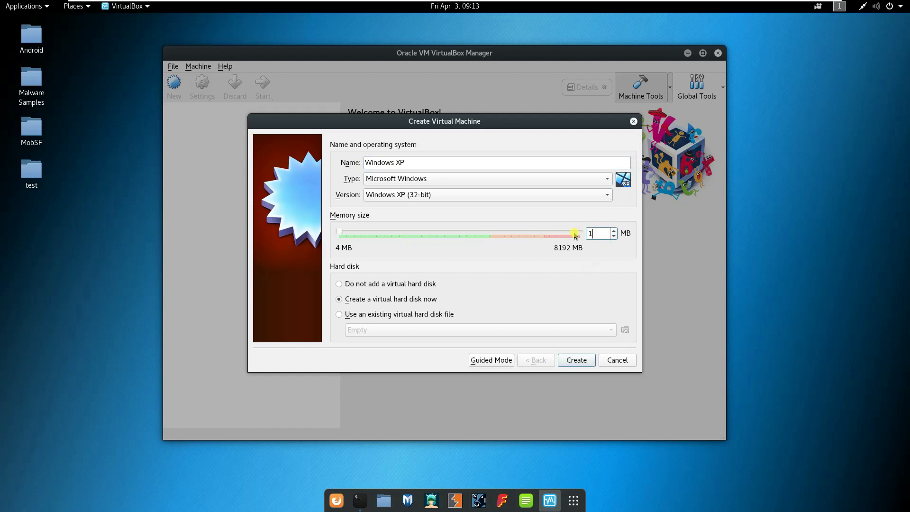
type("024")
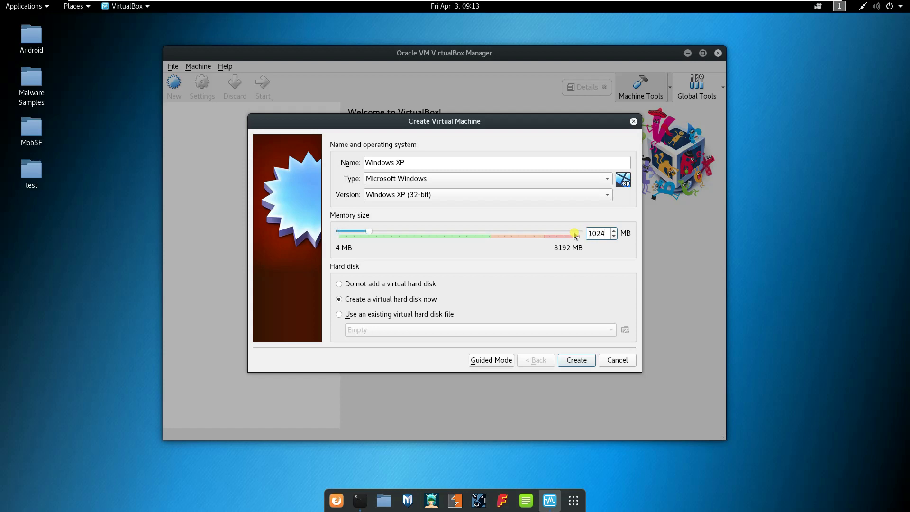
left_click(340, 314)
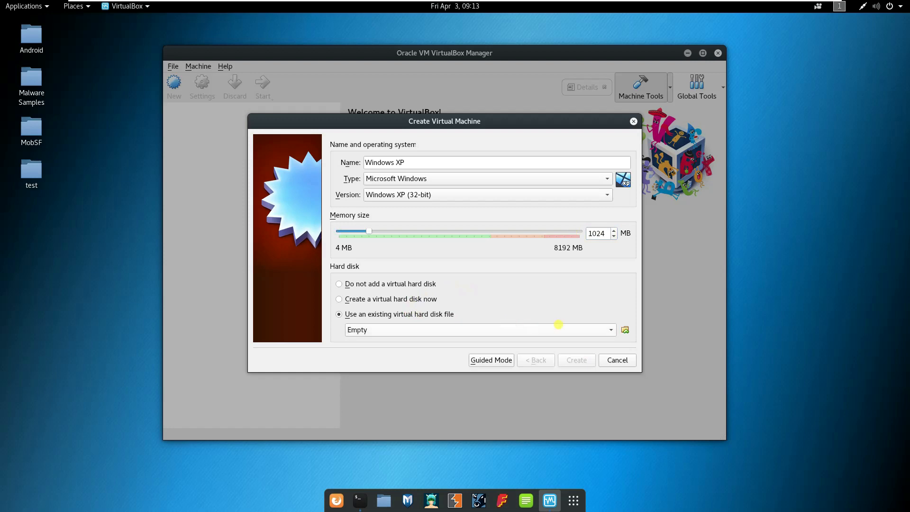
left_click(624, 330)
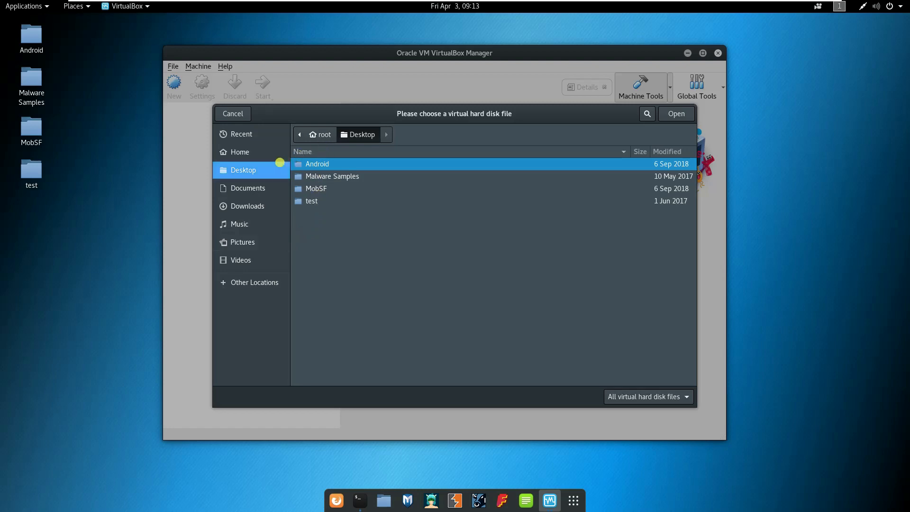
Step: Select Windows-Cuckoo.vdi from VirtualBox VMs/Windows-Cuckoo as the machine's hard disk
left_click(239, 152)
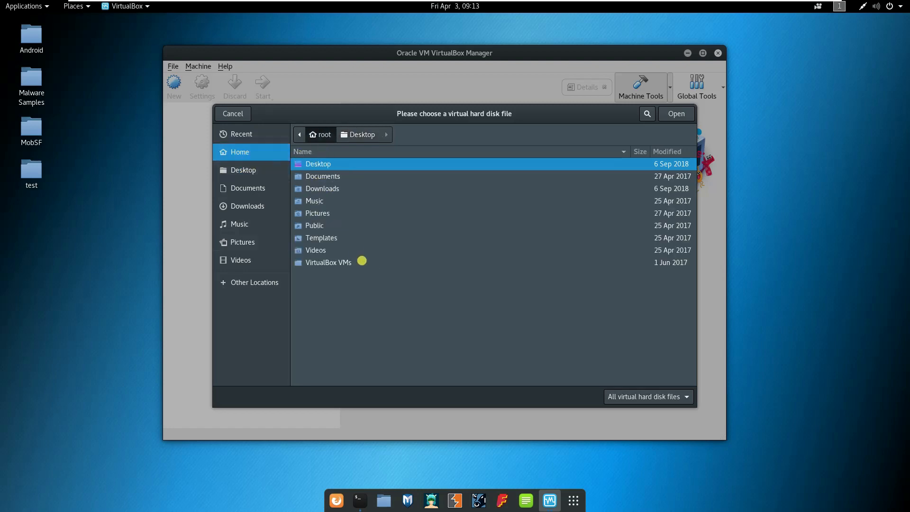
left_click(328, 262)
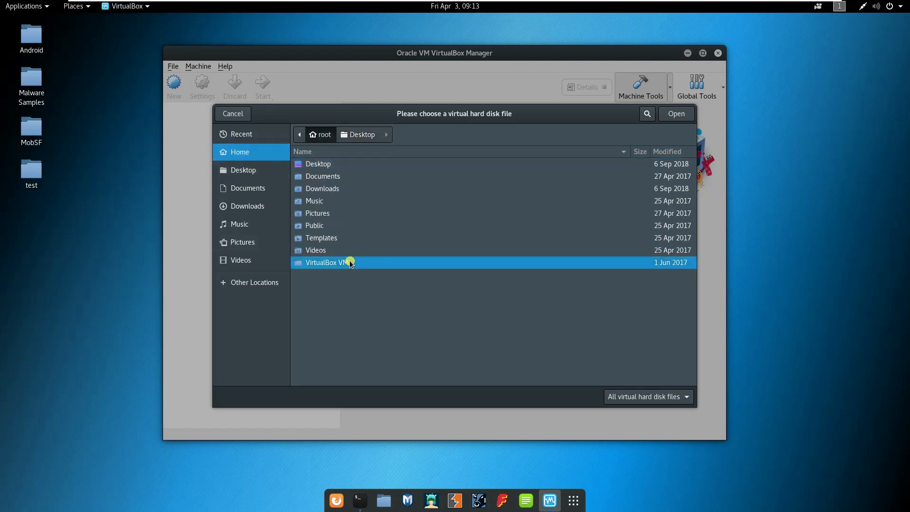
double_click(327, 263)
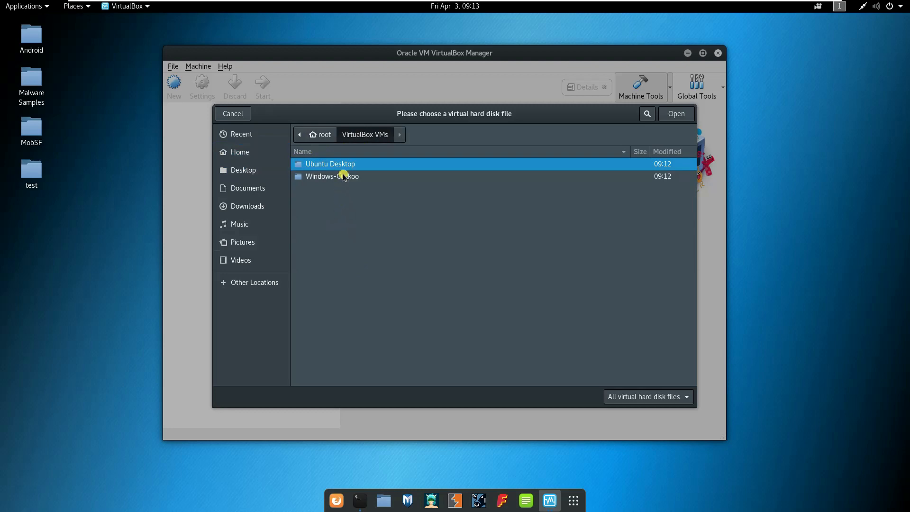
double_click(332, 176)
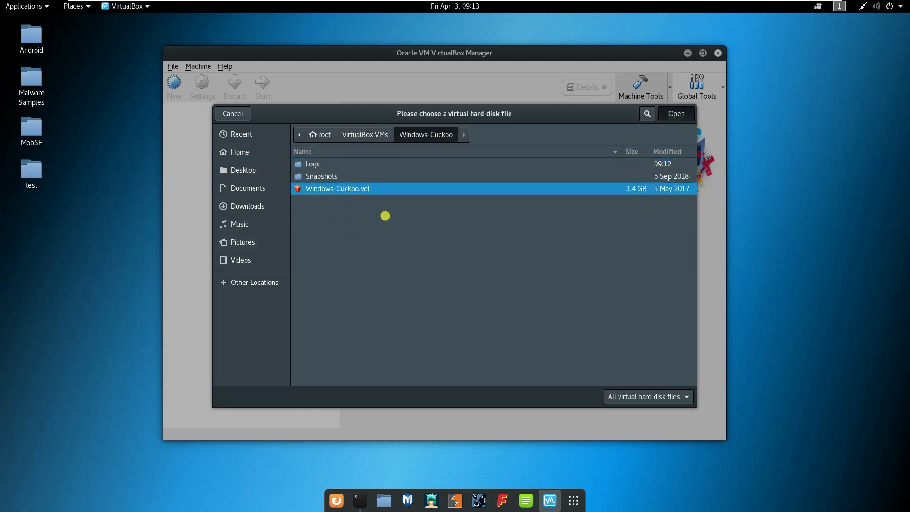
left_click(675, 112)
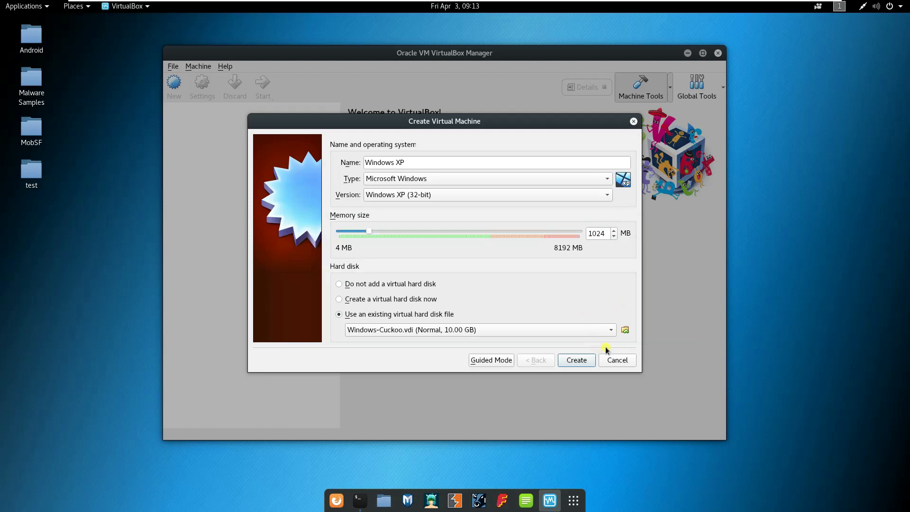
mouse_move(587, 305)
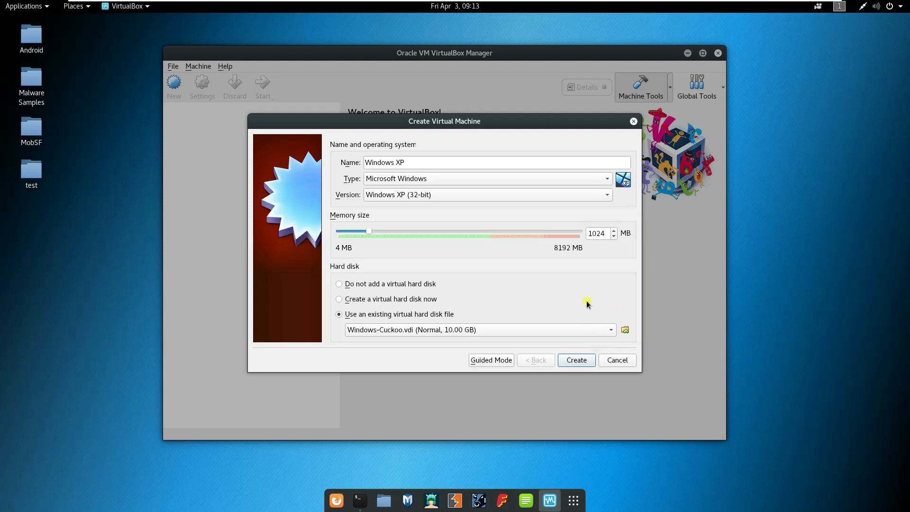
mouse_move(570, 308)
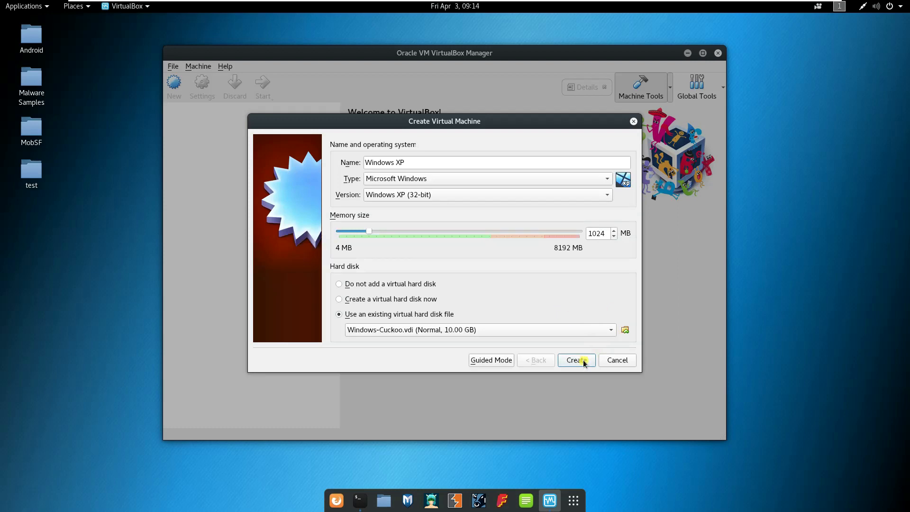
Step: Create the Windows XP machine, then begin a new machine named Ubuntu Desktop using an existing disk
left_click(575, 360)
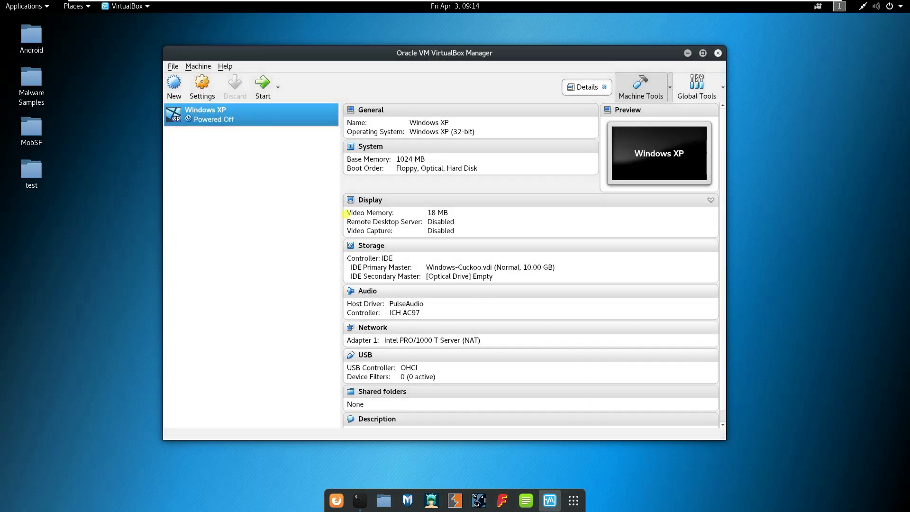
mouse_move(173, 82)
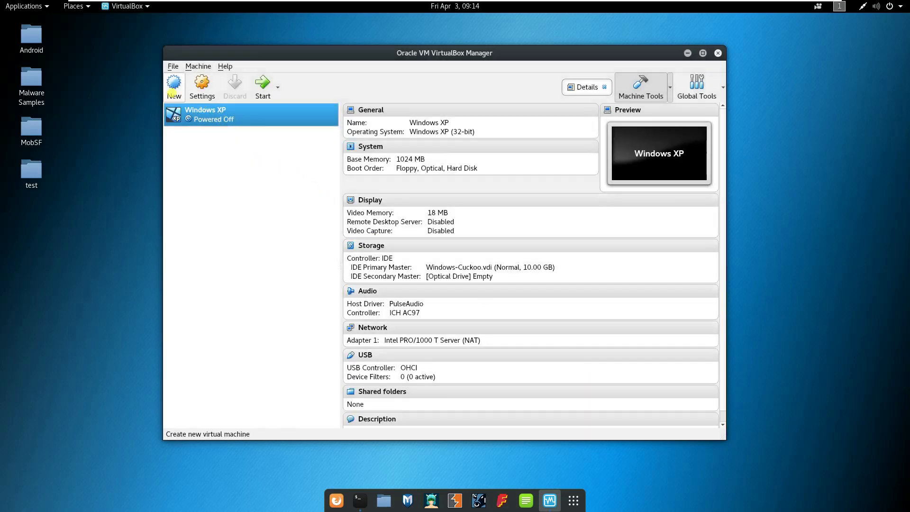
left_click(174, 84)
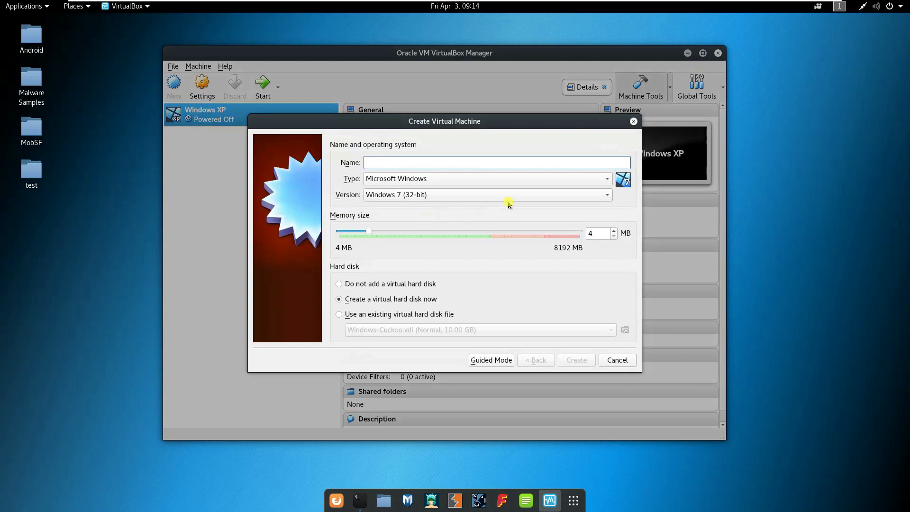
type("Ubuntu Desk")
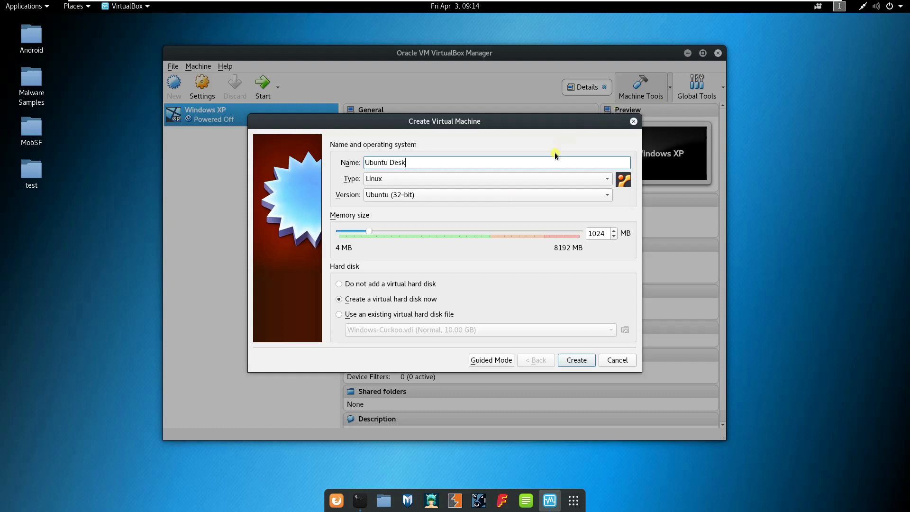
type("top")
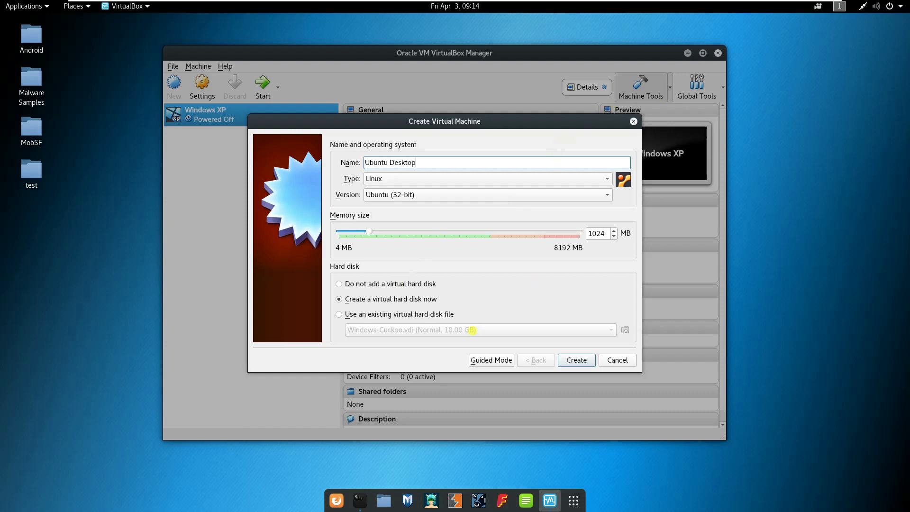
left_click(339, 313)
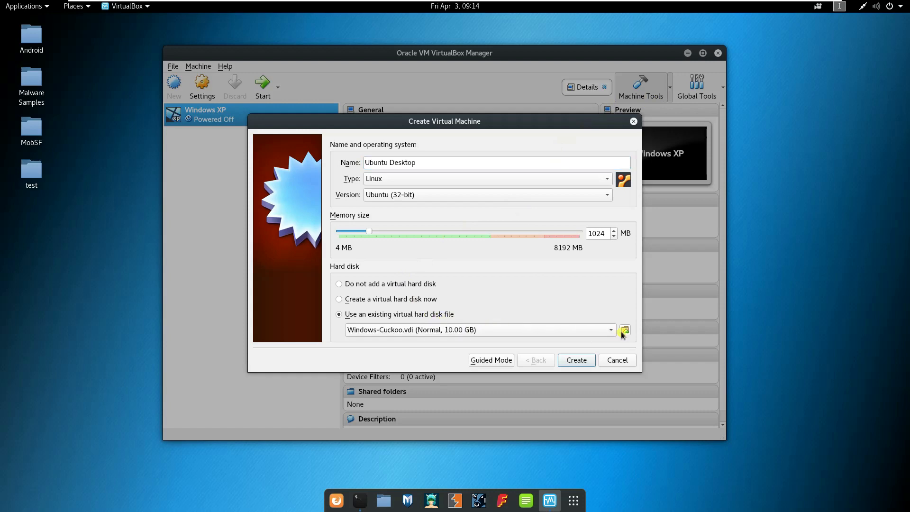
Step: Select Ubuntu Desktop/Ubuntu Desktop.vdi as the new machine's hard disk
left_click(623, 329)
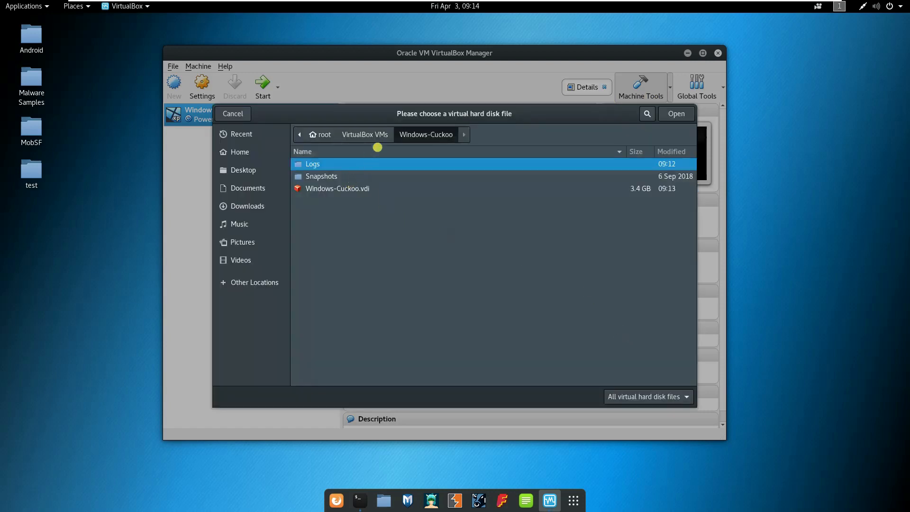
left_click(364, 133)
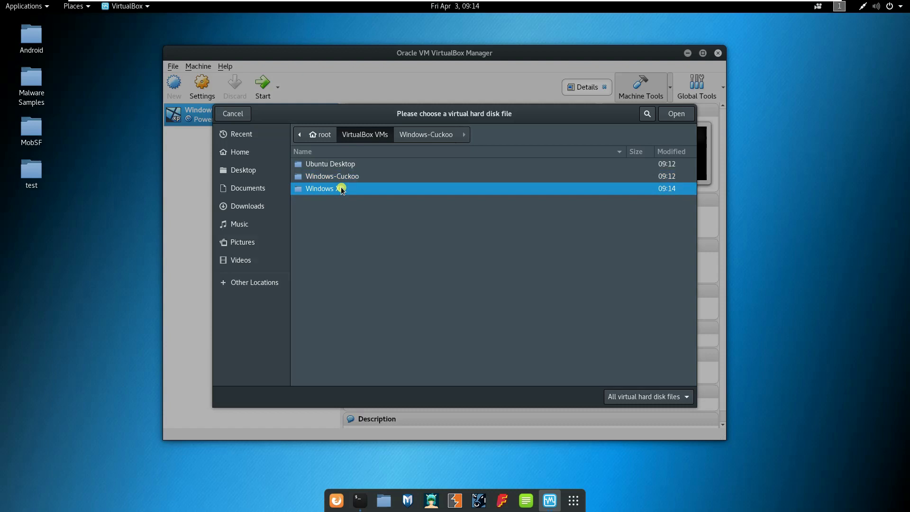
mouse_move(350, 167)
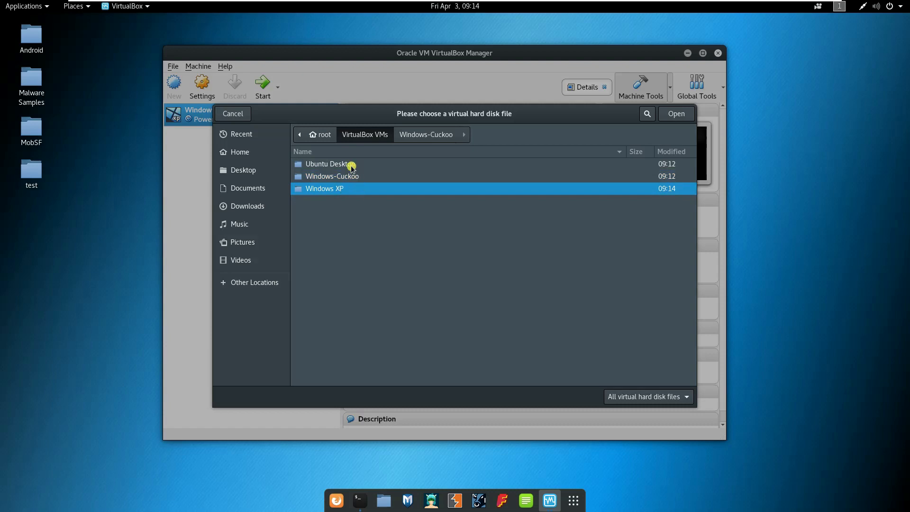
double_click(328, 164)
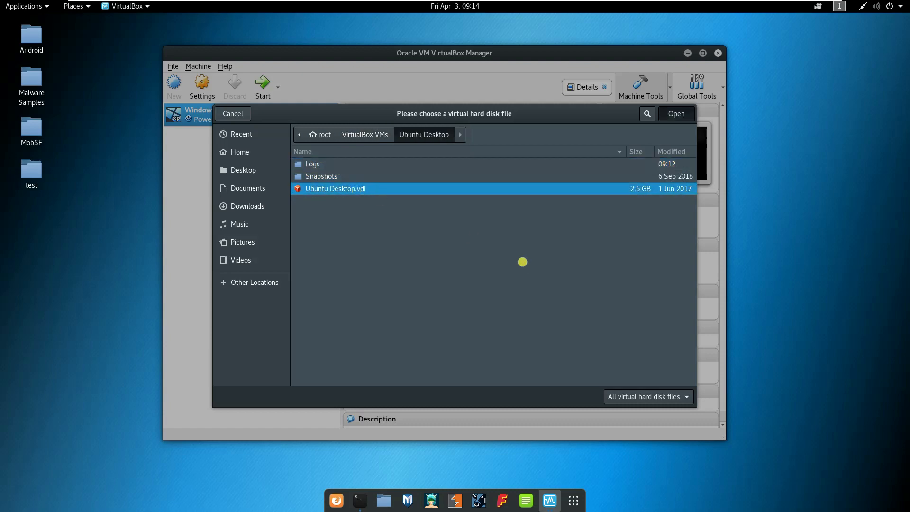
left_click(675, 113)
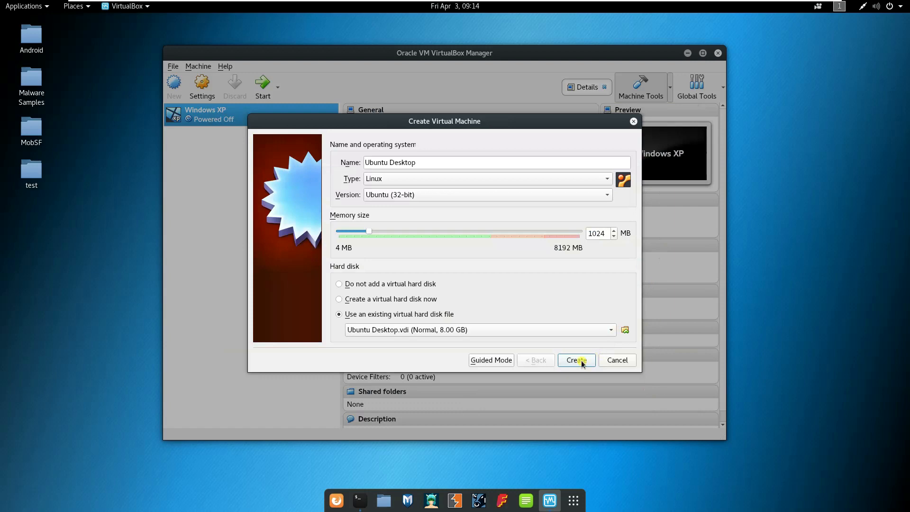
Step: After the folder-already-exists error, rename the machine to Ubuntu DST and create it
left_click(575, 360)
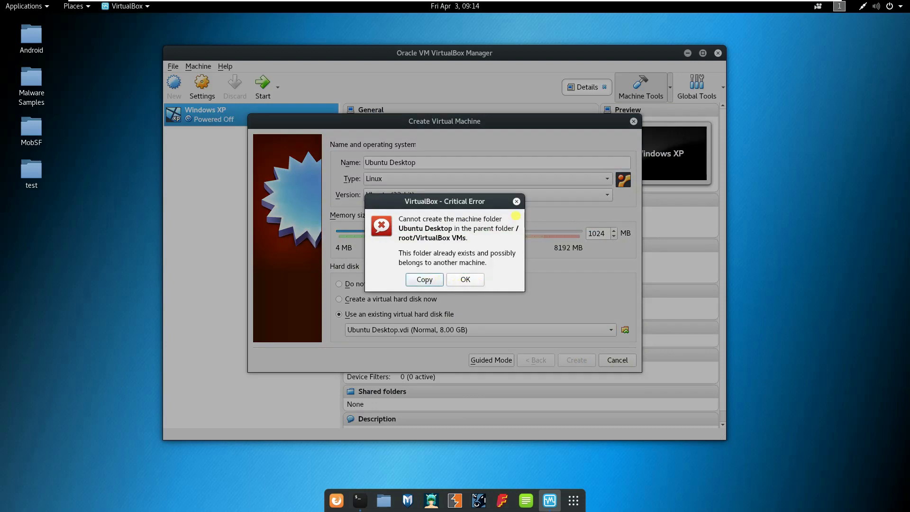
left_click(464, 279)
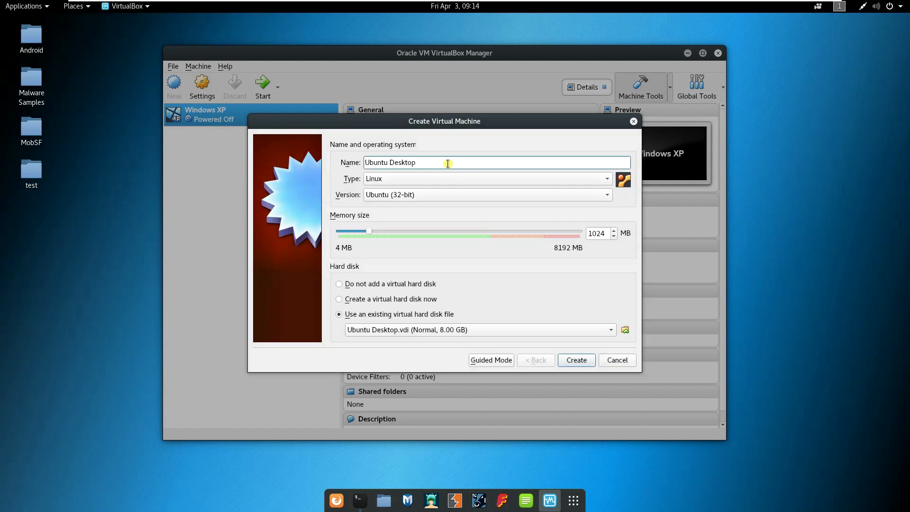
key("BackSpace")
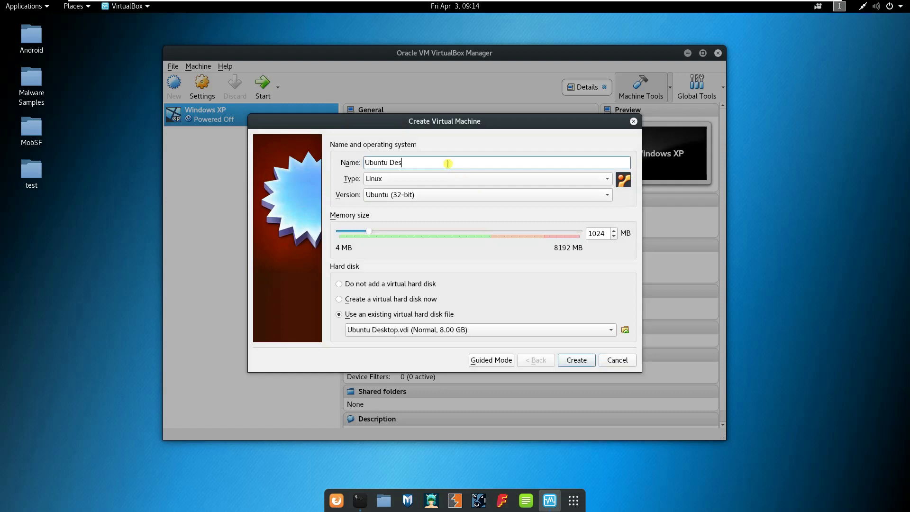
key("BackSpace")
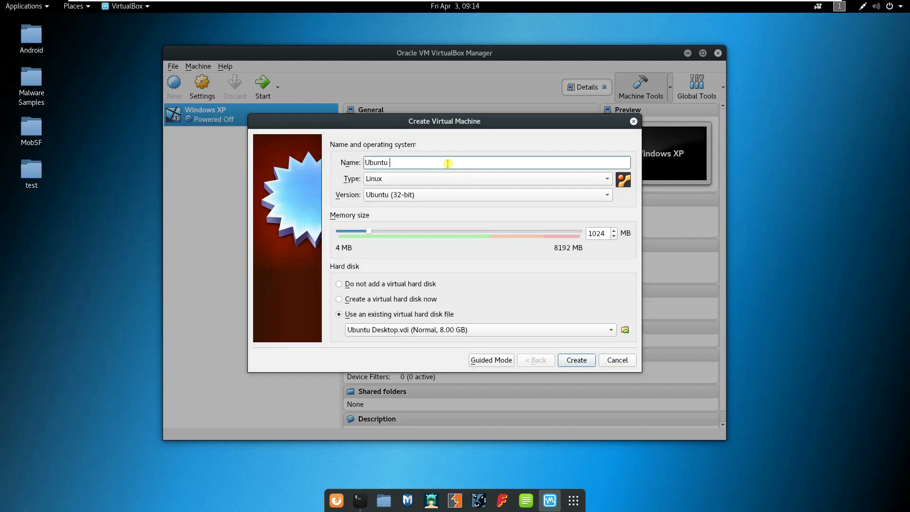
type("De")
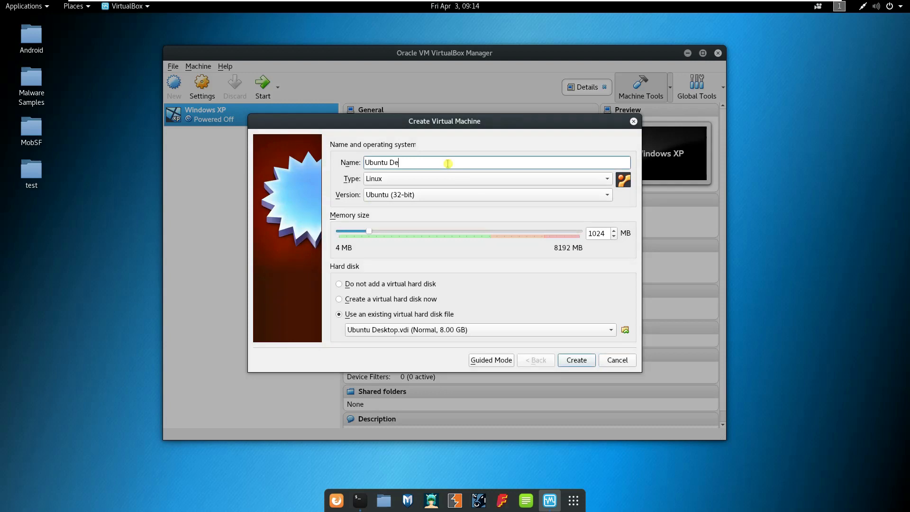
key("BackSpace")
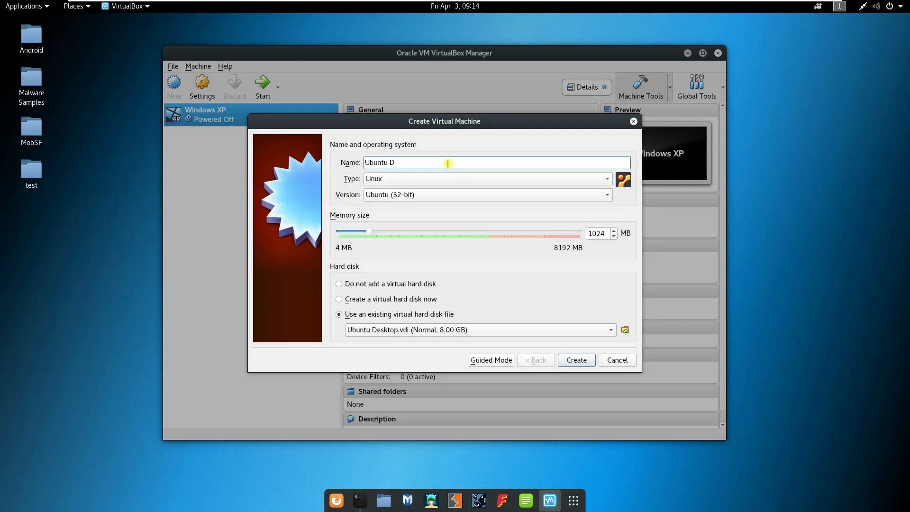
type("ST")
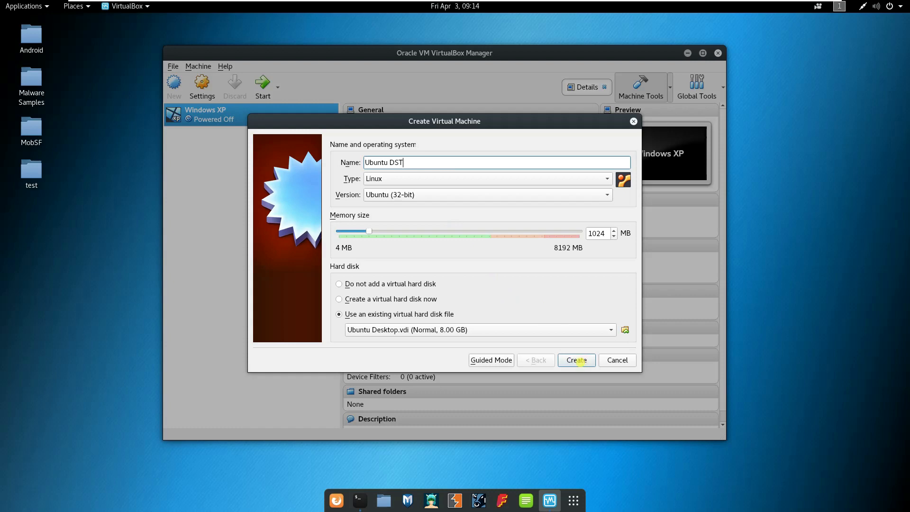
left_click(575, 361)
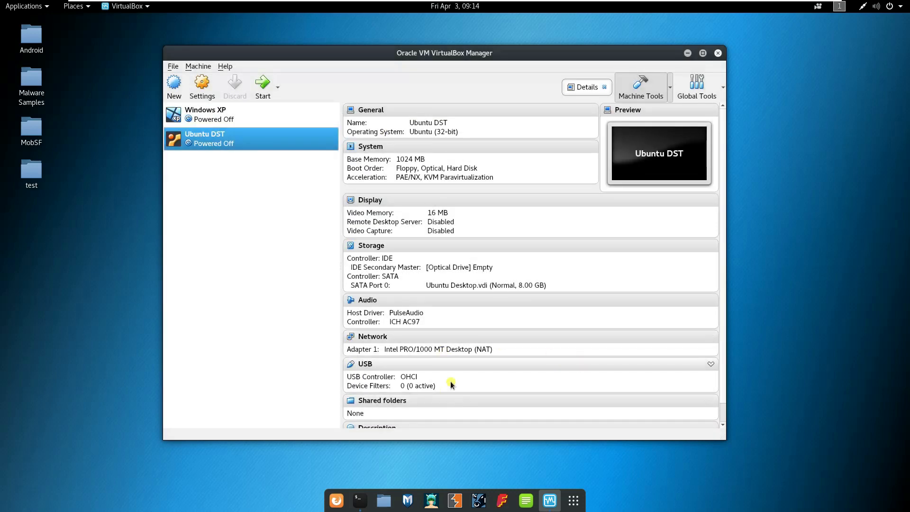
mouse_move(451, 385)
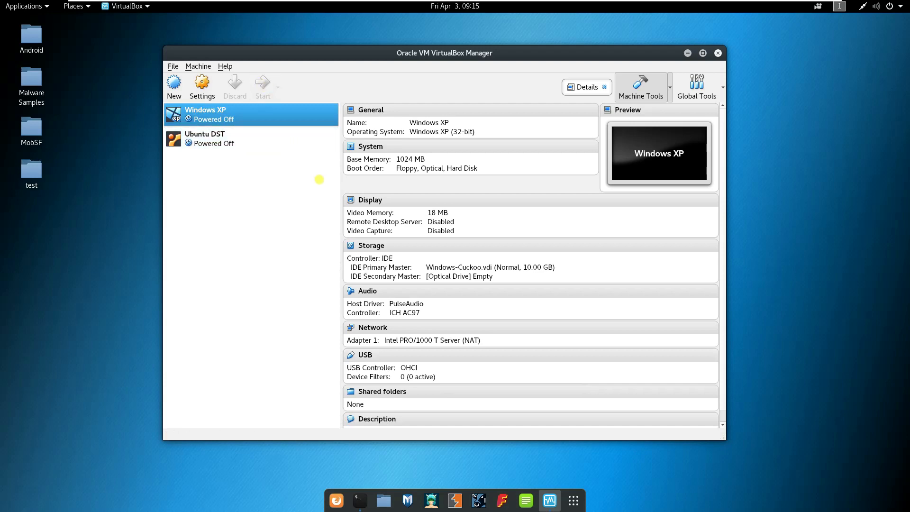
Step: Boot the Windows XP machine and maximize its window
left_click(261, 86)
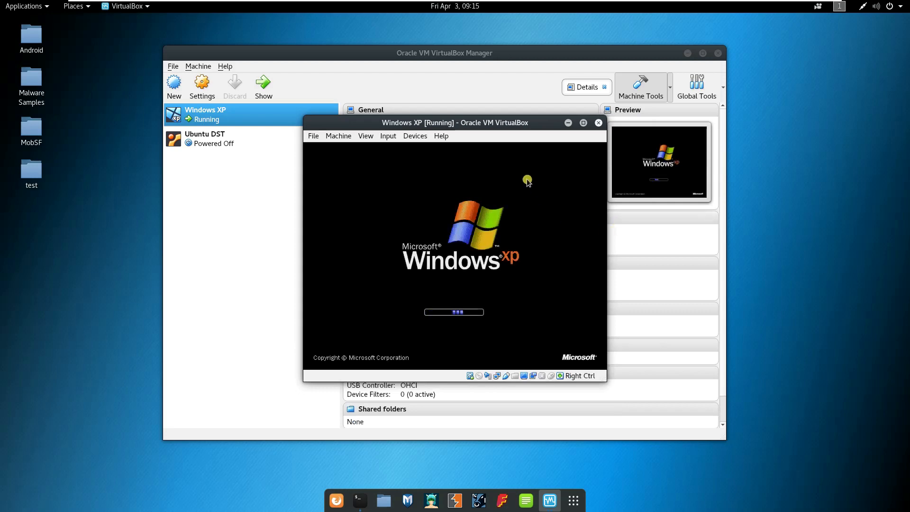
mouse_move(464, 135)
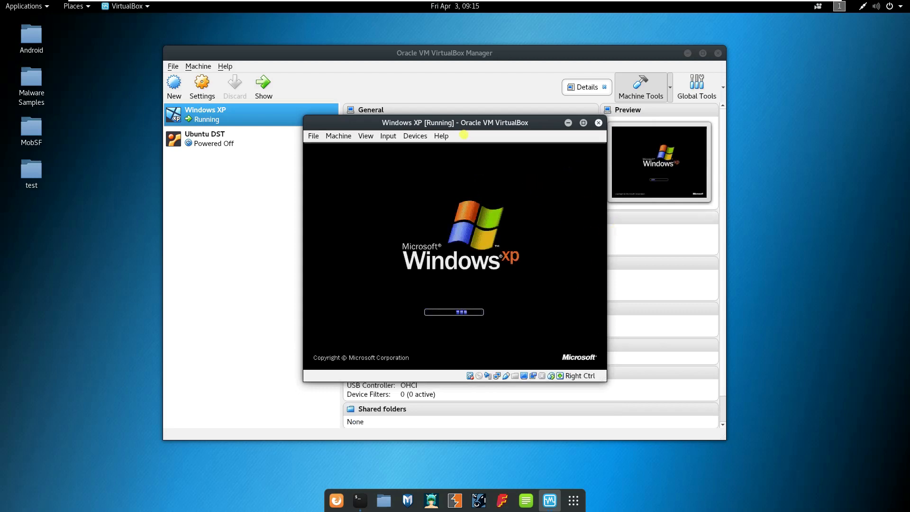
mouse_move(592, 157)
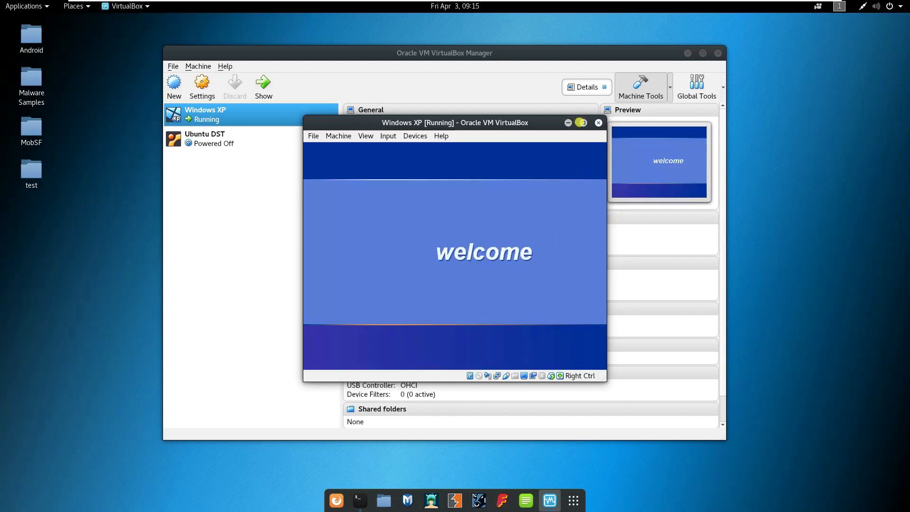
left_click(581, 122)
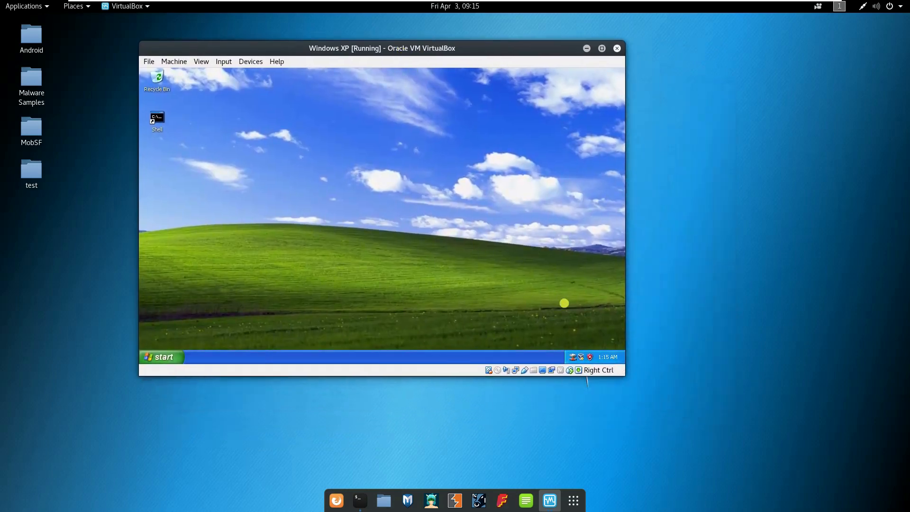
mouse_move(680, 410)
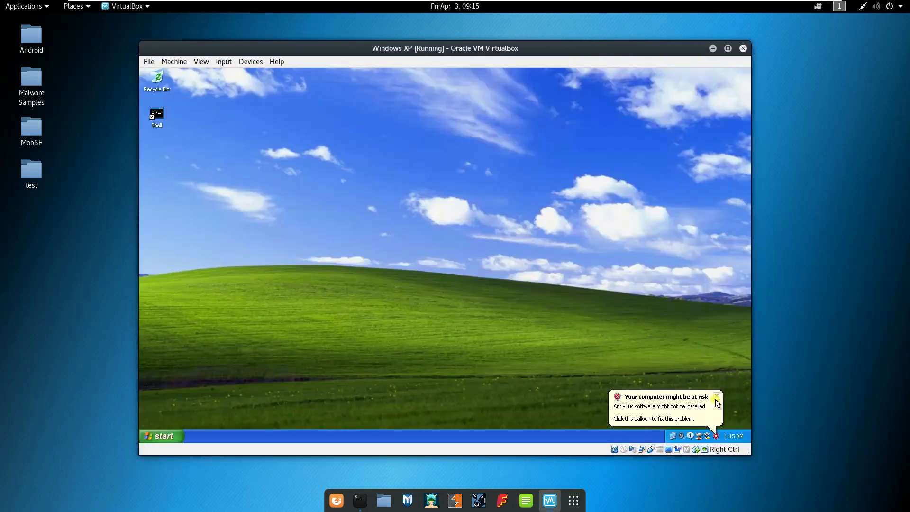
Step: Dismiss the antivirus-risk and network-drives warning balloons in the XP tray
left_click(716, 397)
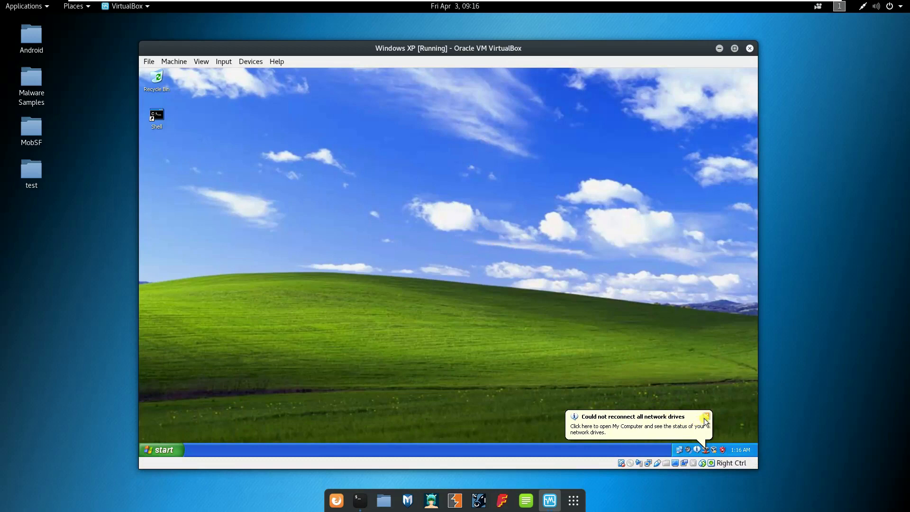
left_click(705, 417)
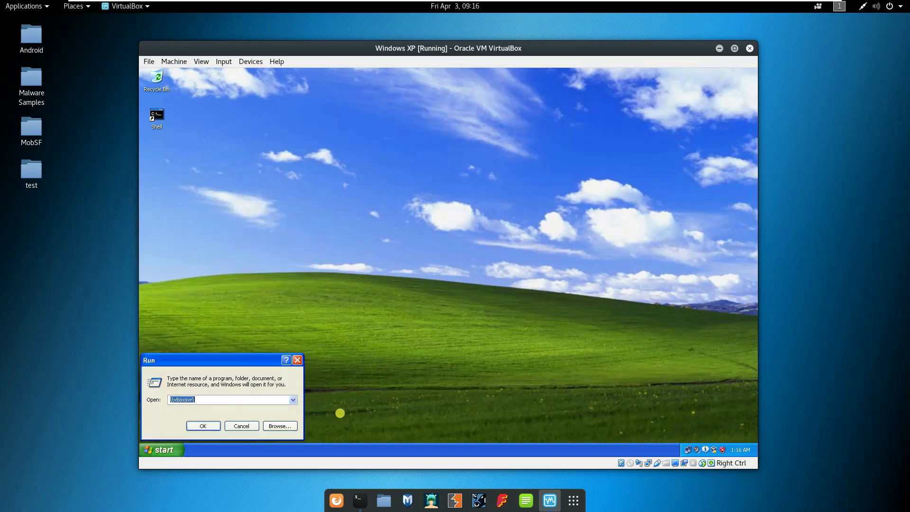
mouse_move(228, 414)
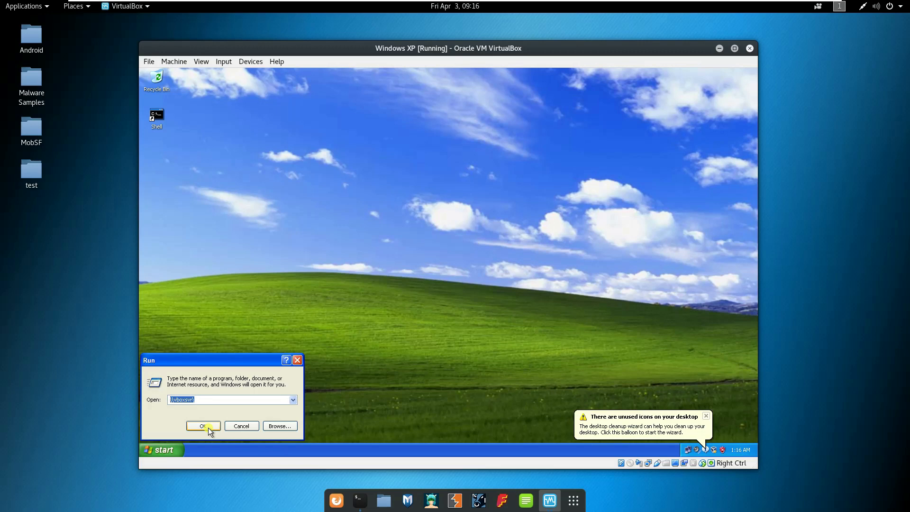
Step: Run \\vboxsvr in the XP guest to open the shared-folder network location
left_click(200, 425)
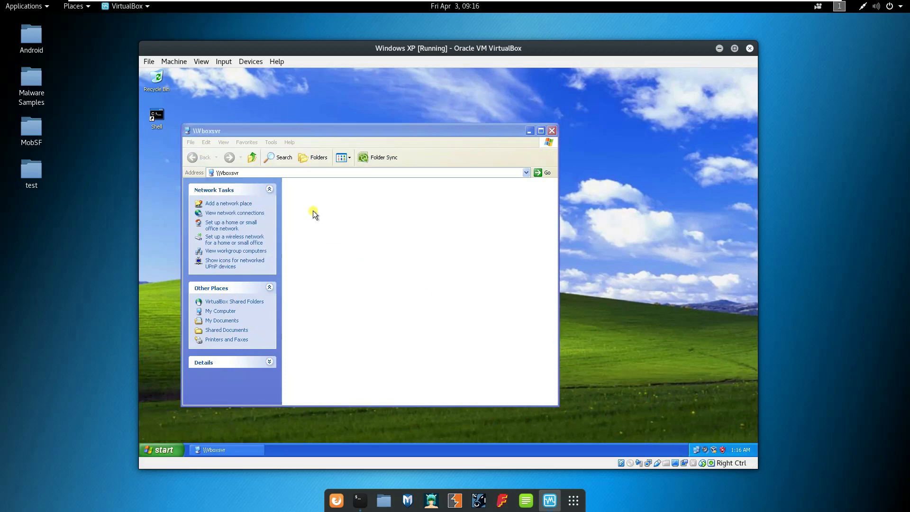
mouse_move(548, 500)
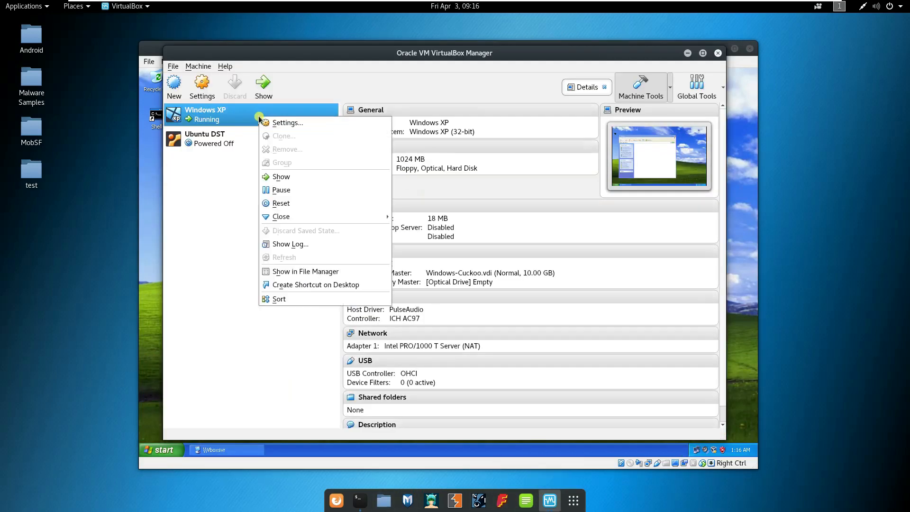
Step: Go to the Windows XP machine's Shared Folders settings and begin adding a share
left_click(287, 122)
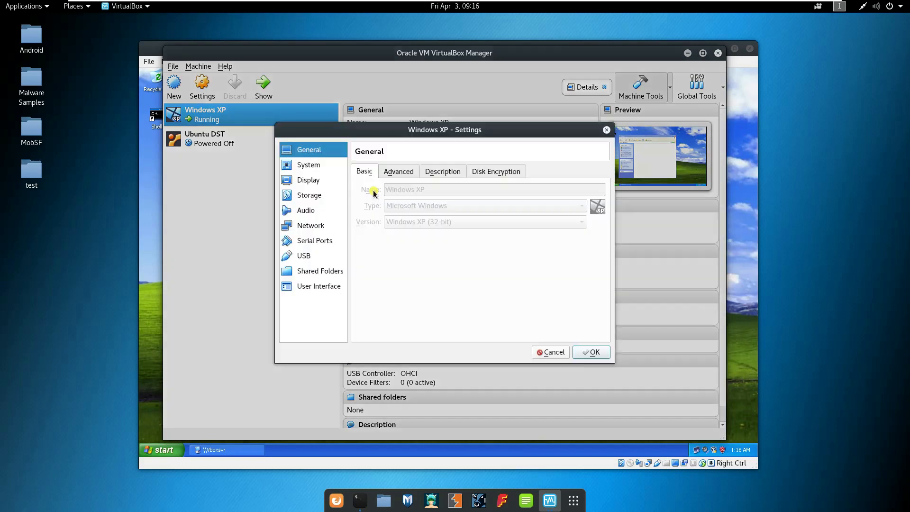
mouse_move(331, 275)
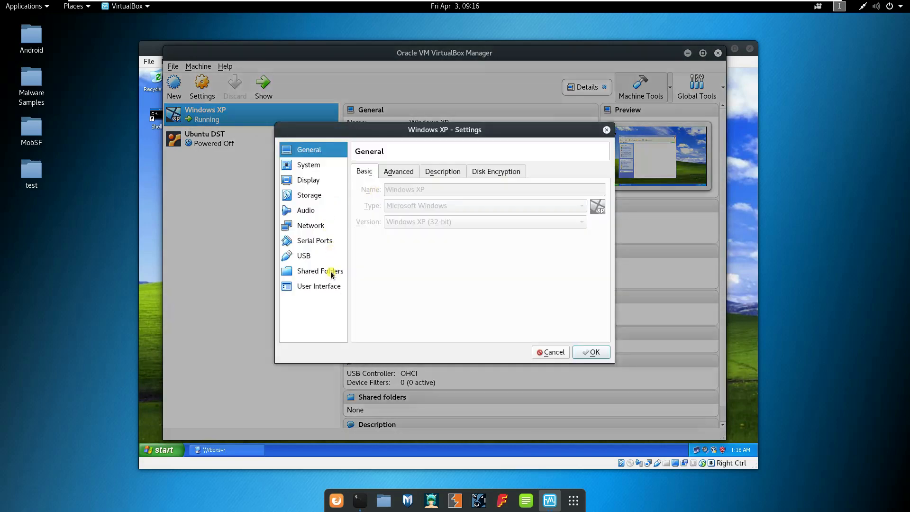
left_click(319, 271)
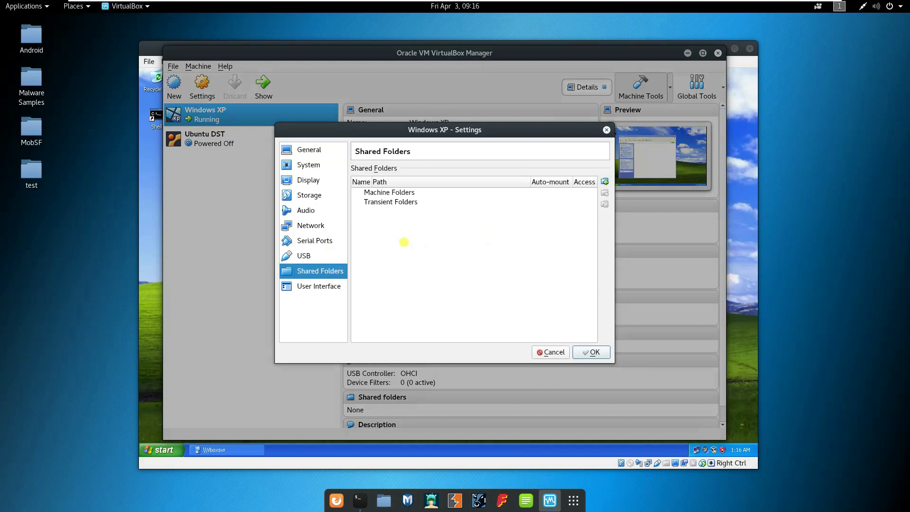
mouse_move(399, 196)
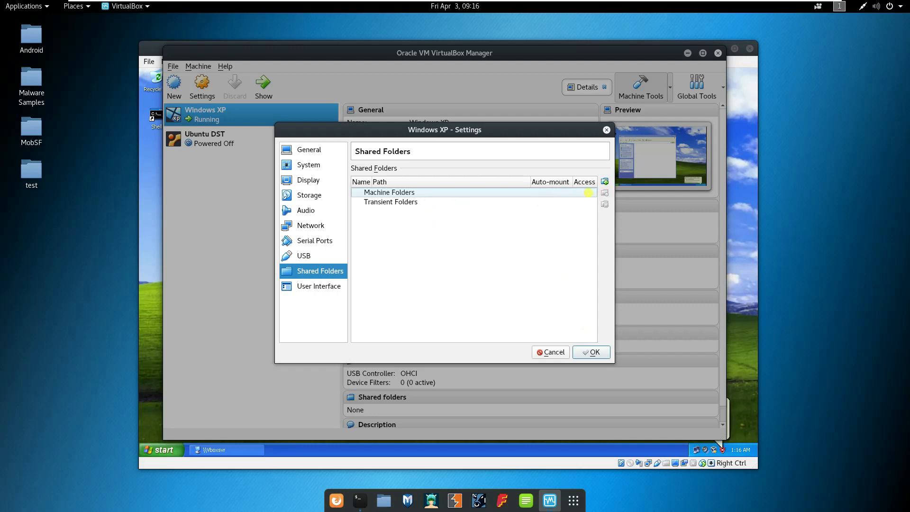
left_click(603, 182)
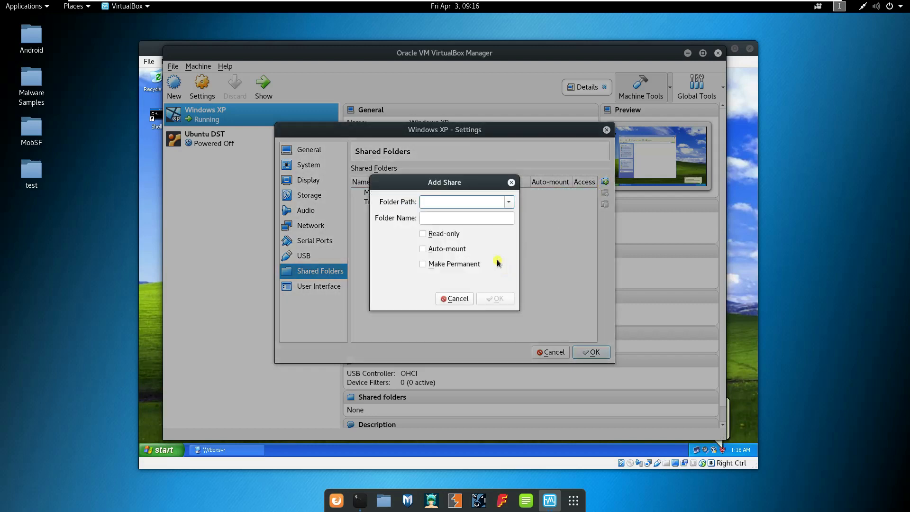
left_click(458, 299)
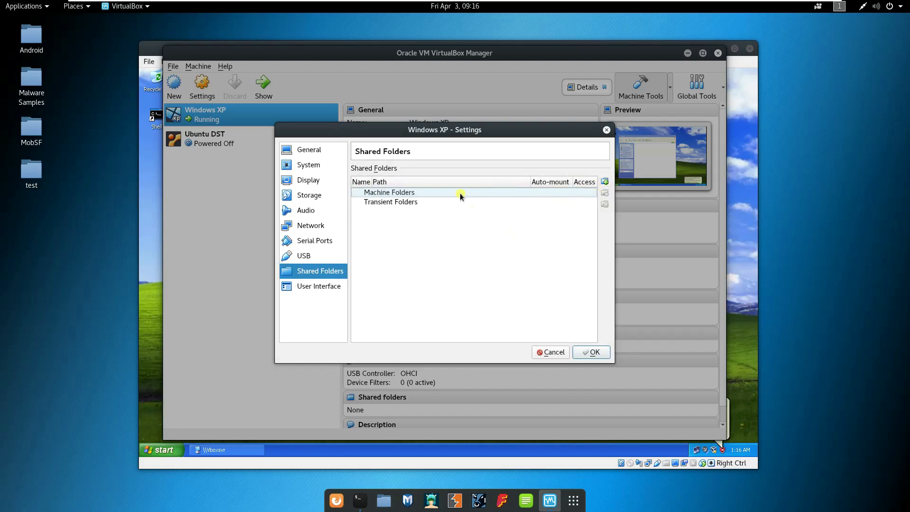
left_click(604, 182)
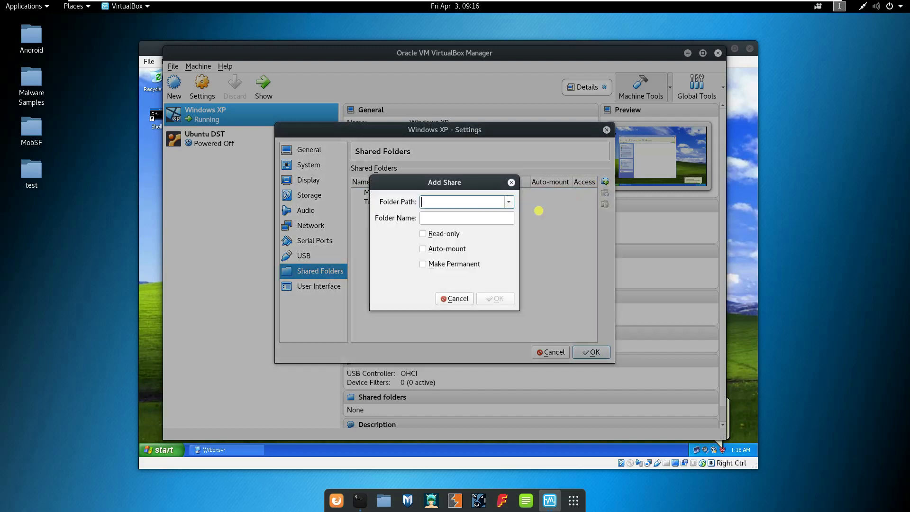
mouse_move(470, 218)
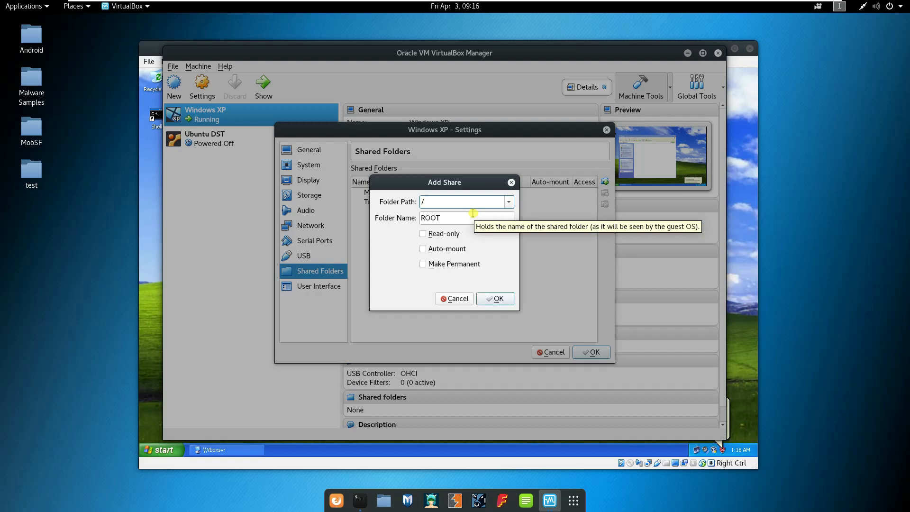
Step: Add /root/Downloads as a read-only, auto-mounted, permanent share
type("root/Downl")
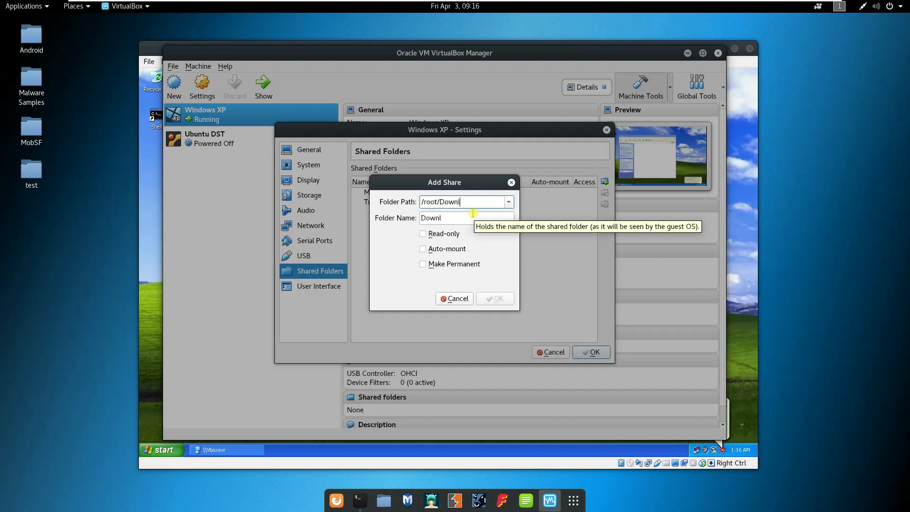
type("oads")
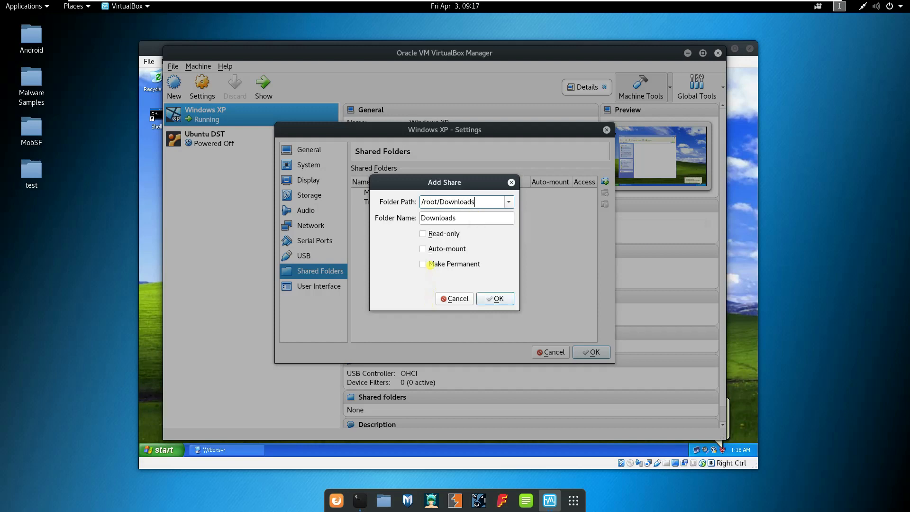
left_click(422, 233)
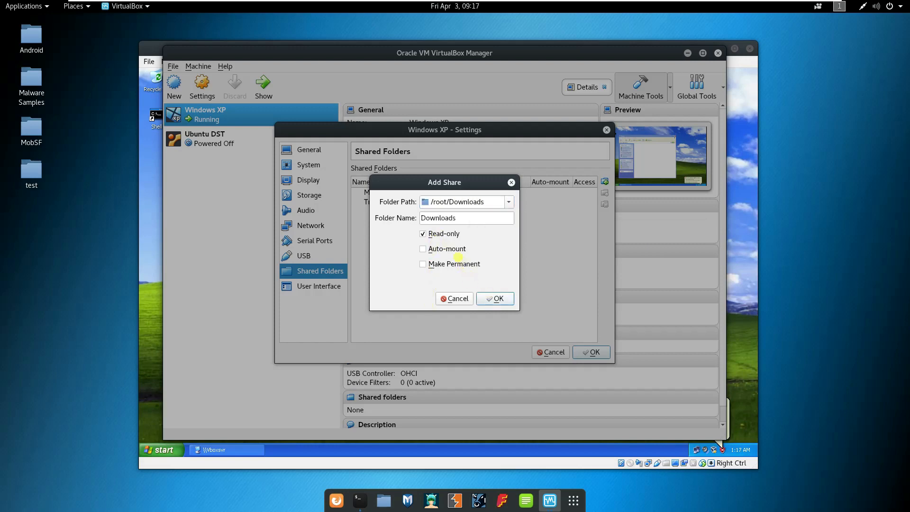
left_click(423, 248)
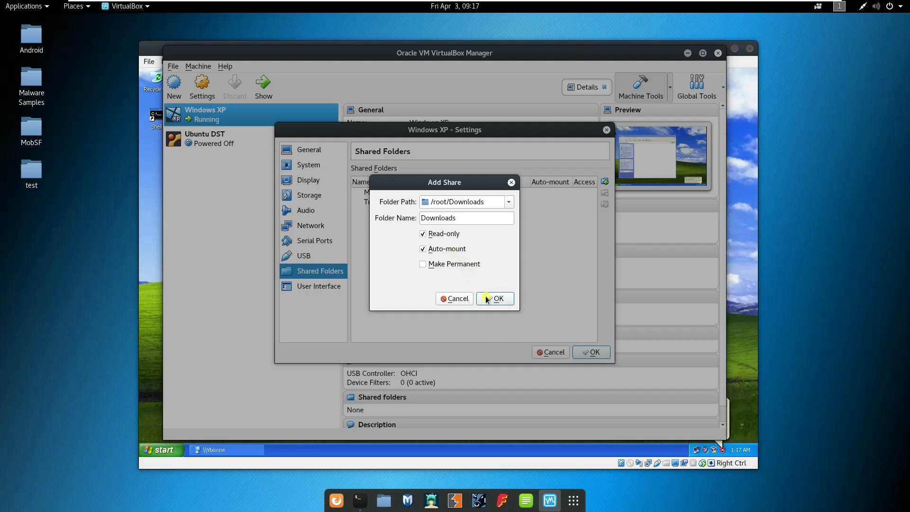
left_click(423, 264)
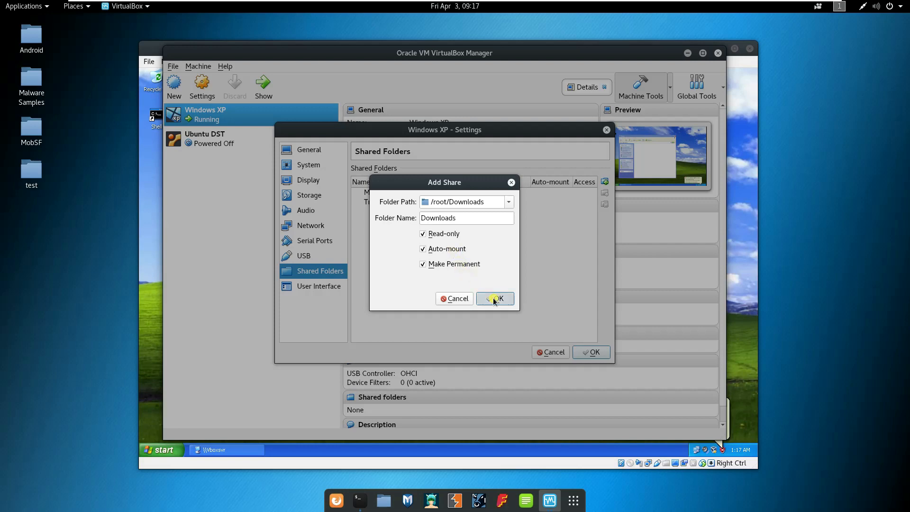
left_click(494, 299)
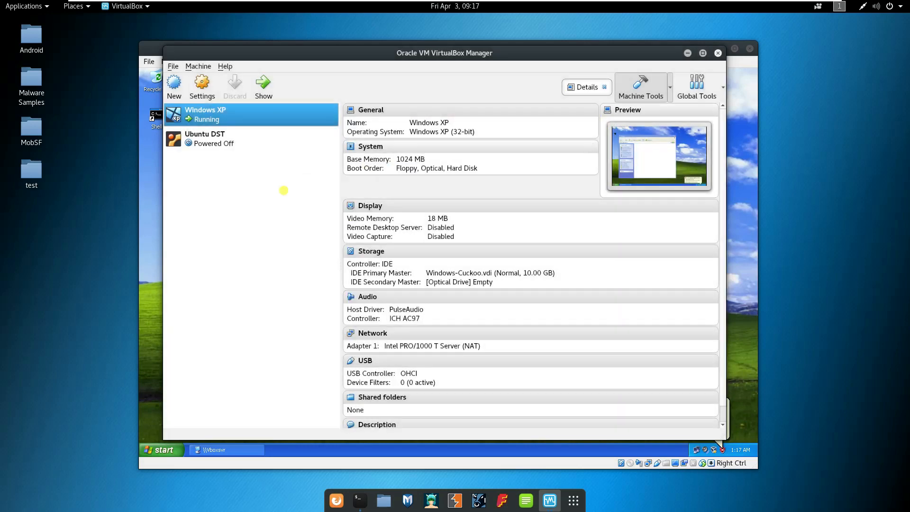
left_click(73, 5)
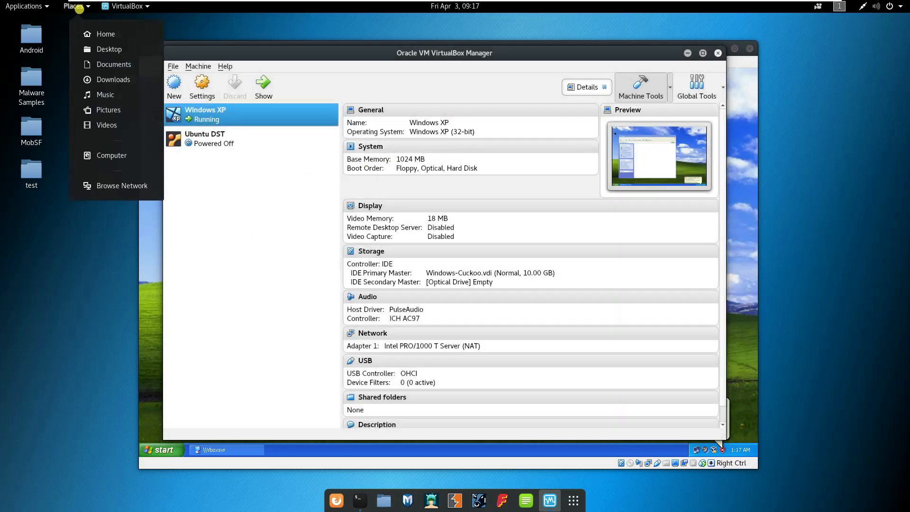
left_click(114, 79)
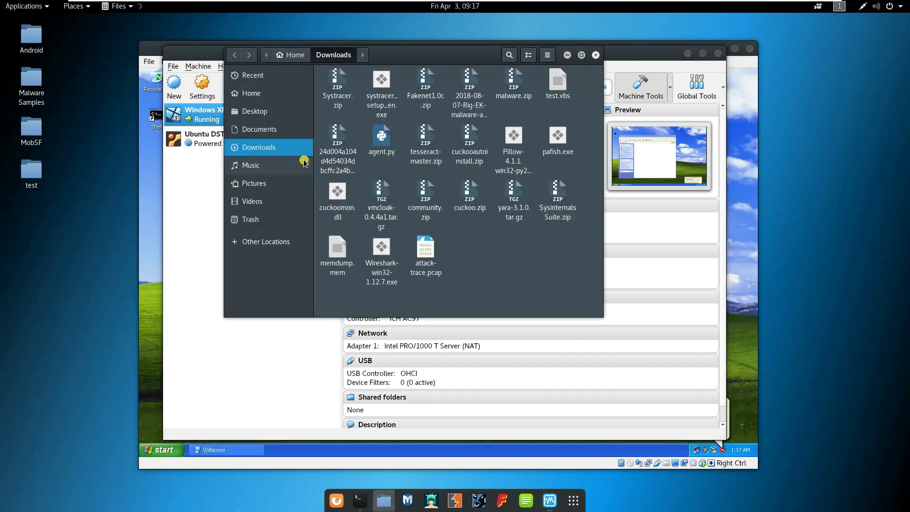
mouse_move(495, 247)
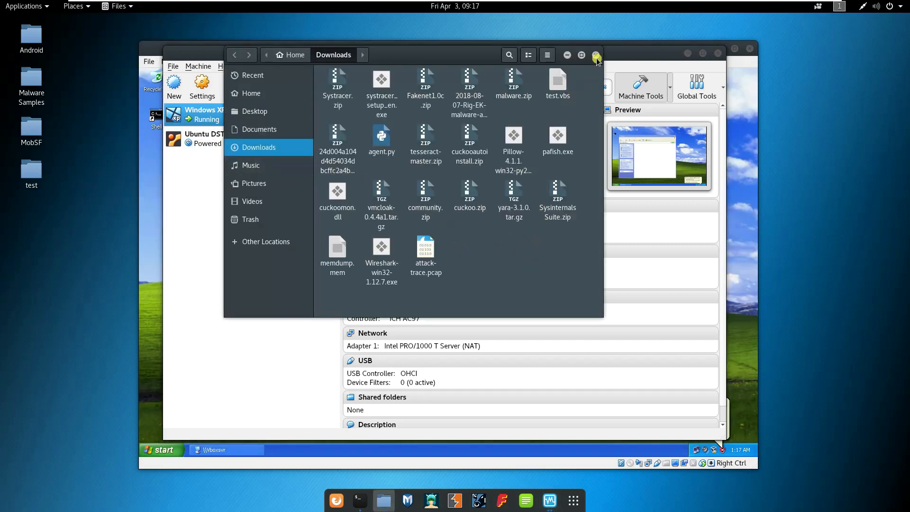
left_click(596, 55)
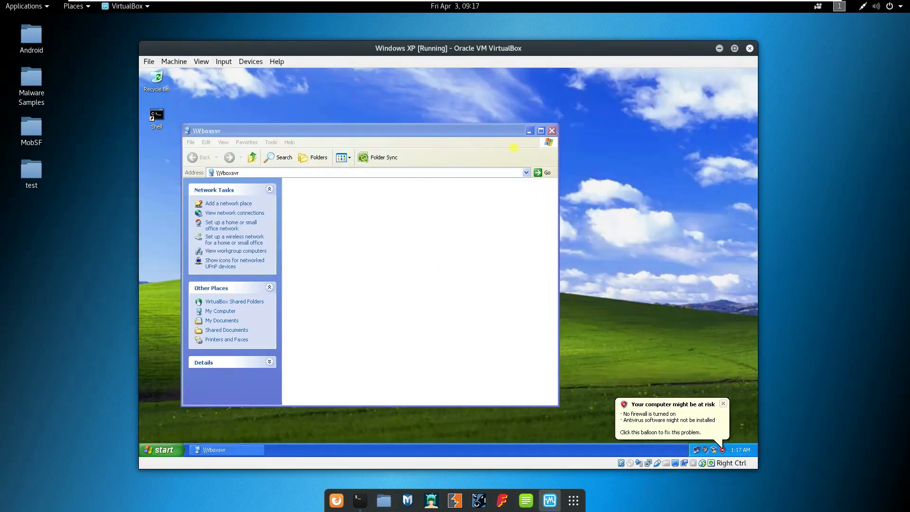
Step: Close the empty \\vboxsvr window, reopen it to check again, and close it
left_click(529, 130)
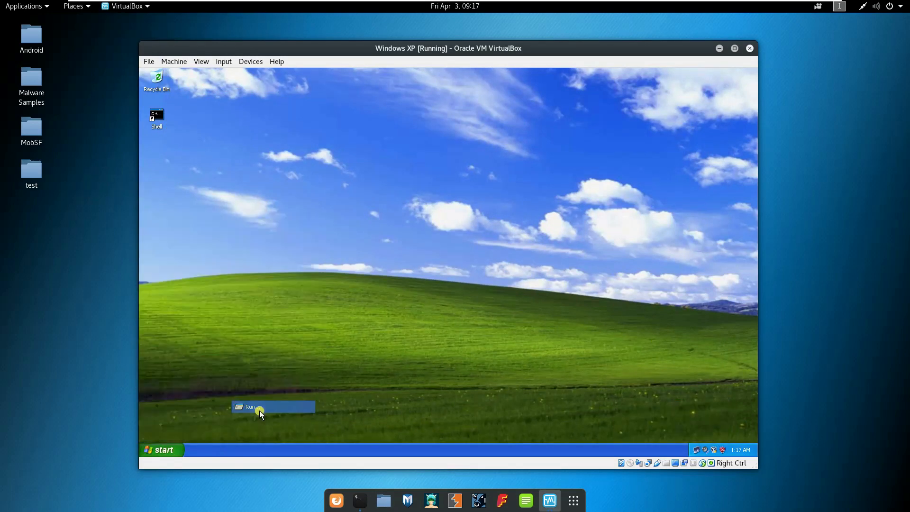
left_click(249, 407)
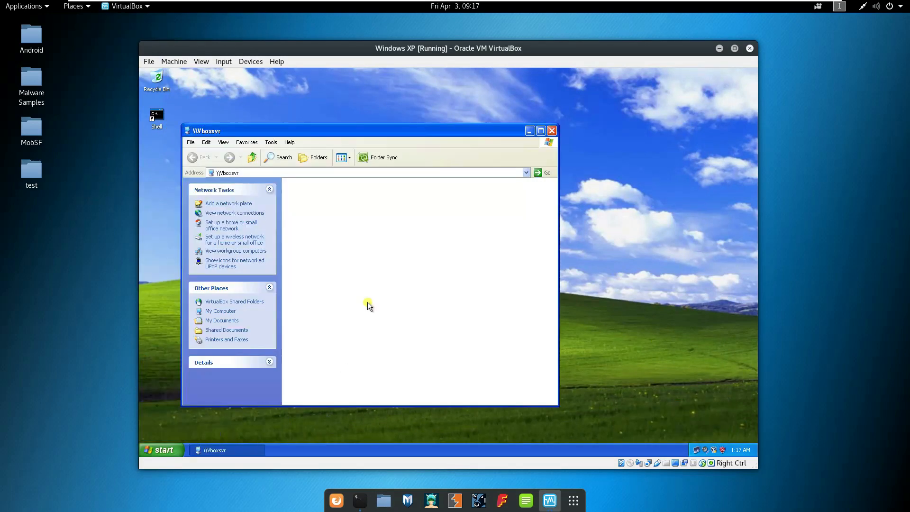
mouse_move(252, 158)
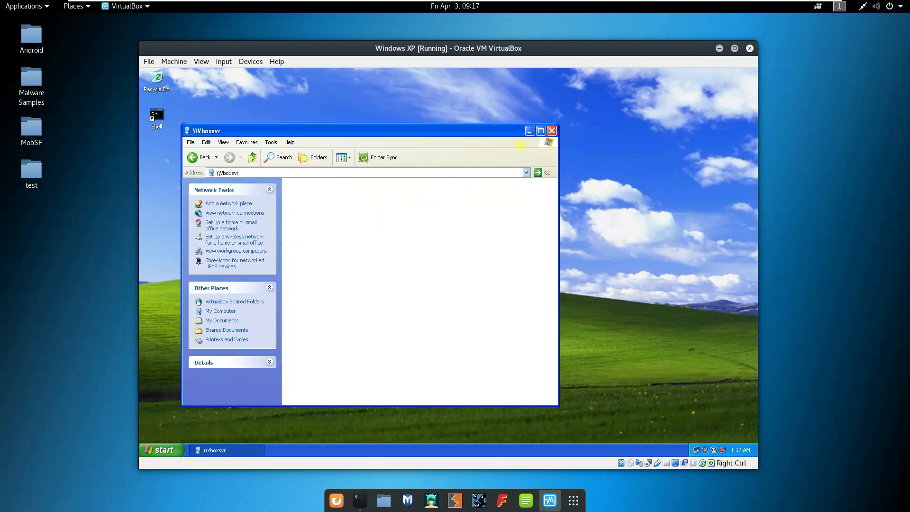
left_click(550, 130)
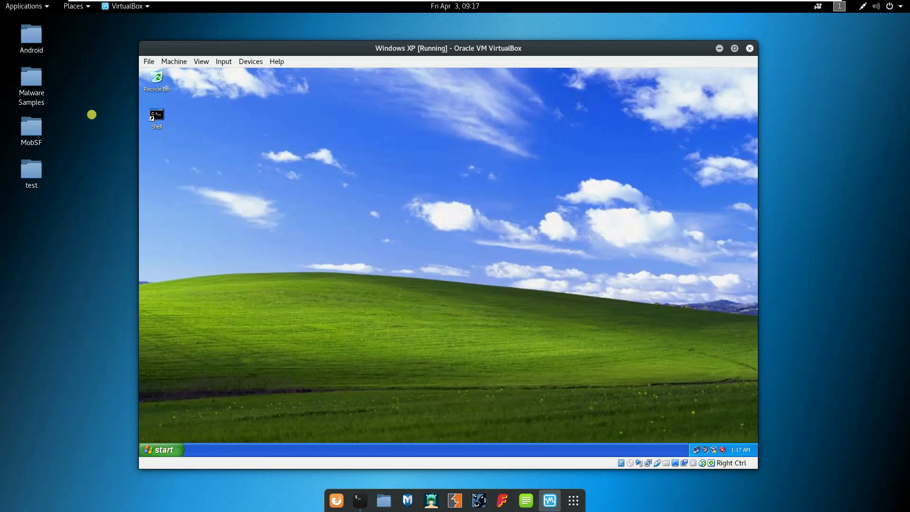
mouse_move(358, 499)
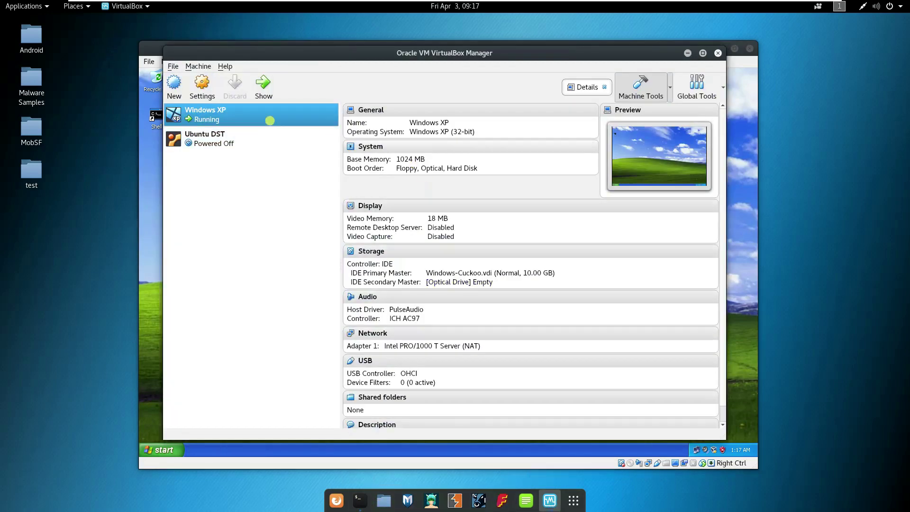
Step: Reopen the Windows XP VM settings and go to the Shared Folders section
left_click(201, 86)
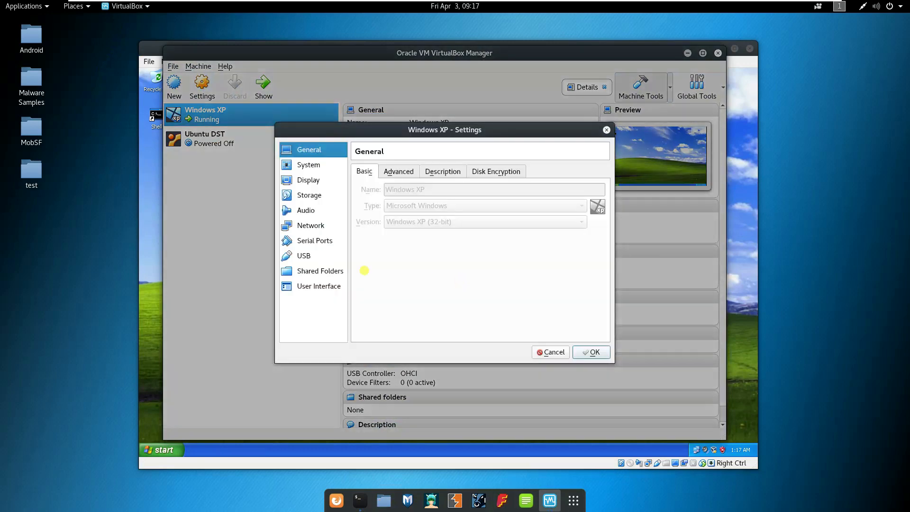
left_click(319, 271)
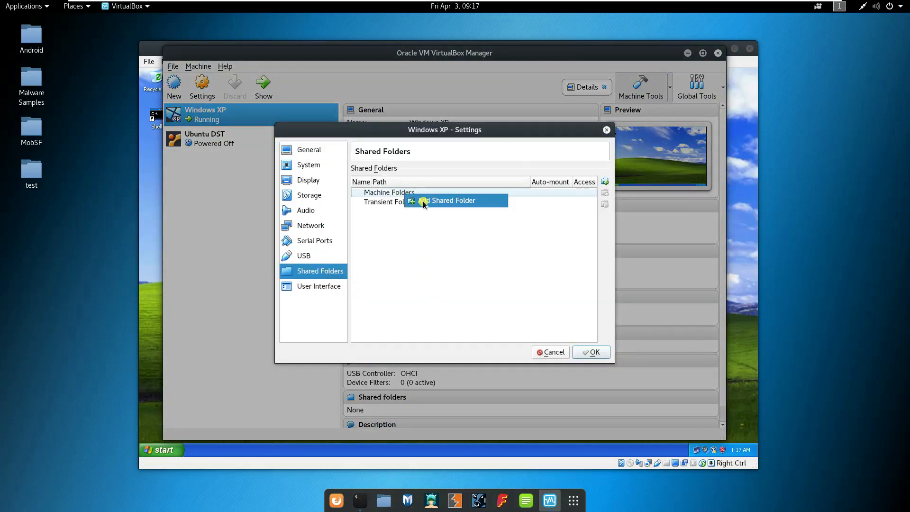
mouse_move(424, 201)
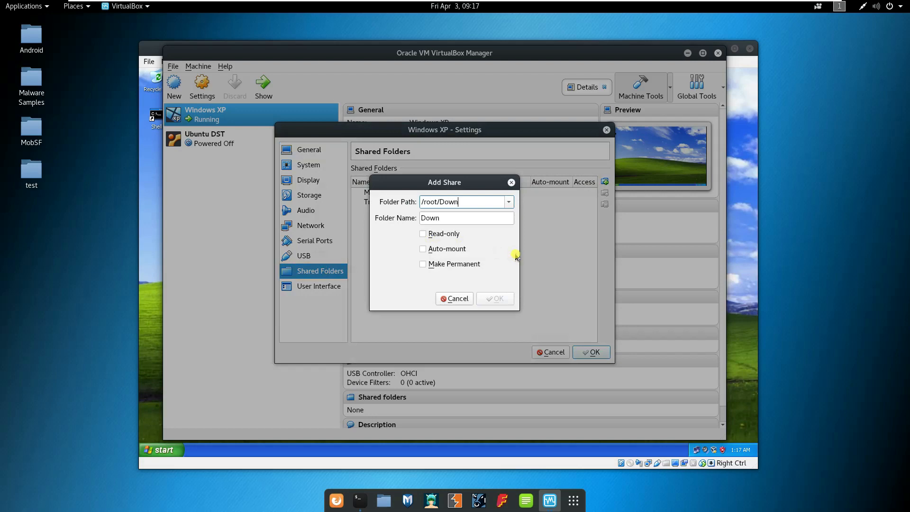
Step: In a new Terminal, change into /root/Downloads and list its contents with ls
type("loads")
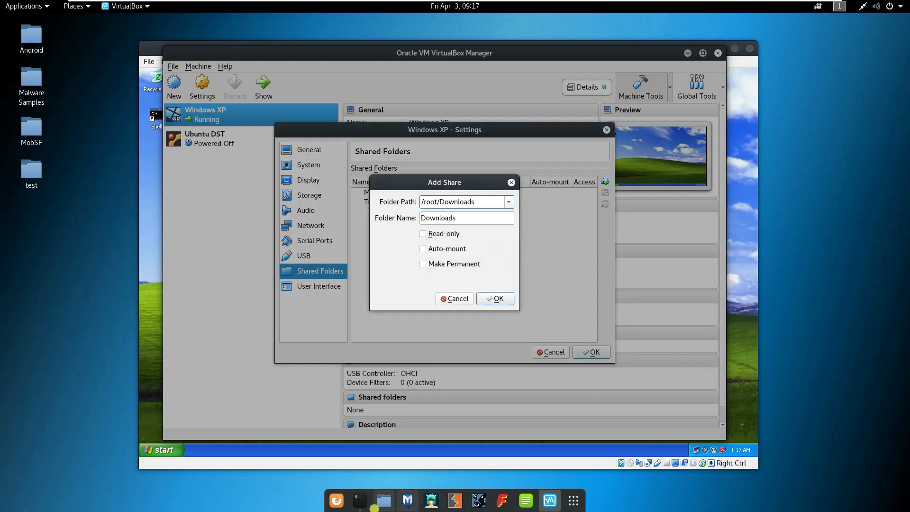
right_click(358, 500)
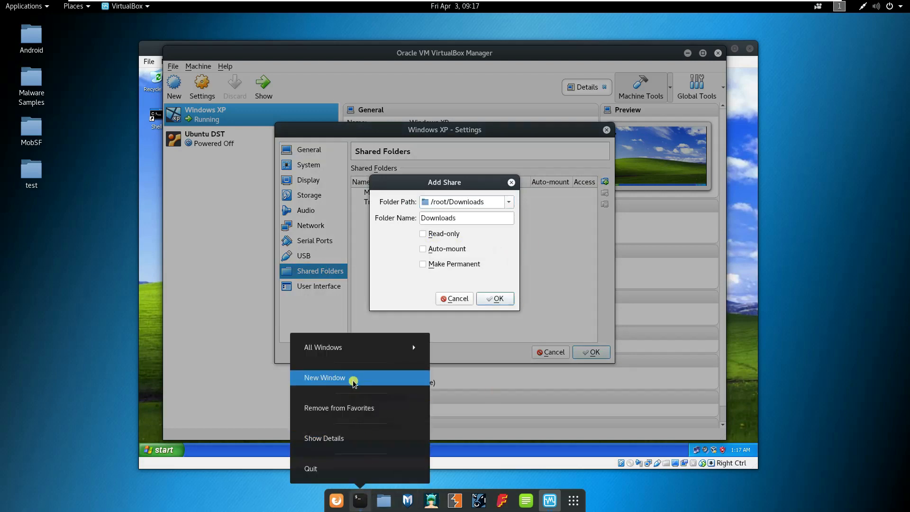
left_click(324, 377)
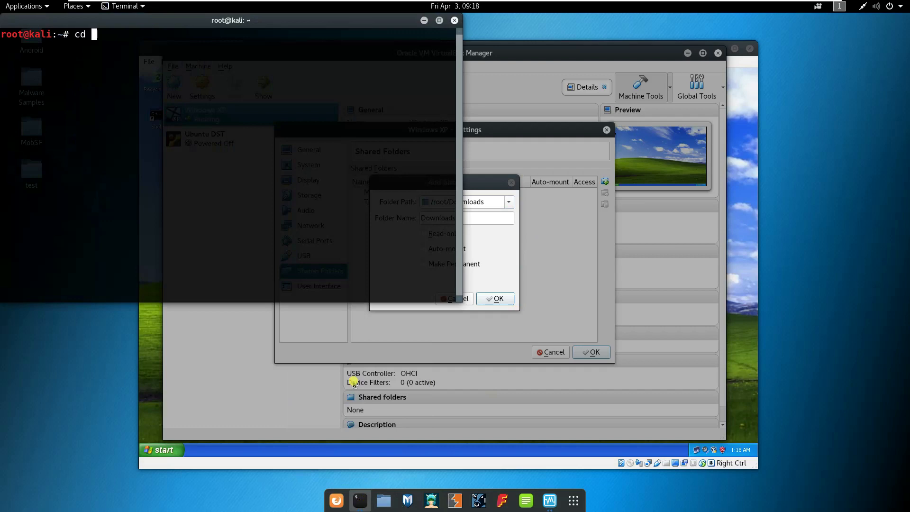
type("/root/")
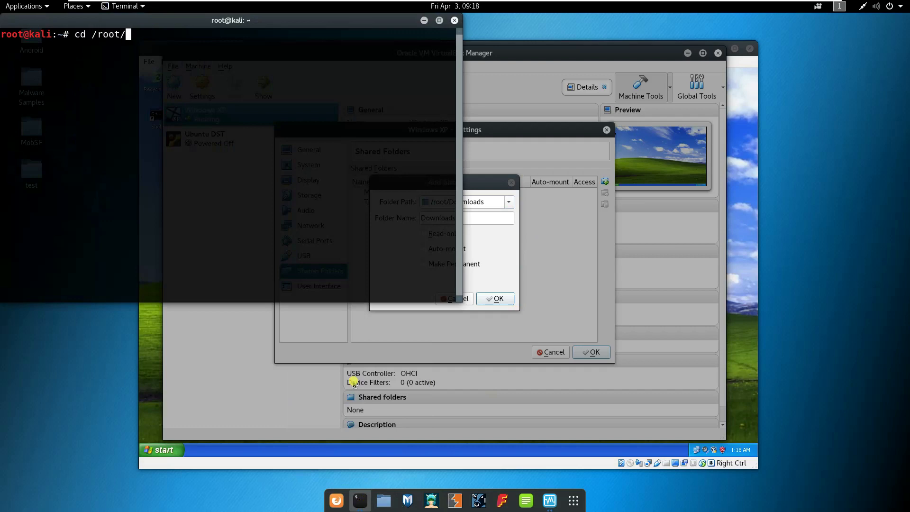
key("Return")
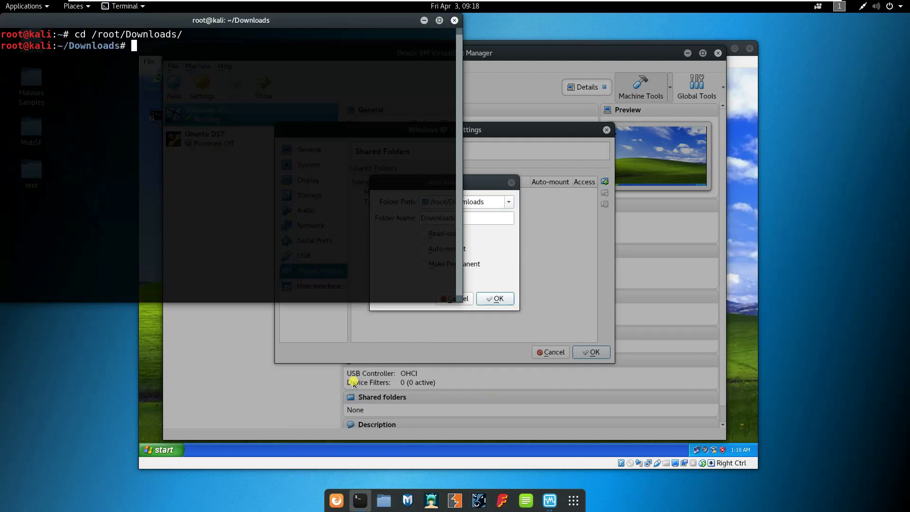
type("ls")
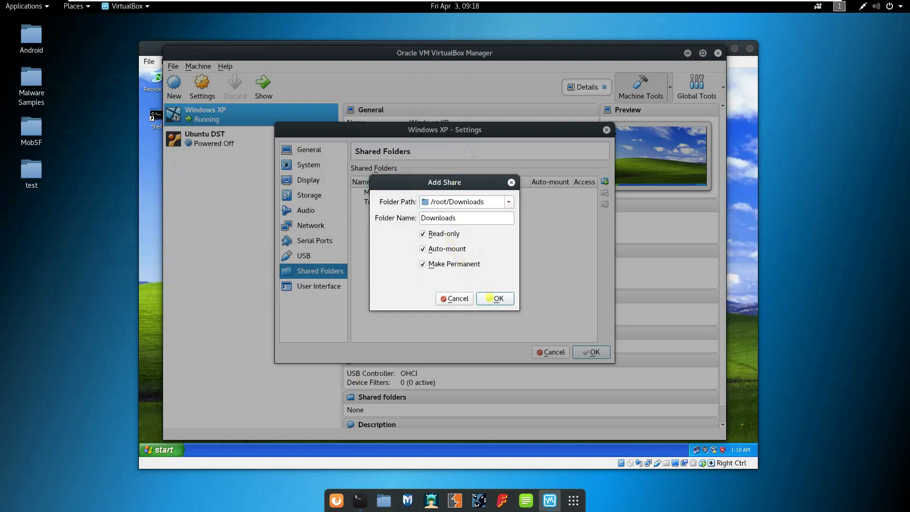
Step: Confirm the read-only, auto-mounted, permanent Downloads share and save the VM settings
left_click(495, 298)
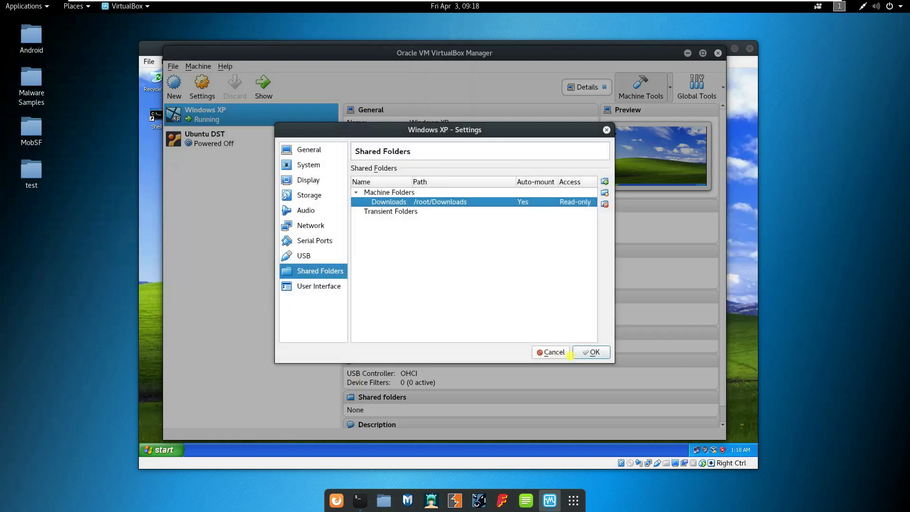
left_click(592, 352)
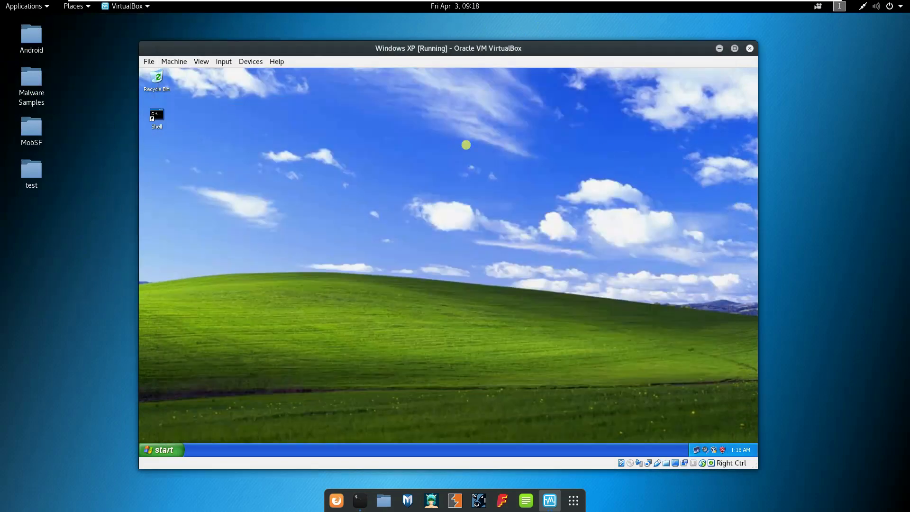
Step: In the XP guest, reach \\vboxsvr via Start > Run and open the Downloads share maximized
left_click(161, 450)
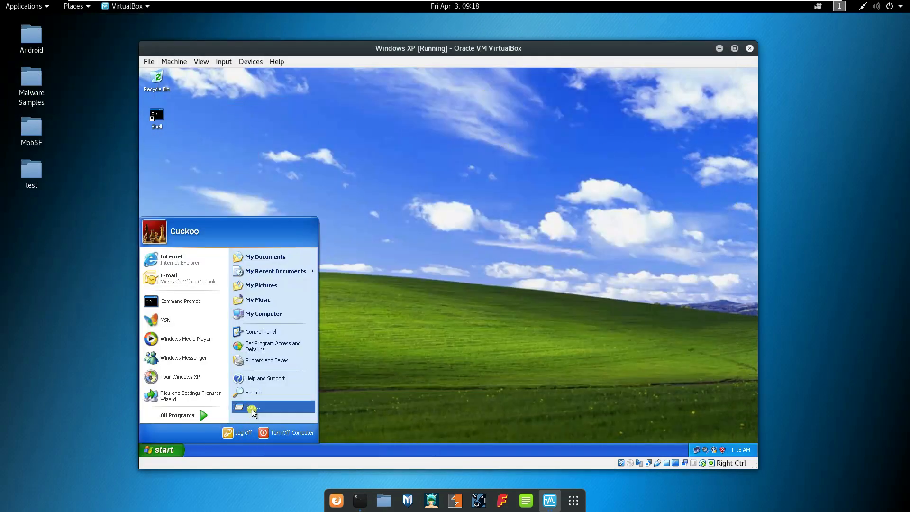
left_click(252, 410)
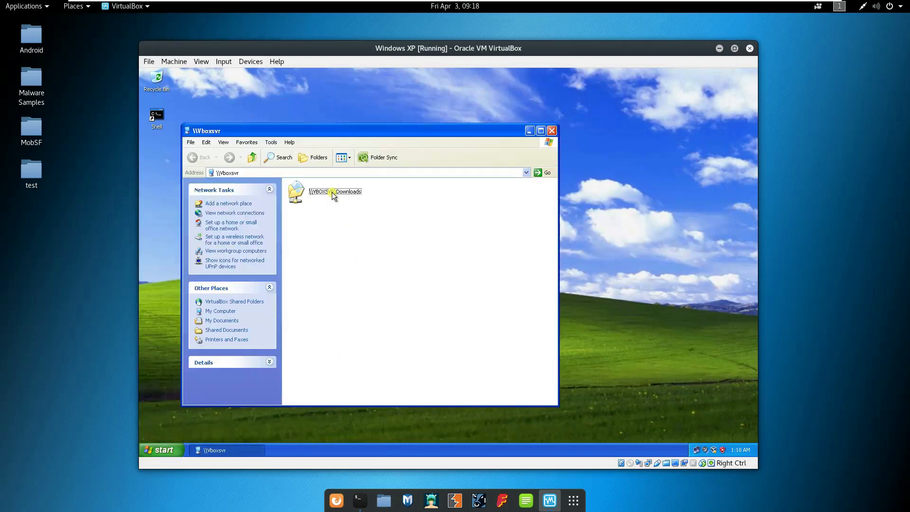
double_click(336, 192)
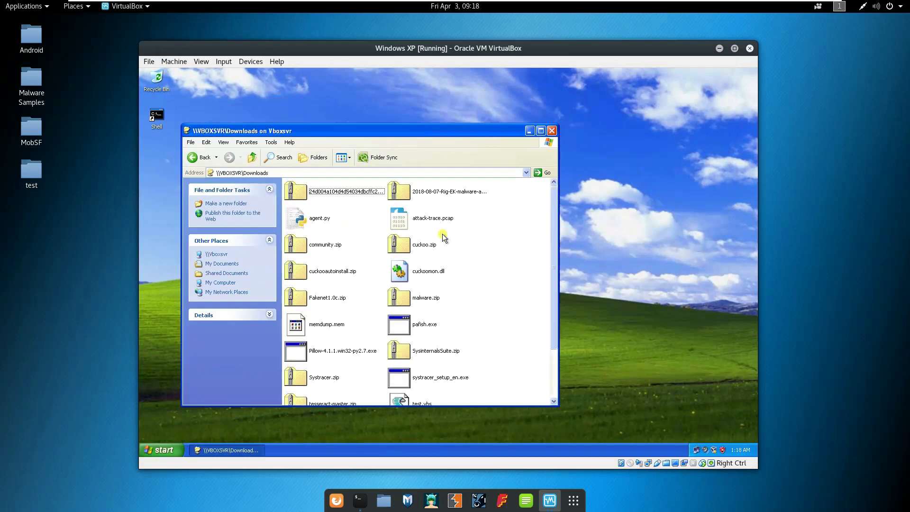
mouse_move(484, 177)
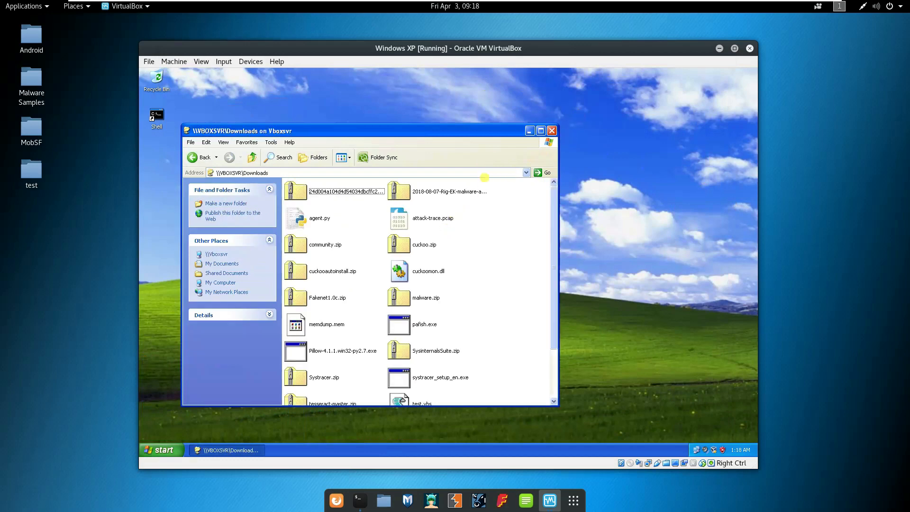
left_click(540, 131)
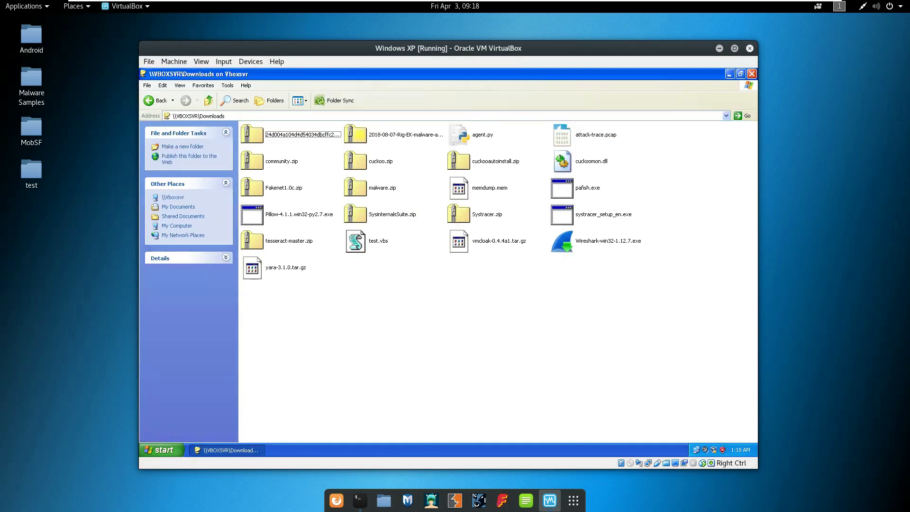
mouse_move(407, 134)
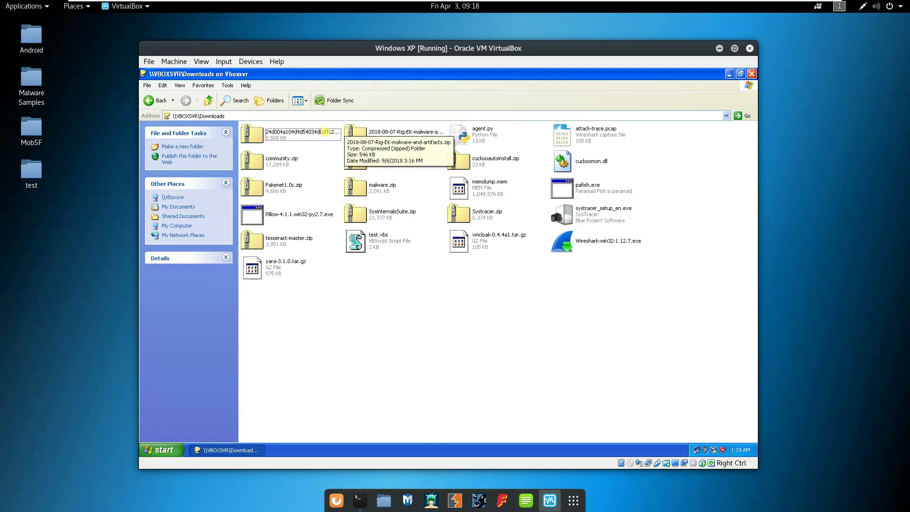
Step: Show the shared Downloads files in List view
left_click(180, 86)
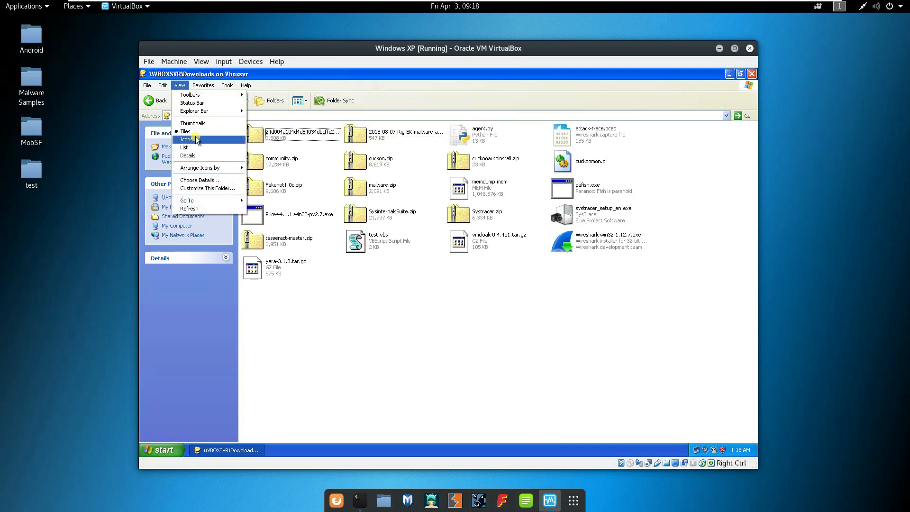
left_click(184, 148)
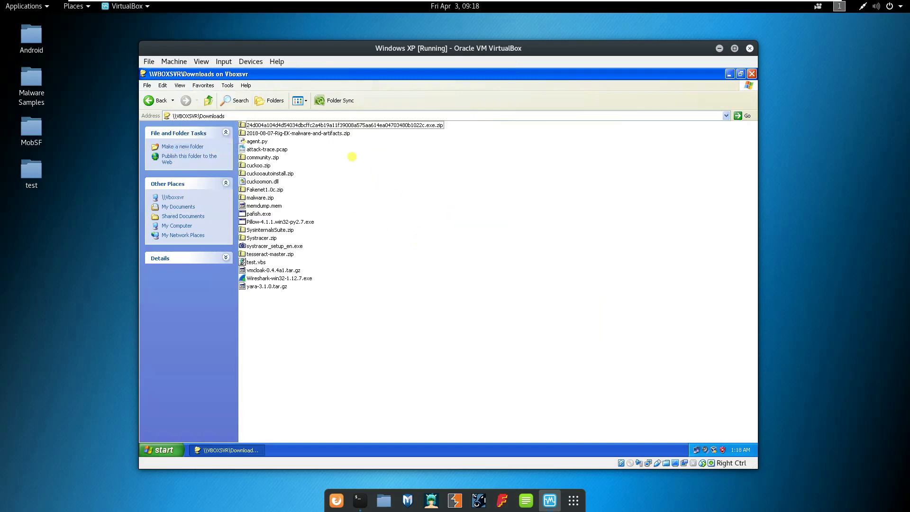
left_click(344, 125)
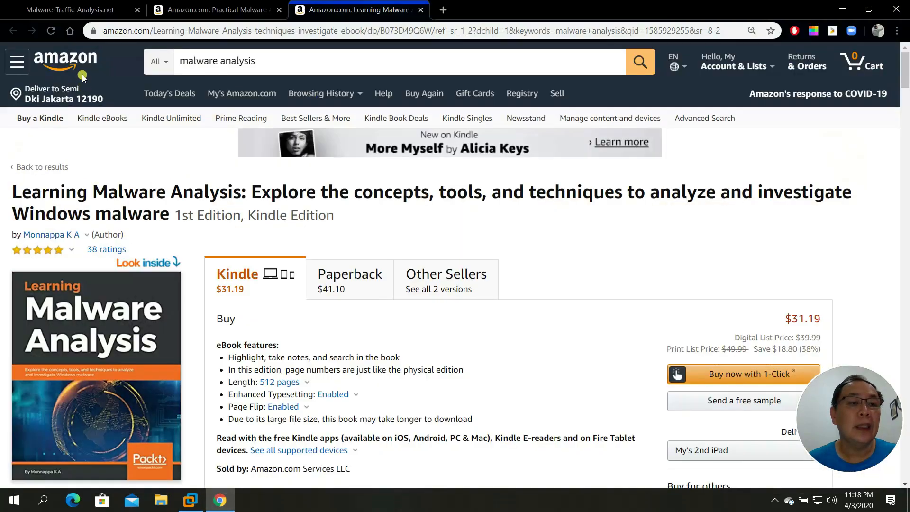
Step: View the malware-traffic-analysis.net guest blog posts page in Chrome, then minimize the browser
left_click(69, 10)
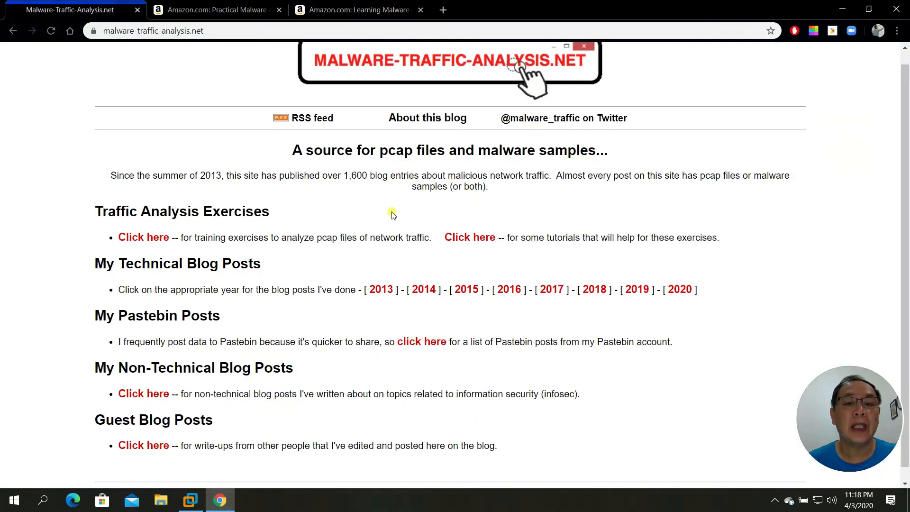
left_click(143, 446)
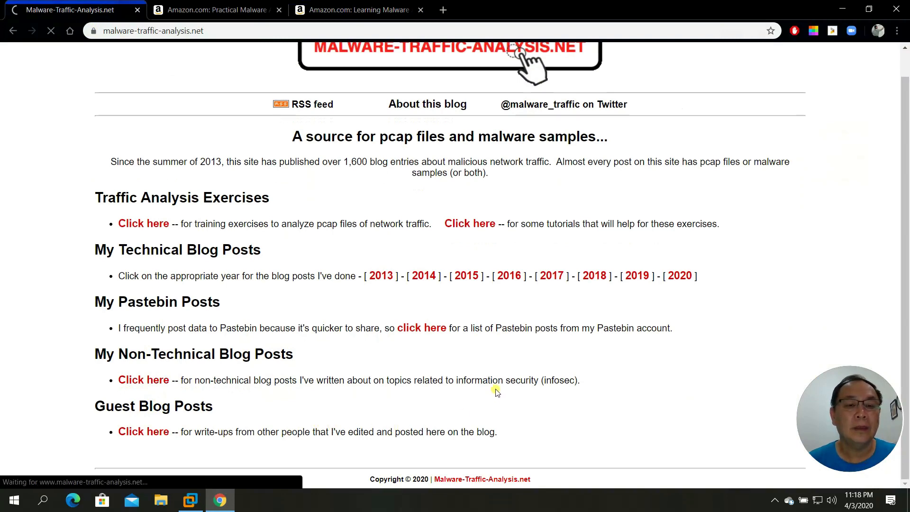
left_click(143, 431)
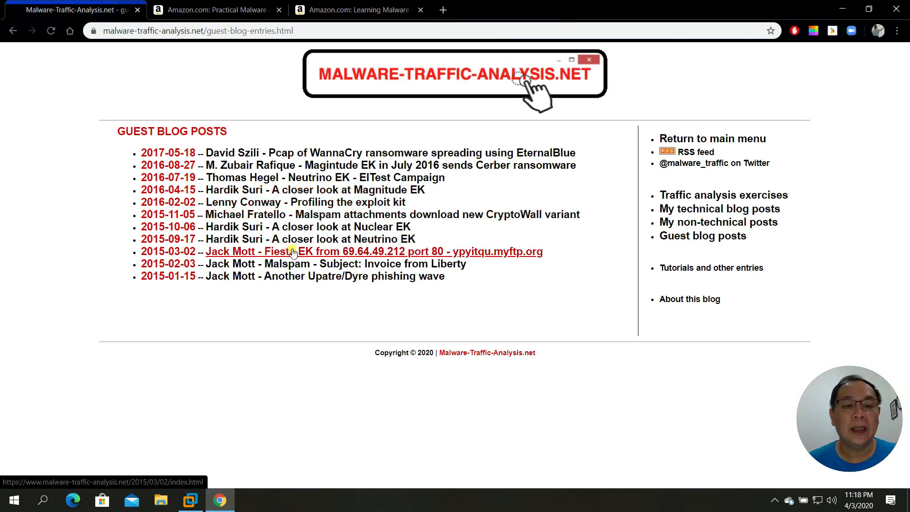
mouse_move(389, 152)
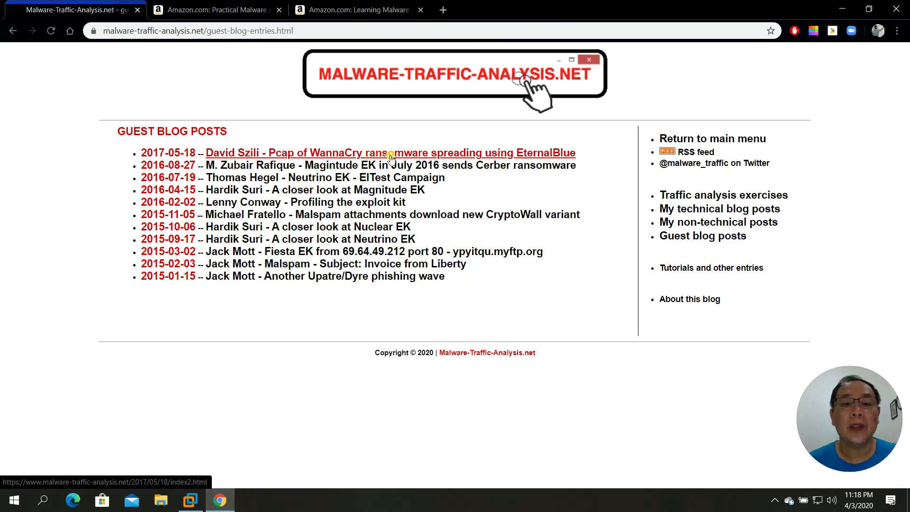
mouse_move(845, 8)
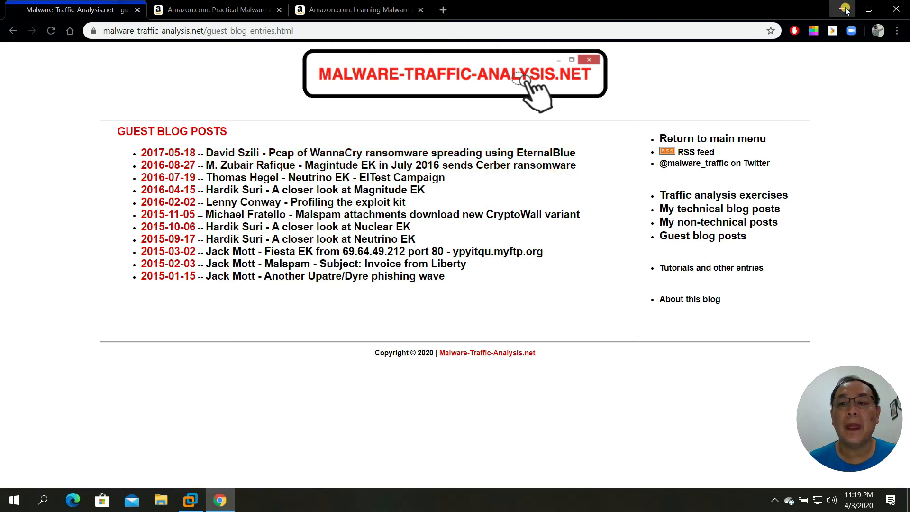
left_click(846, 8)
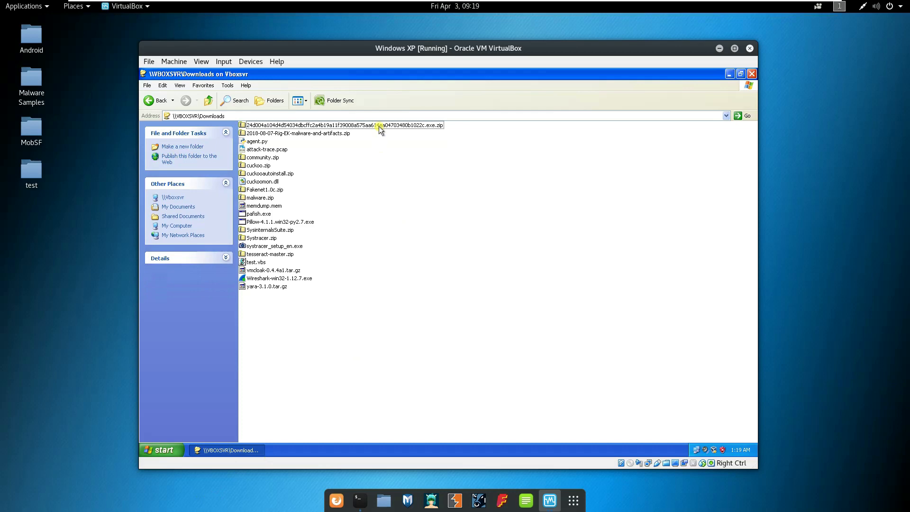
mouse_move(386, 129)
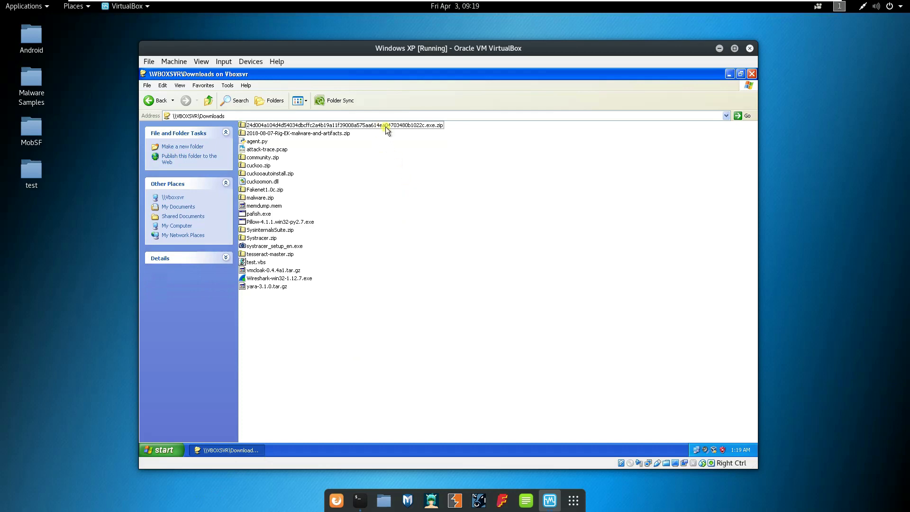
Step: Select the hash-named .exe.zip in the share, then move Explorer to a local guest folder
left_click(343, 125)
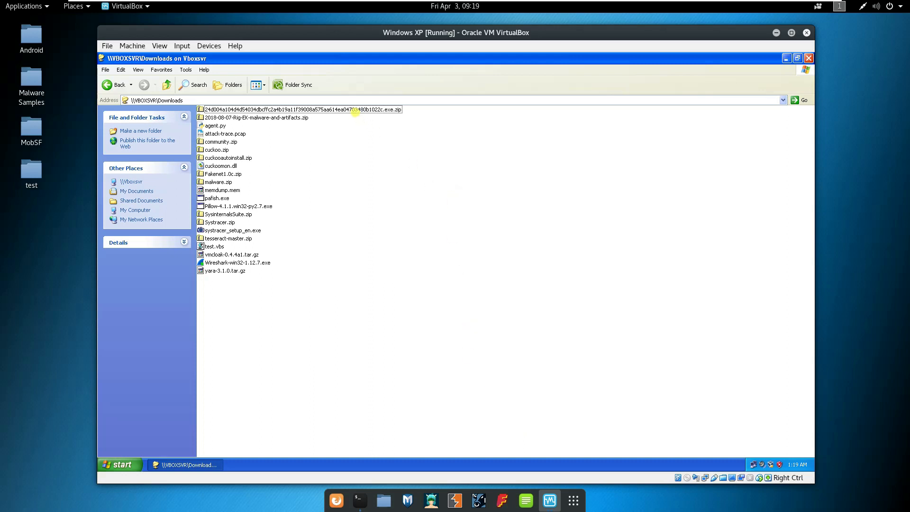
mouse_move(356, 115)
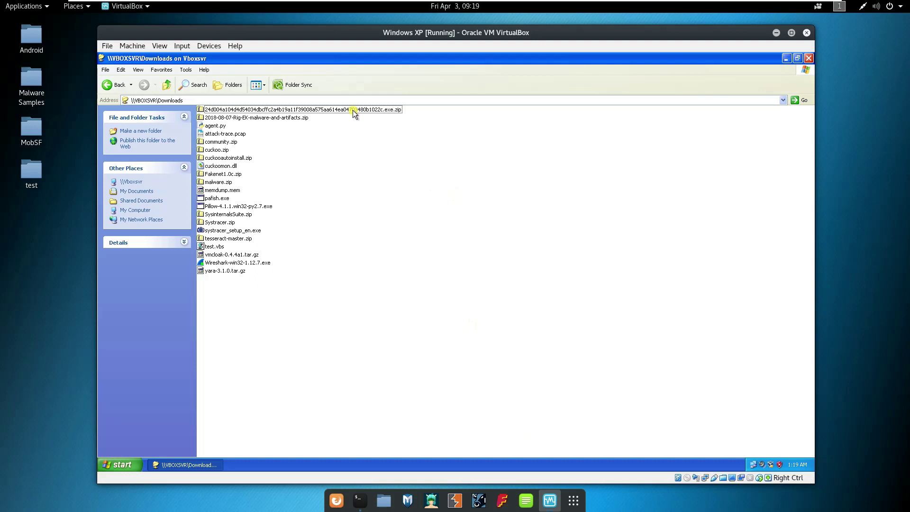
left_click(301, 110)
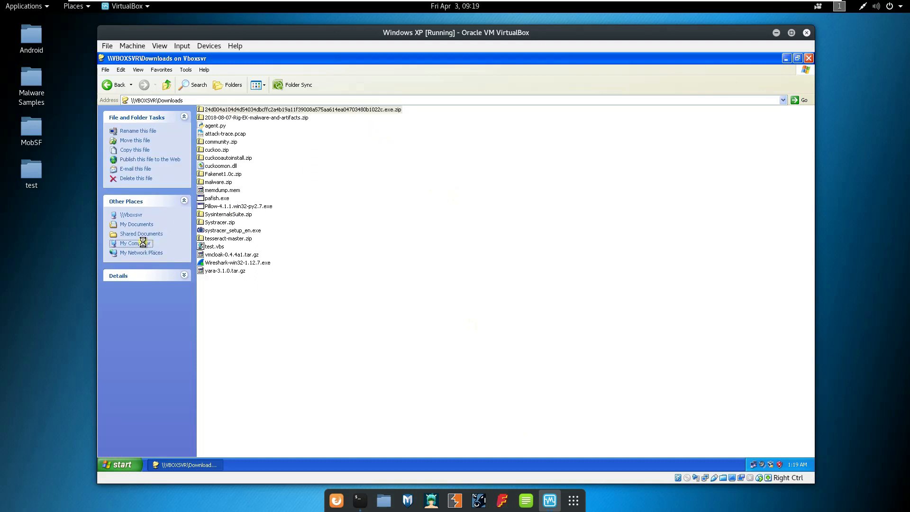
left_click(130, 243)
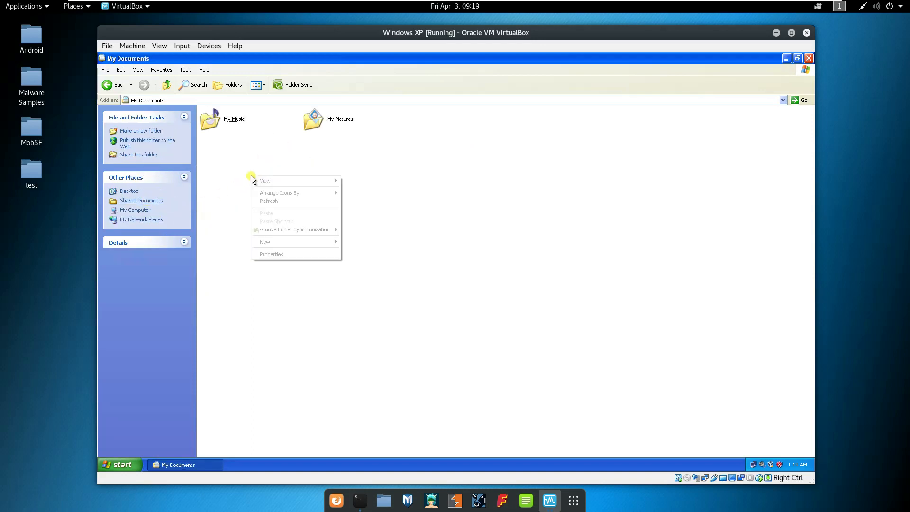
mouse_move(296, 230)
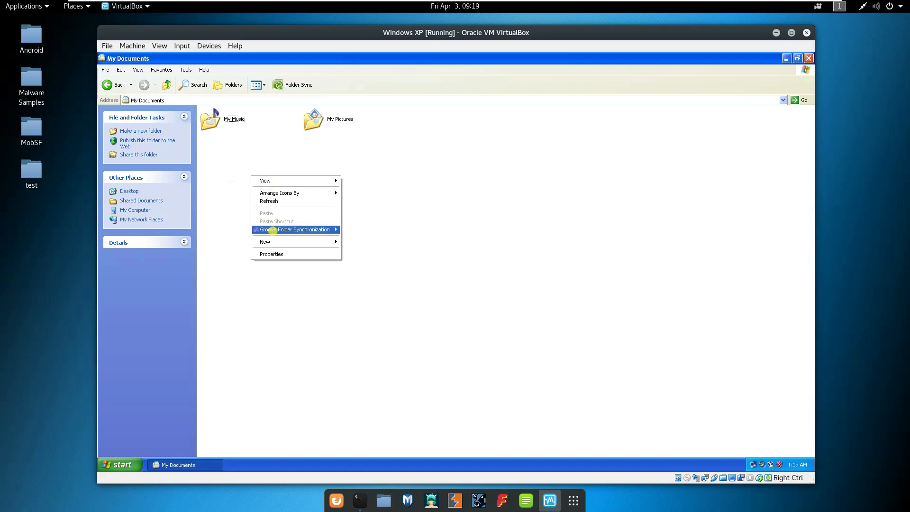
Step: Create a folder named Temp in My Documents, then return to the \\VBOXSVR\Downloads share
left_click(264, 242)
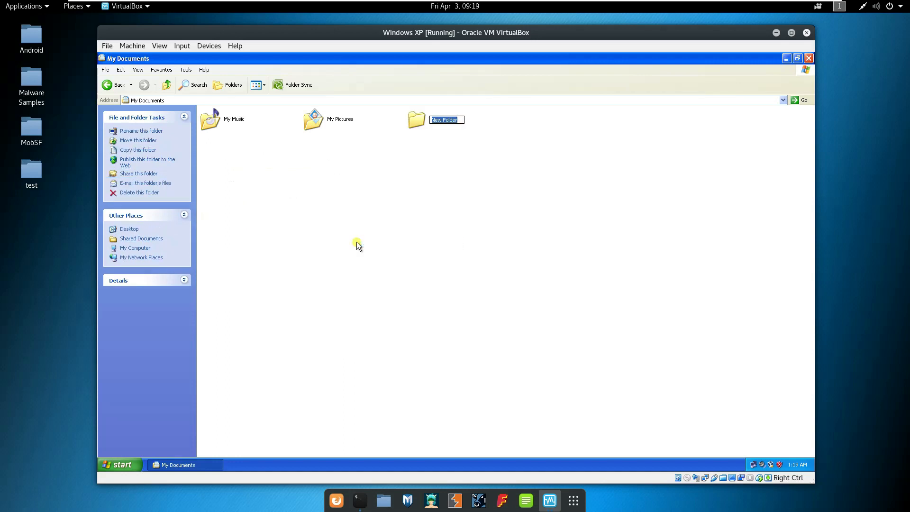
type("Temp")
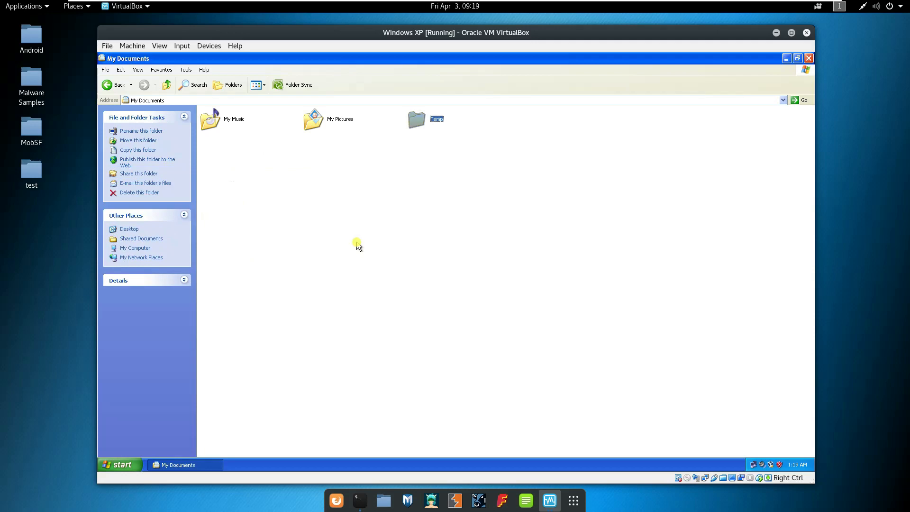
right_click(353, 243)
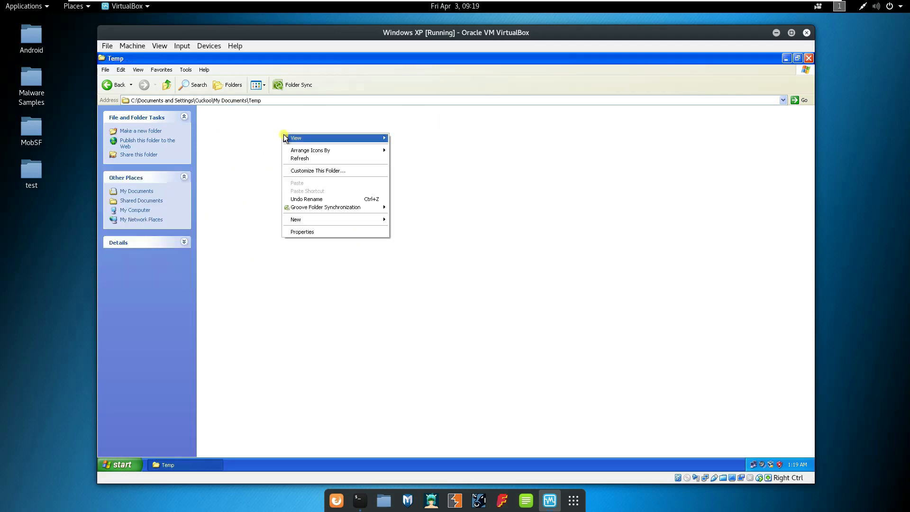
mouse_move(256, 175)
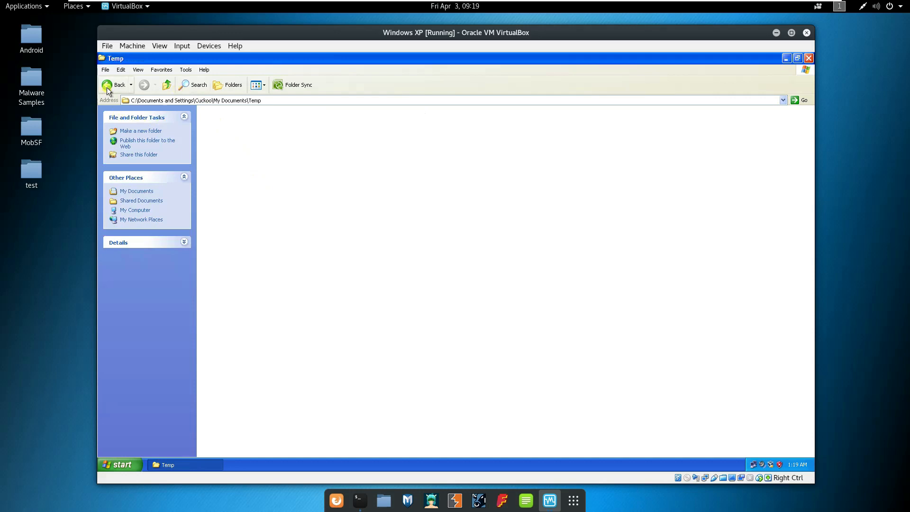
left_click(115, 85)
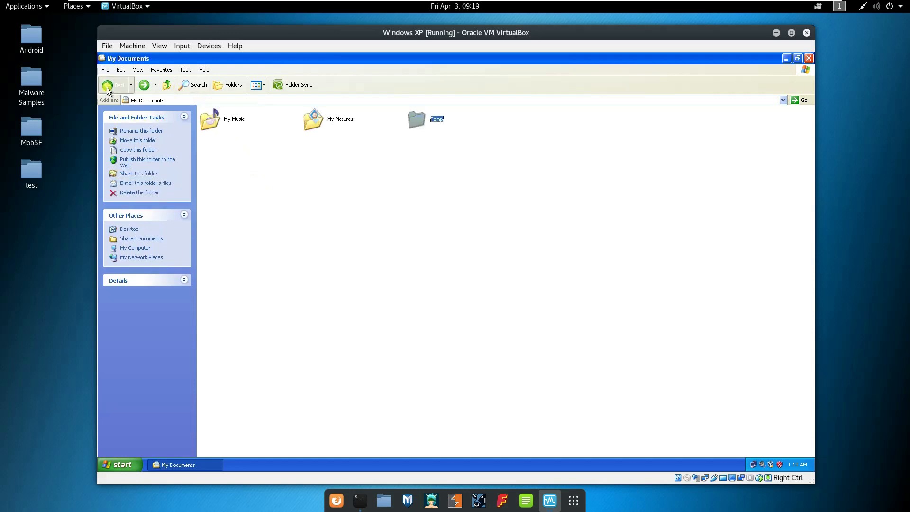
left_click(134, 248)
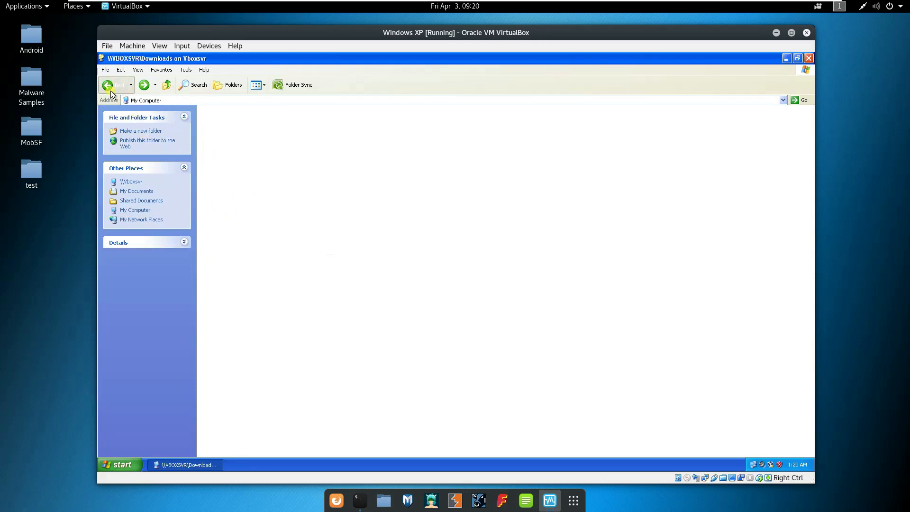
mouse_move(247, 172)
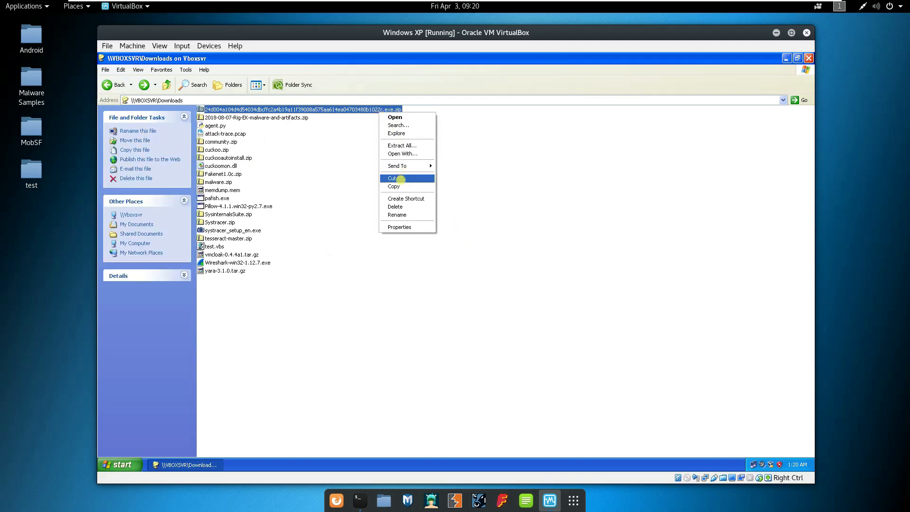
Step: Cut the hash-named zip from Downloads and open My Documents > Temp to paste it there
left_click(394, 178)
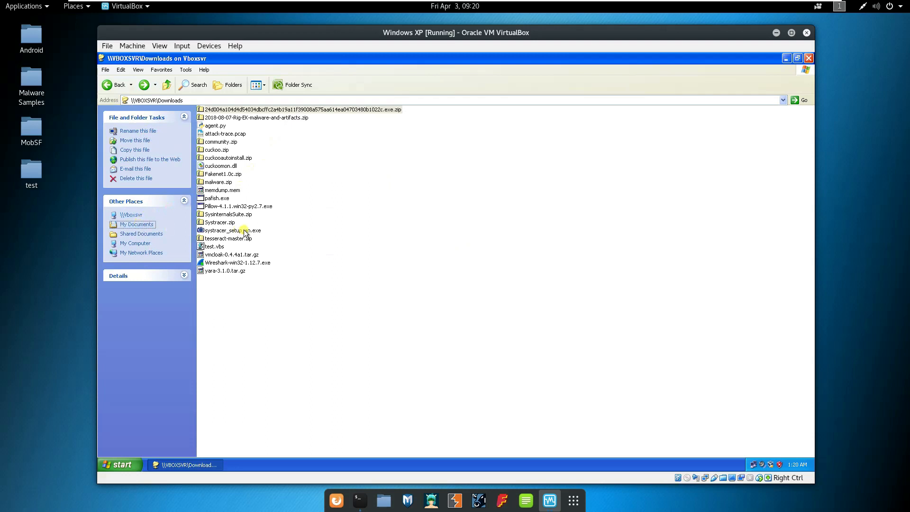
left_click(136, 223)
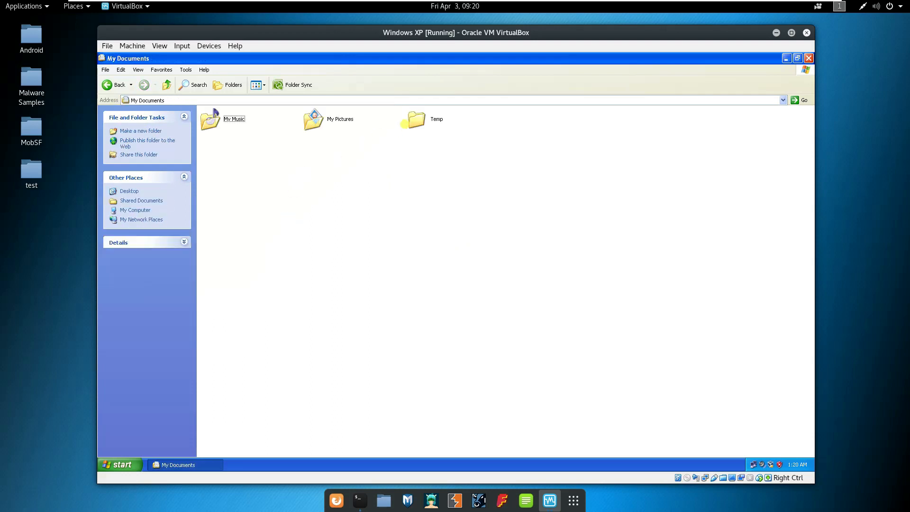
double_click(412, 120)
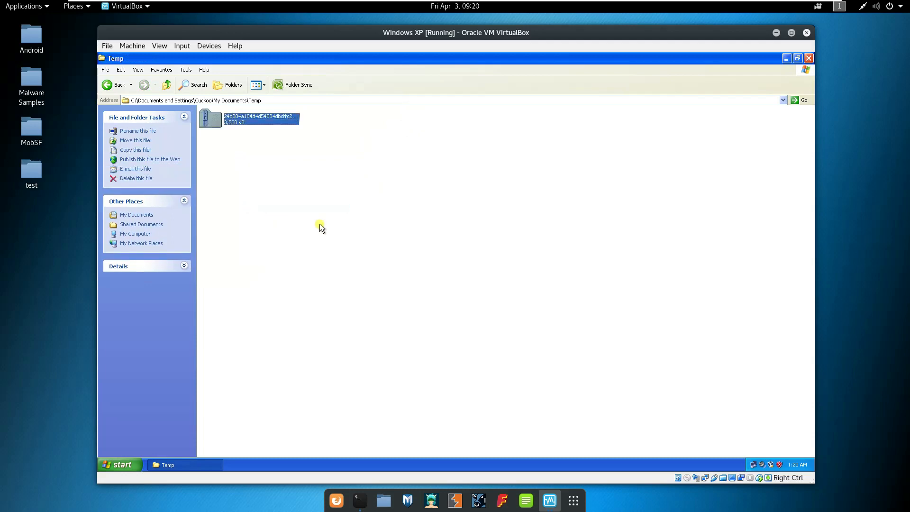
right_click(260, 118)
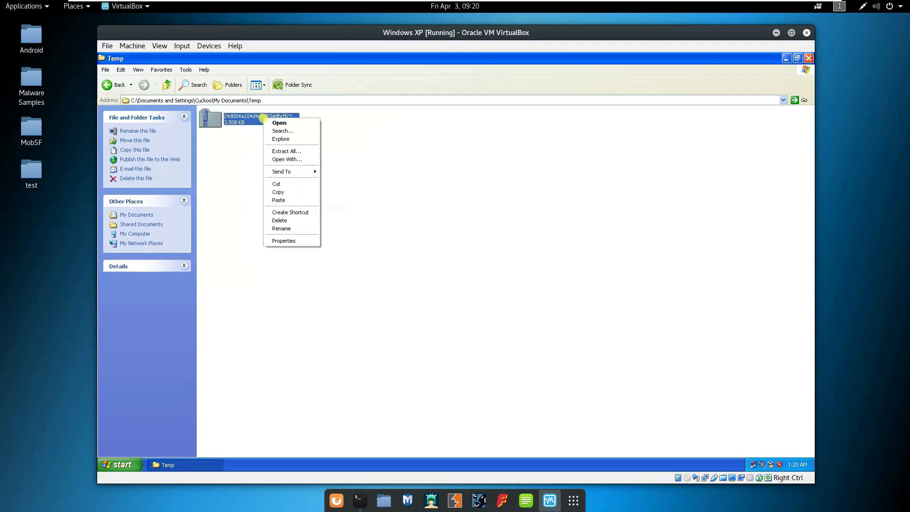
left_click(286, 151)
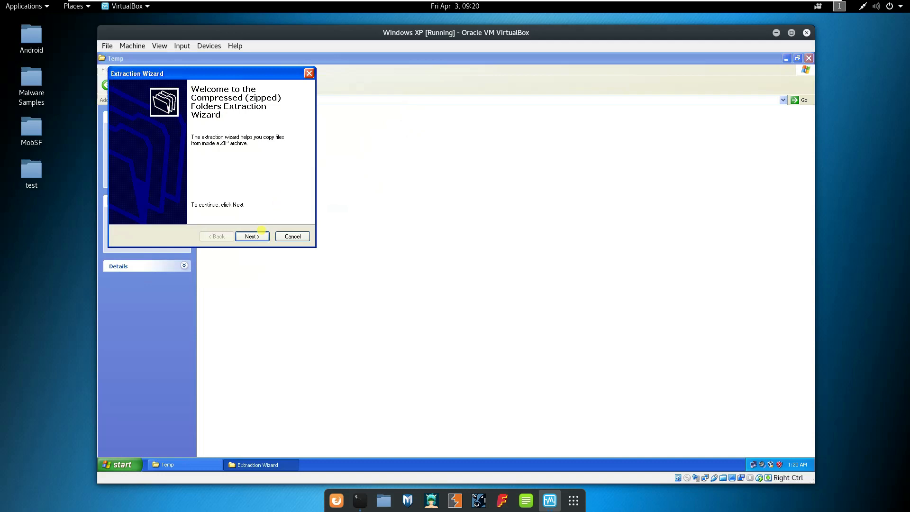
left_click(252, 236)
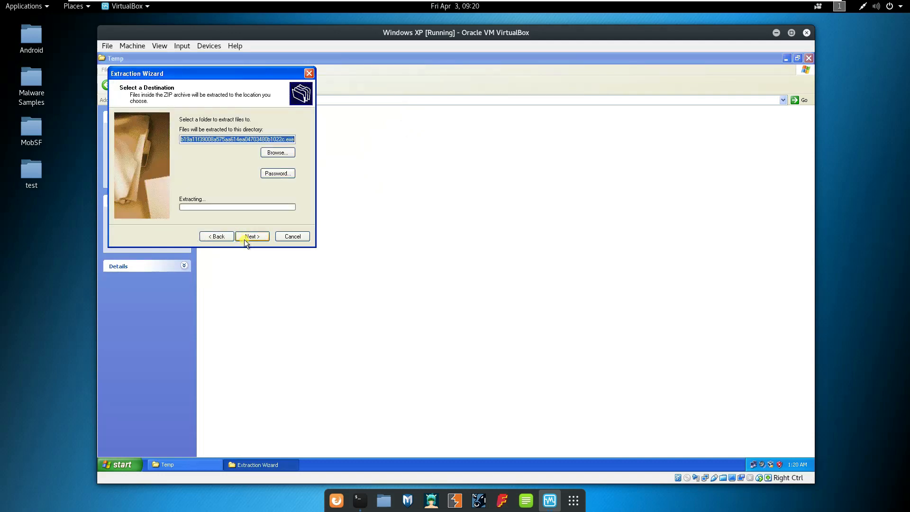
left_click(251, 236)
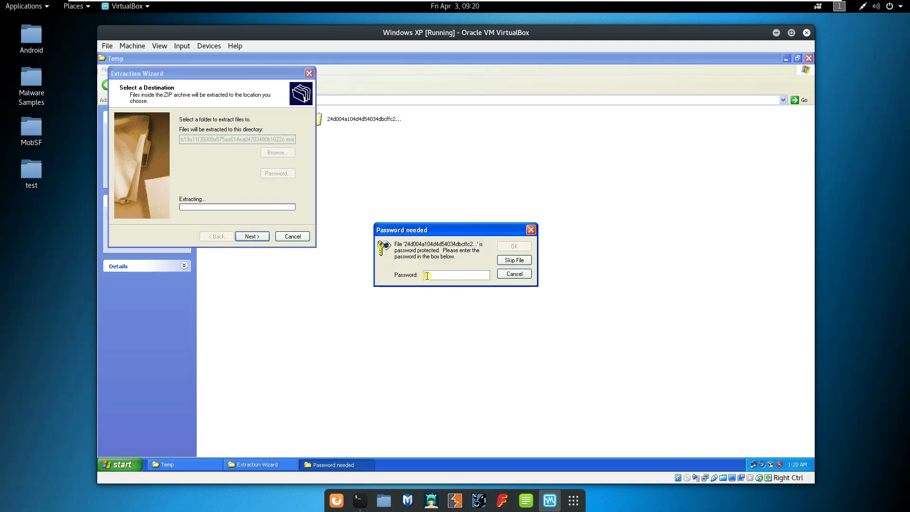
type("infected")
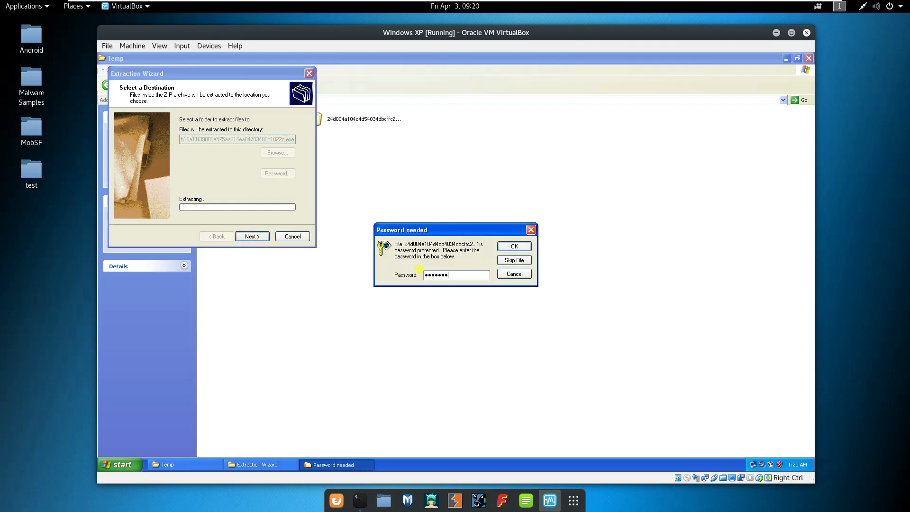
left_click(513, 246)
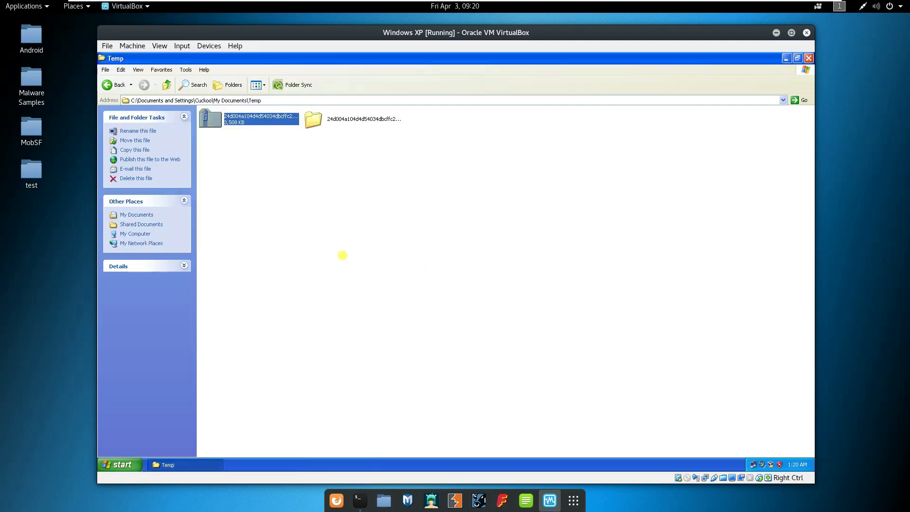
double_click(312, 118)
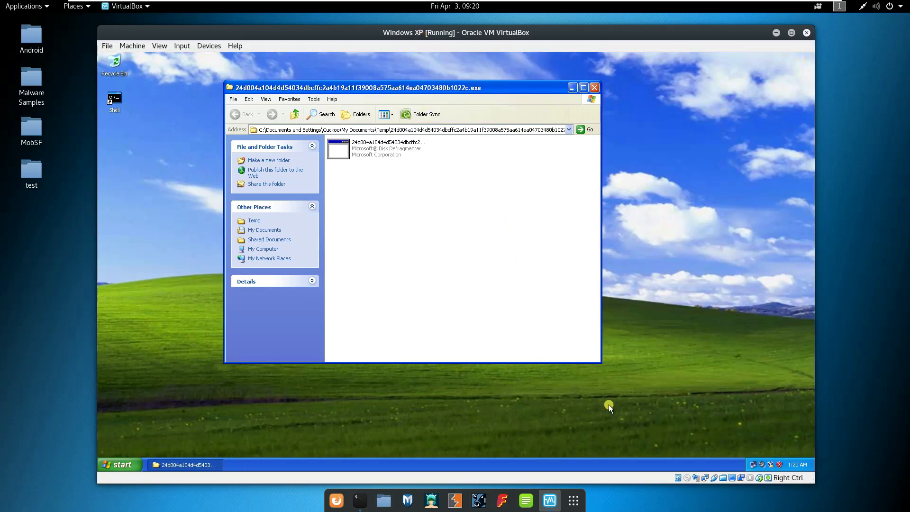
mouse_move(564, 481)
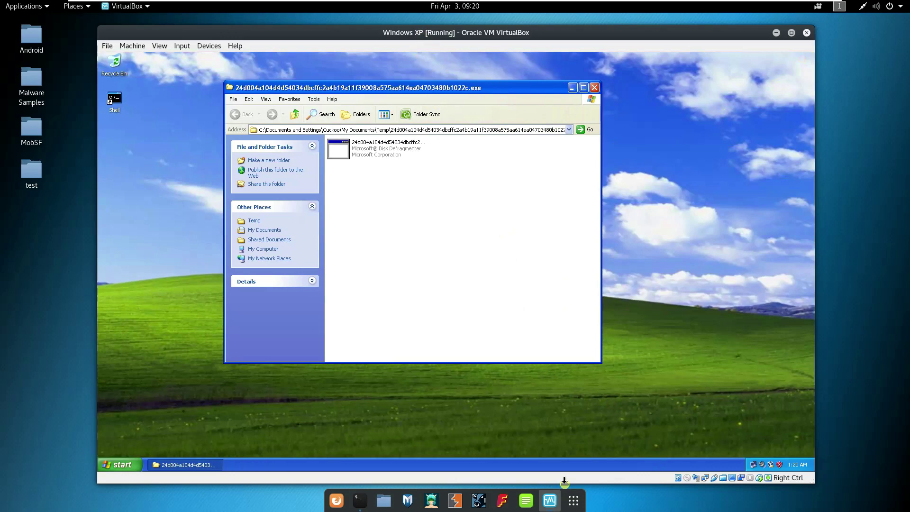
mouse_move(583, 476)
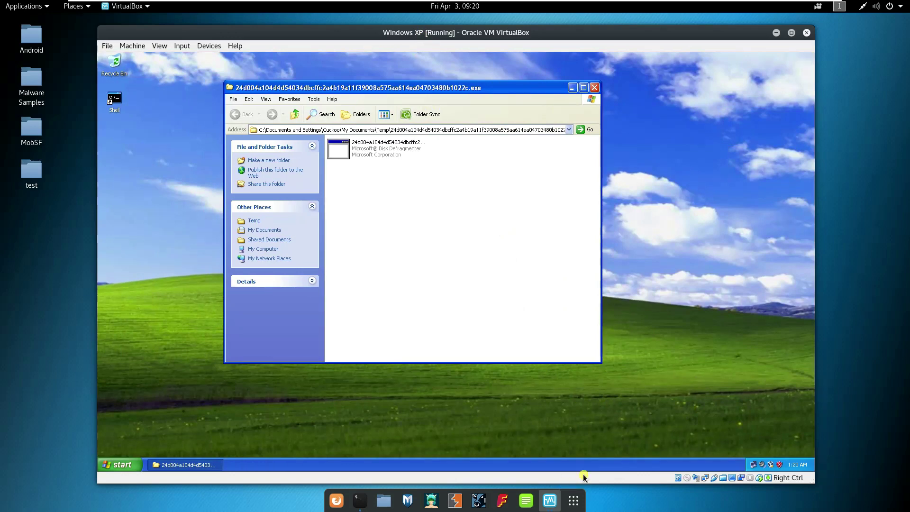
mouse_move(459, 91)
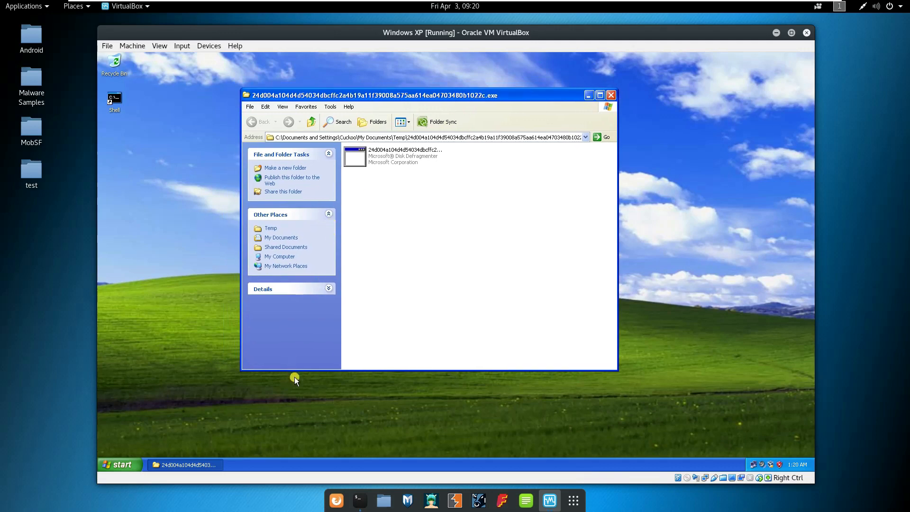
mouse_move(335, 499)
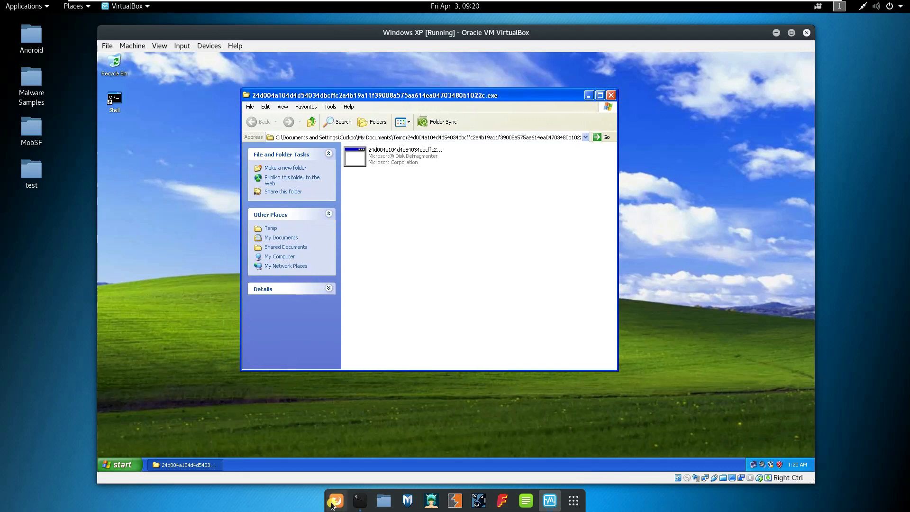
Step: Launch Wireshark from a new terminal window on the Kali host
right_click(334, 499)
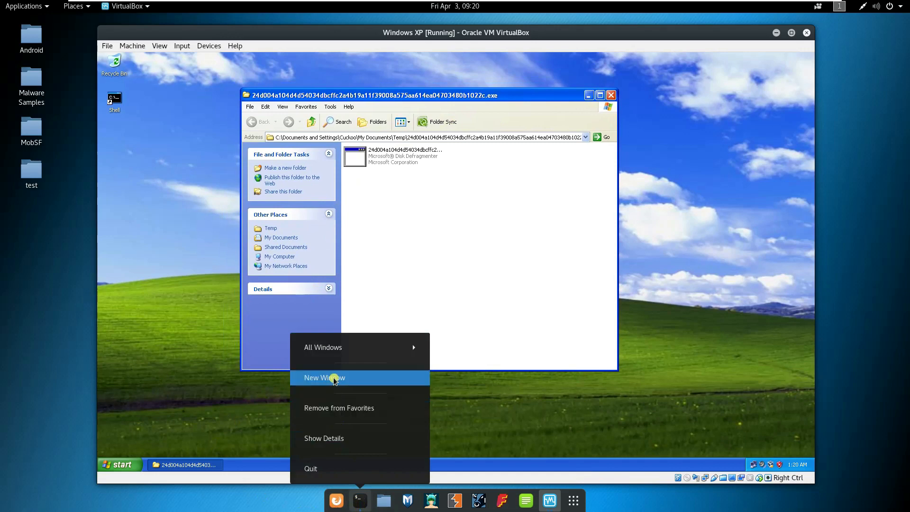
left_click(324, 377)
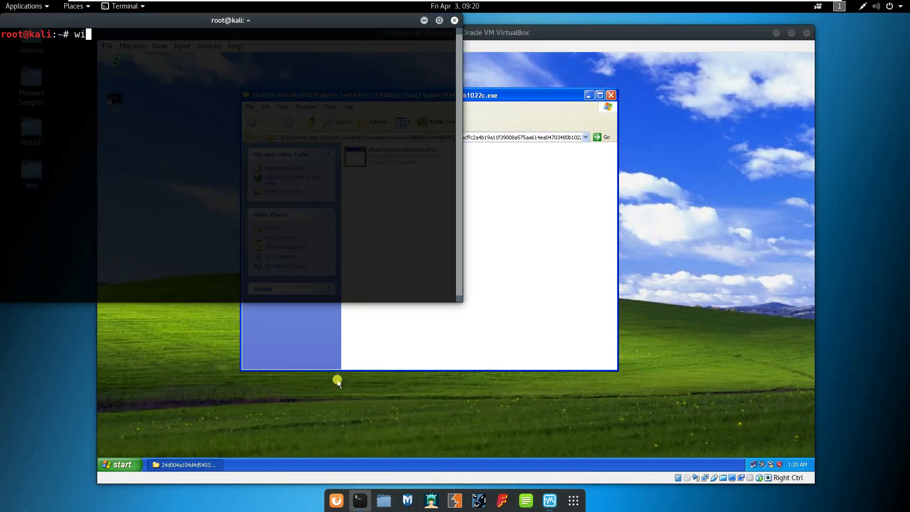
type("reshark")
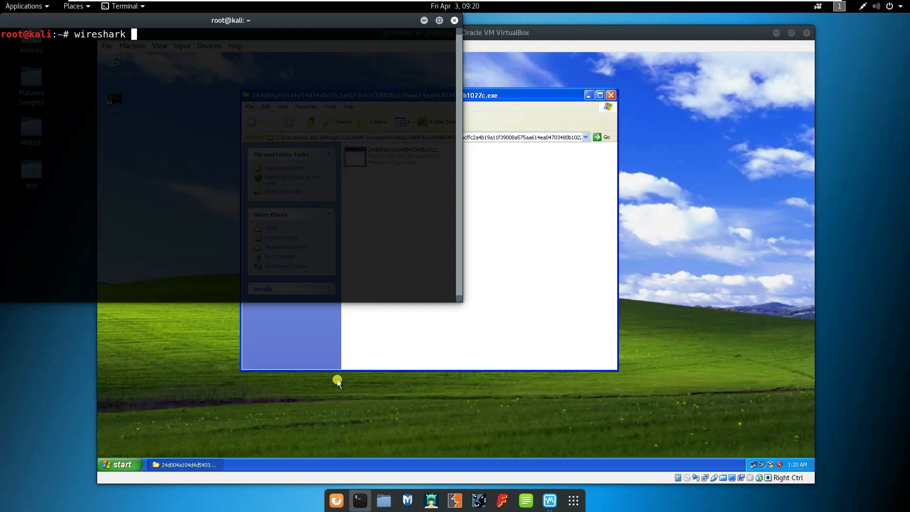
key("Return")
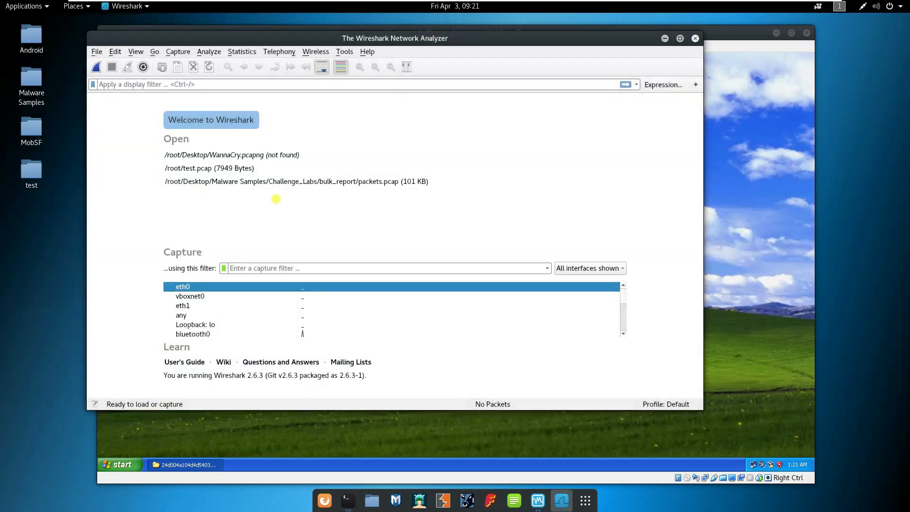
mouse_move(214, 315)
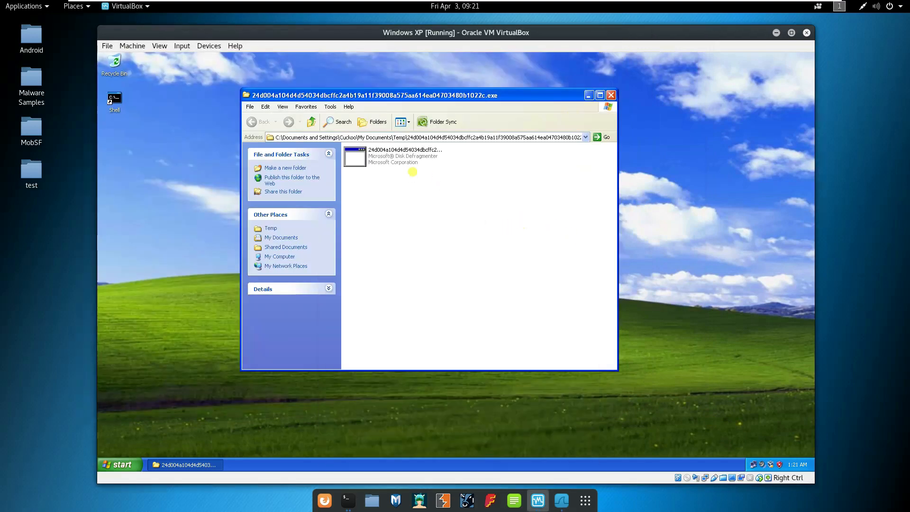
mouse_move(405, 156)
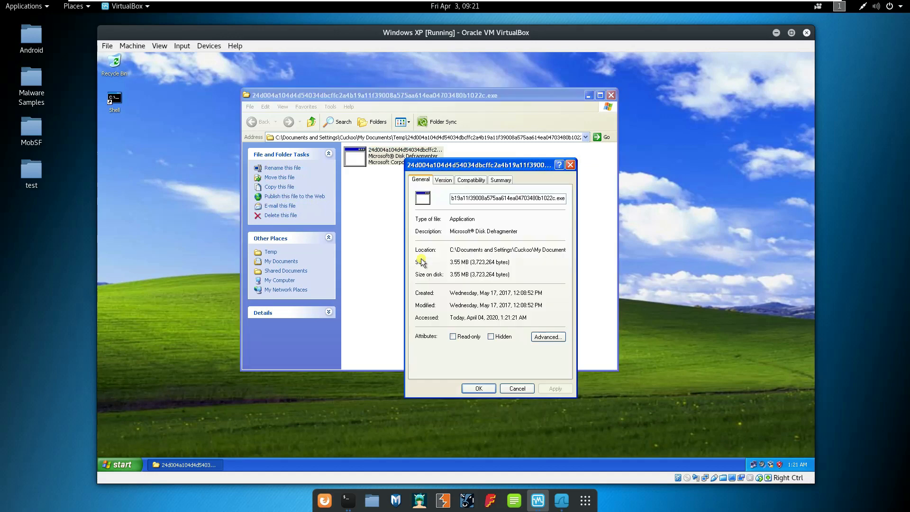
Step: Review the exe's Version tab showing Microsoft Disk Defragmenter 6.1.7601.17514, then its Compatibility tab
left_click_drag(479, 164, 325, 130)
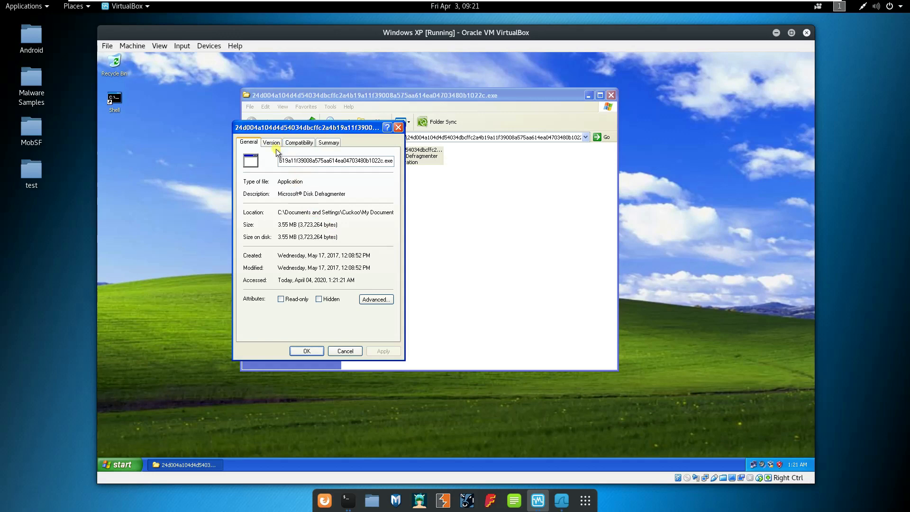
left_click(270, 142)
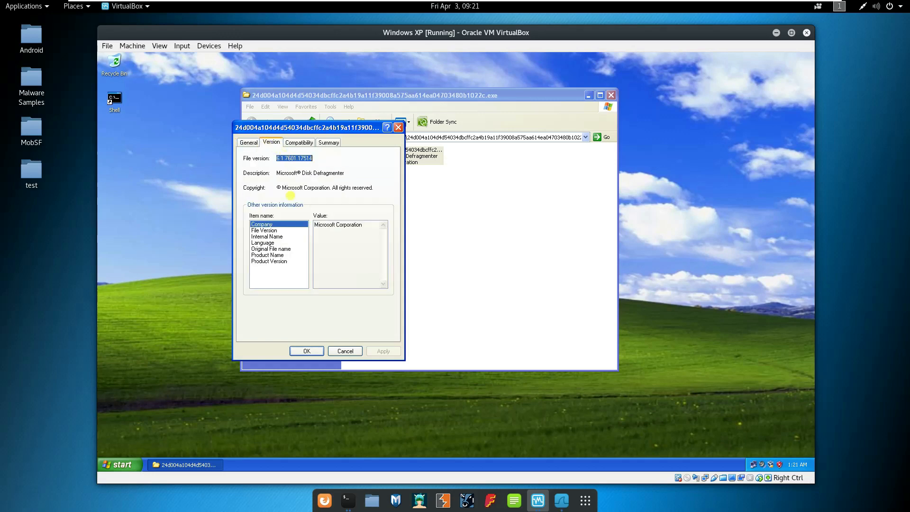
mouse_move(277, 176)
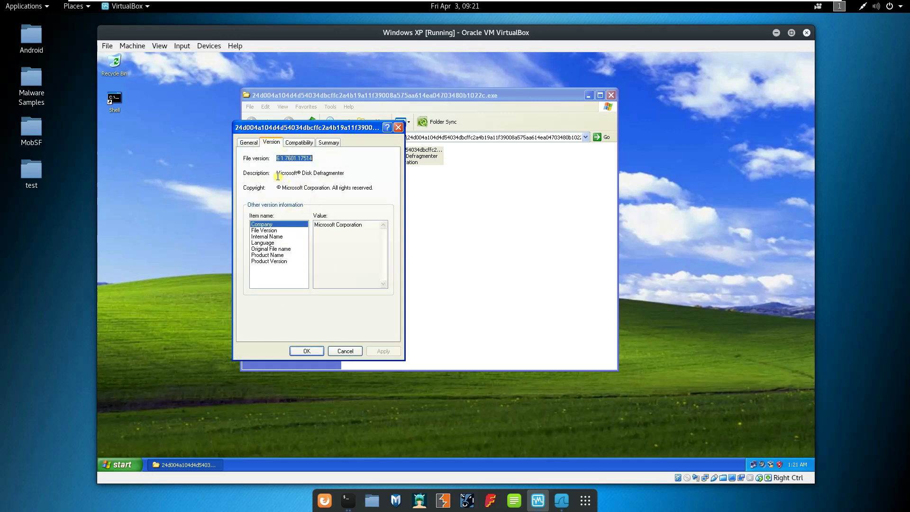
double_click(309, 173)
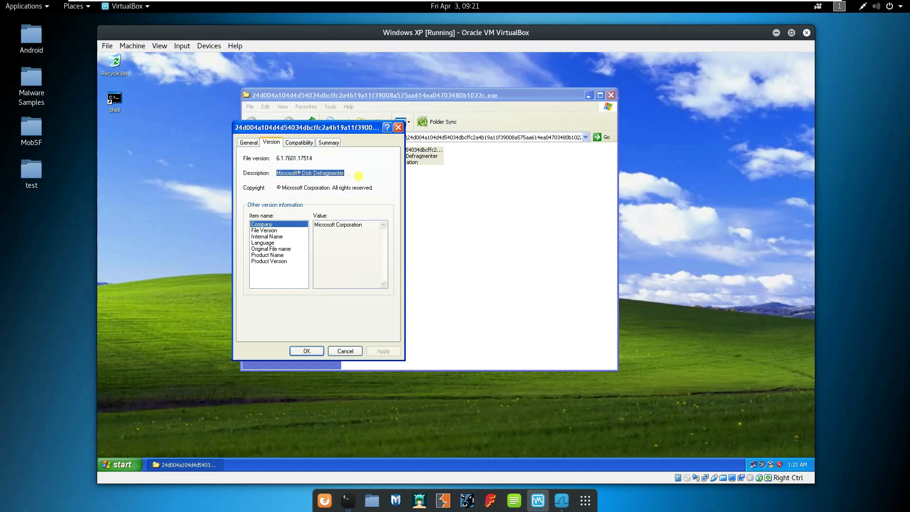
mouse_move(307, 147)
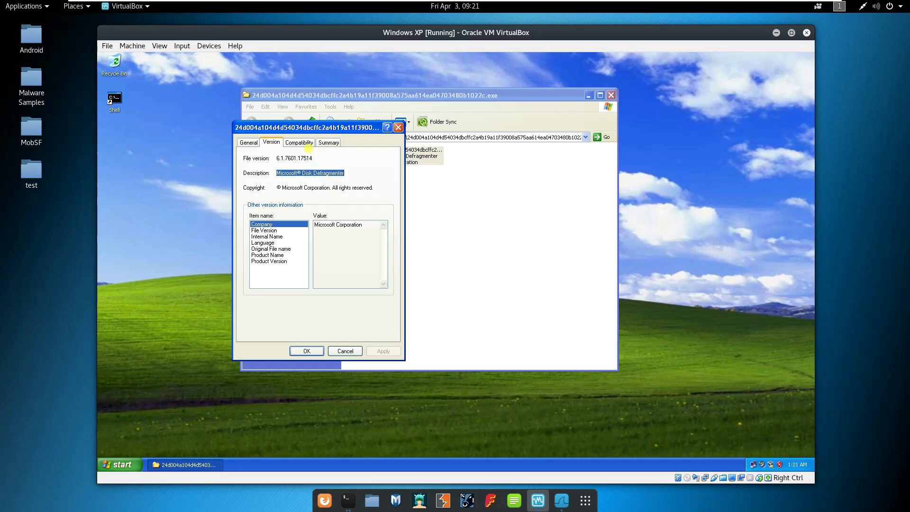
left_click(299, 144)
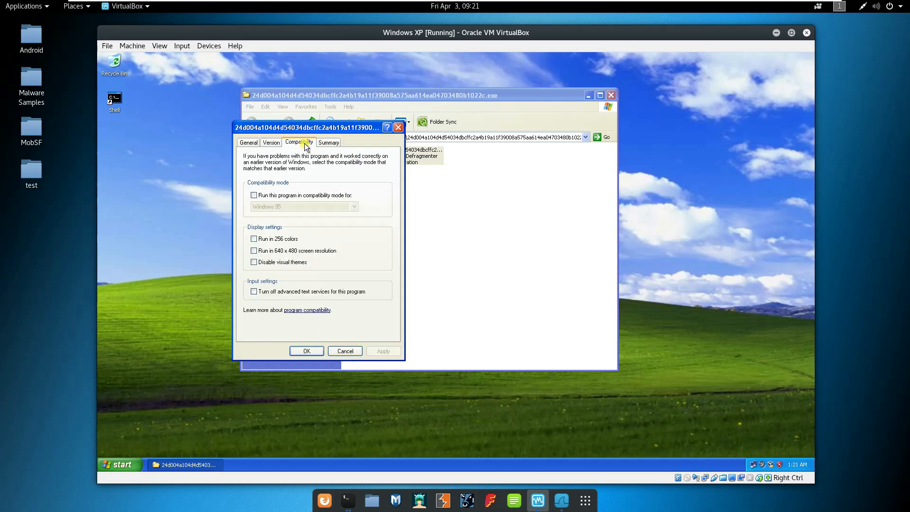
Step: Check the General tab, close the Properties dialog and select the extracted sample file
left_click(249, 142)
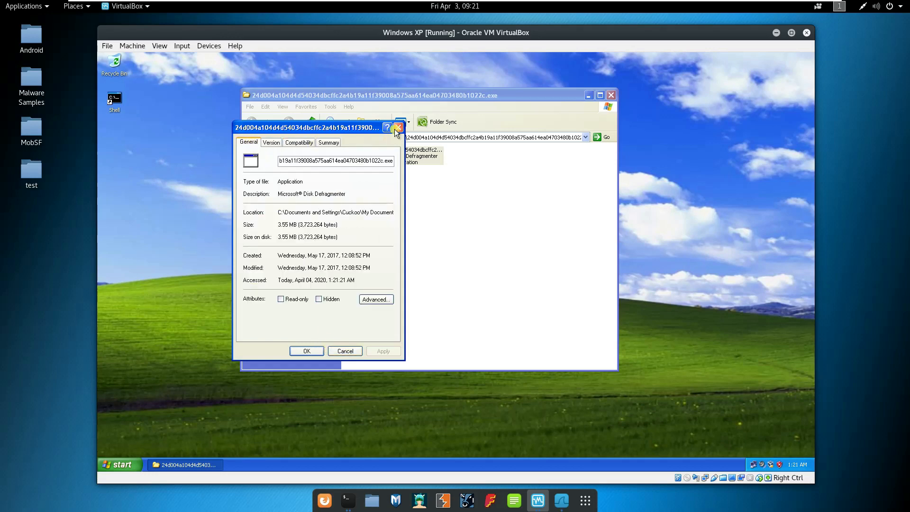
left_click(399, 127)
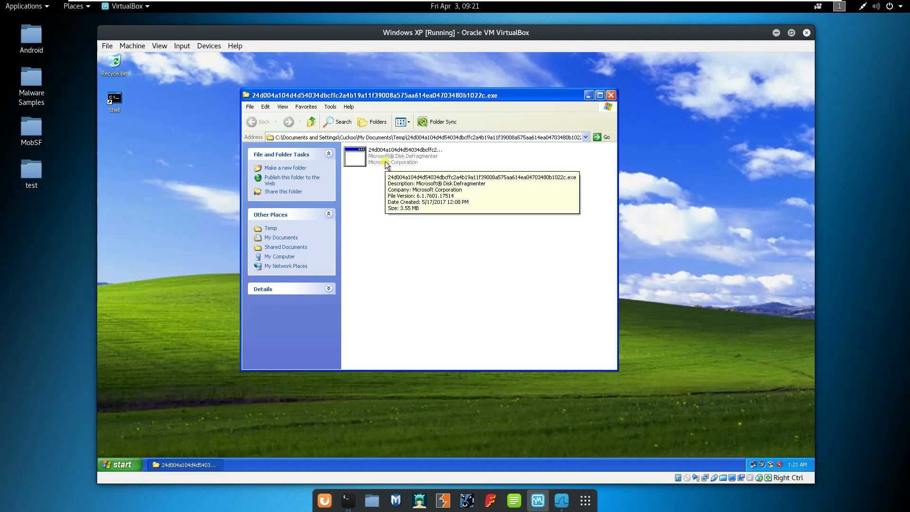
left_click(404, 156)
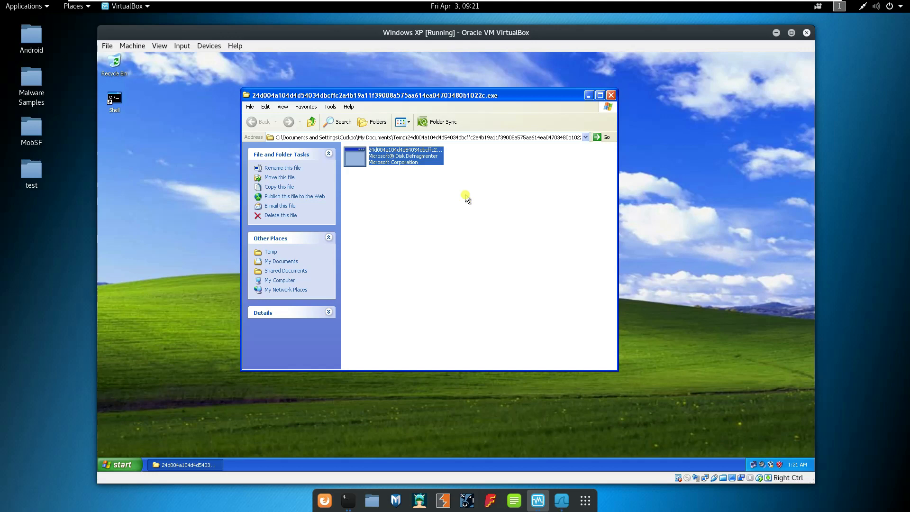
mouse_move(611, 94)
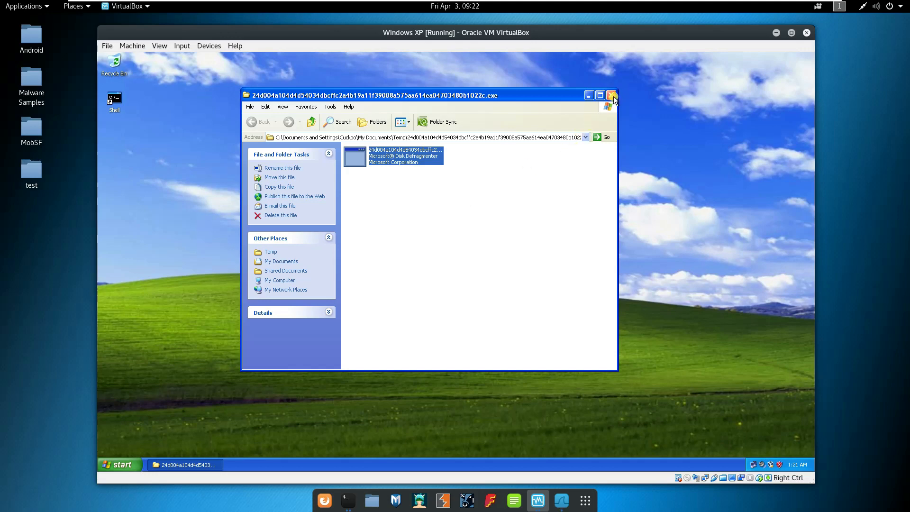
Step: Dismiss the sample's Explorer window and let WannaCry encrypt files and swap the wallpaper
left_click(611, 95)
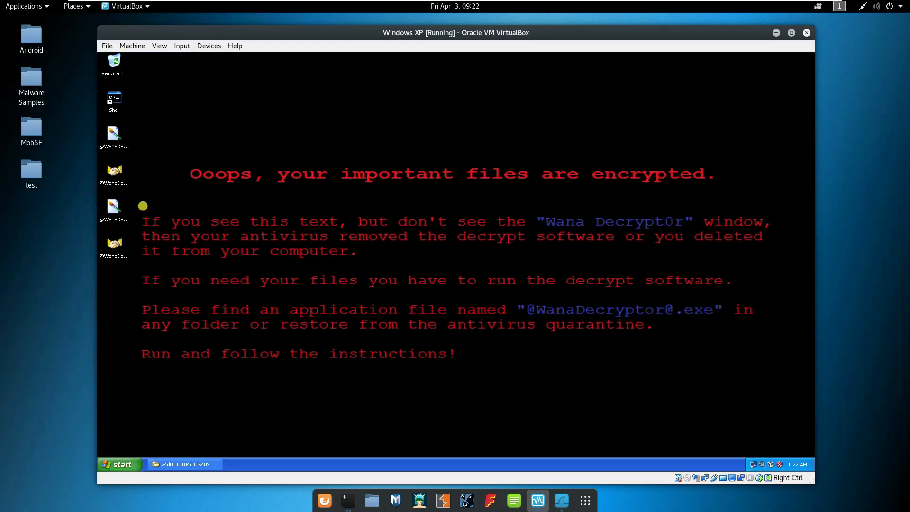
double_click(114, 211)
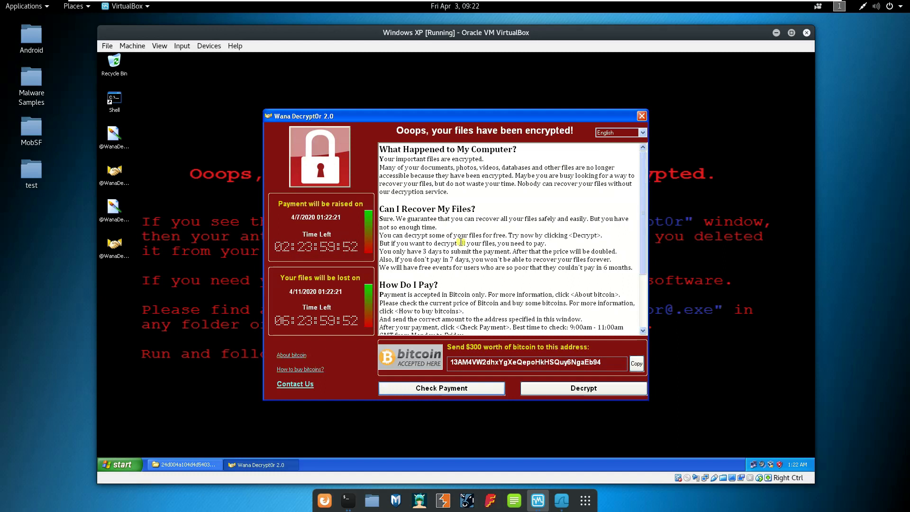
mouse_move(191, 226)
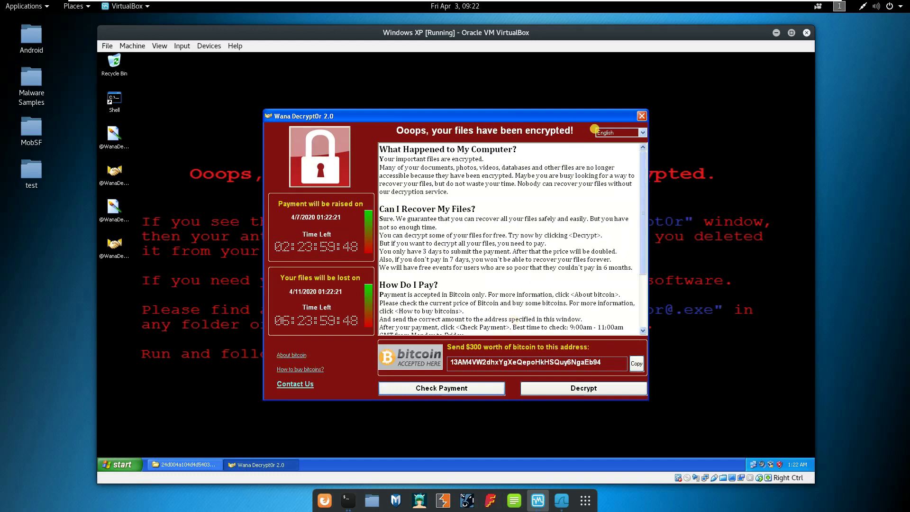
mouse_move(689, 95)
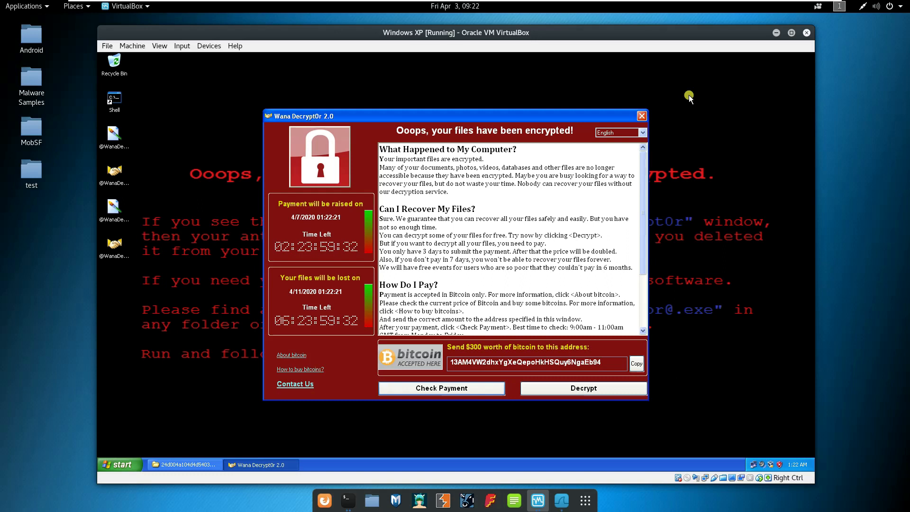
mouse_move(689, 96)
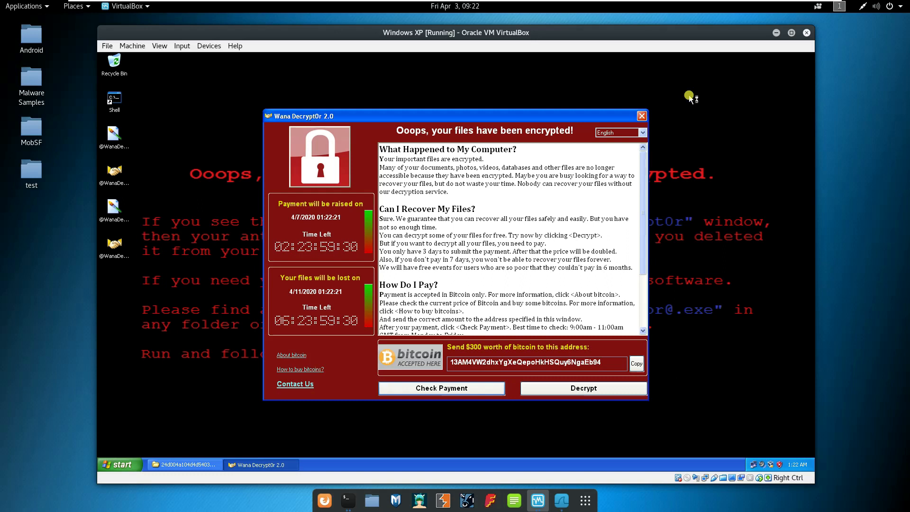
mouse_move(689, 96)
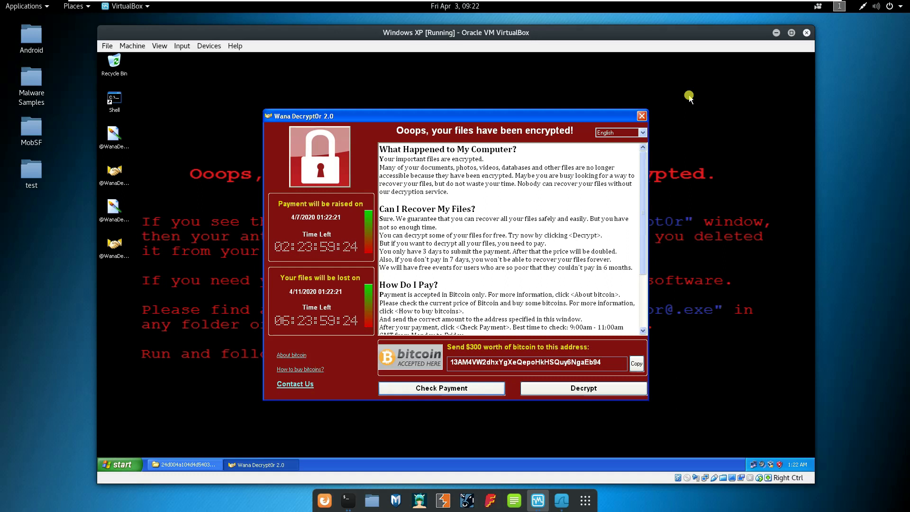
mouse_move(798, 42)
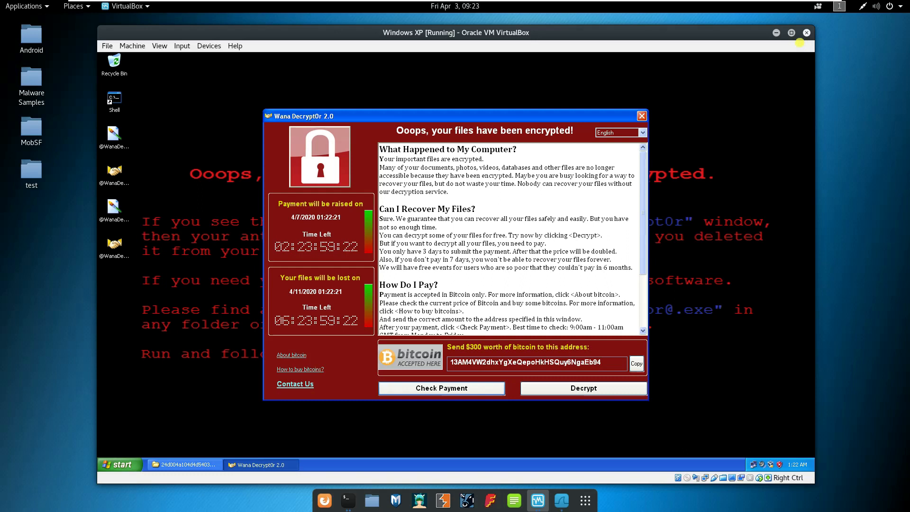
mouse_move(805, 34)
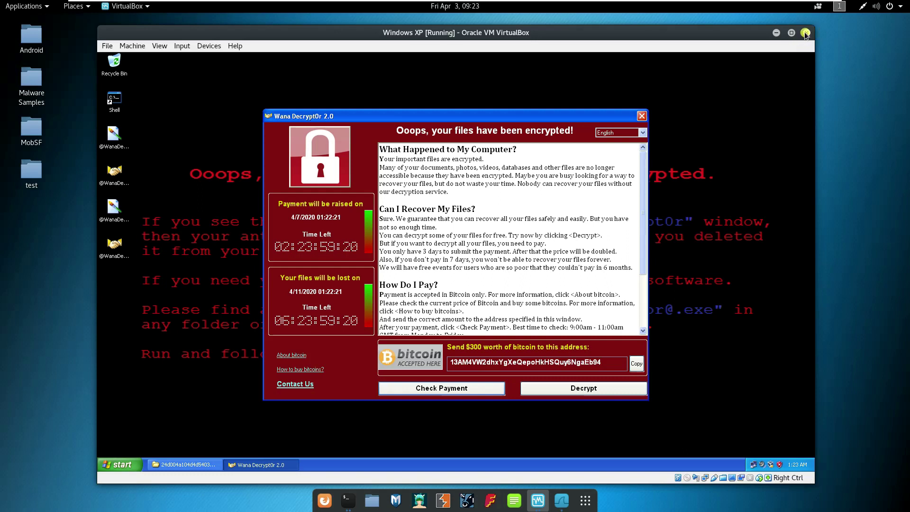
mouse_move(718, 21)
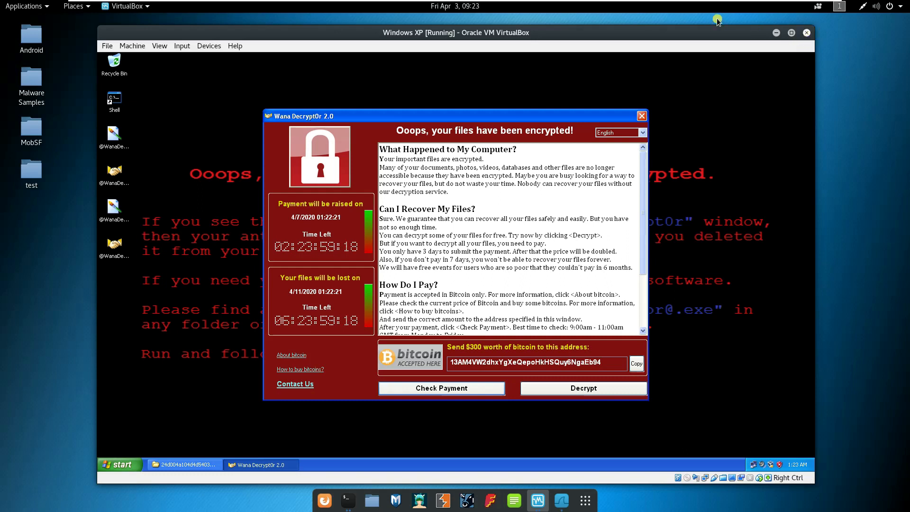
mouse_move(805, 33)
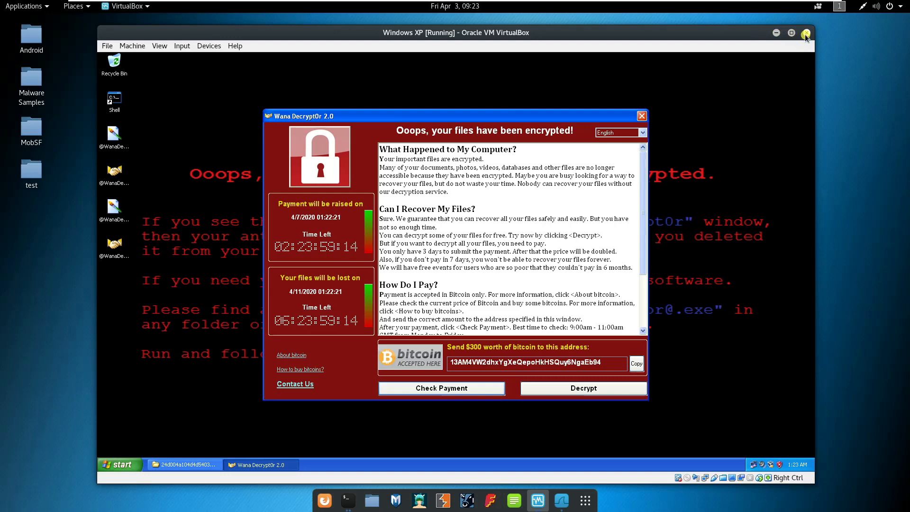
Step: Close the Windows XP VM, saving its machine state
left_click(805, 32)
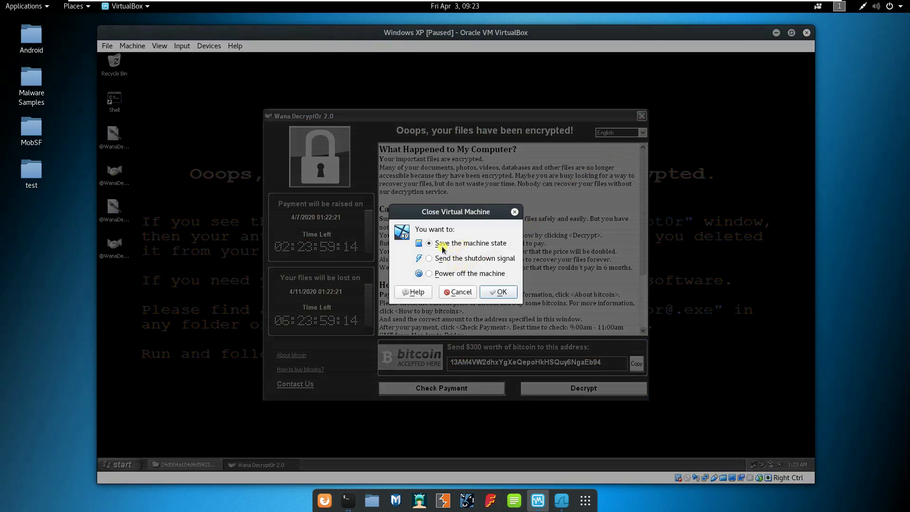
mouse_move(465, 278)
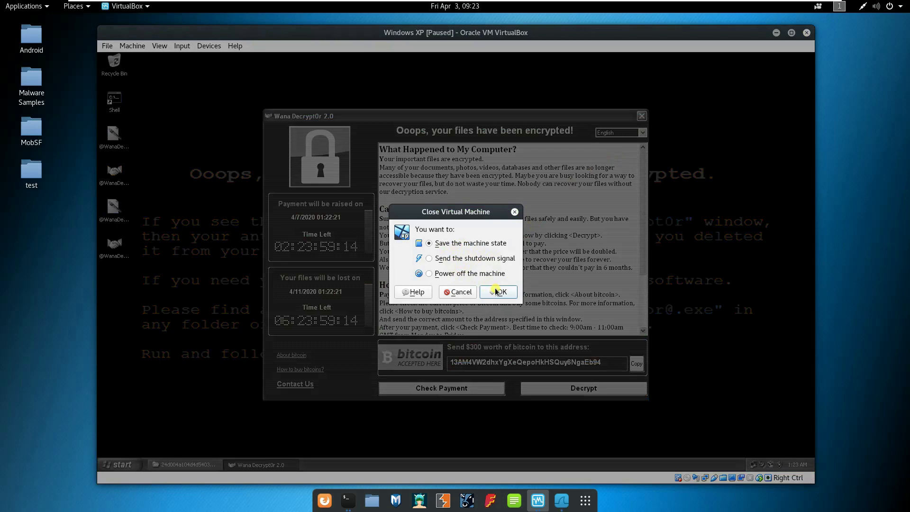
left_click(497, 291)
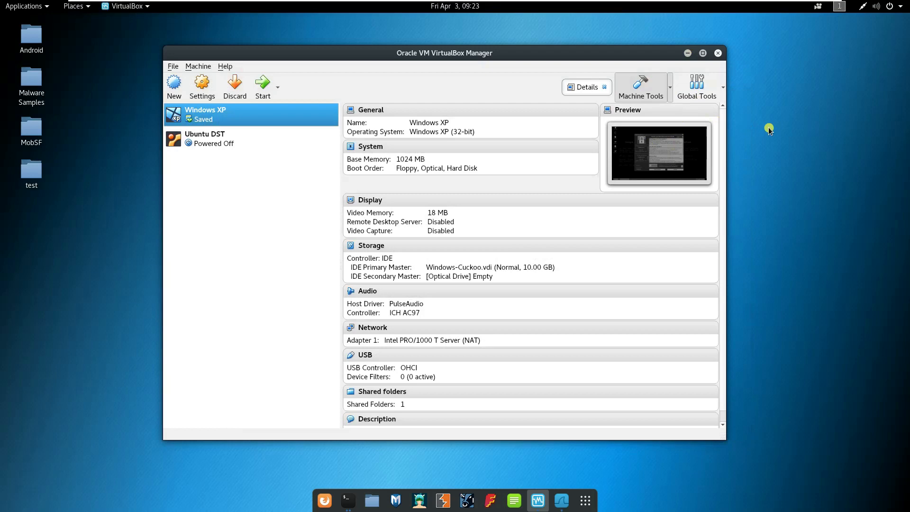
mouse_move(688, 51)
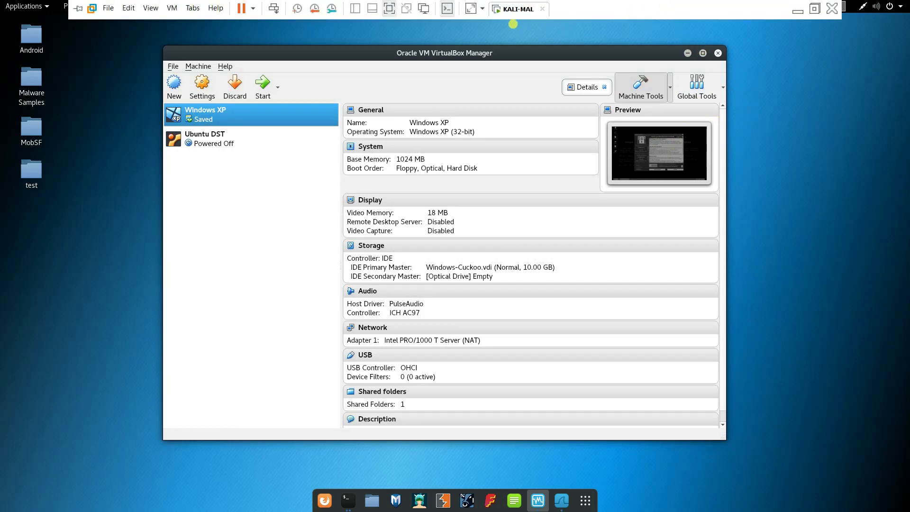
mouse_move(518, 9)
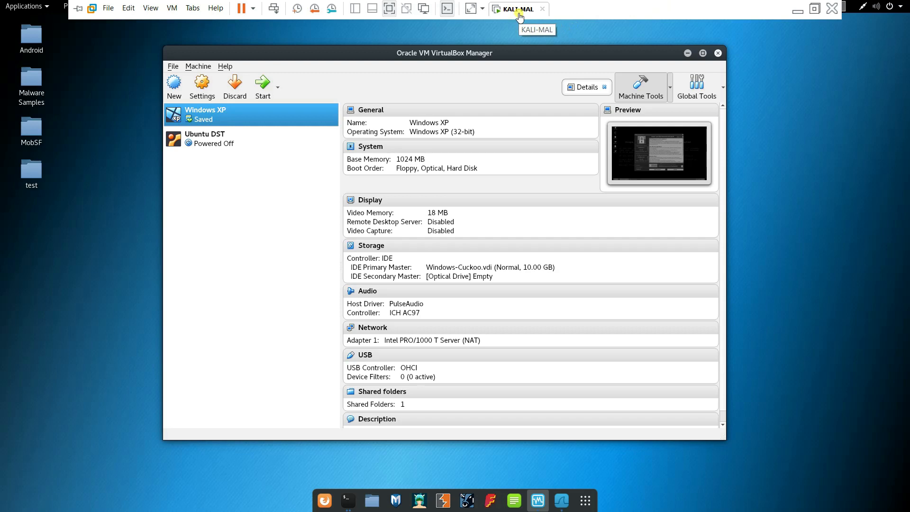
mouse_move(704, 22)
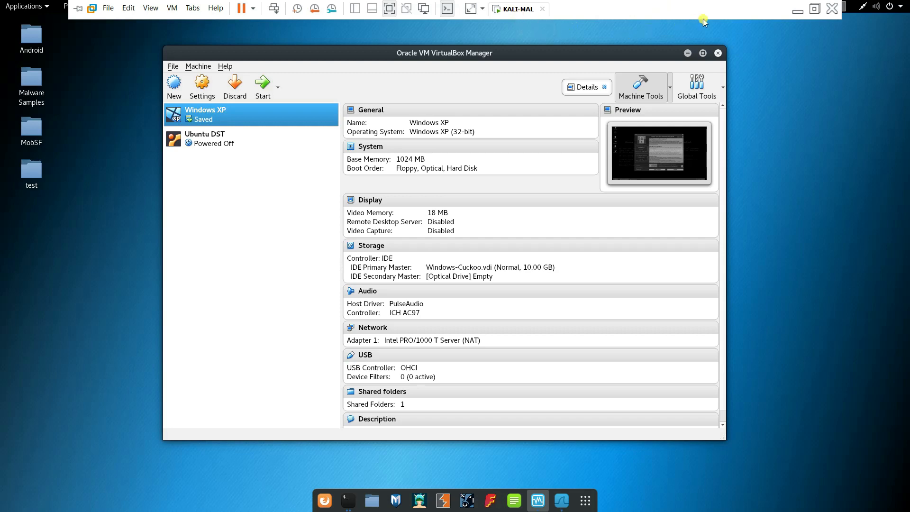
mouse_move(795, 10)
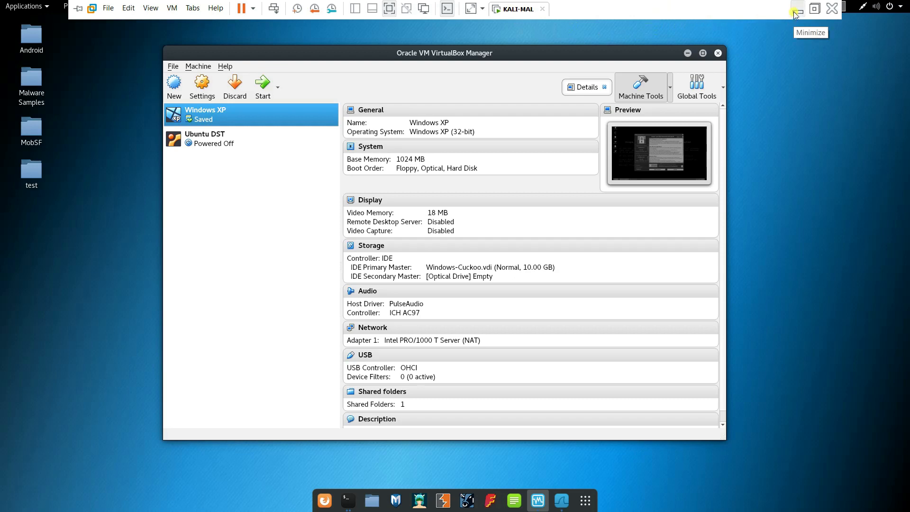